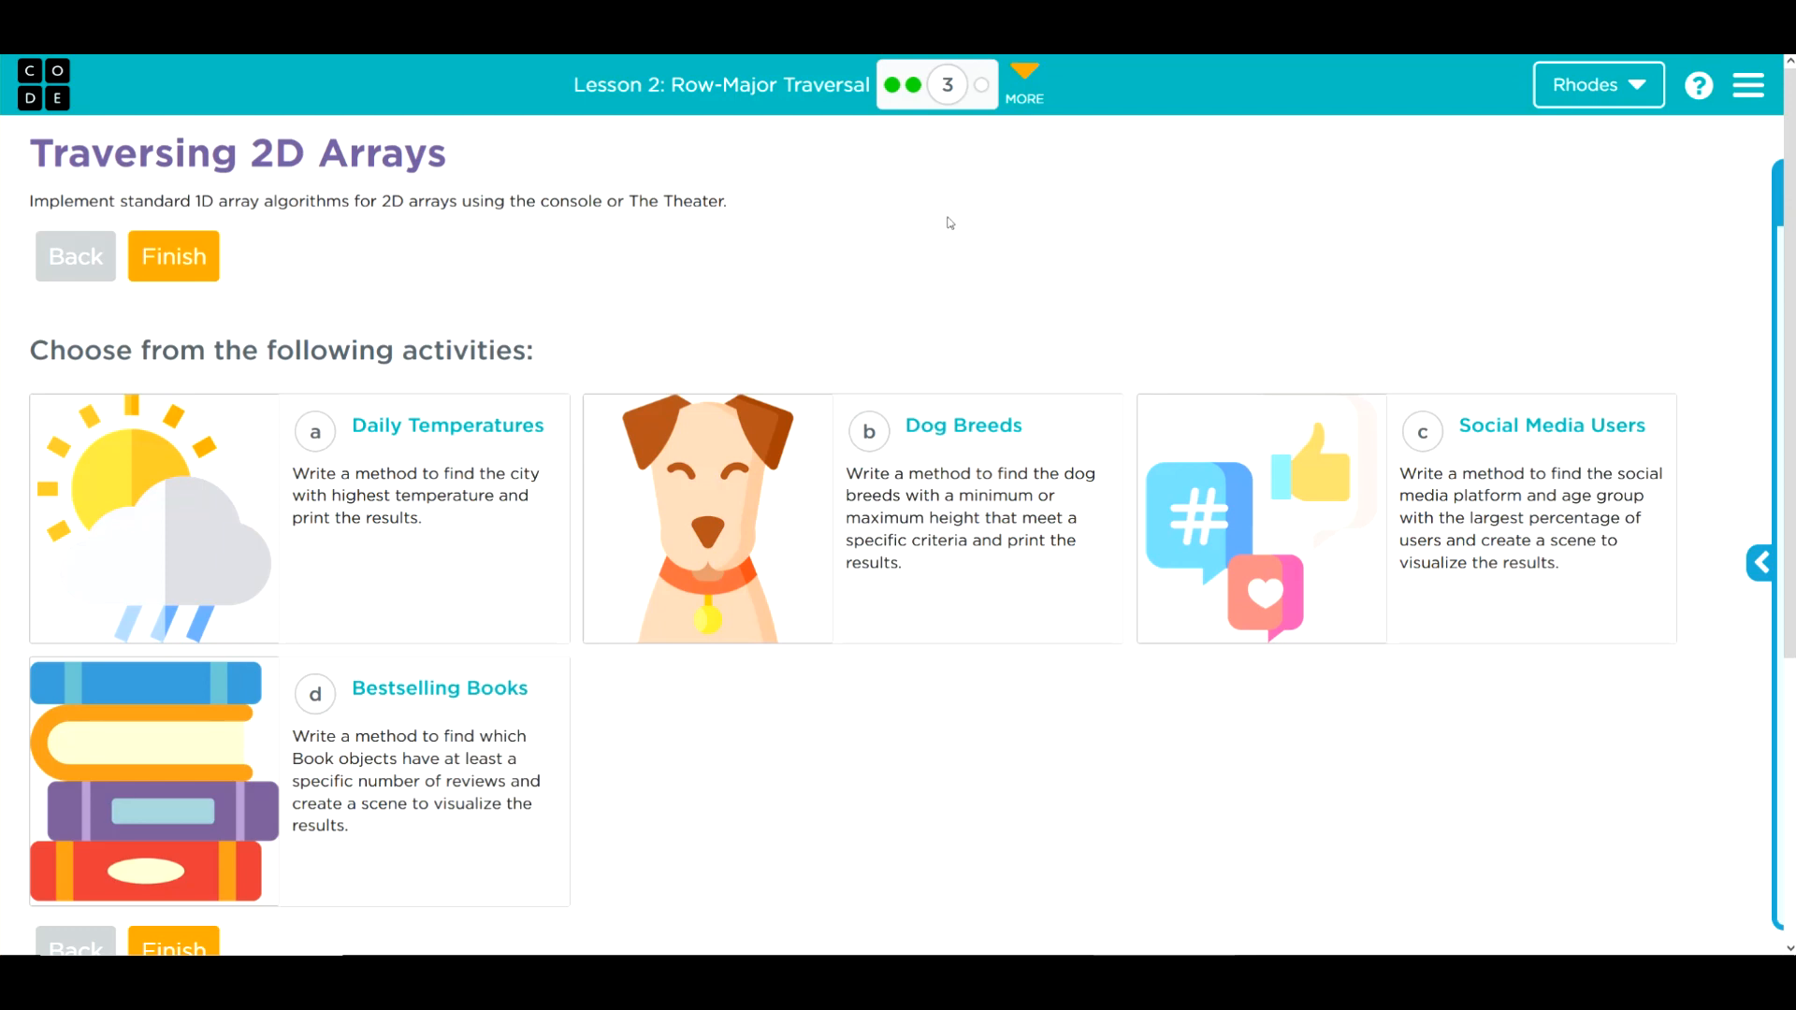
mouse_move(963, 426)
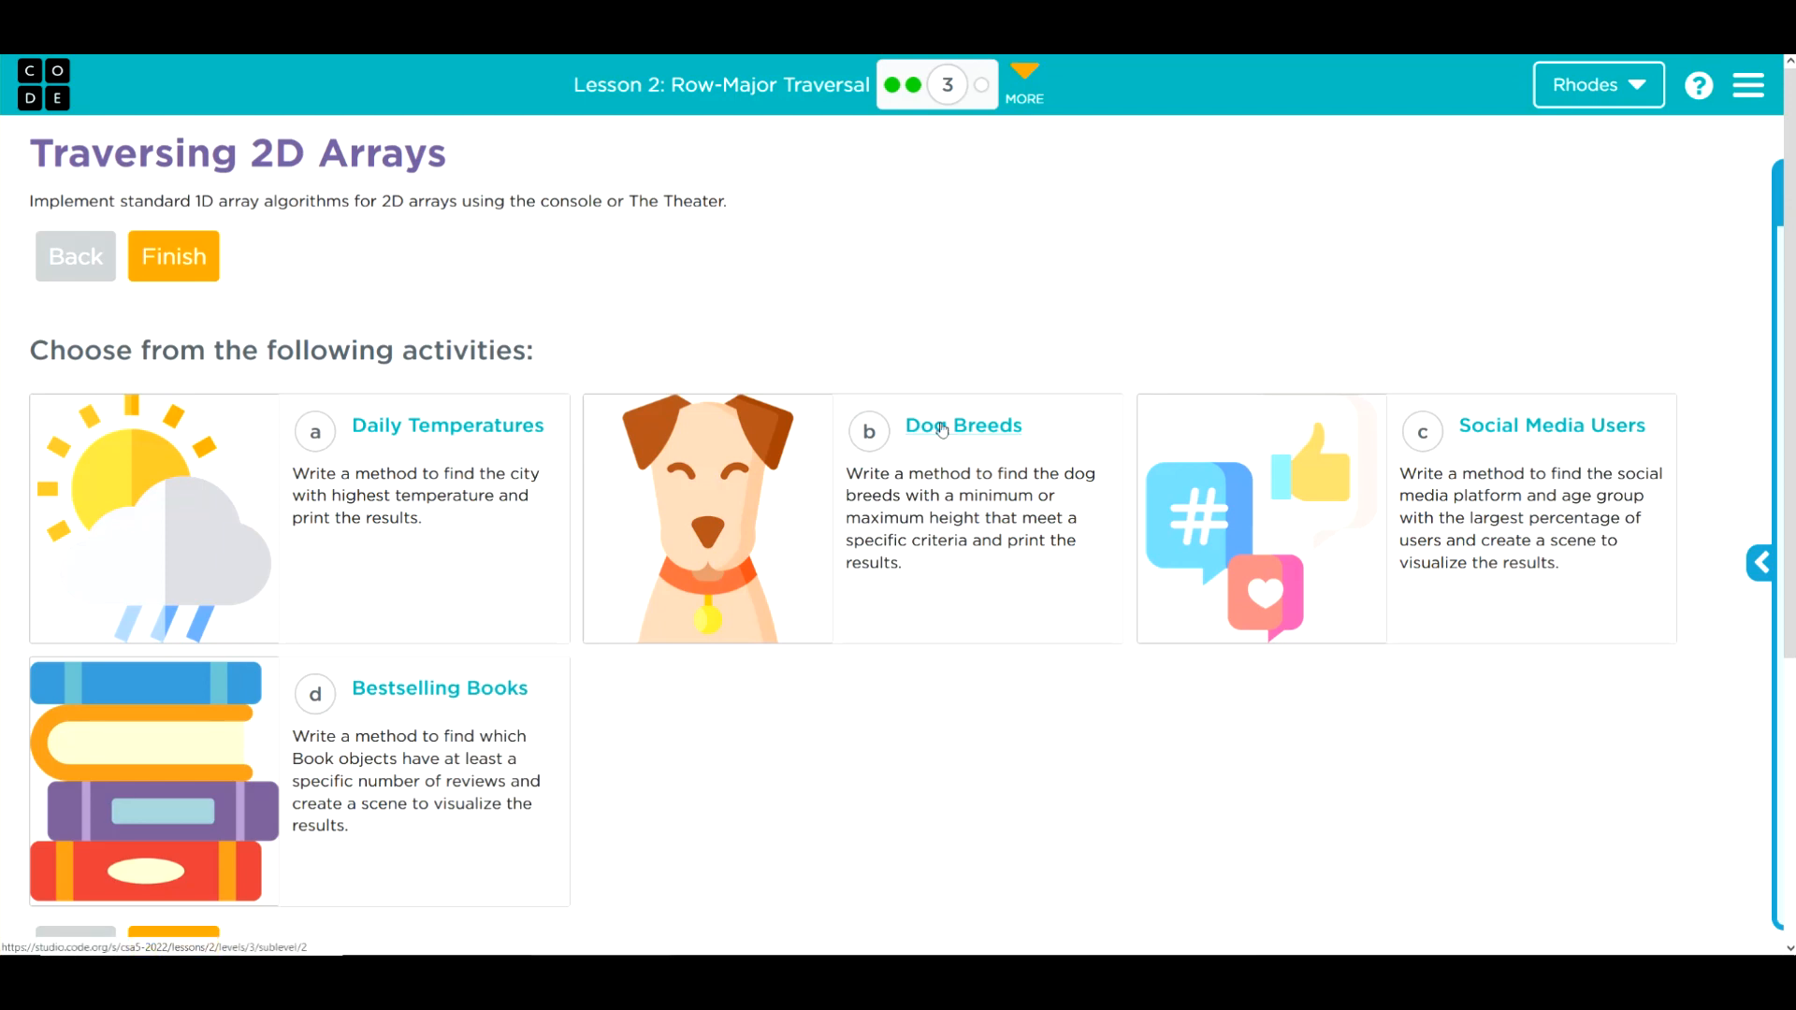
Open the Dog Breeds activity and scroll its instructions down to the DogData.java task
left_click(962, 425)
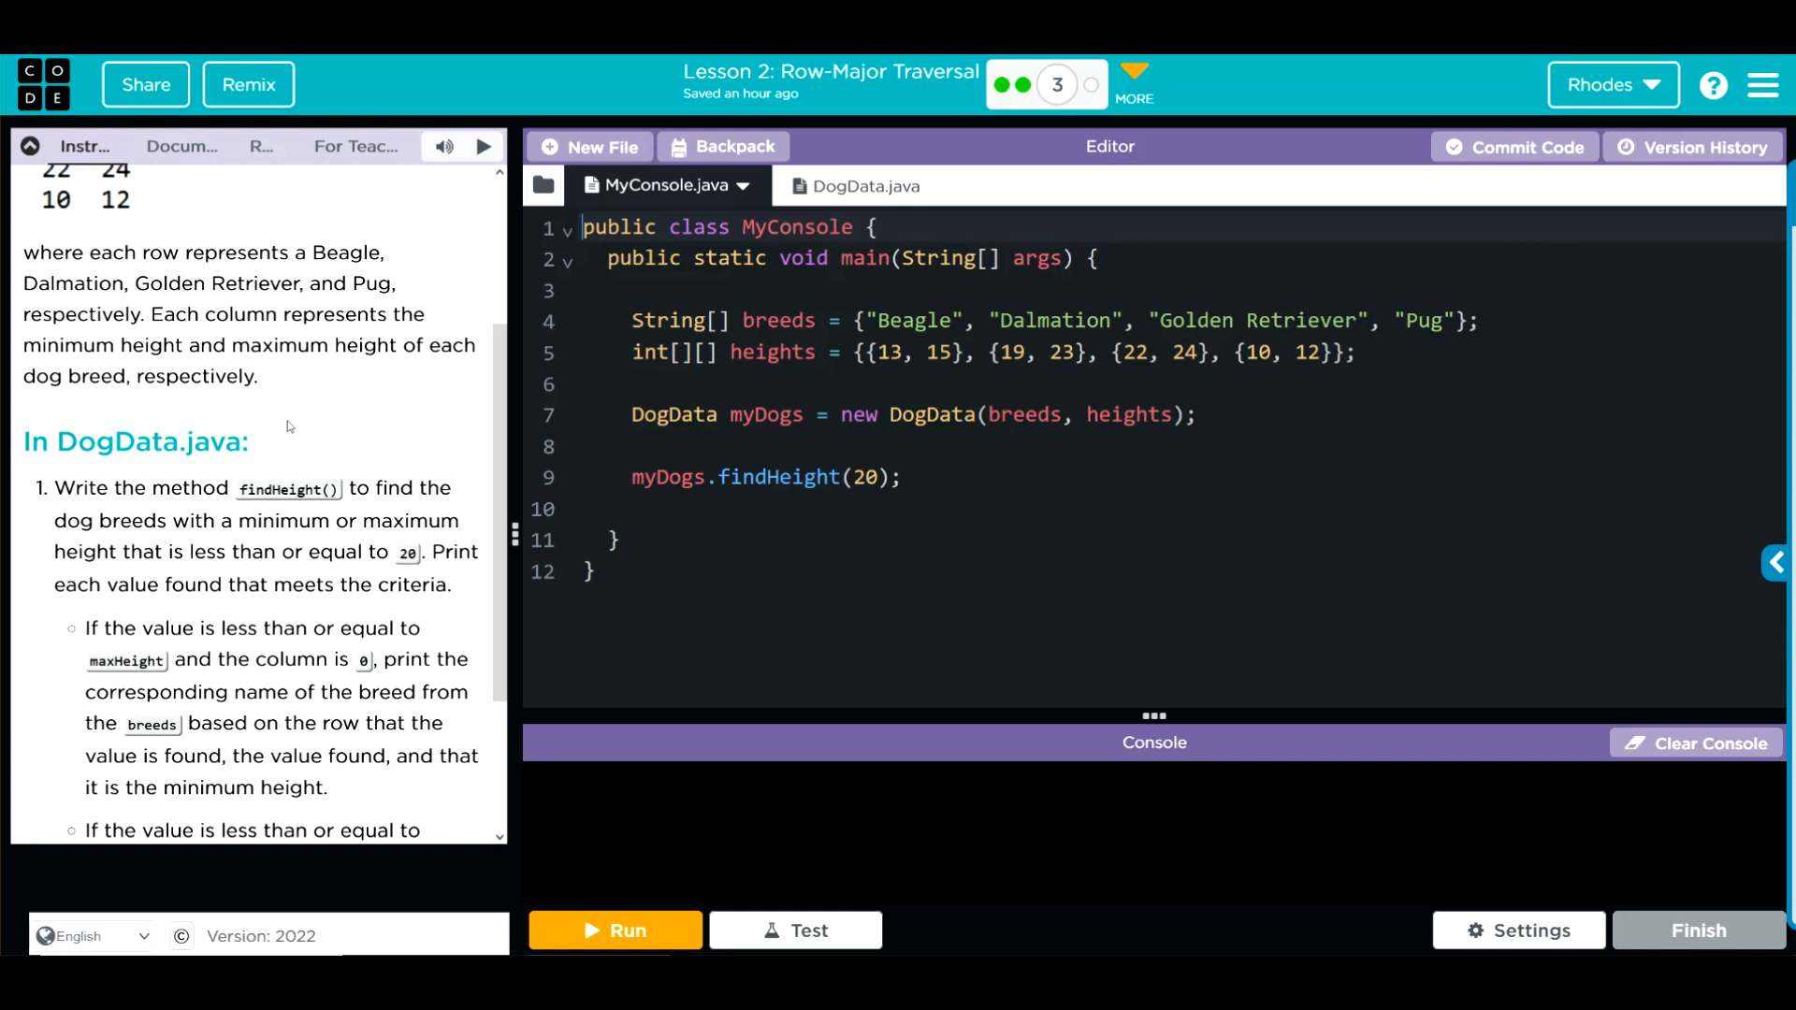
scroll("down", 3)
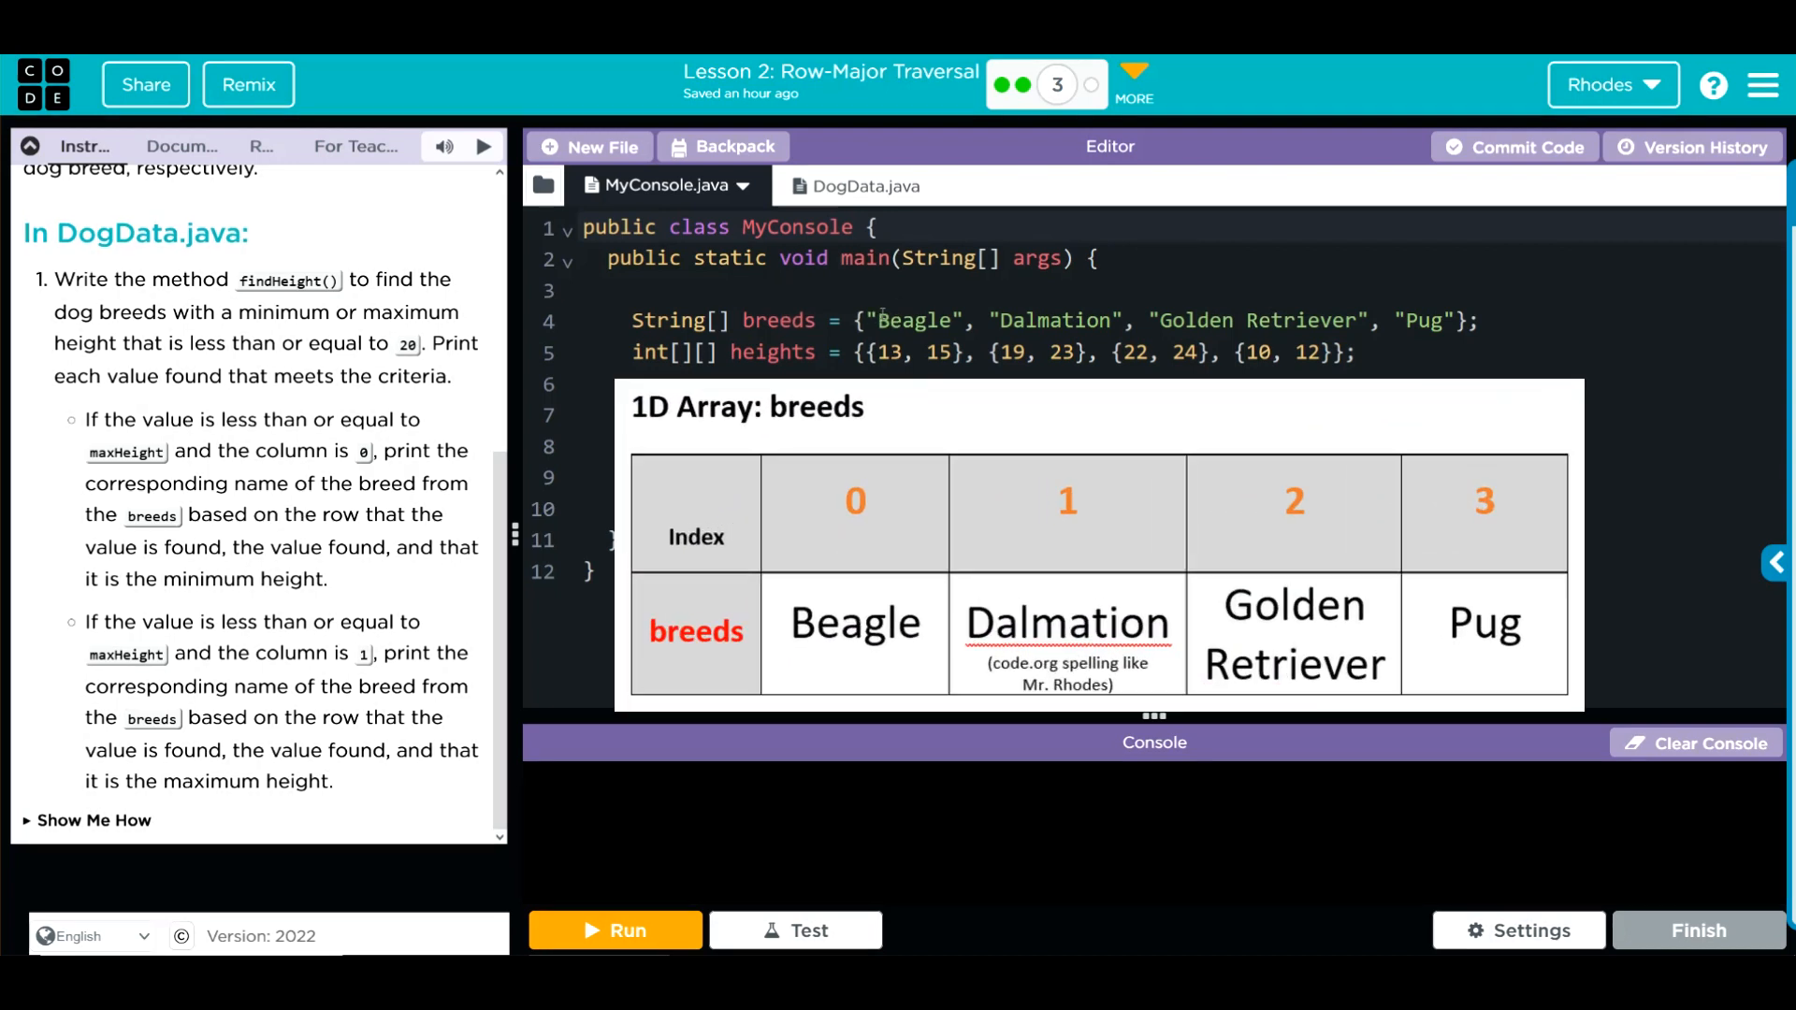
mouse_move(1195, 307)
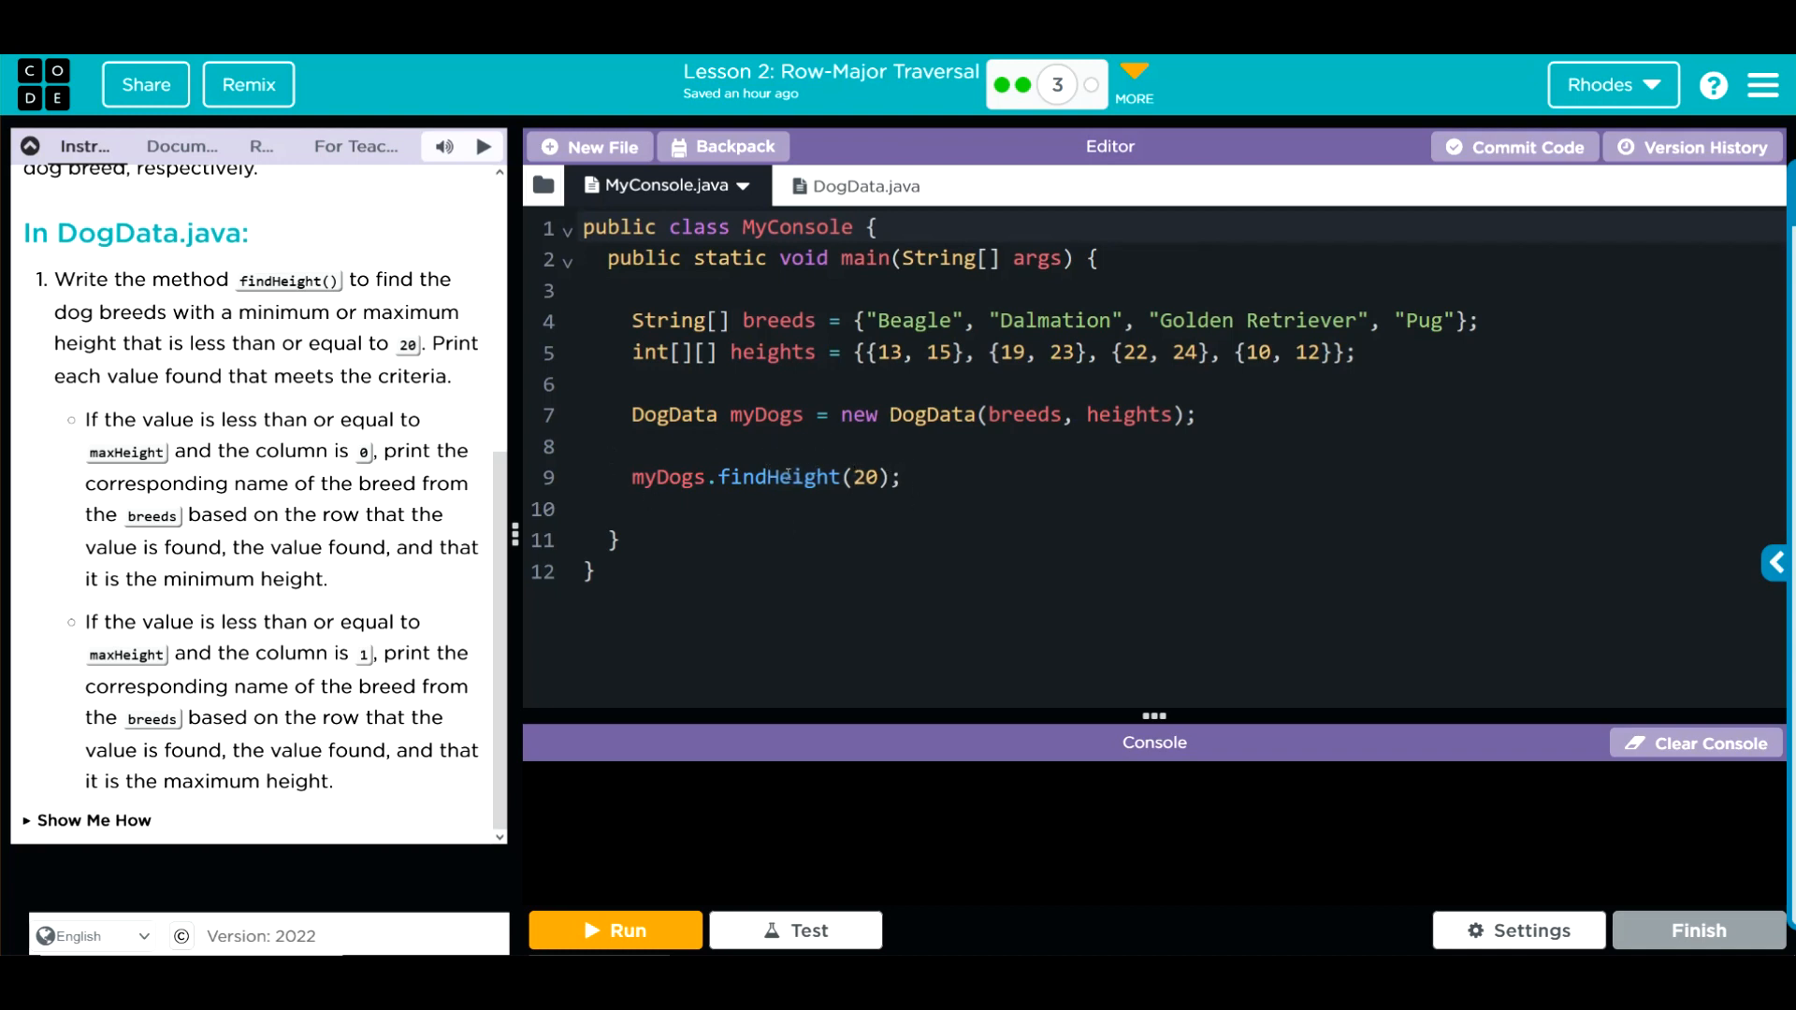
Switch to DogData.java and scroll down to the empty findHeight method
left_click(848, 185)
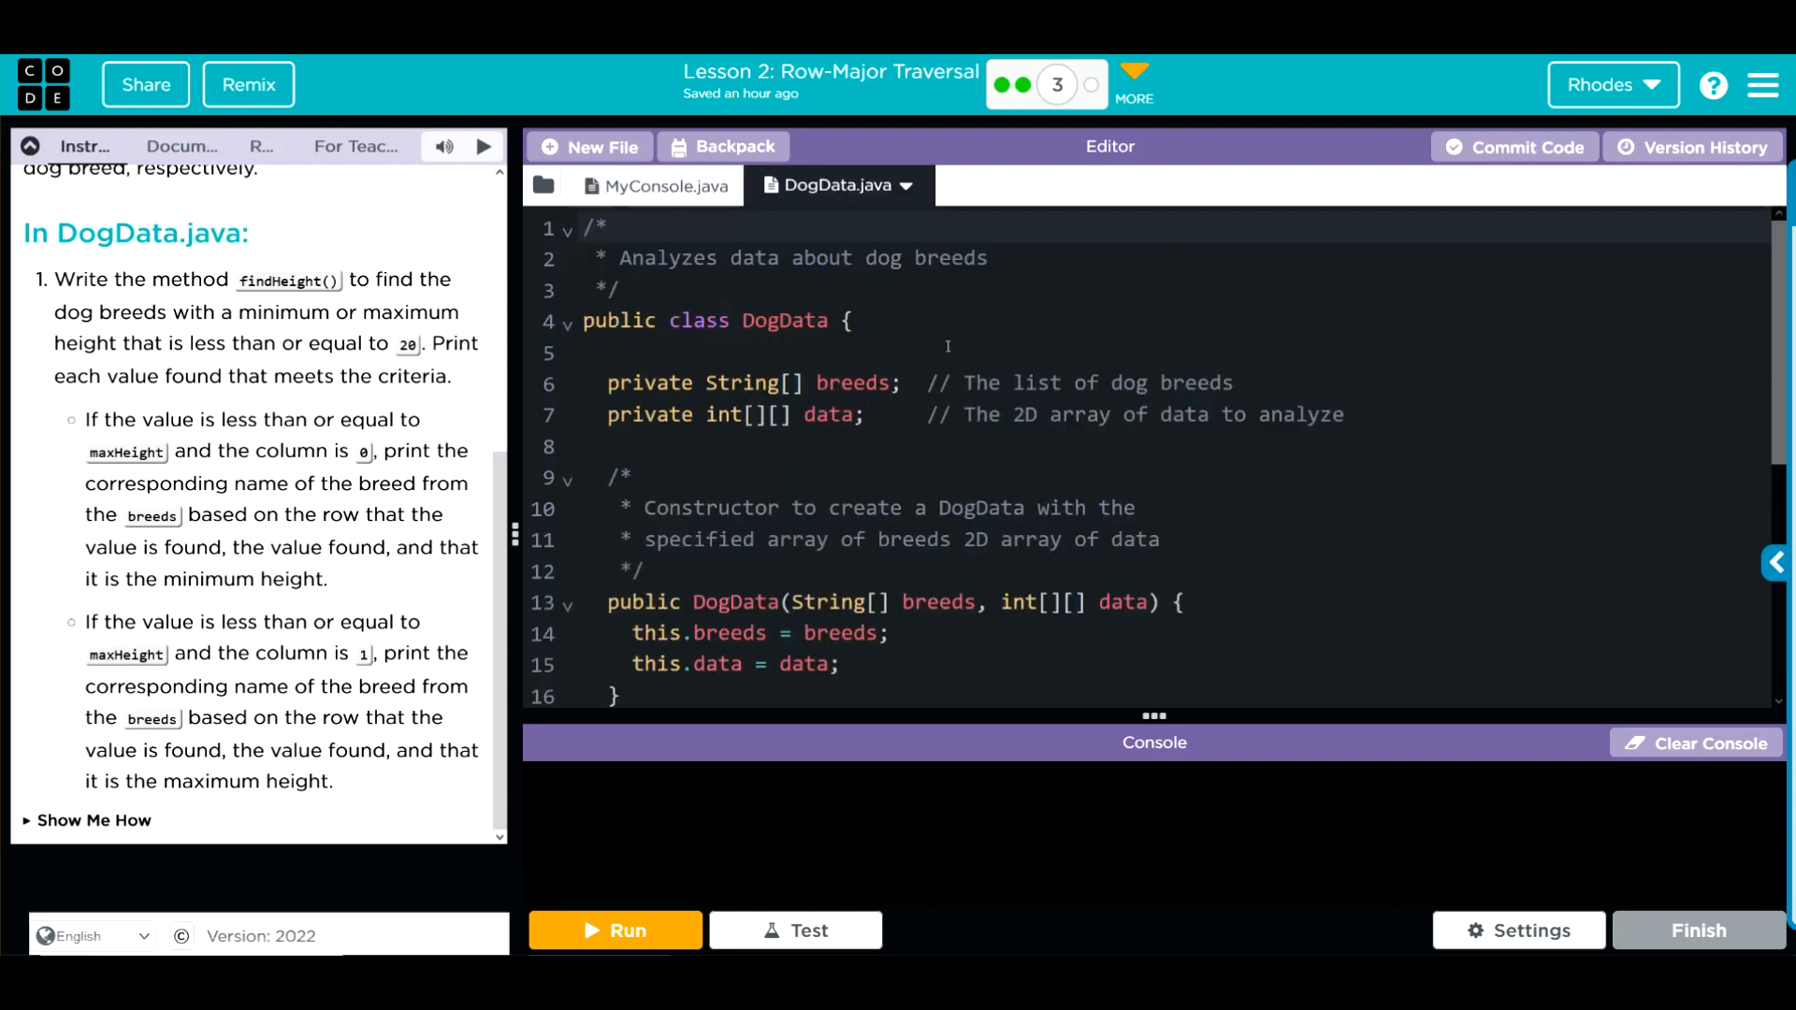
left_click(584, 226)
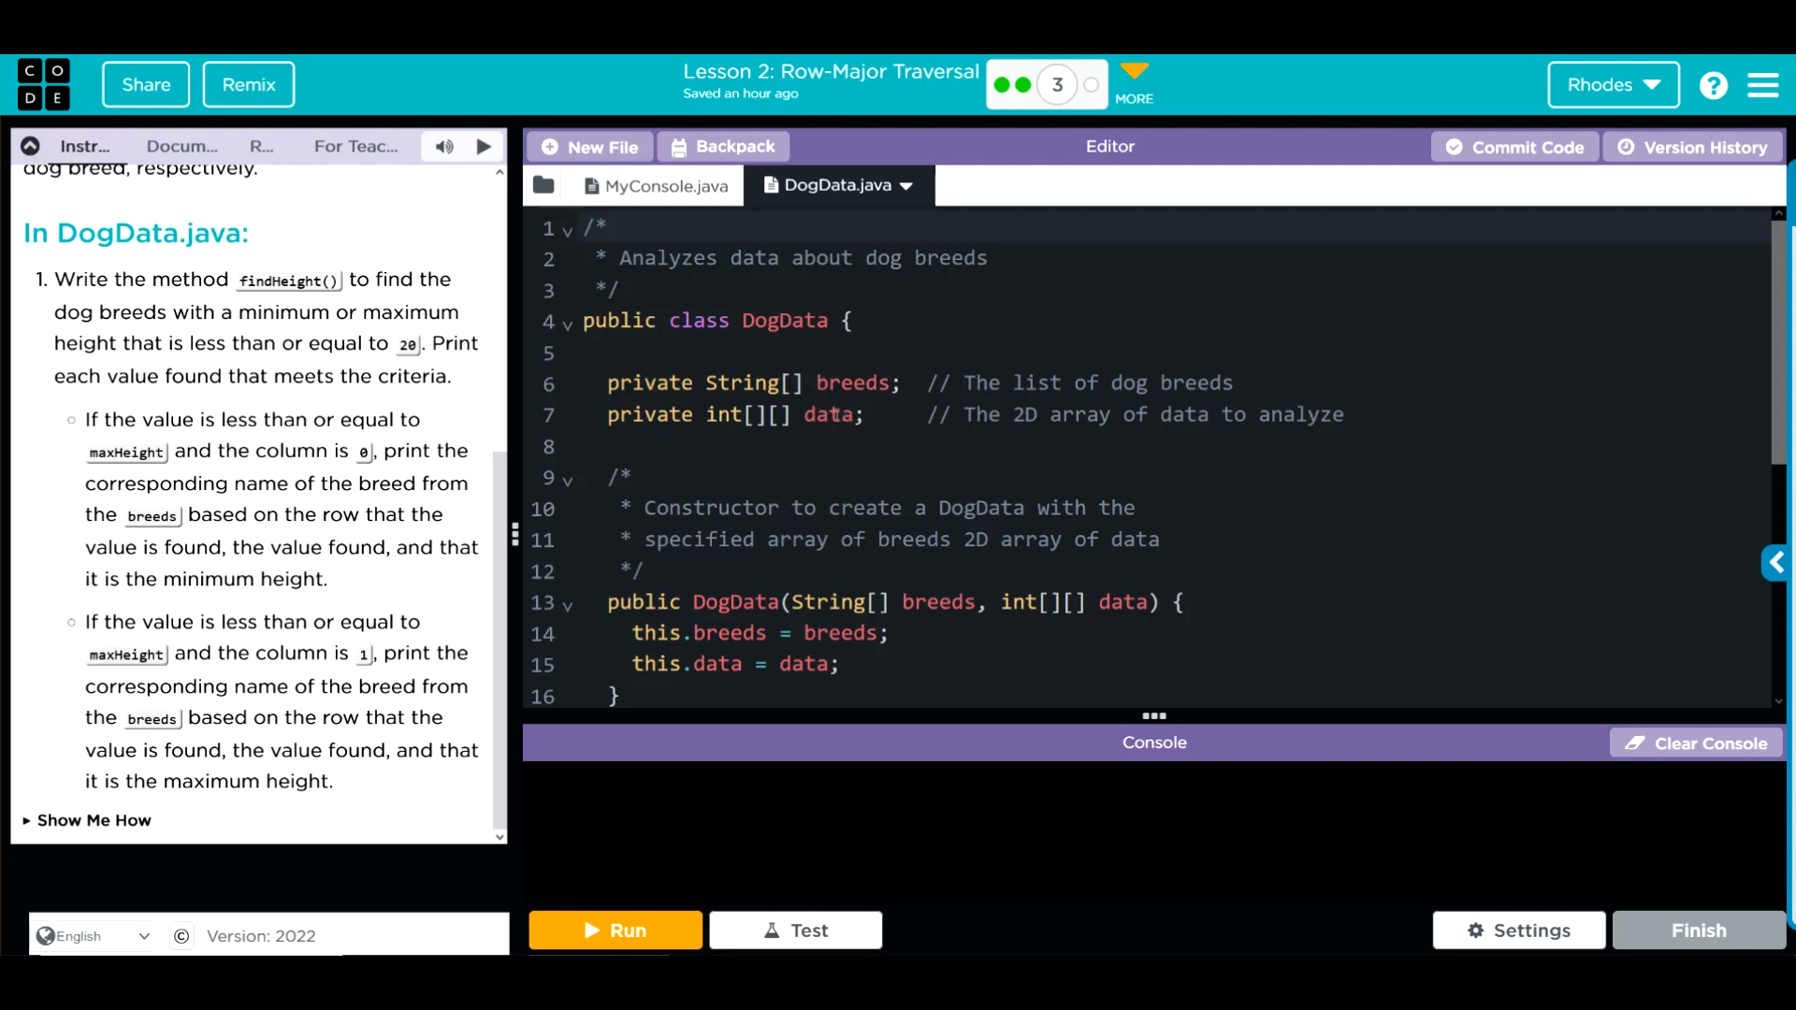
scroll("down", 3)
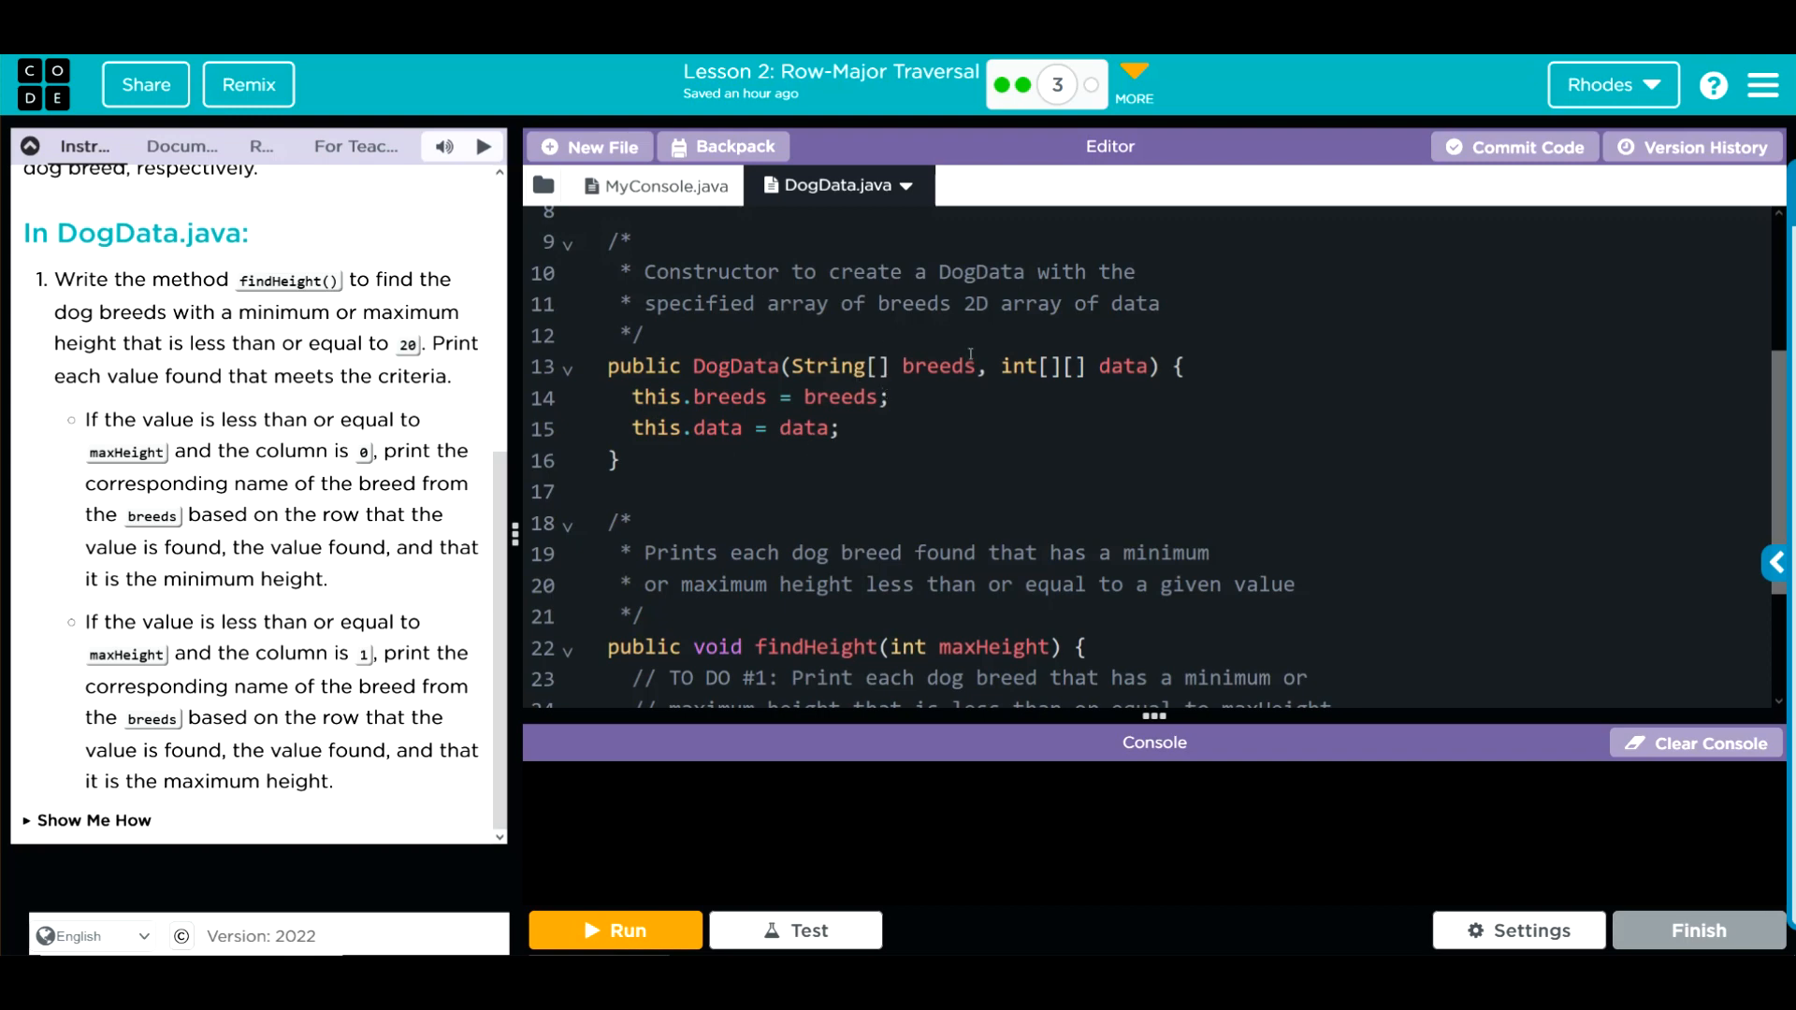
scroll("down", 3)
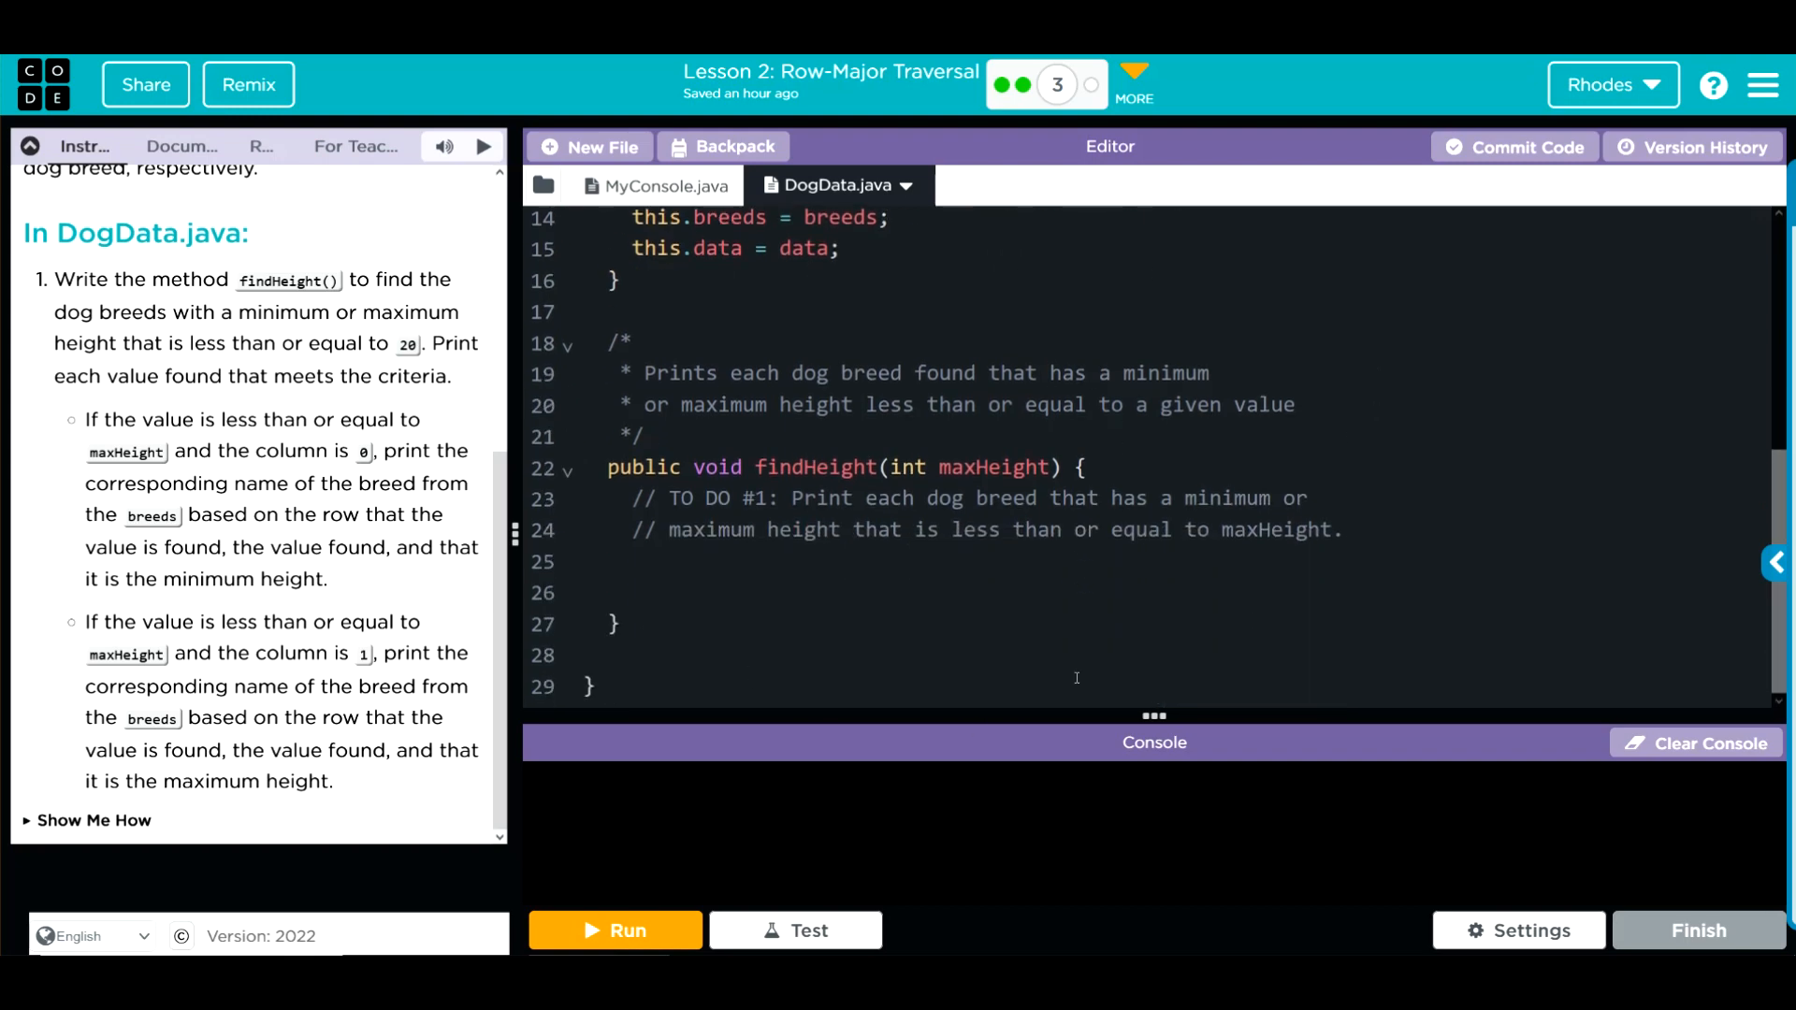
mouse_move(943, 616)
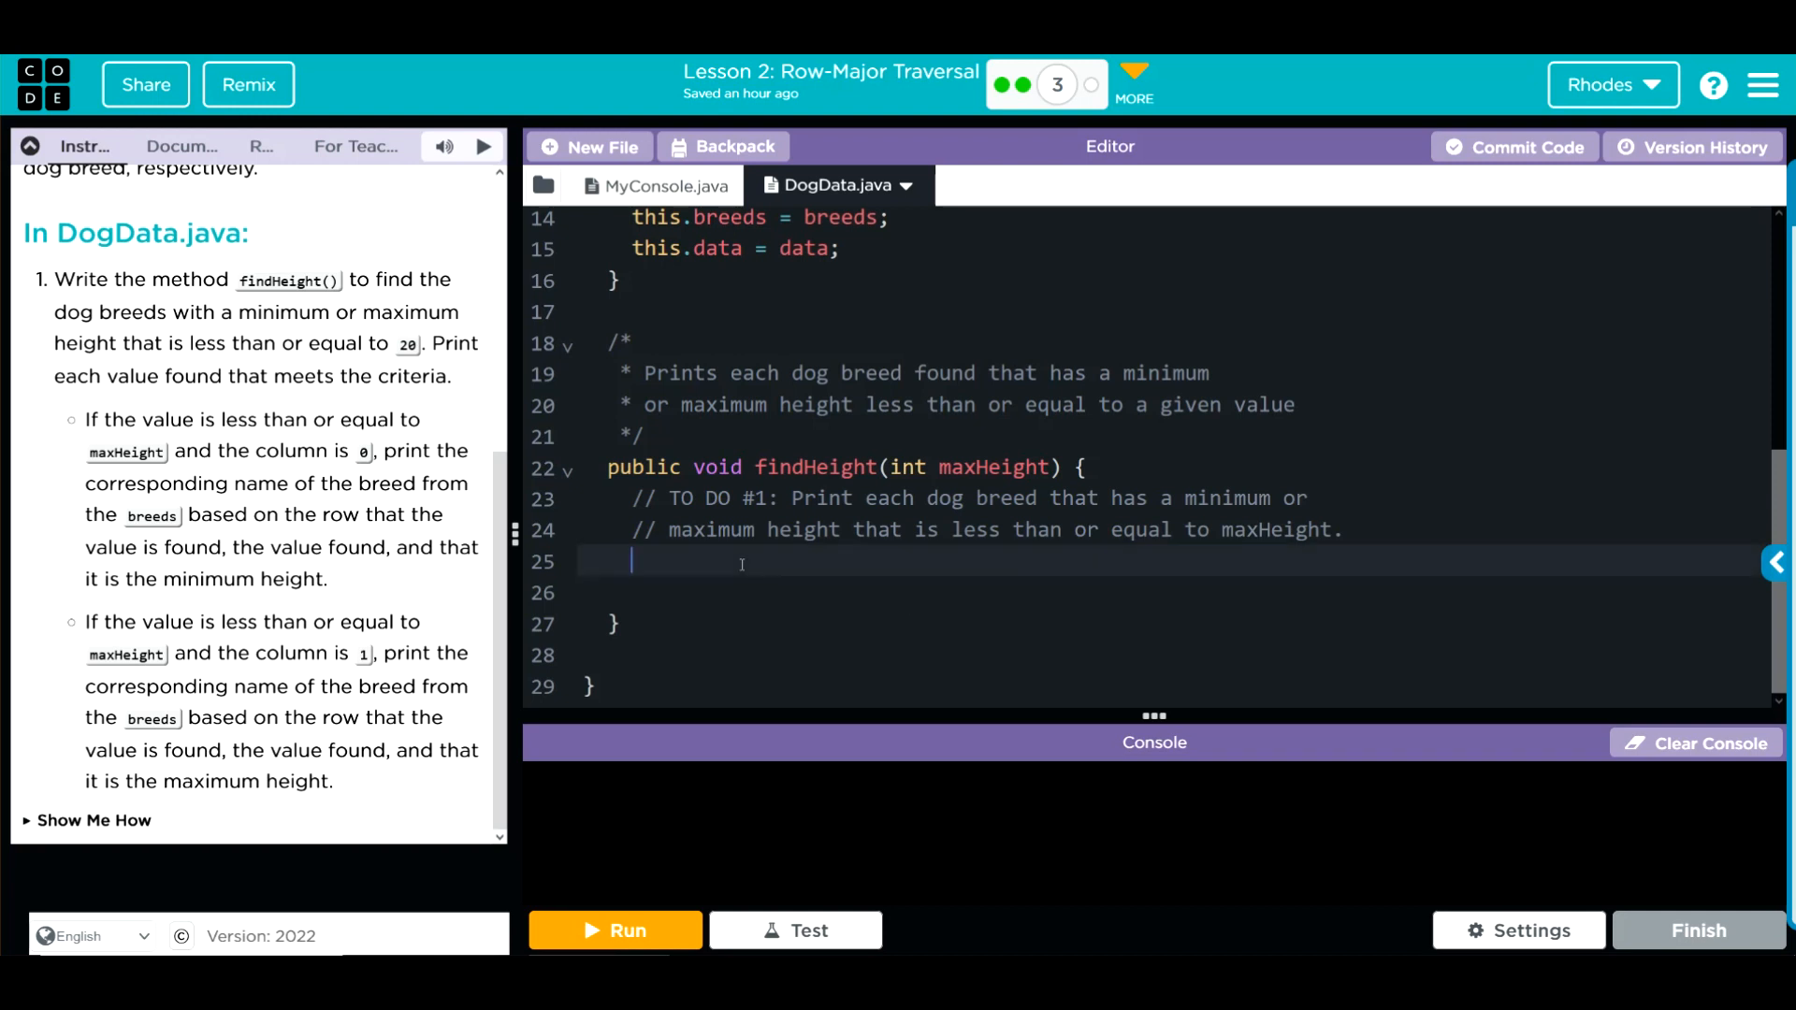
Add an empty for loop skeleton marked with an //outer for comment
type("for")
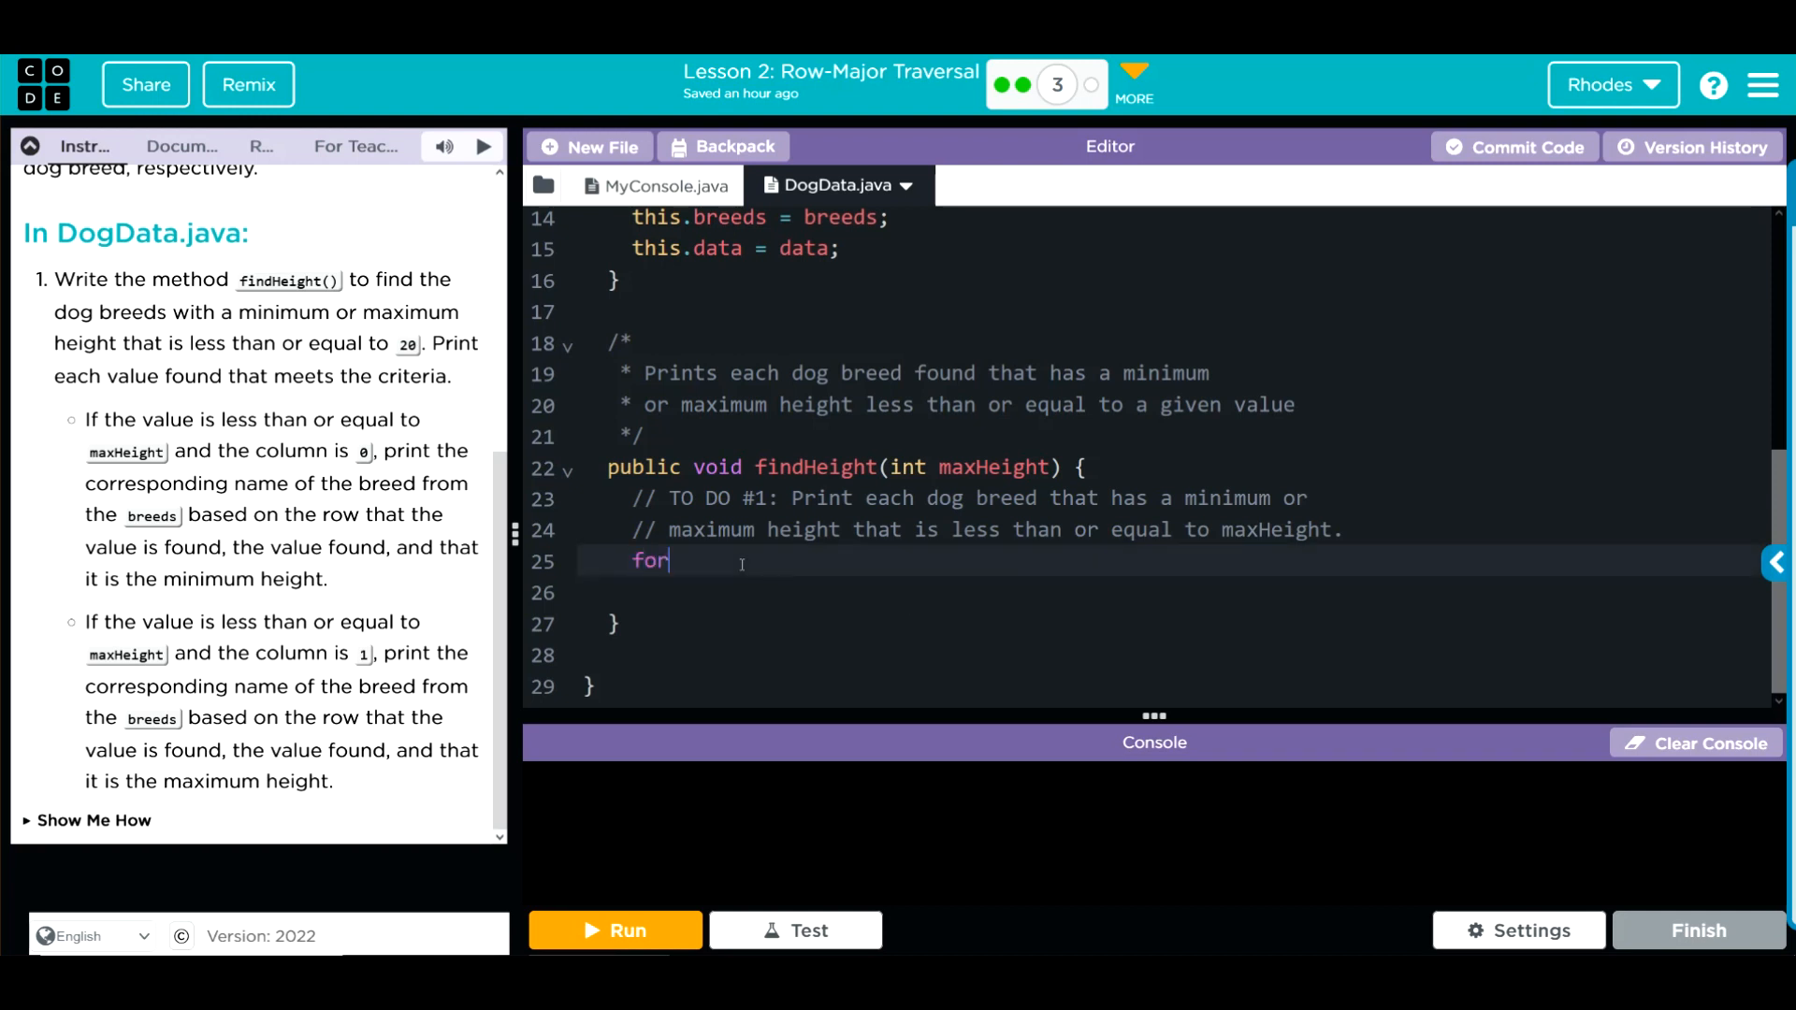
type("(){}")
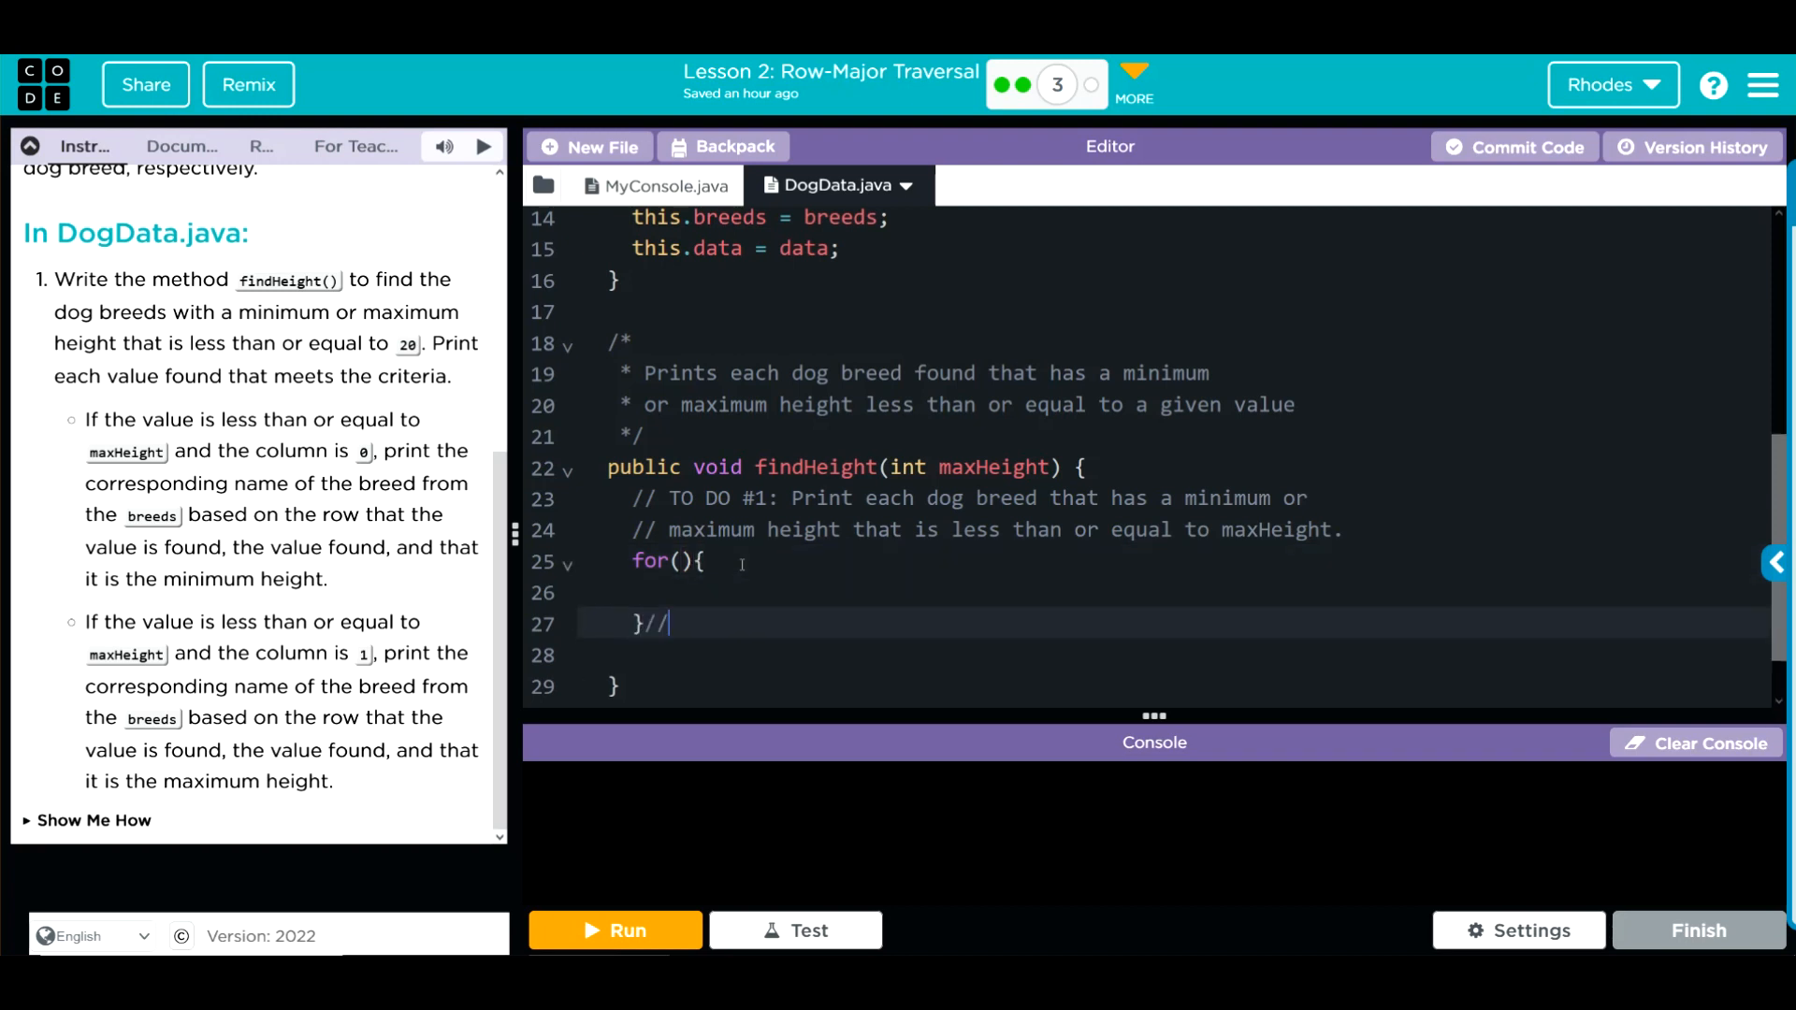
type("out")
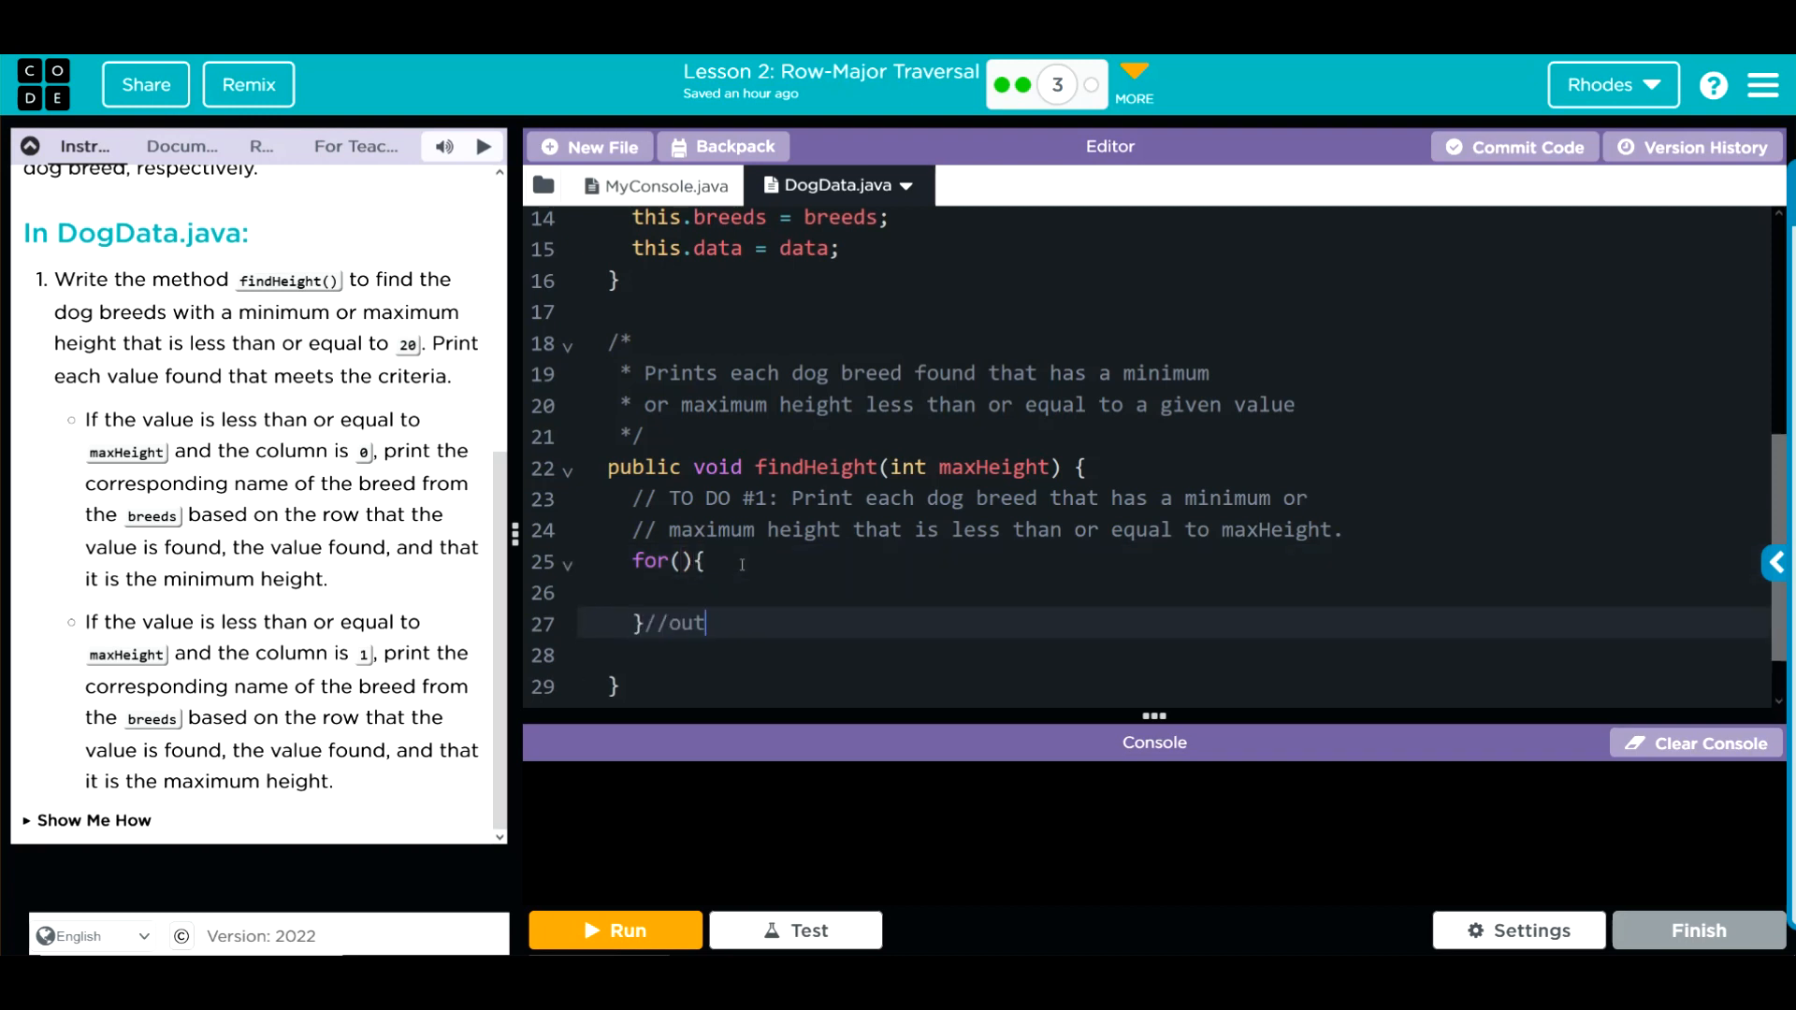
type("er for")
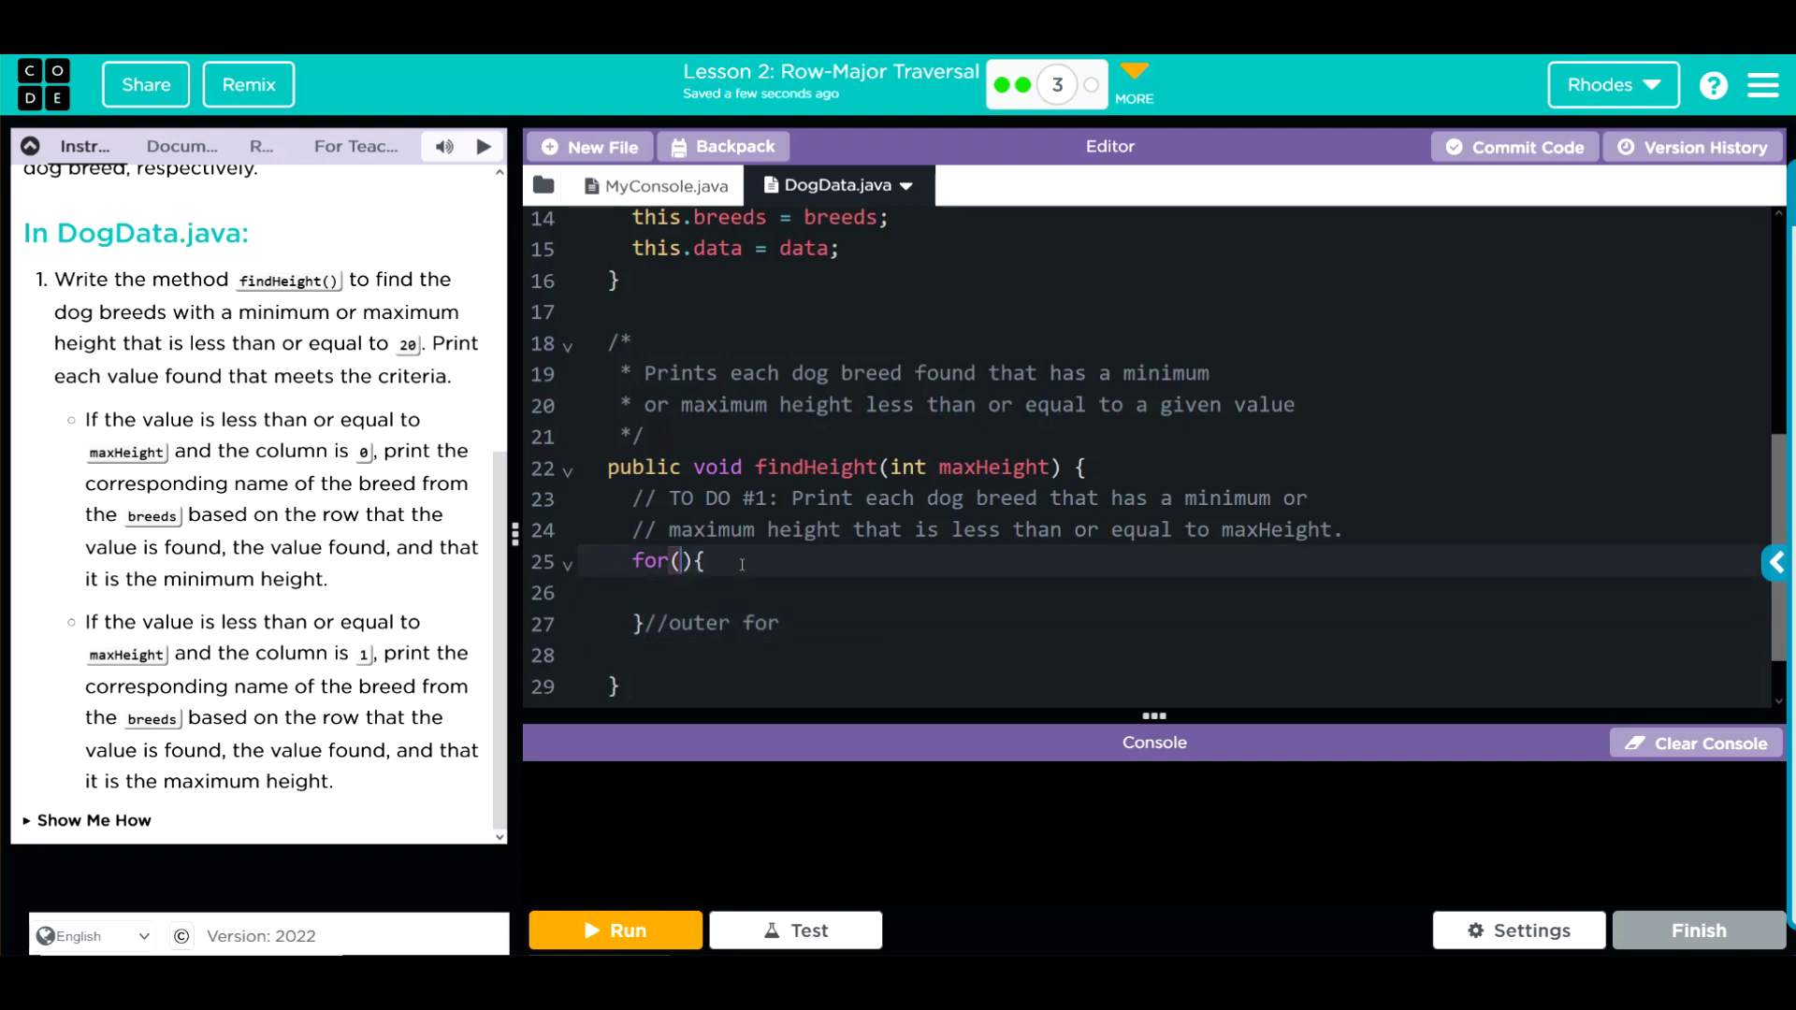
Fill in the outer loop header: int row = 0; row < data.length; row++
type("int r")
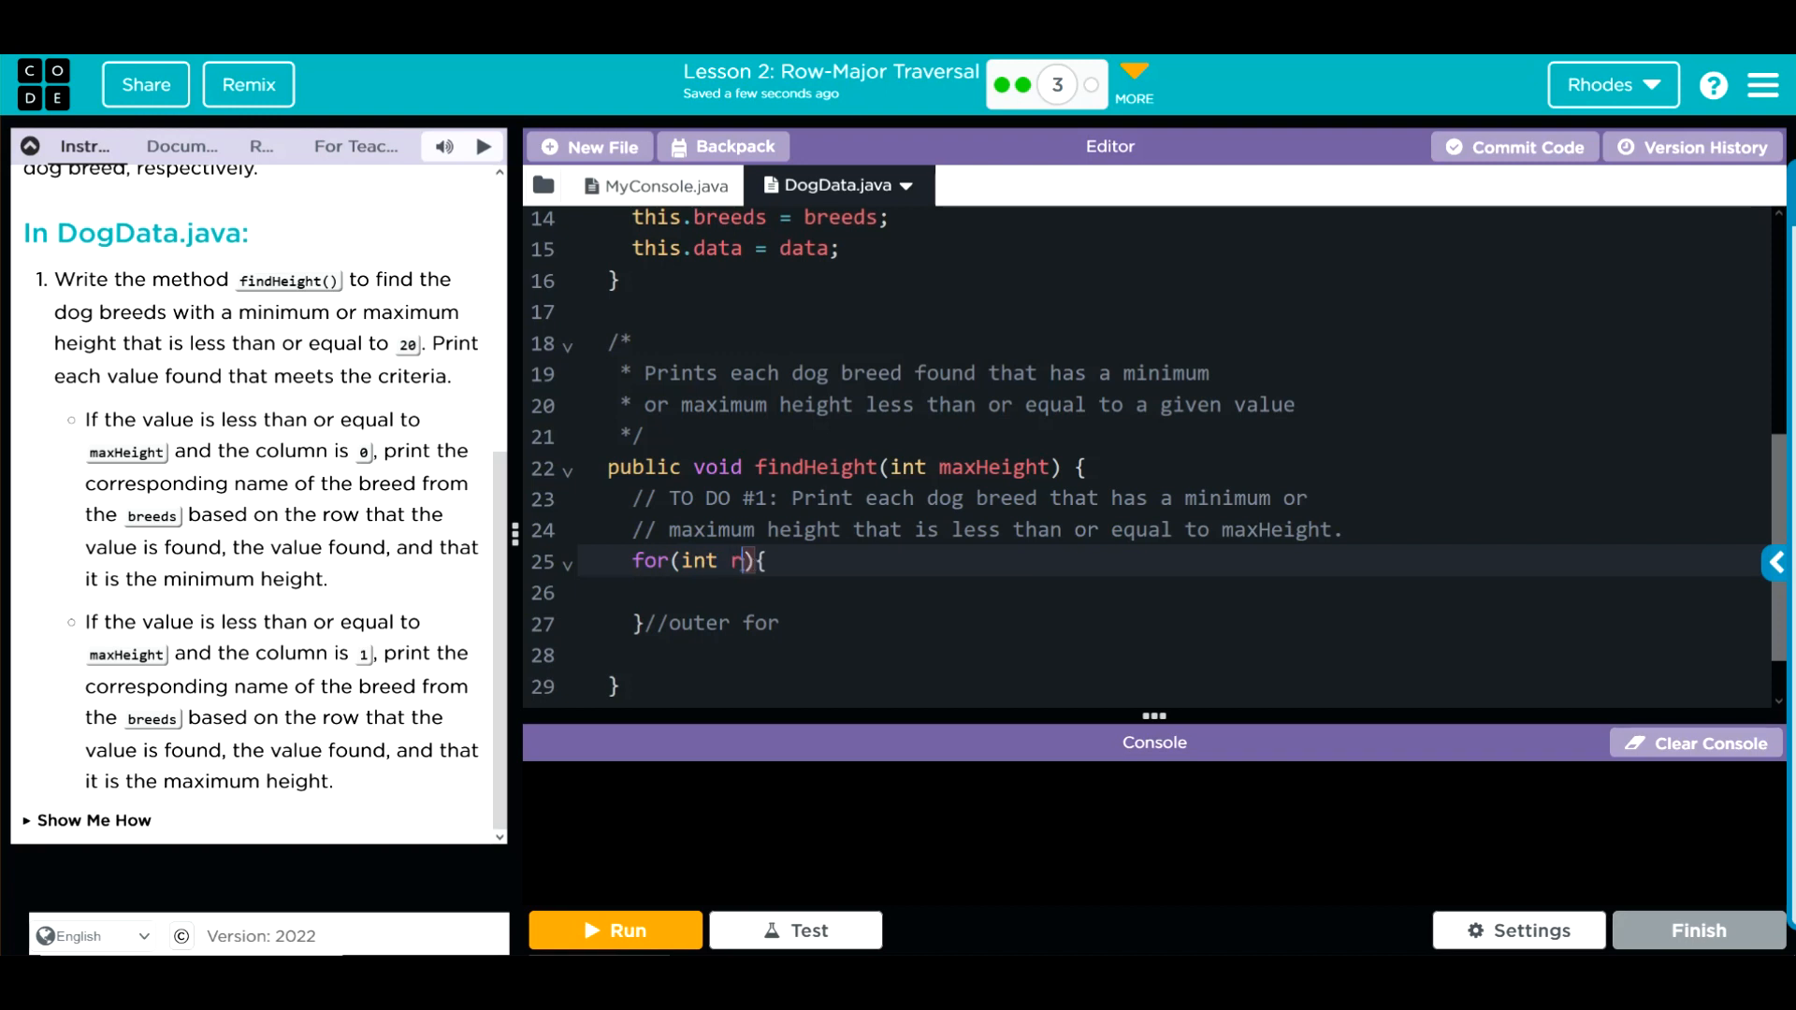
type("ow = 0")
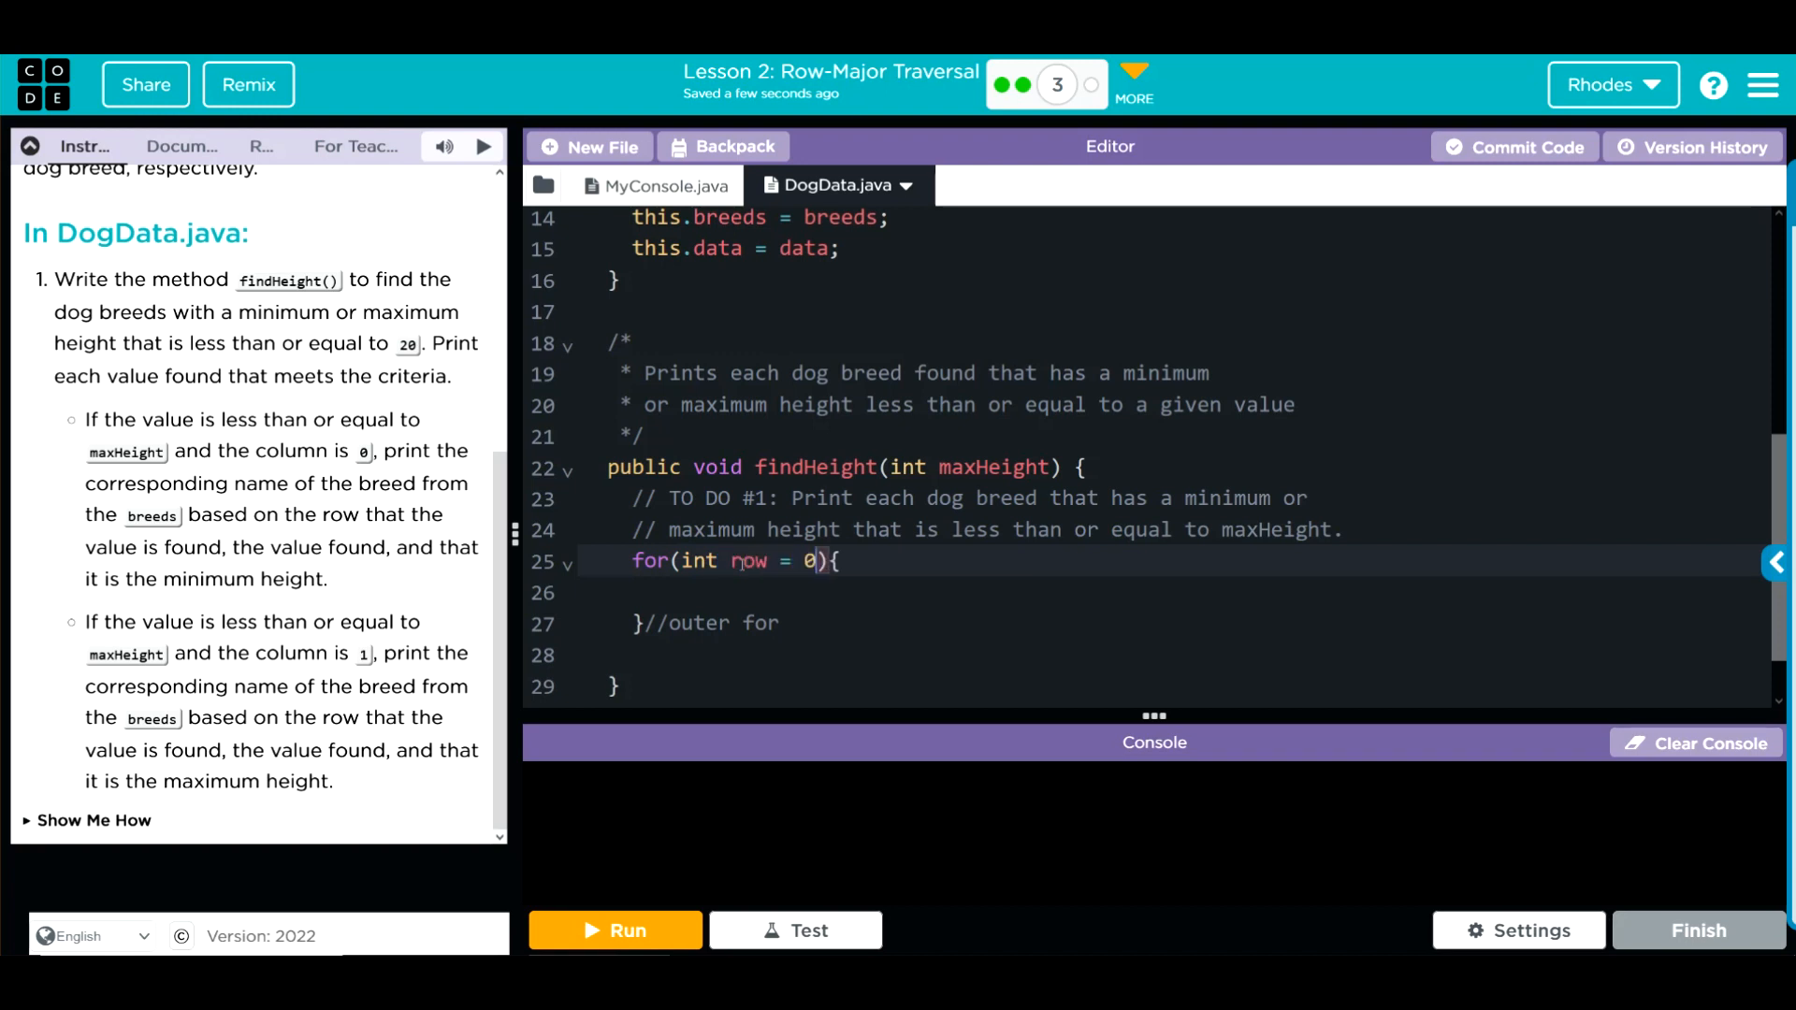
type("; row")
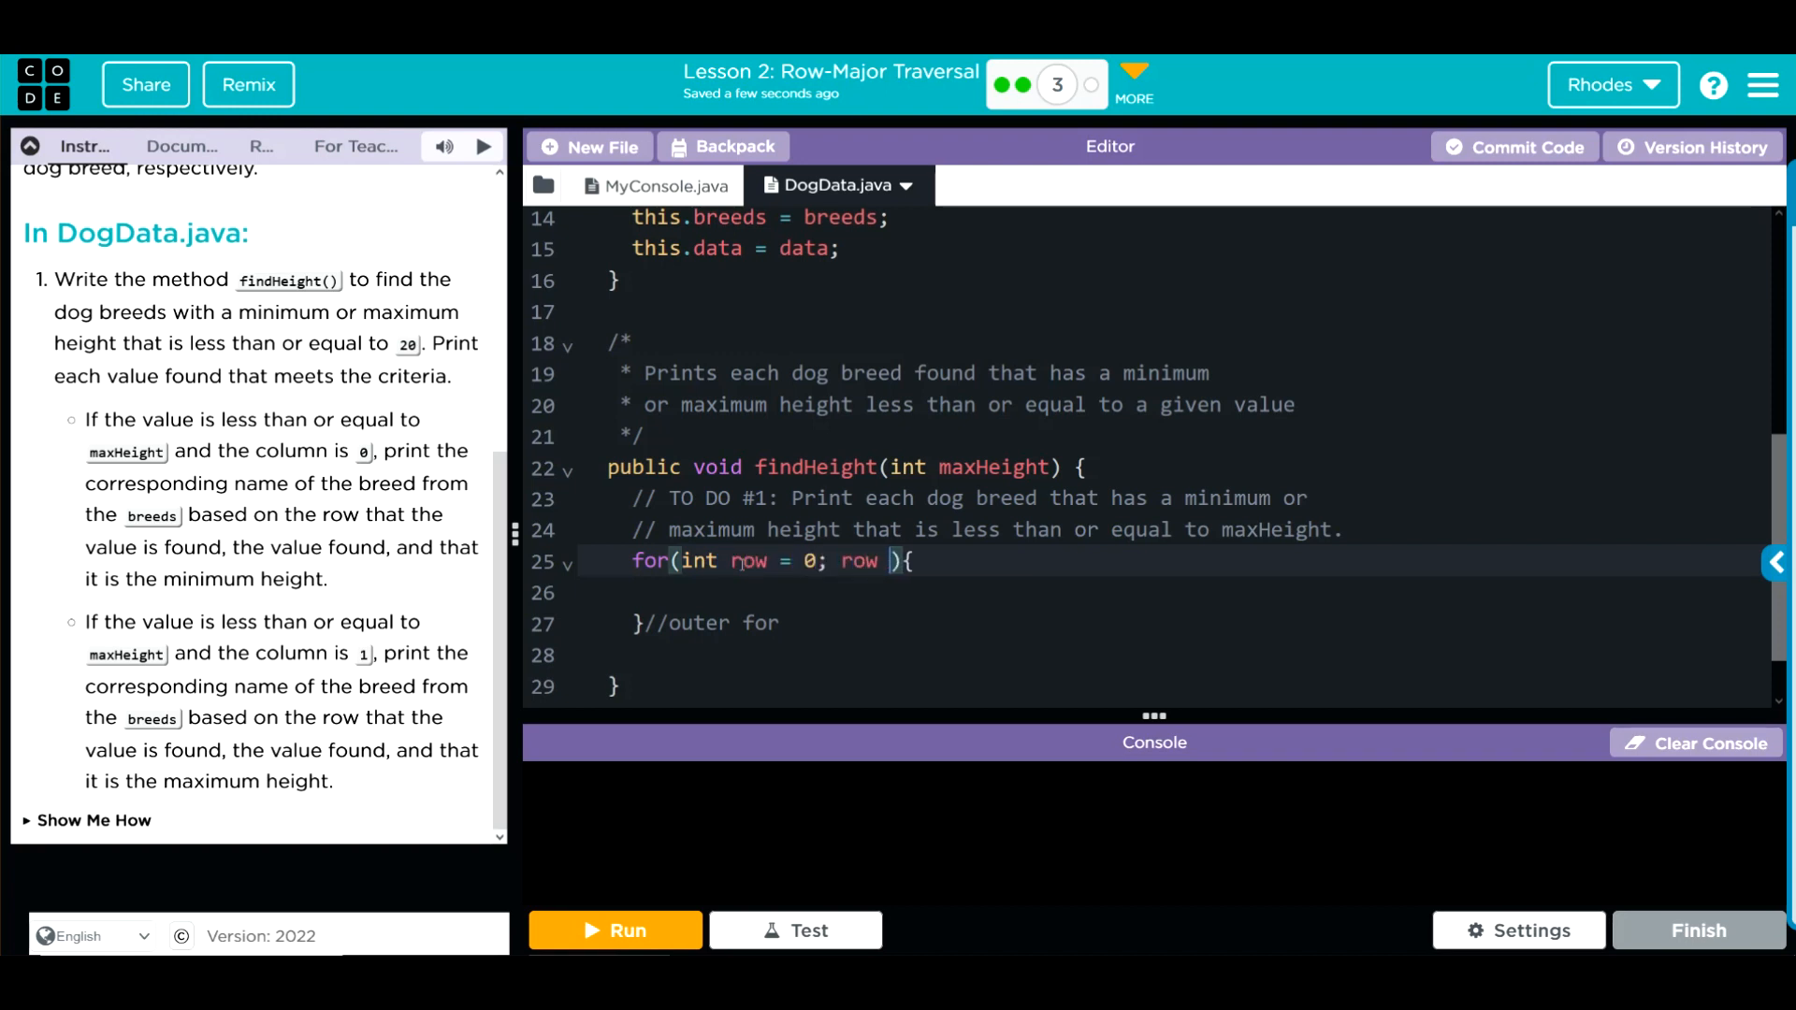
type("<")
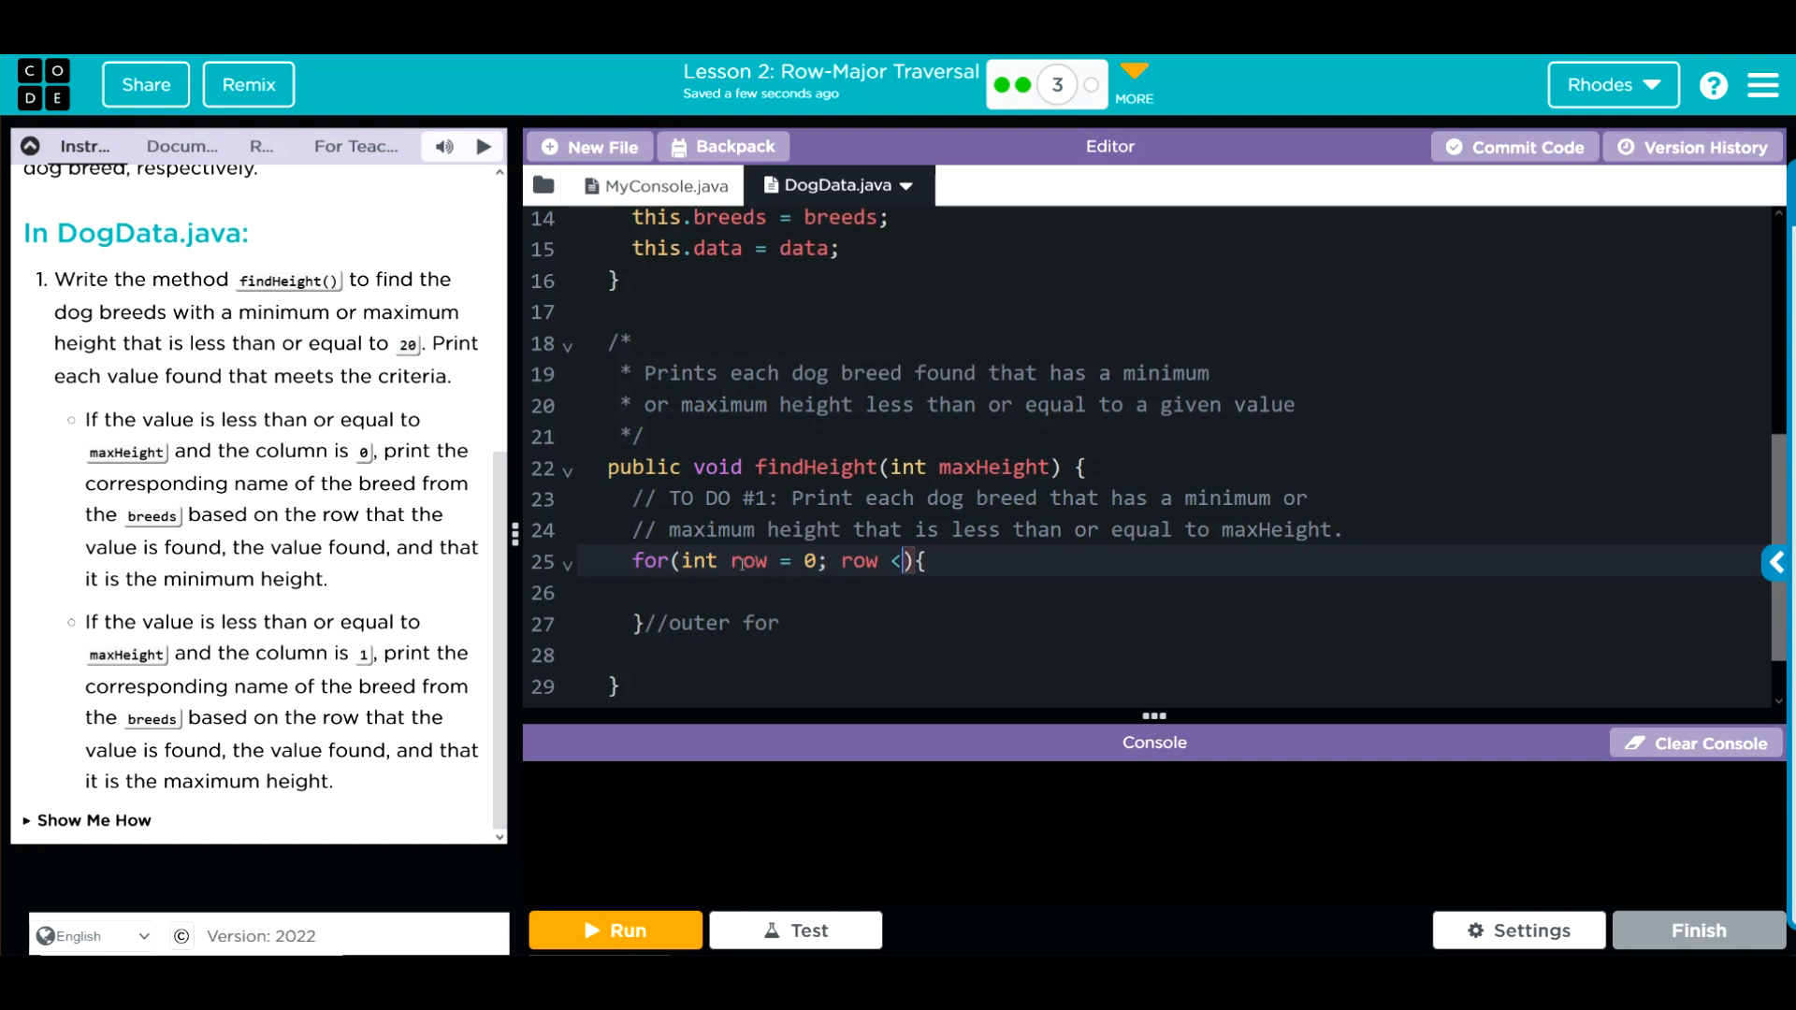
type("data.lne")
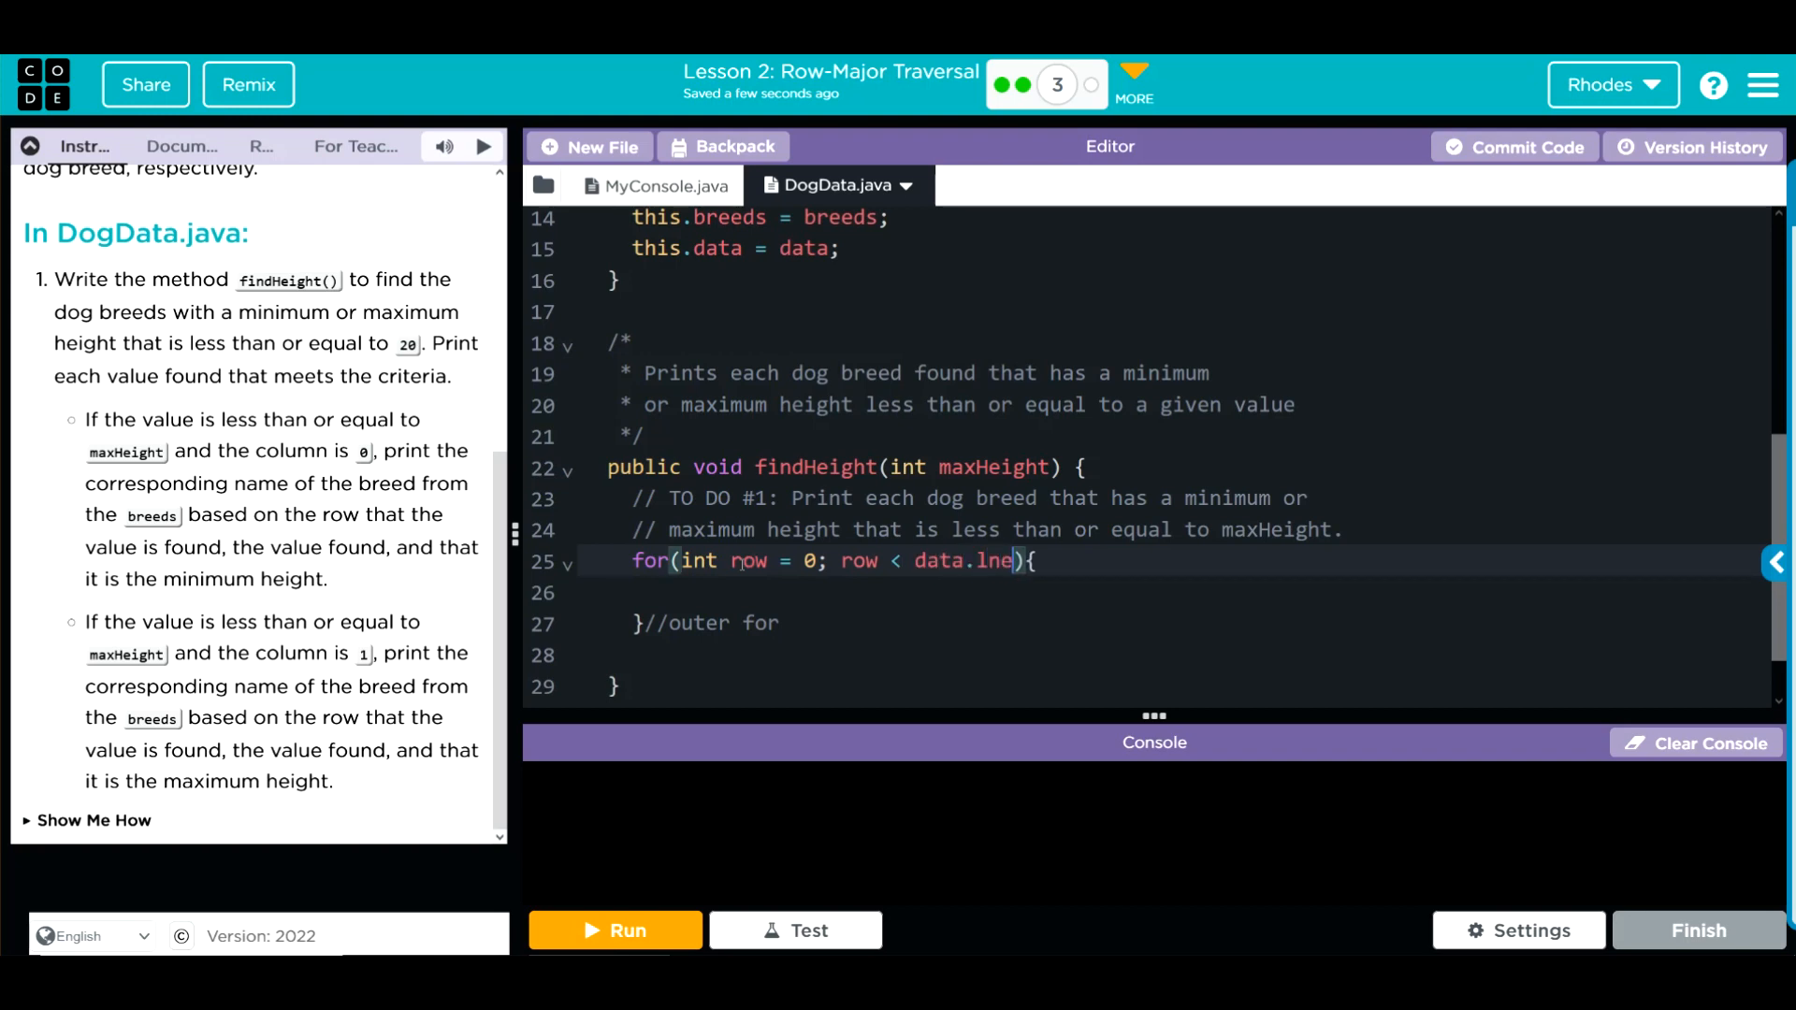
type("gth")
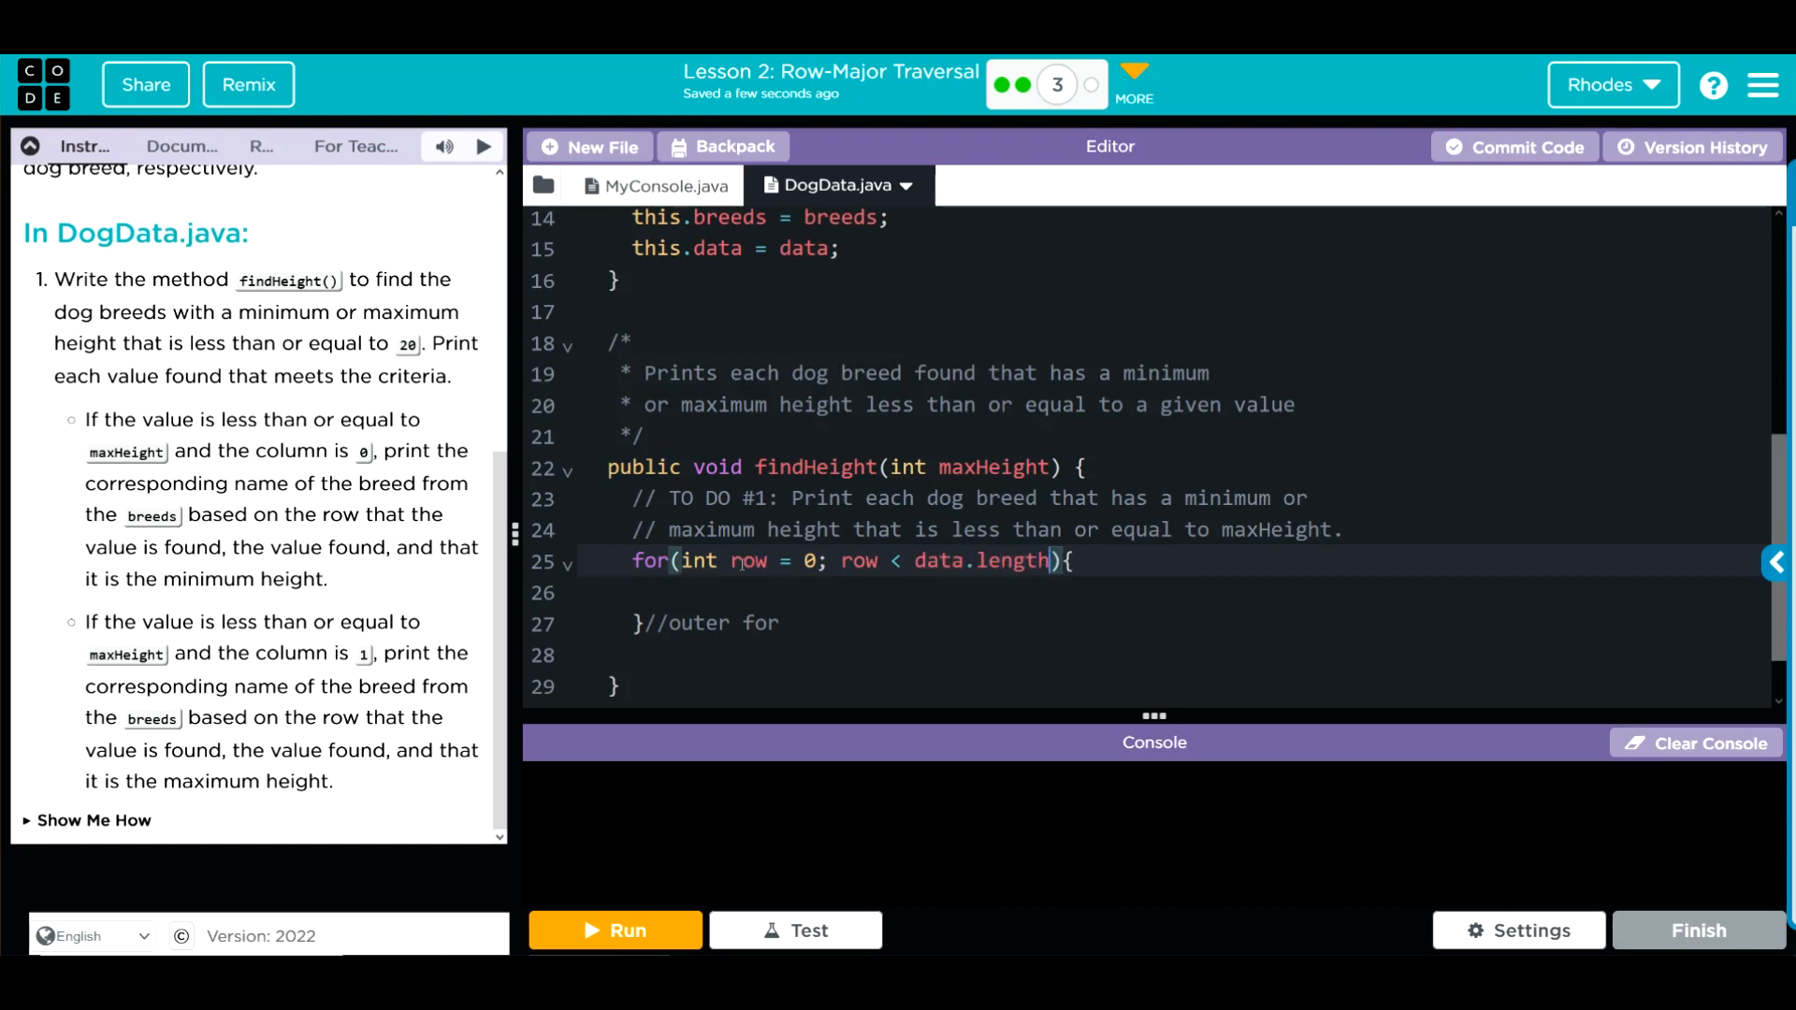
type("; row")
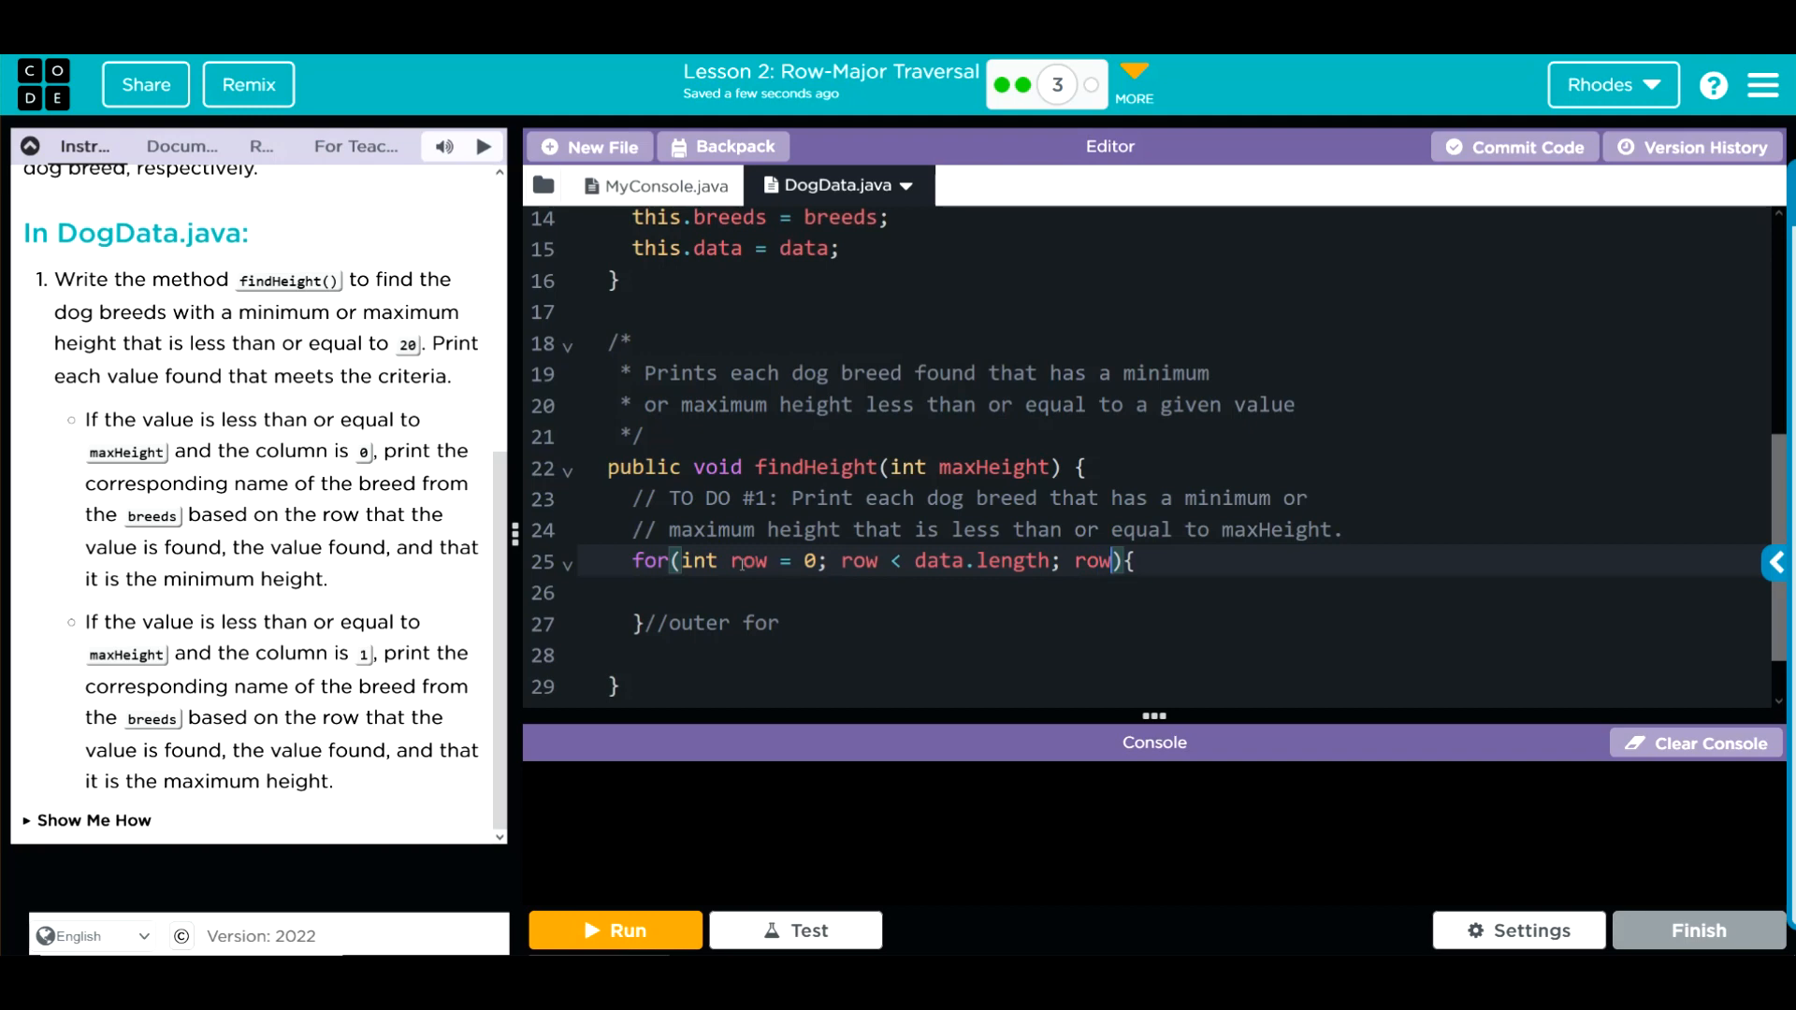
type("++")
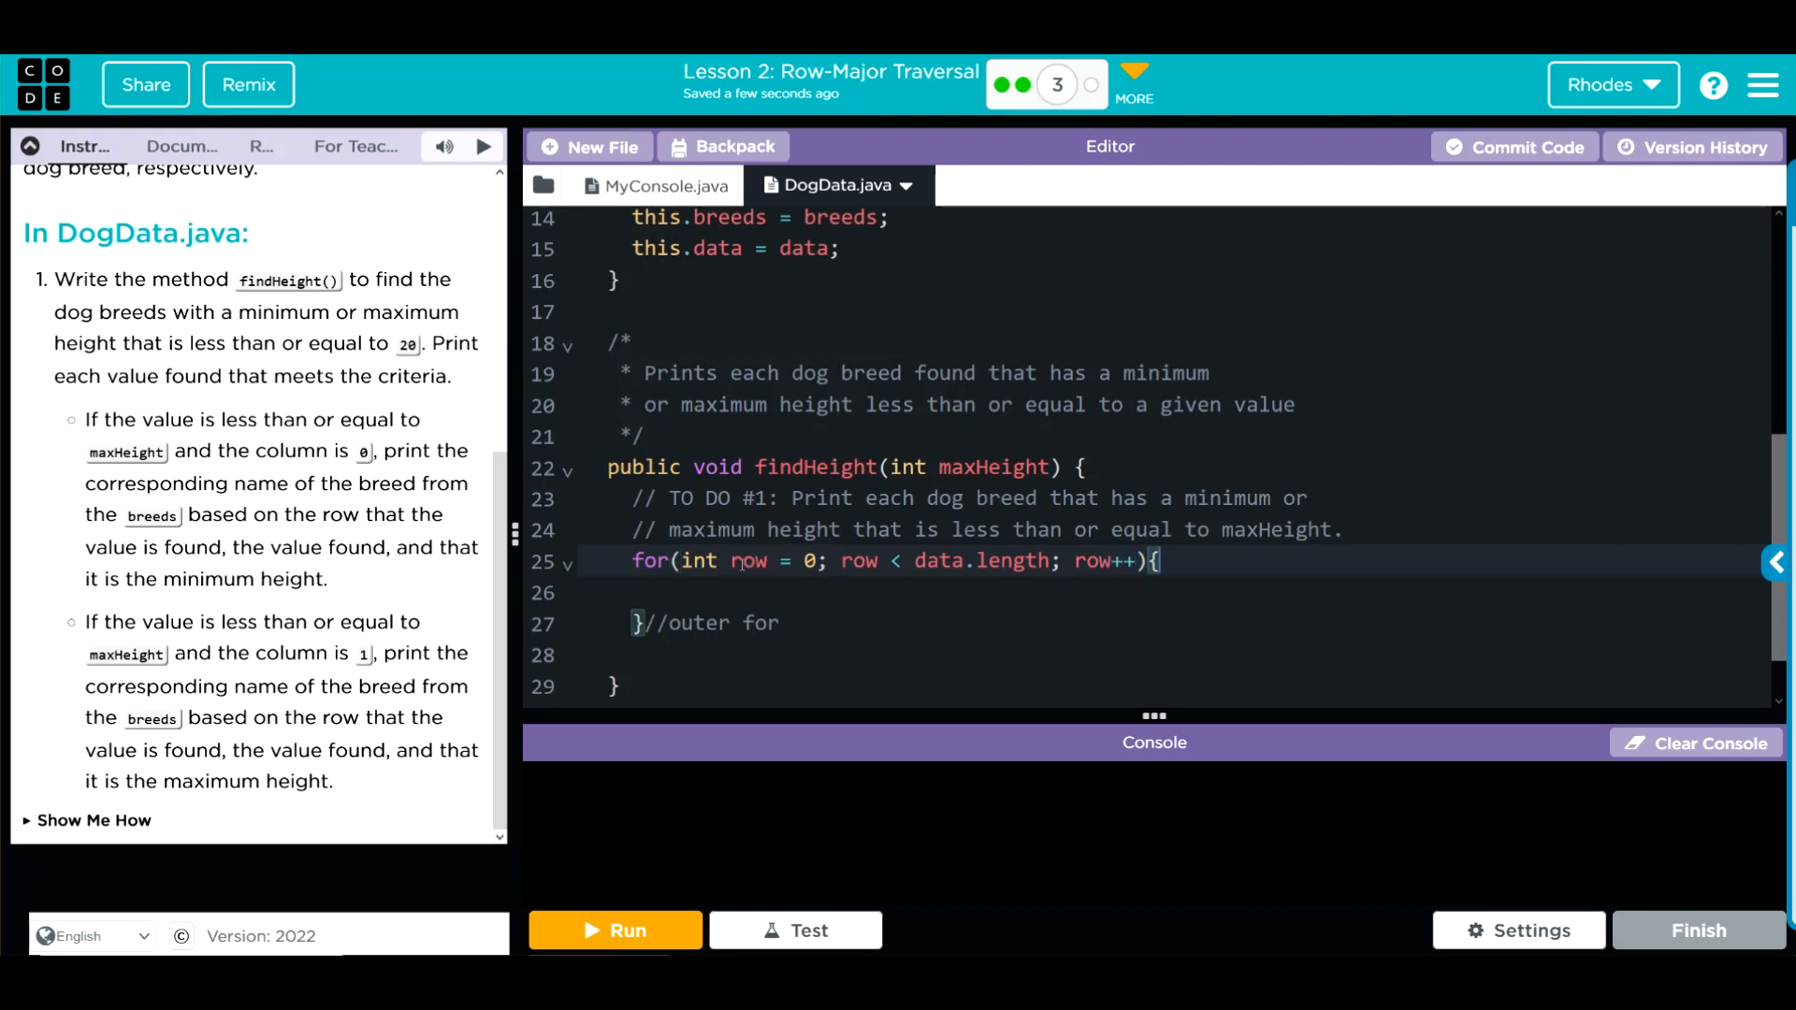
type("fo")
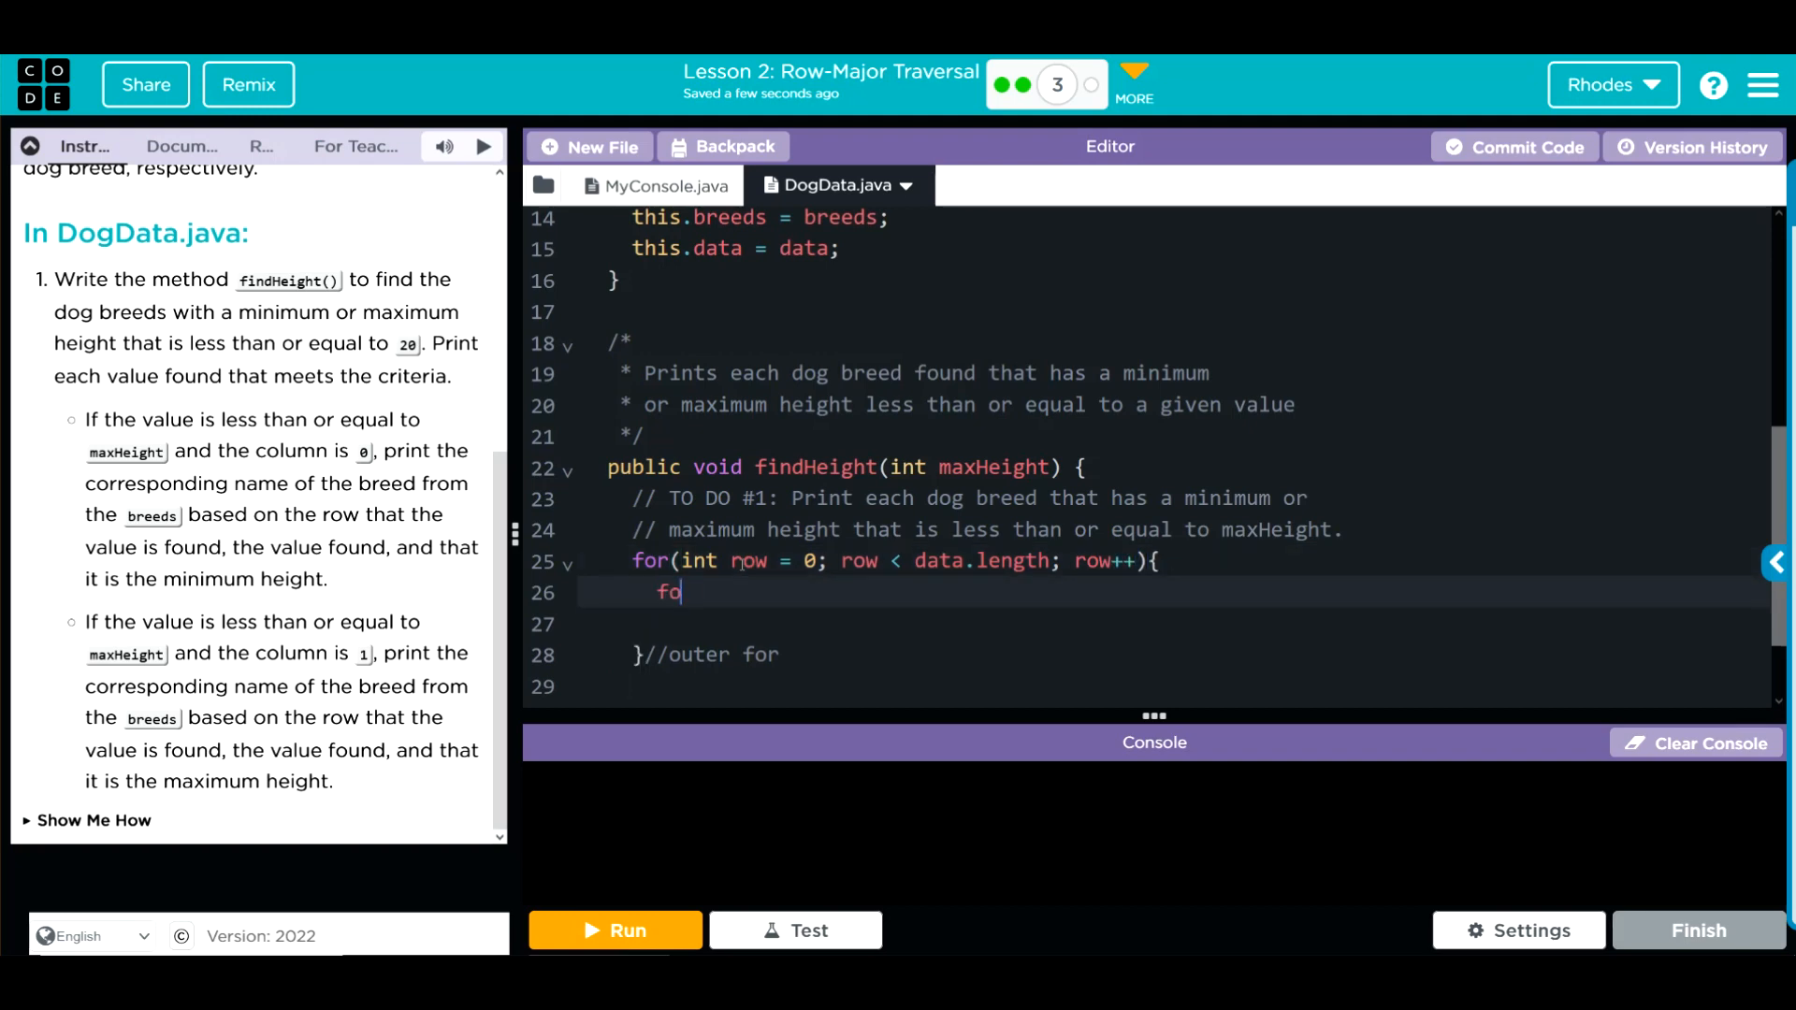
Start the inner for loop with an //inner for comment and int col = 0
type("r();")
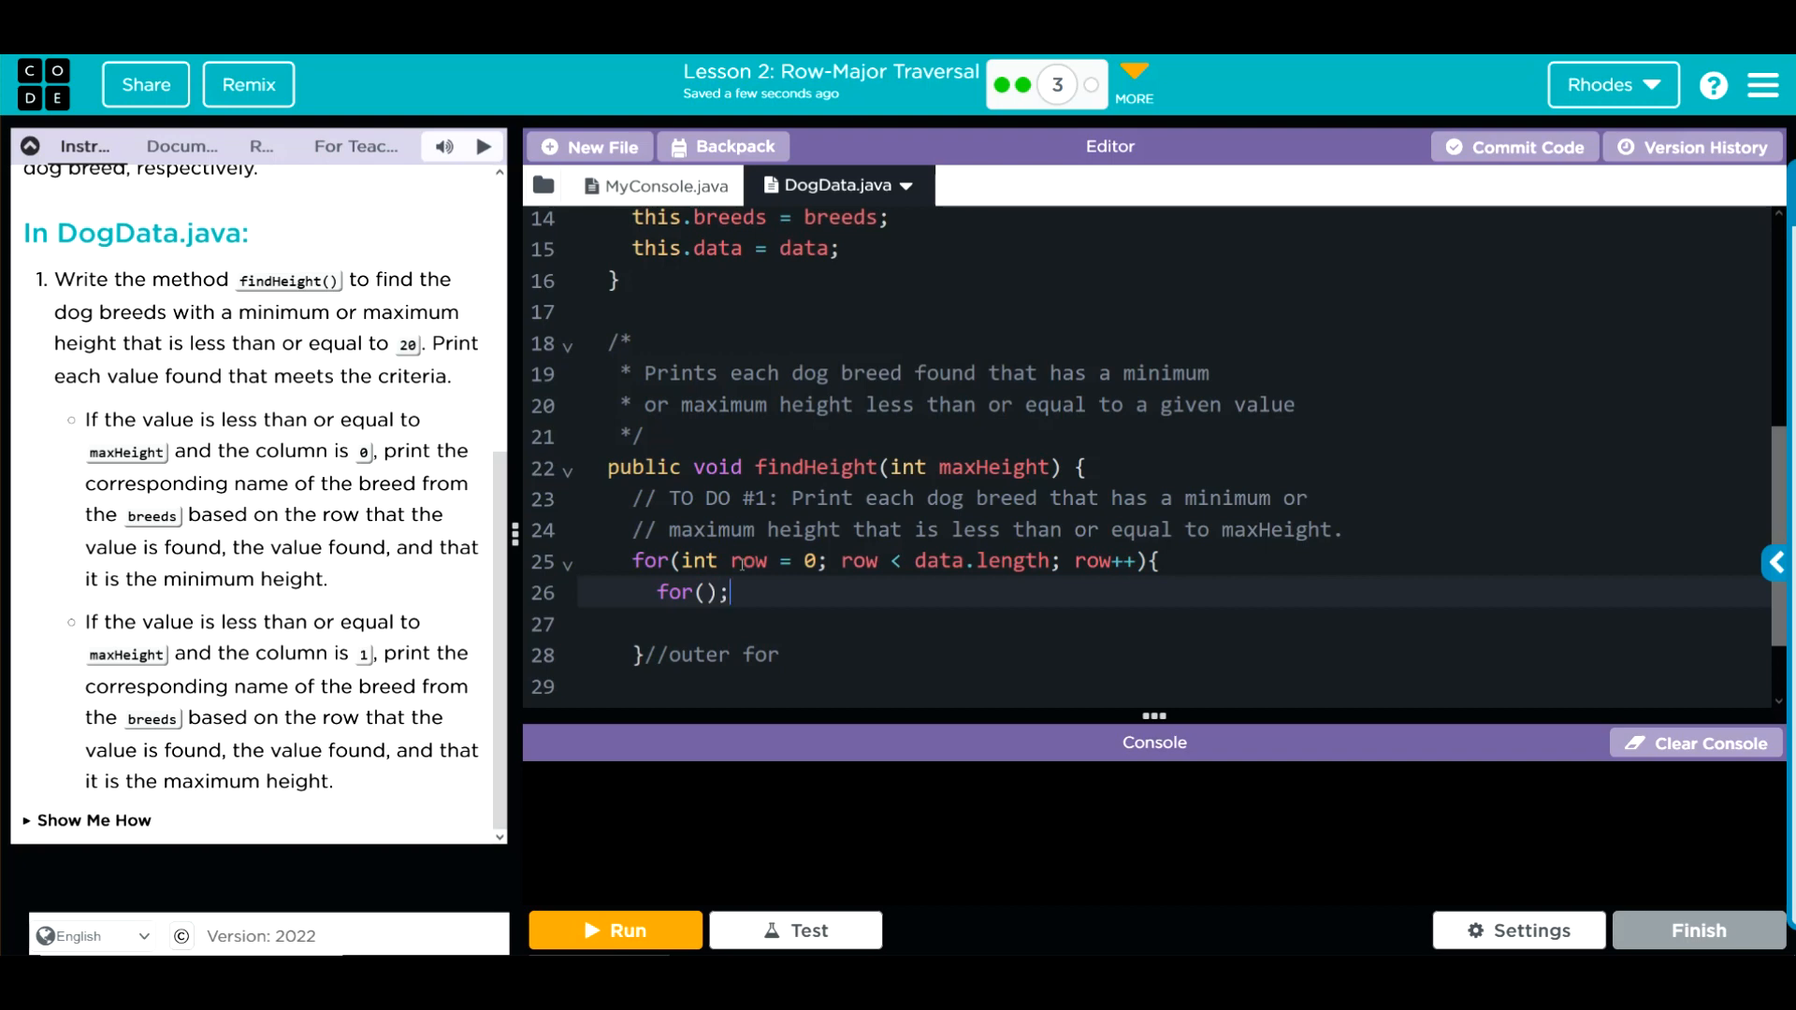
type("{")
type("}//")
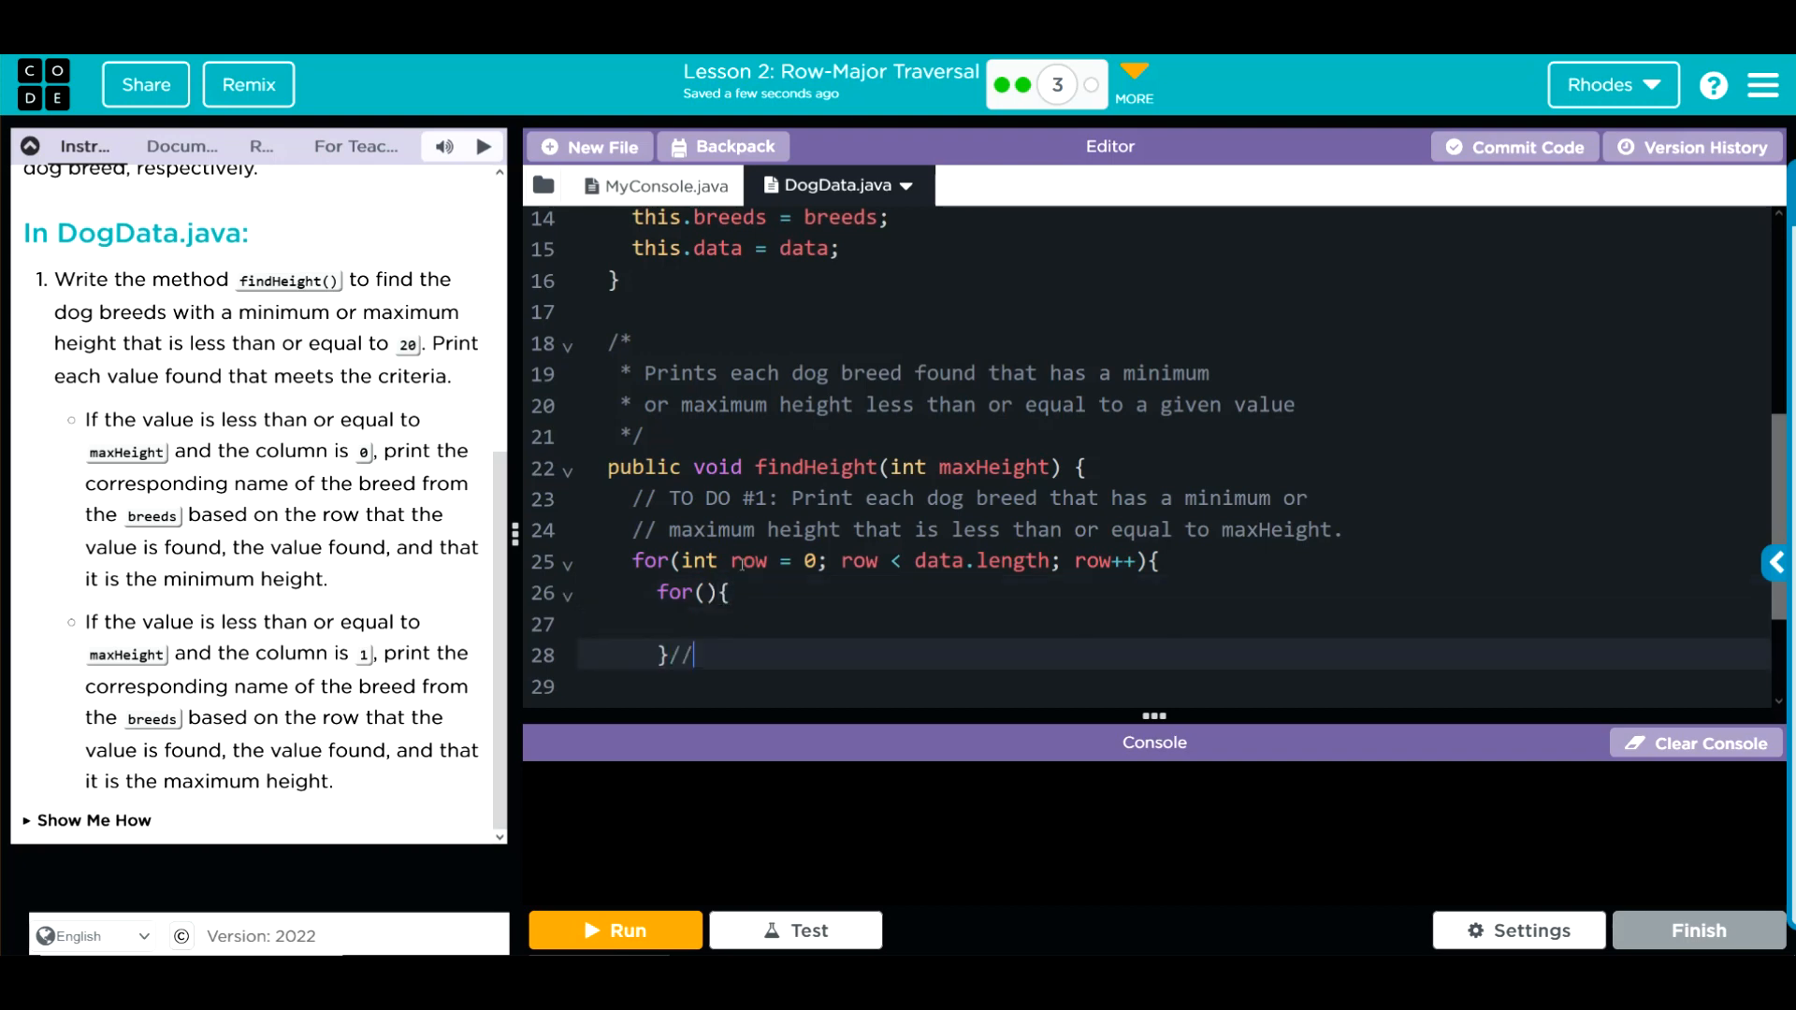
type("inner f")
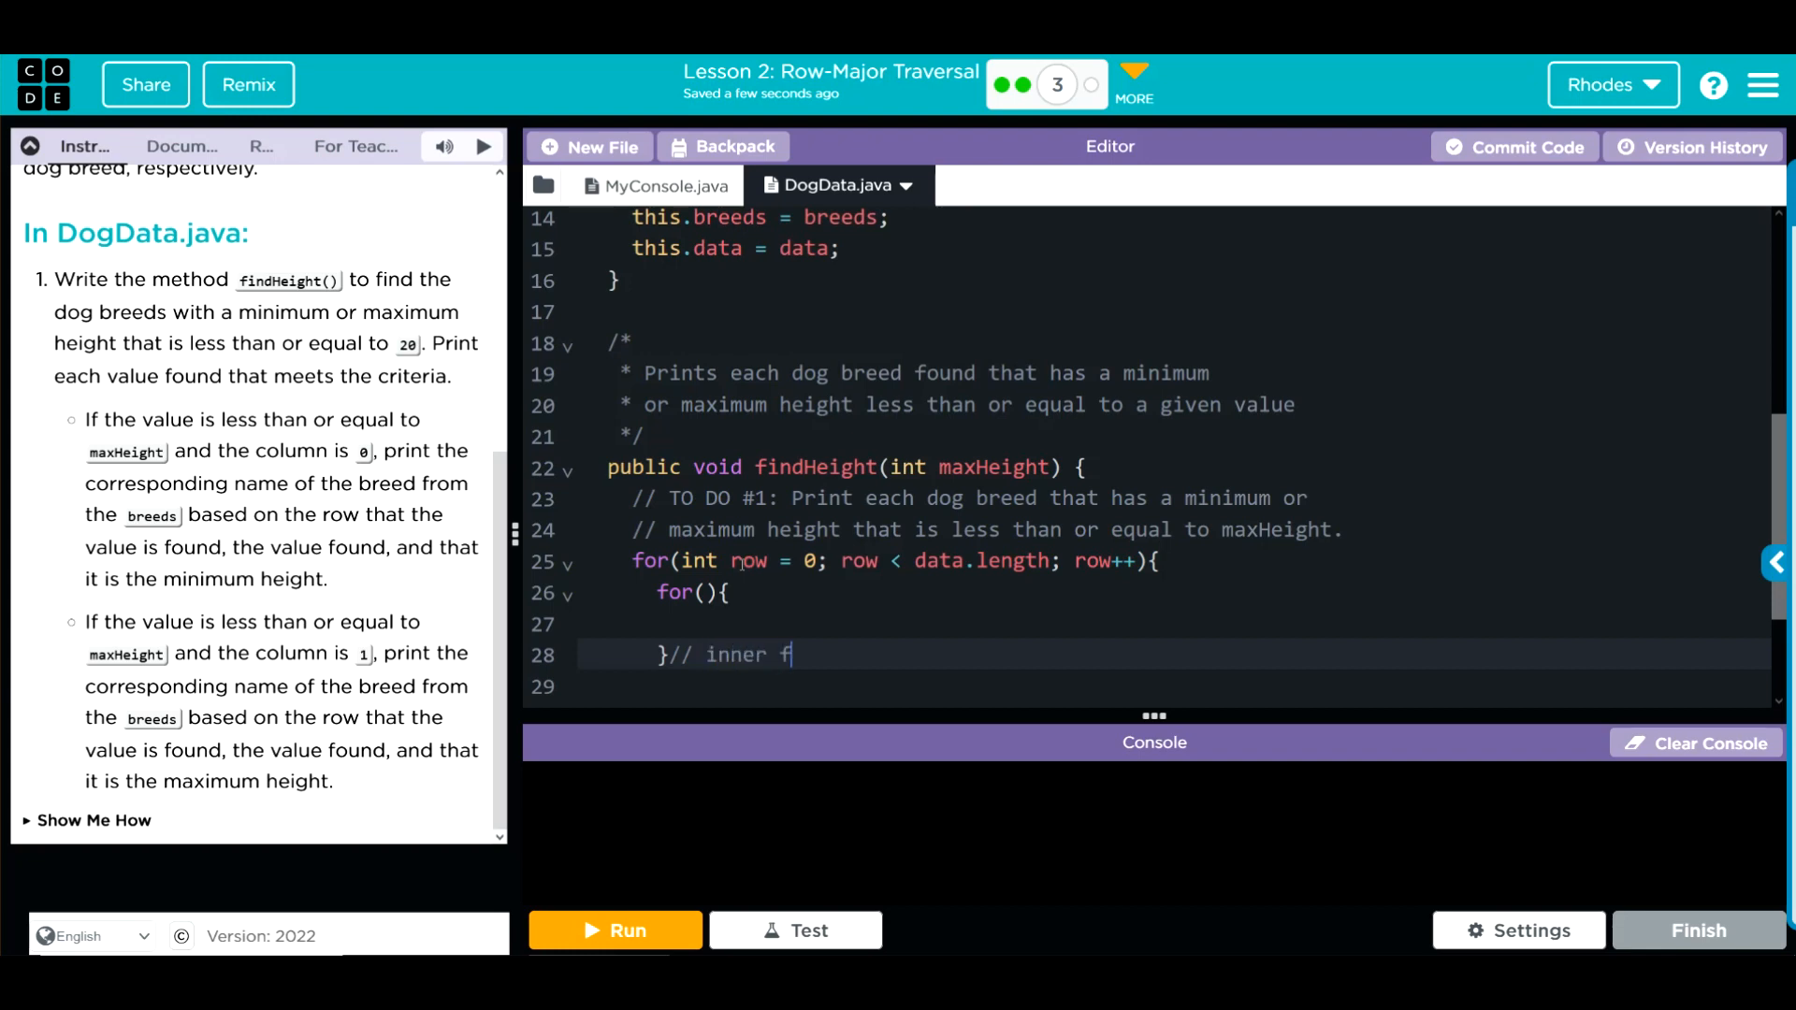
type("or")
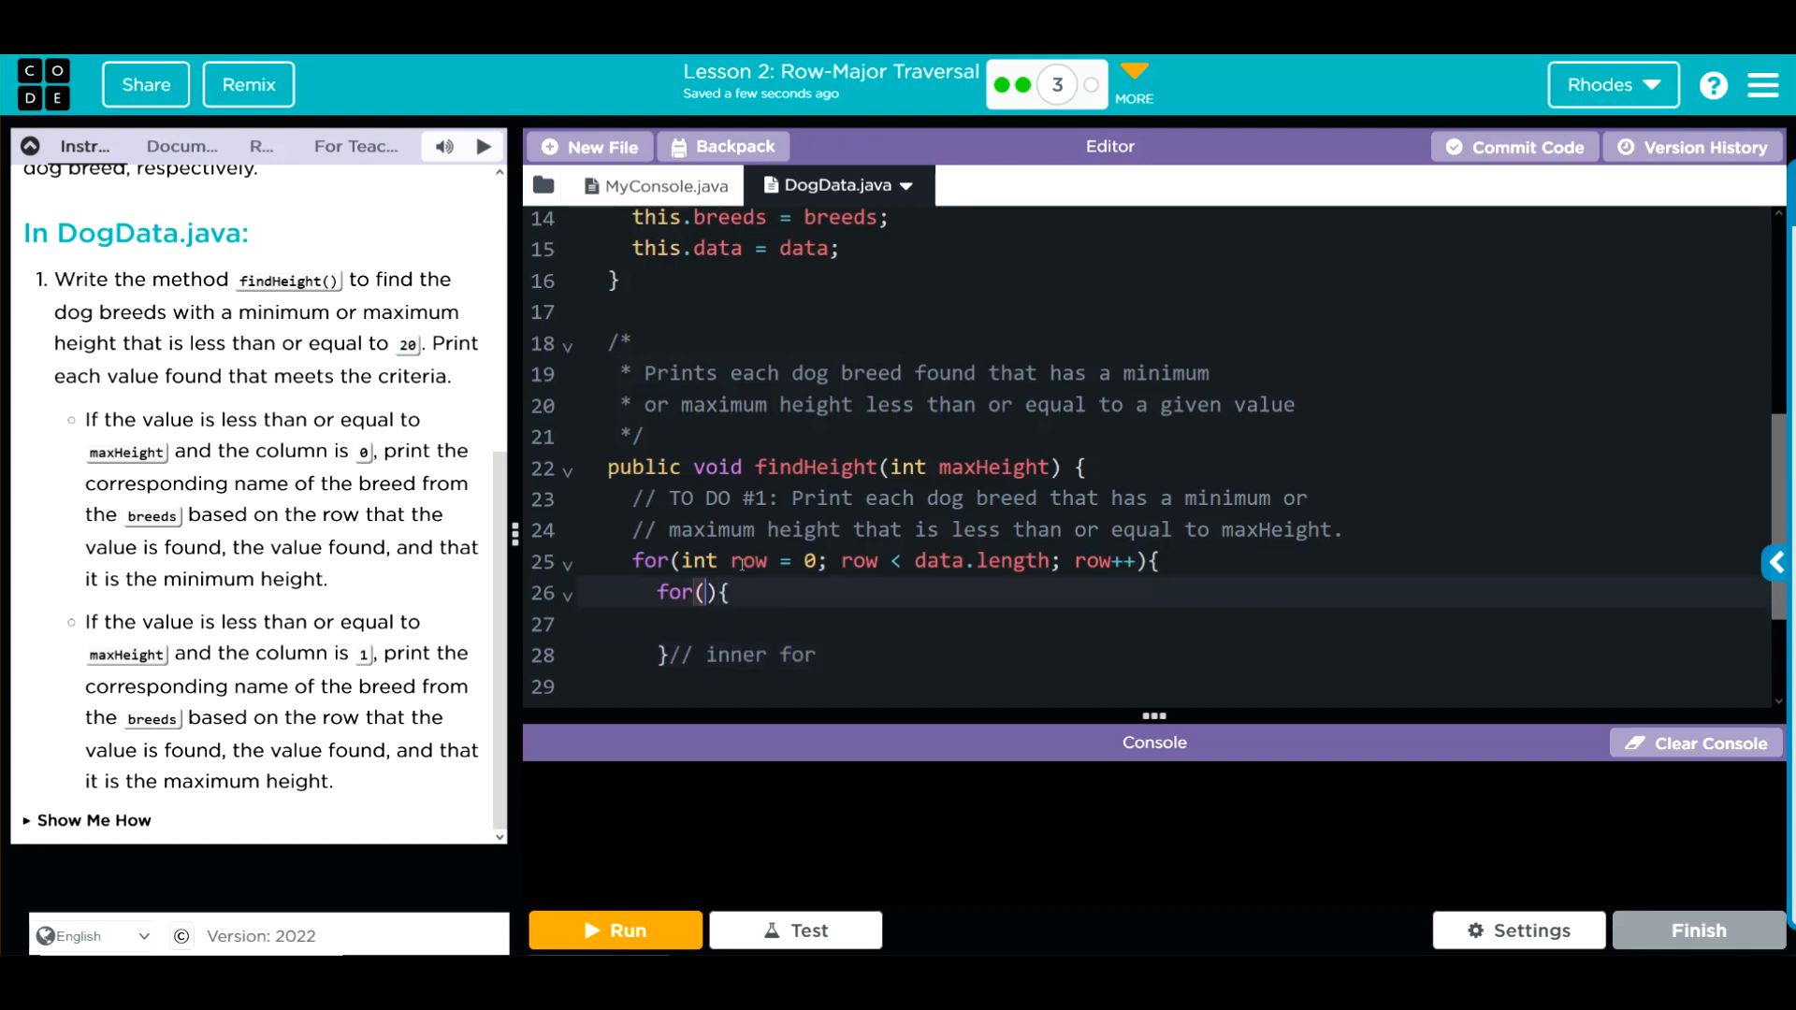
type("int col")
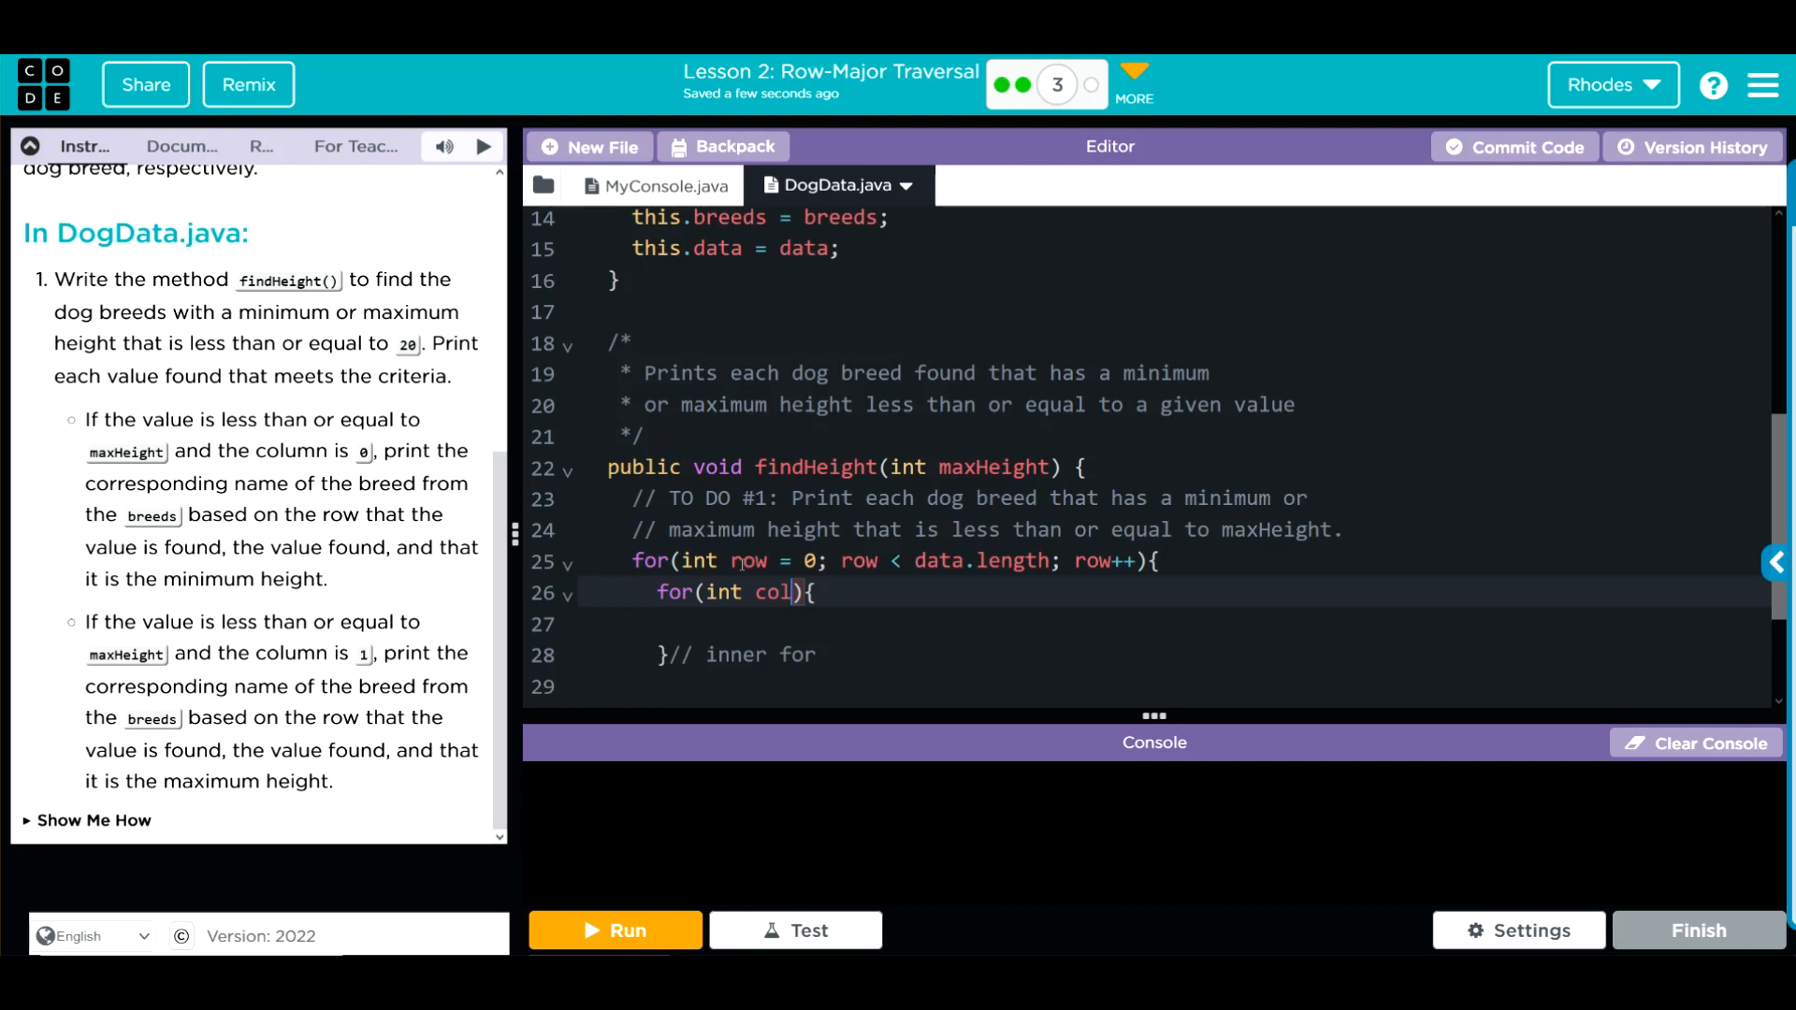
type("= 0;")
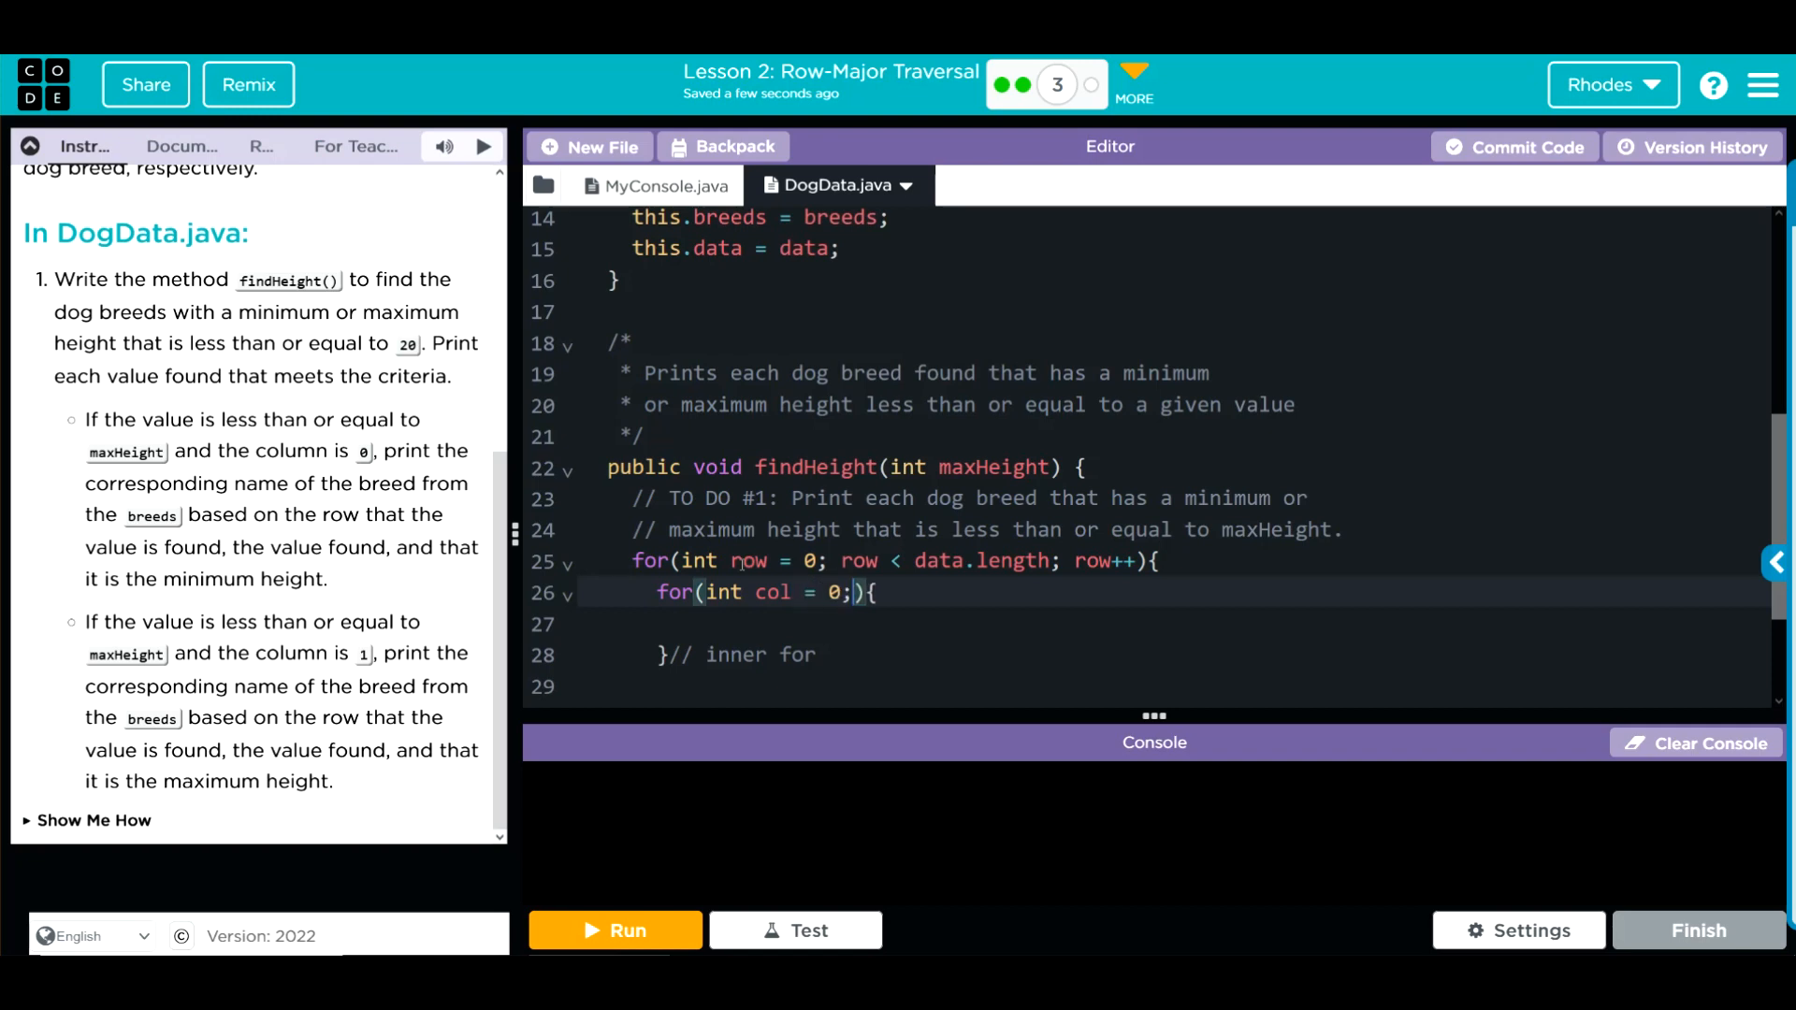
Complete the inner condition col < data[0].length; col++, fixing the length typo
type("col")
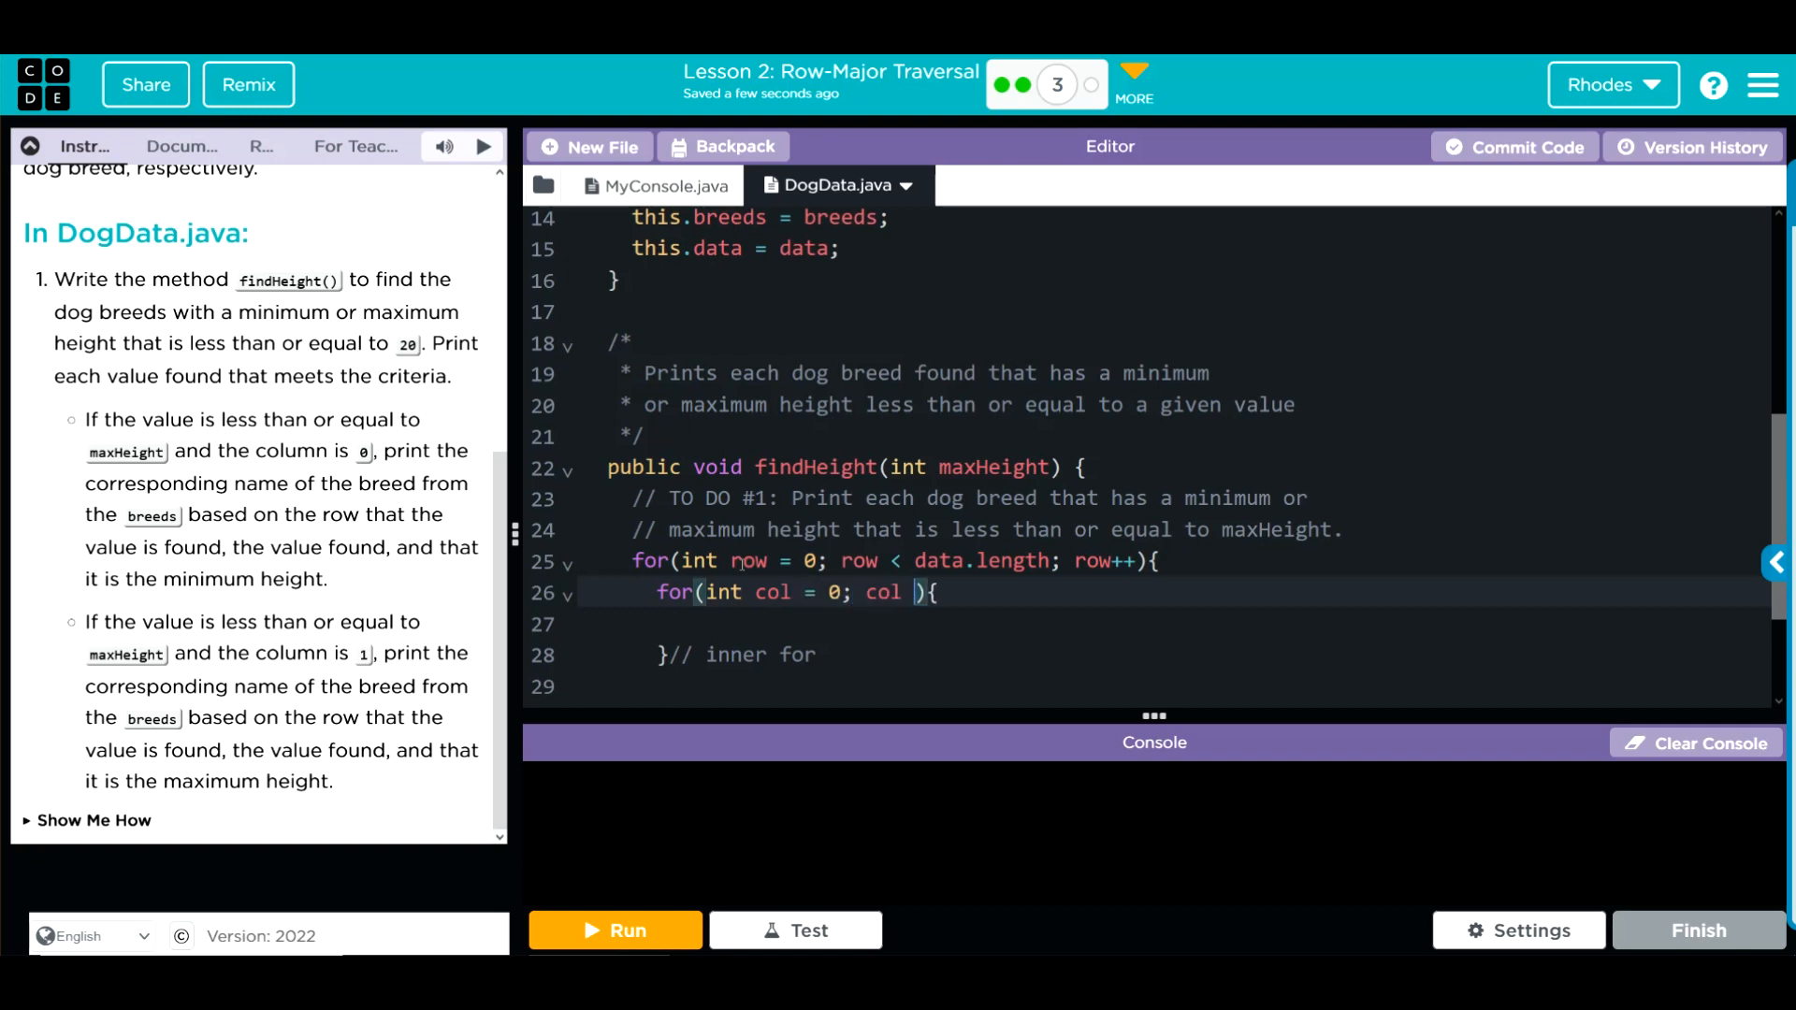
type("<data")
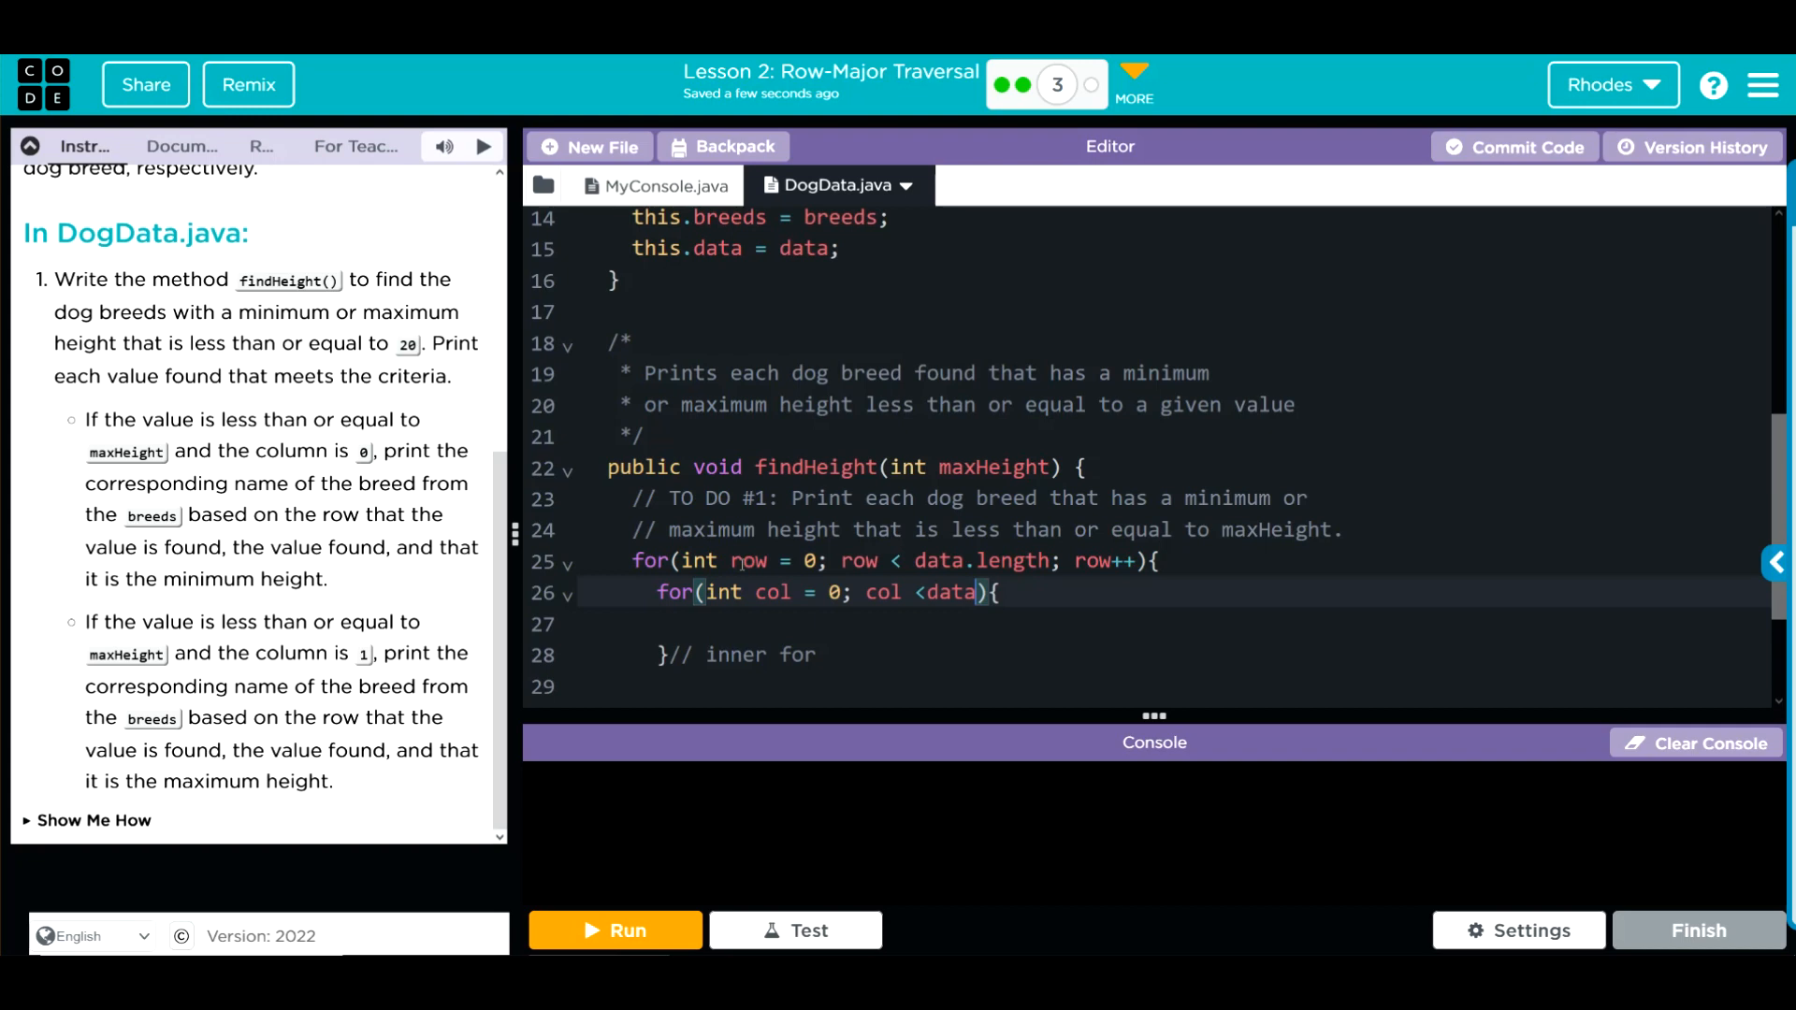
type("[]")
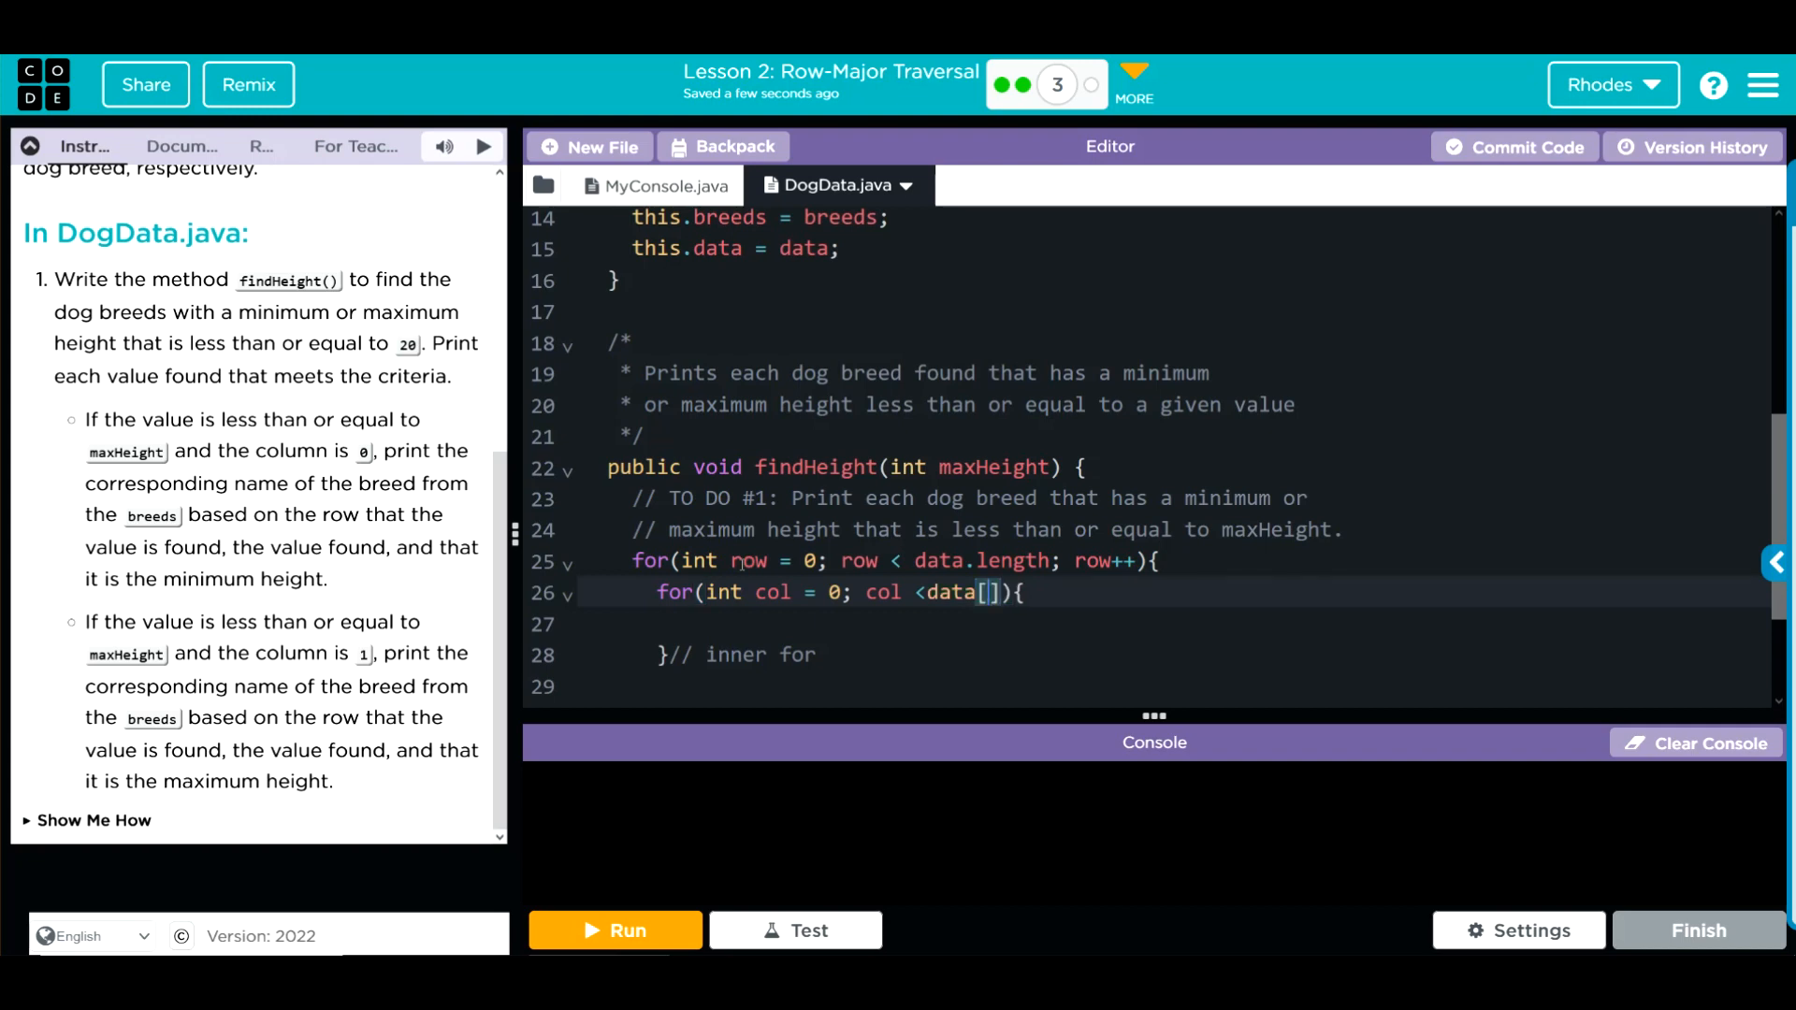
type("0")
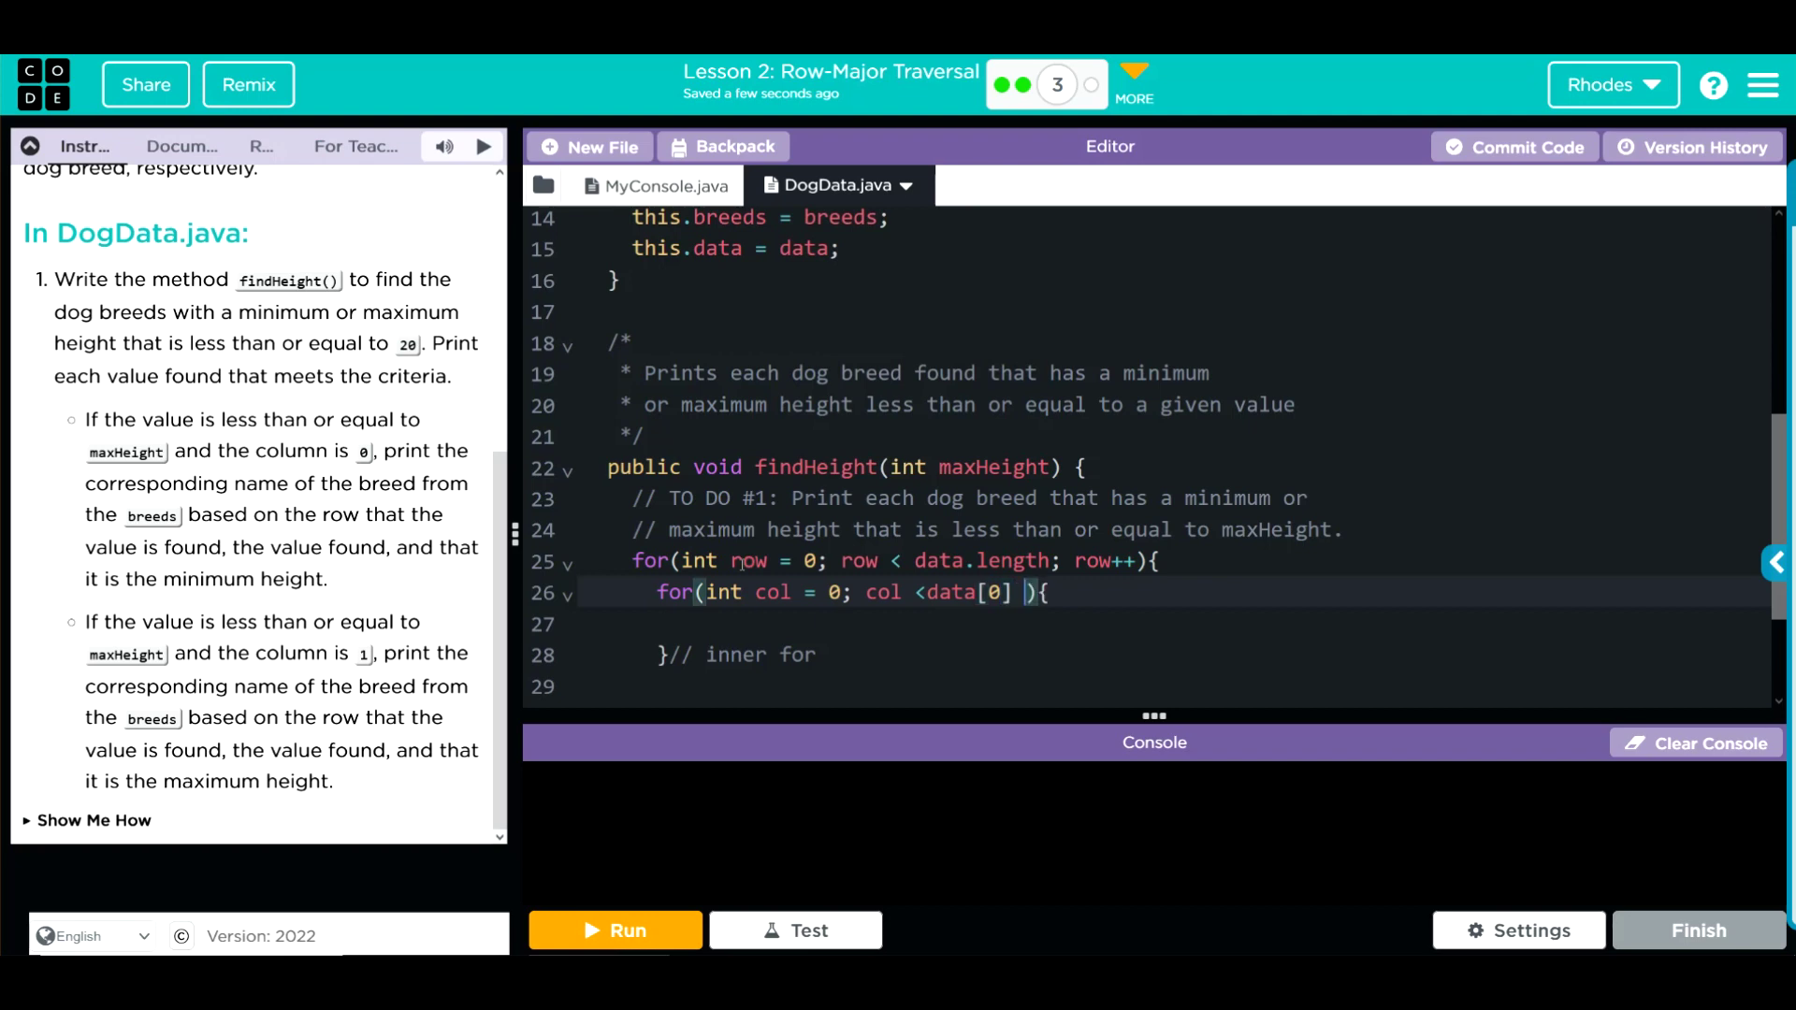
type(".legnth;")
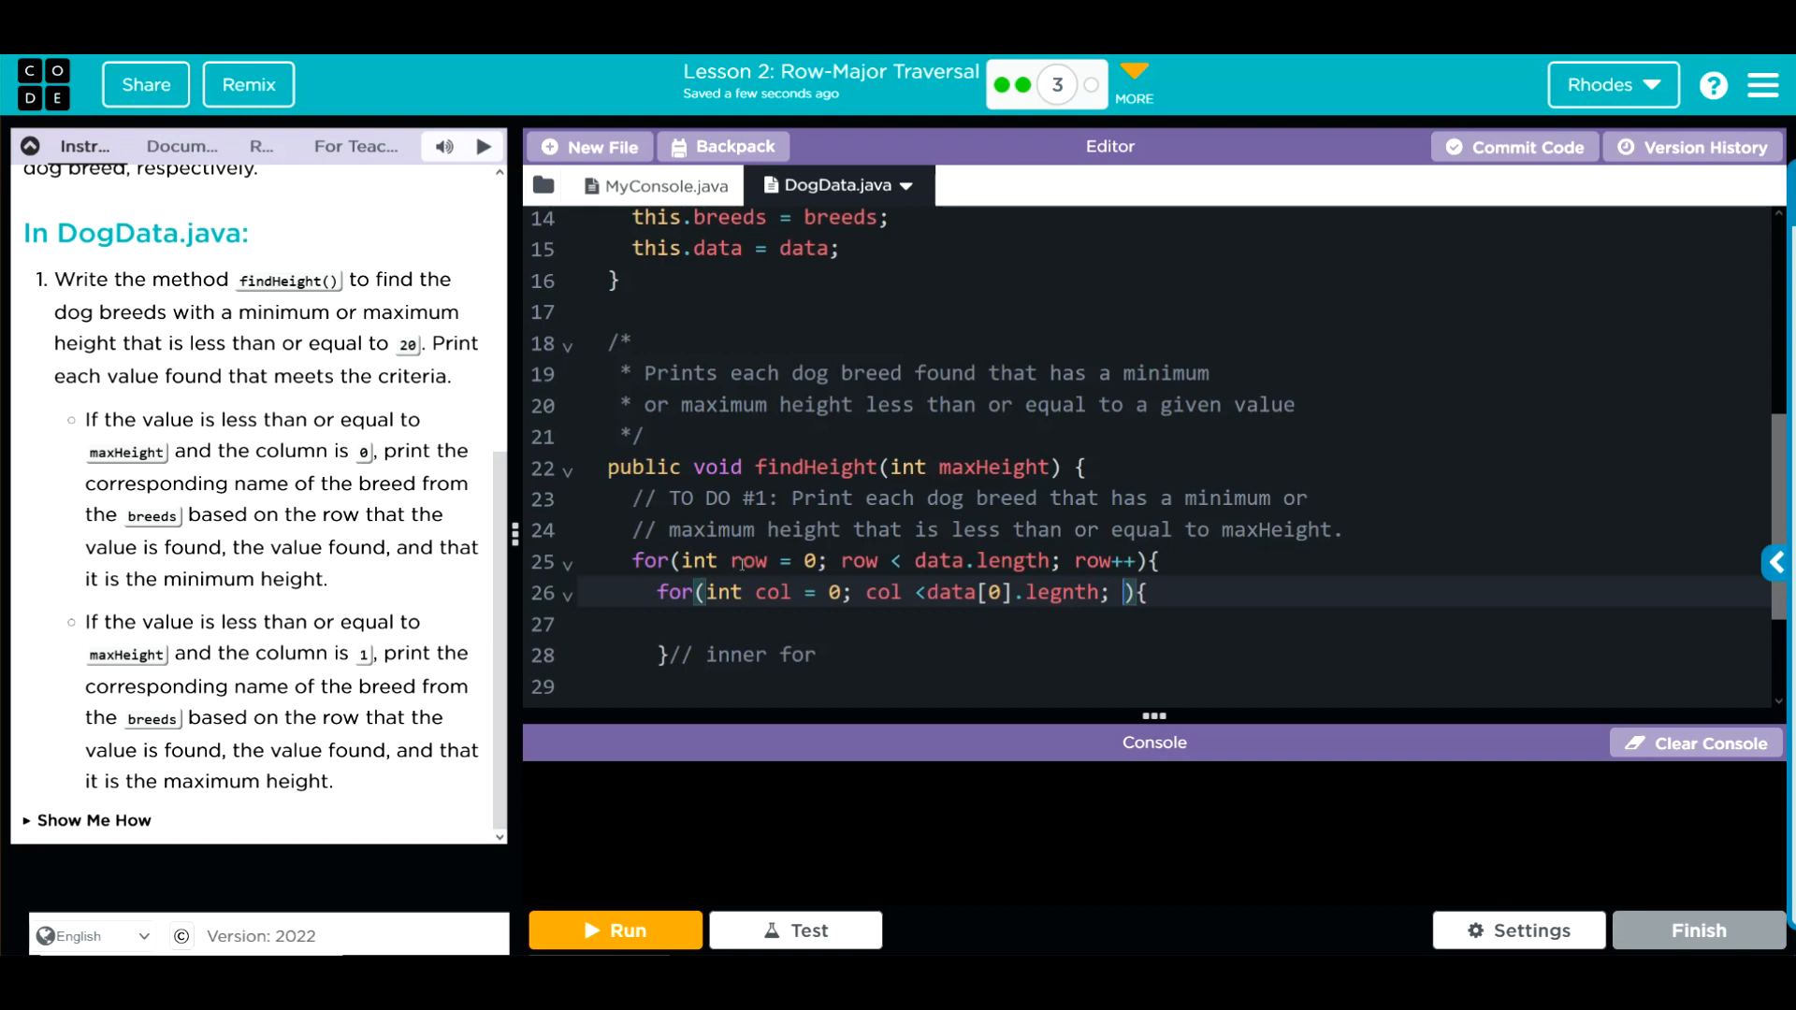
type("col++")
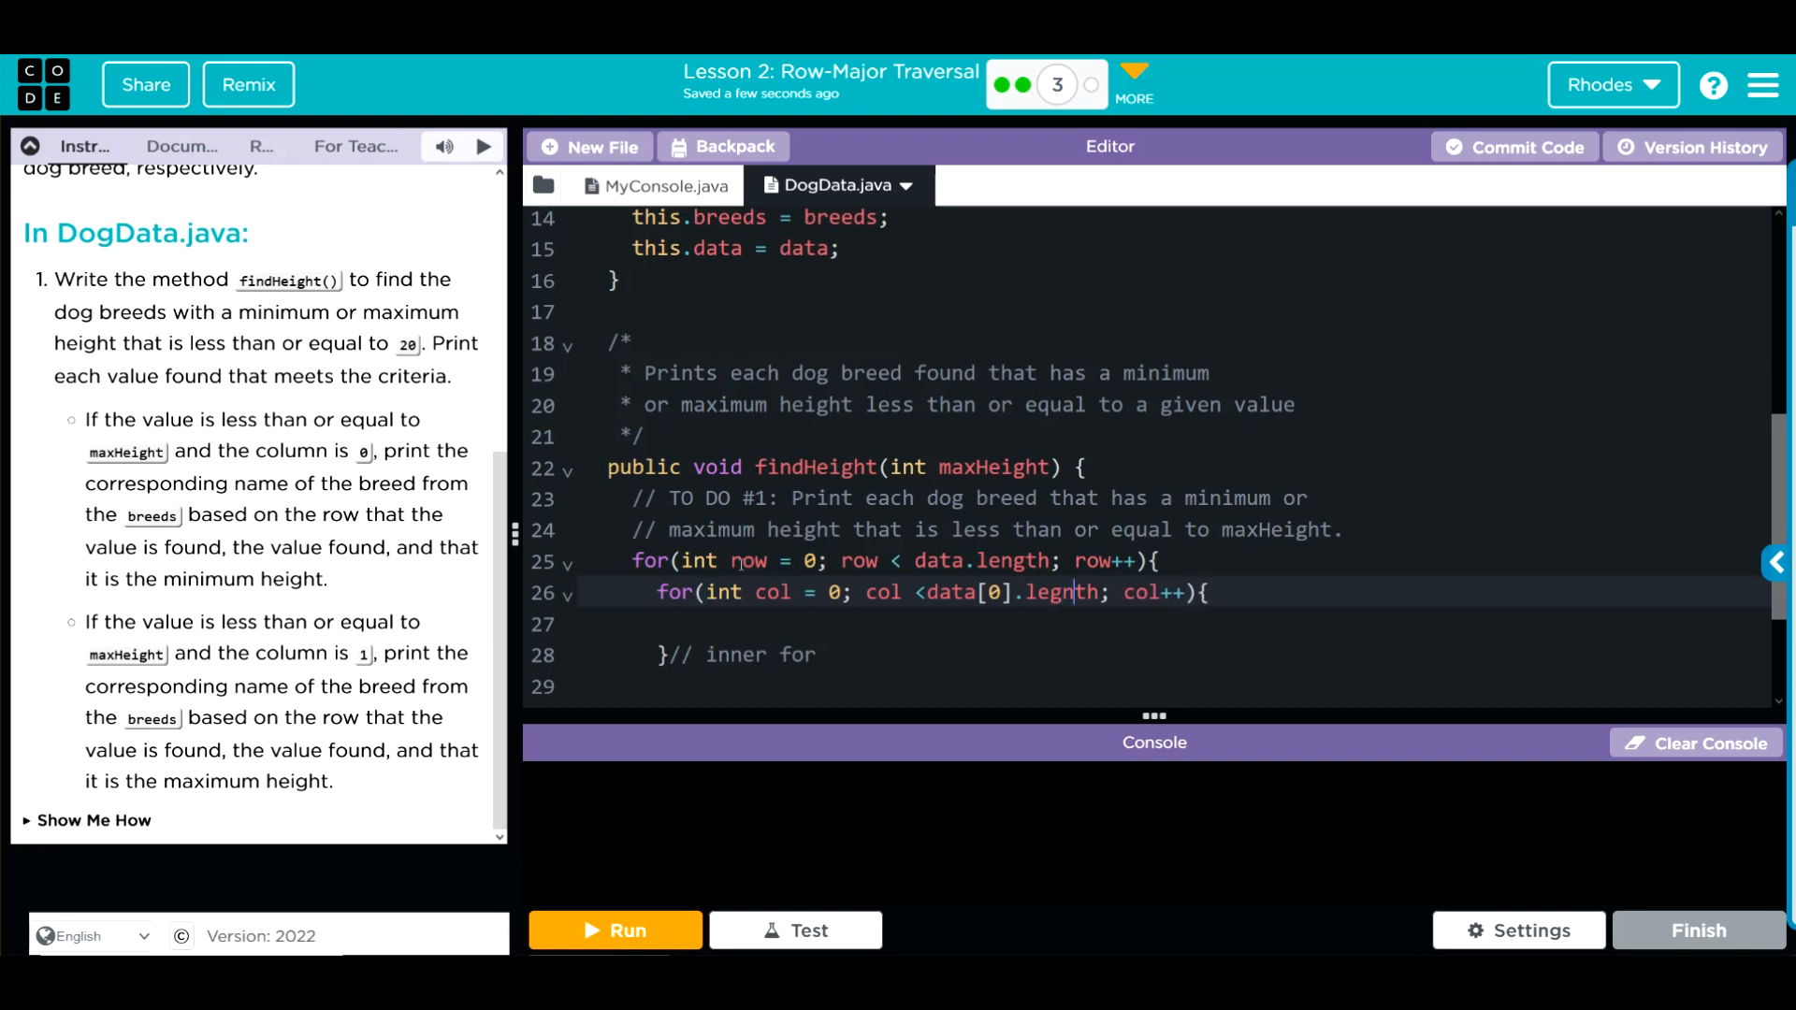
key("Backspace")
type("n")
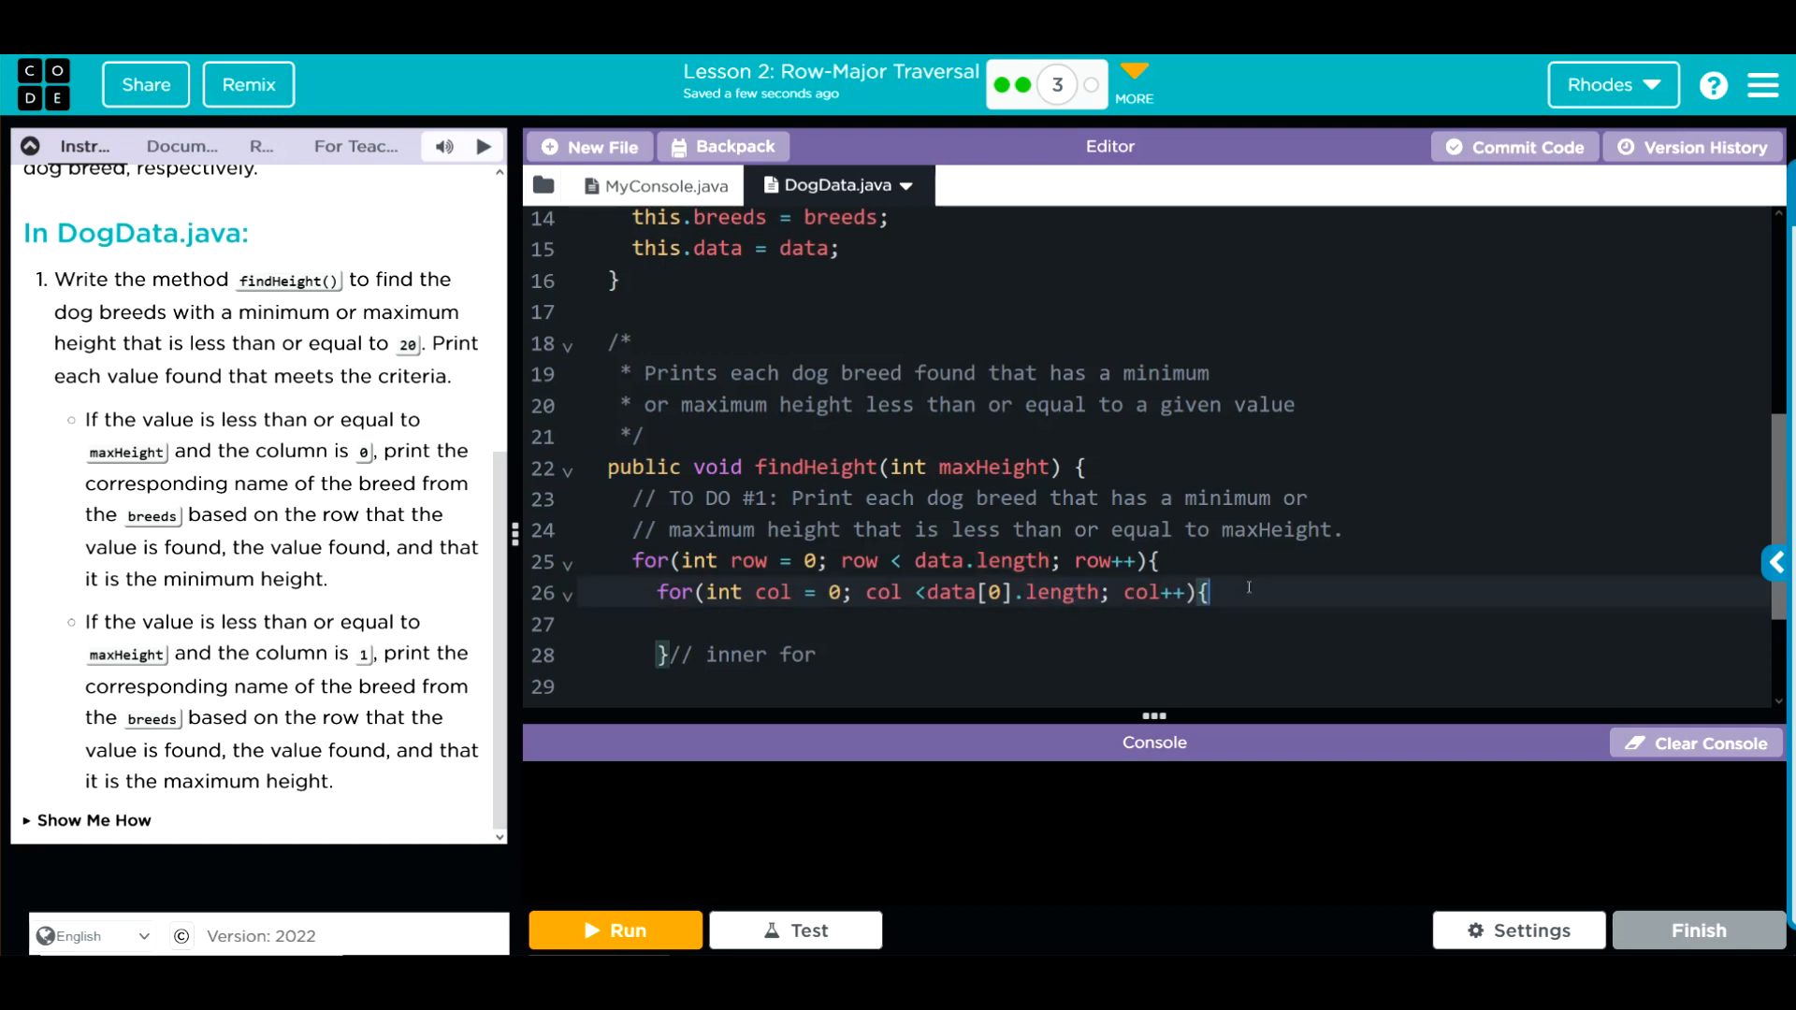
mouse_move(823, 626)
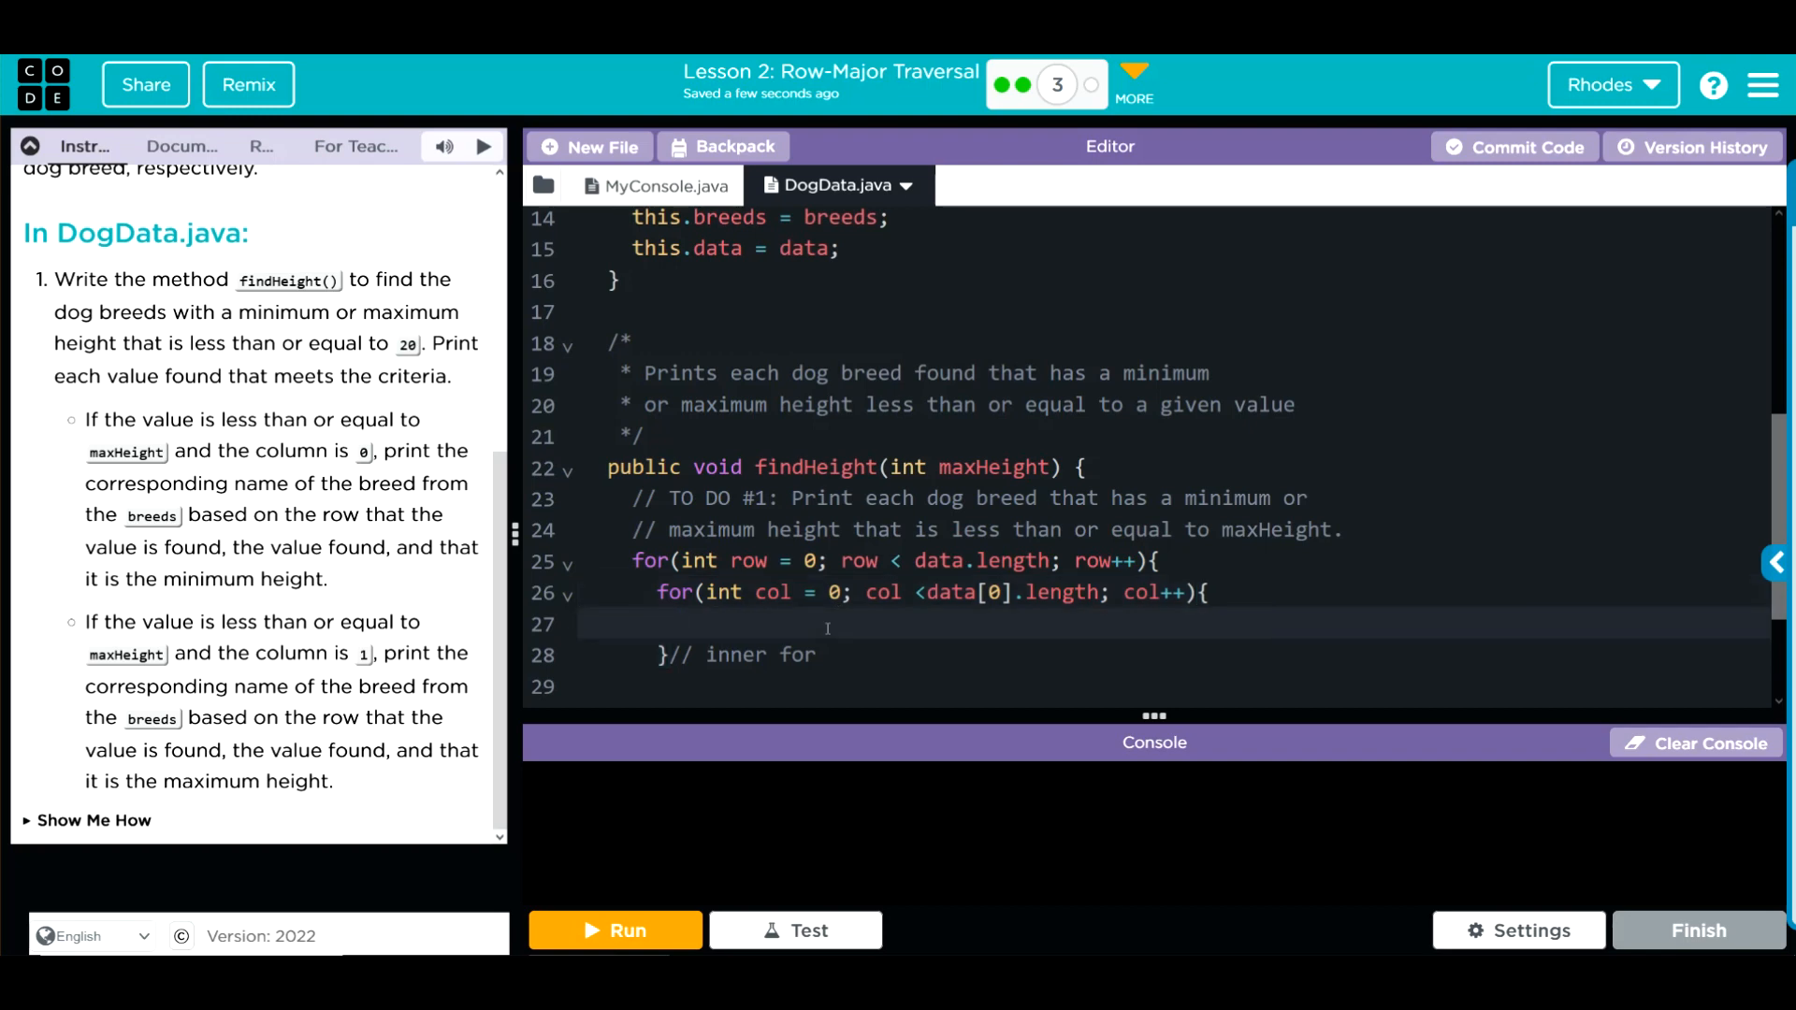
type("if(")
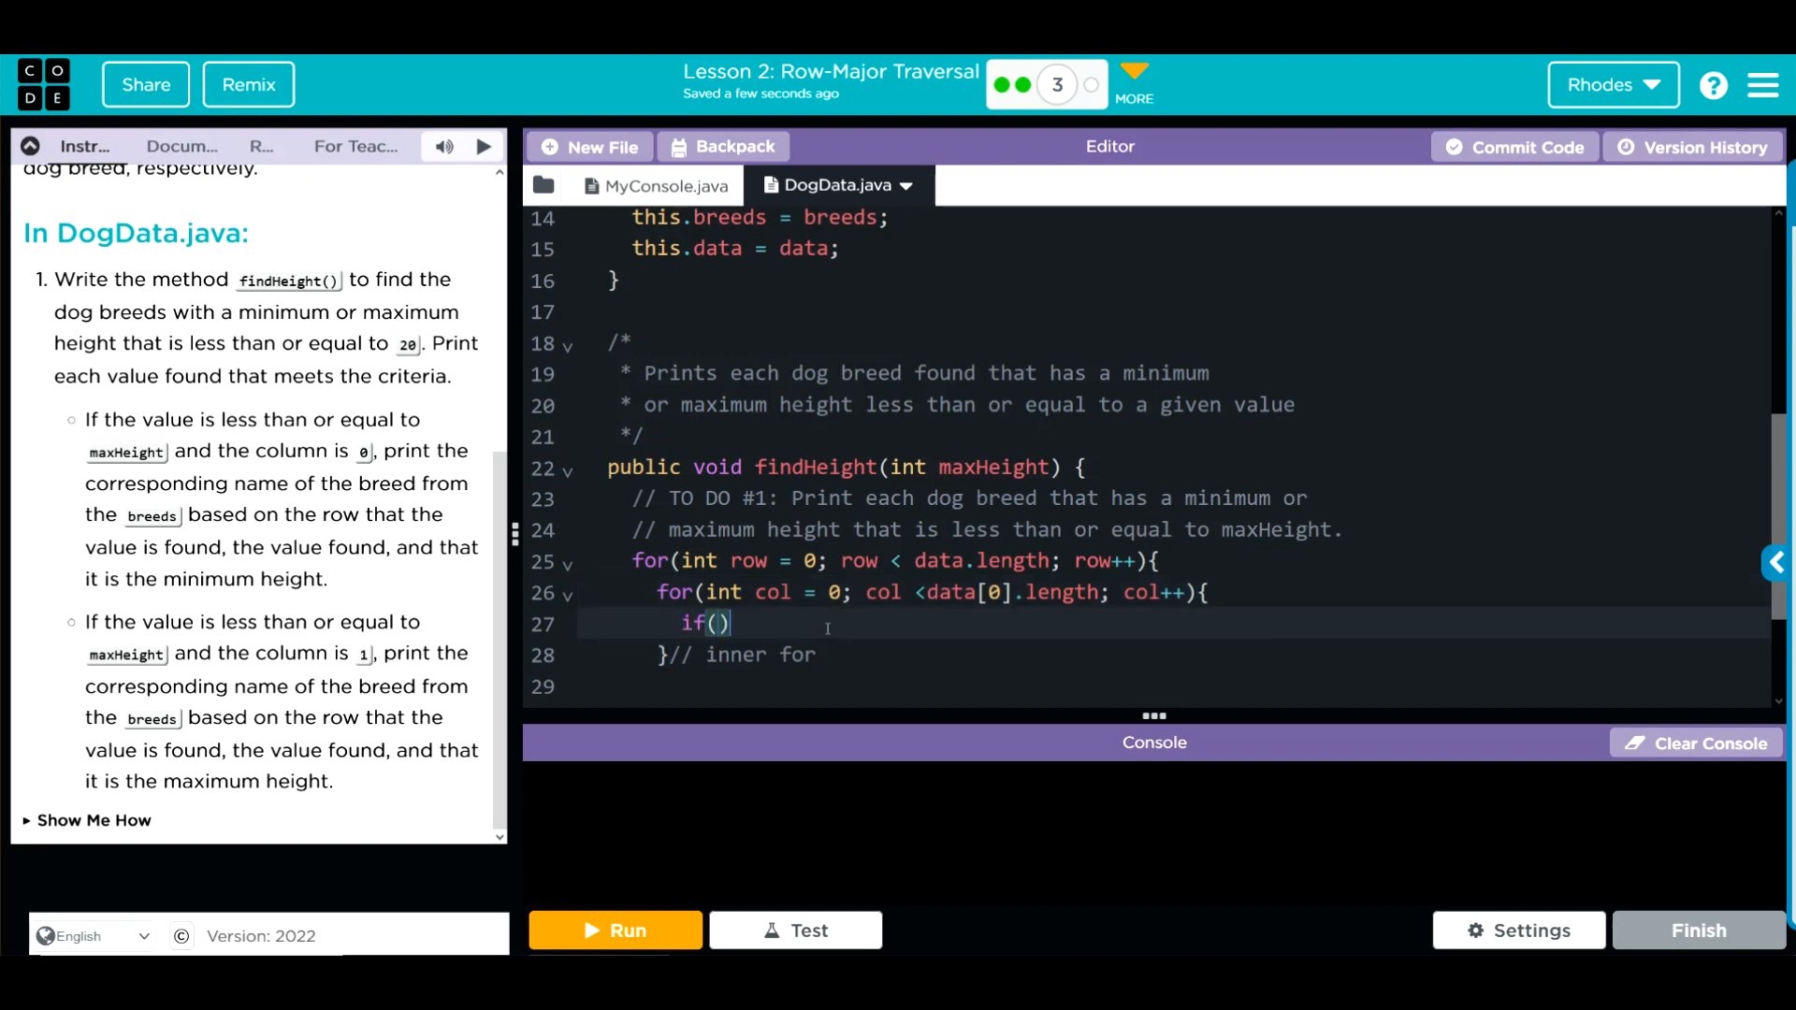
Write an if with condition data[row][col] <= maxHeight && col == 0 and an empty body
type("{}")
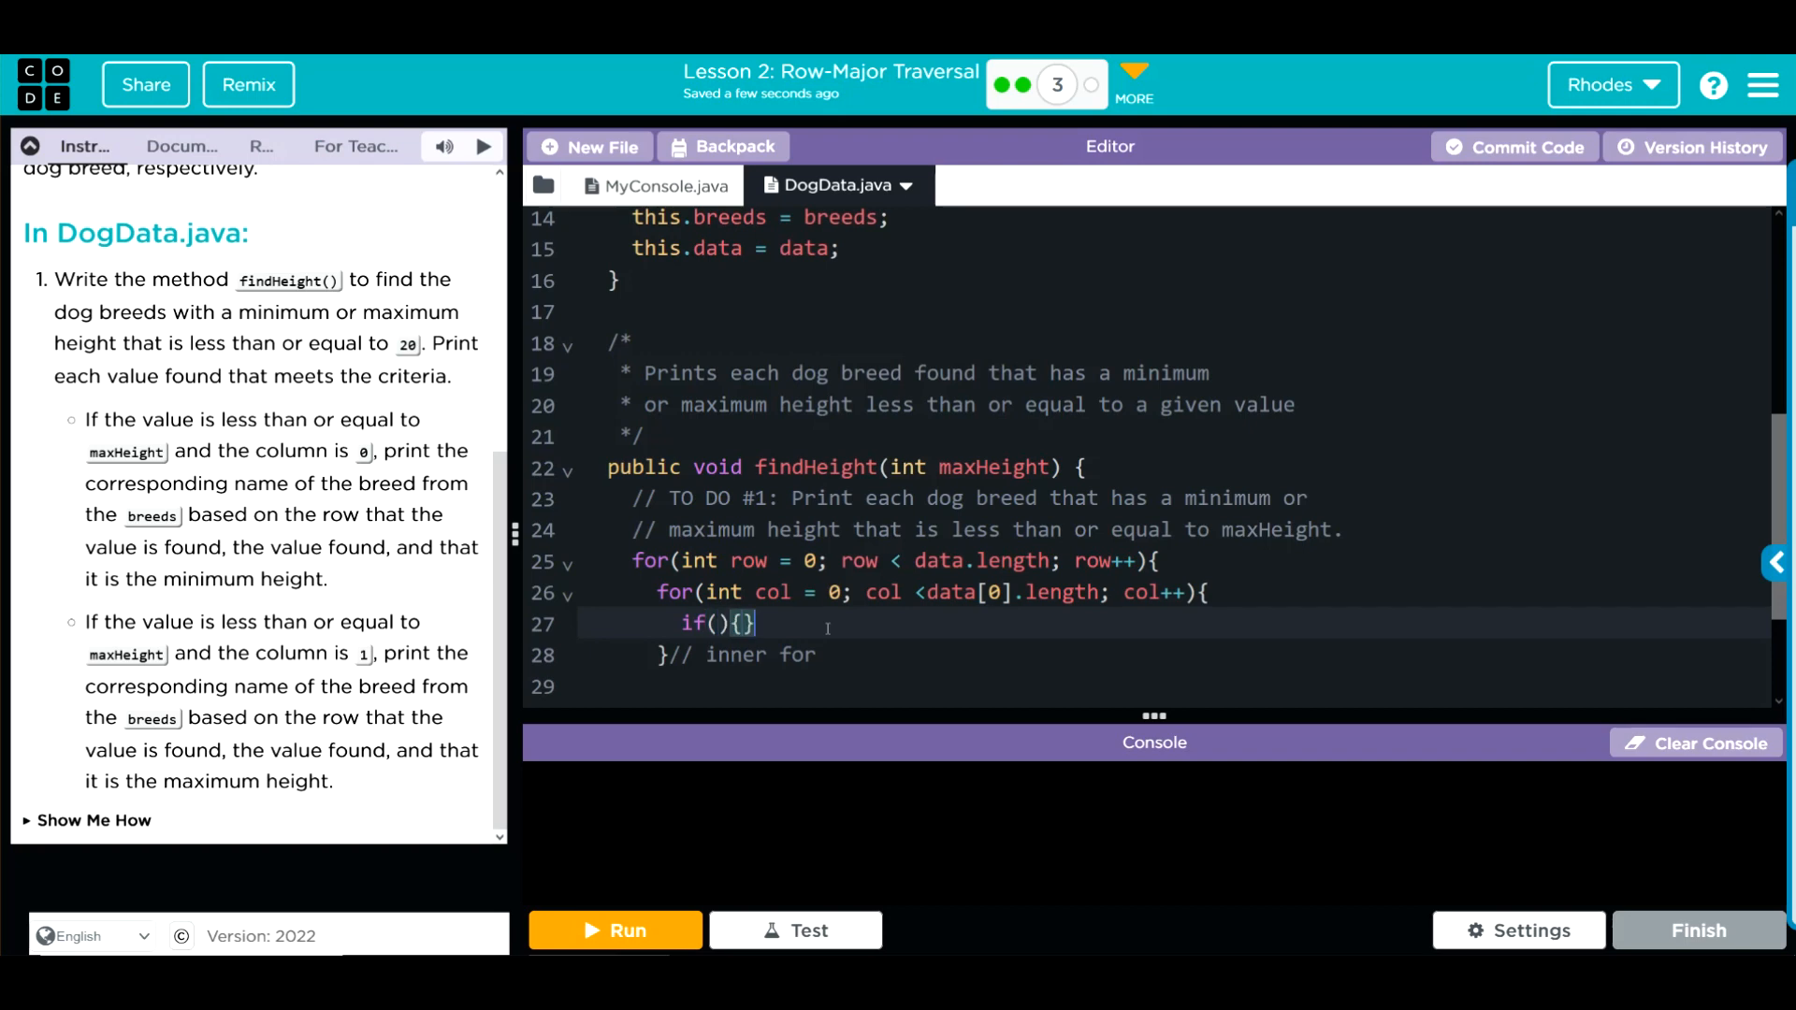
key("Enter")
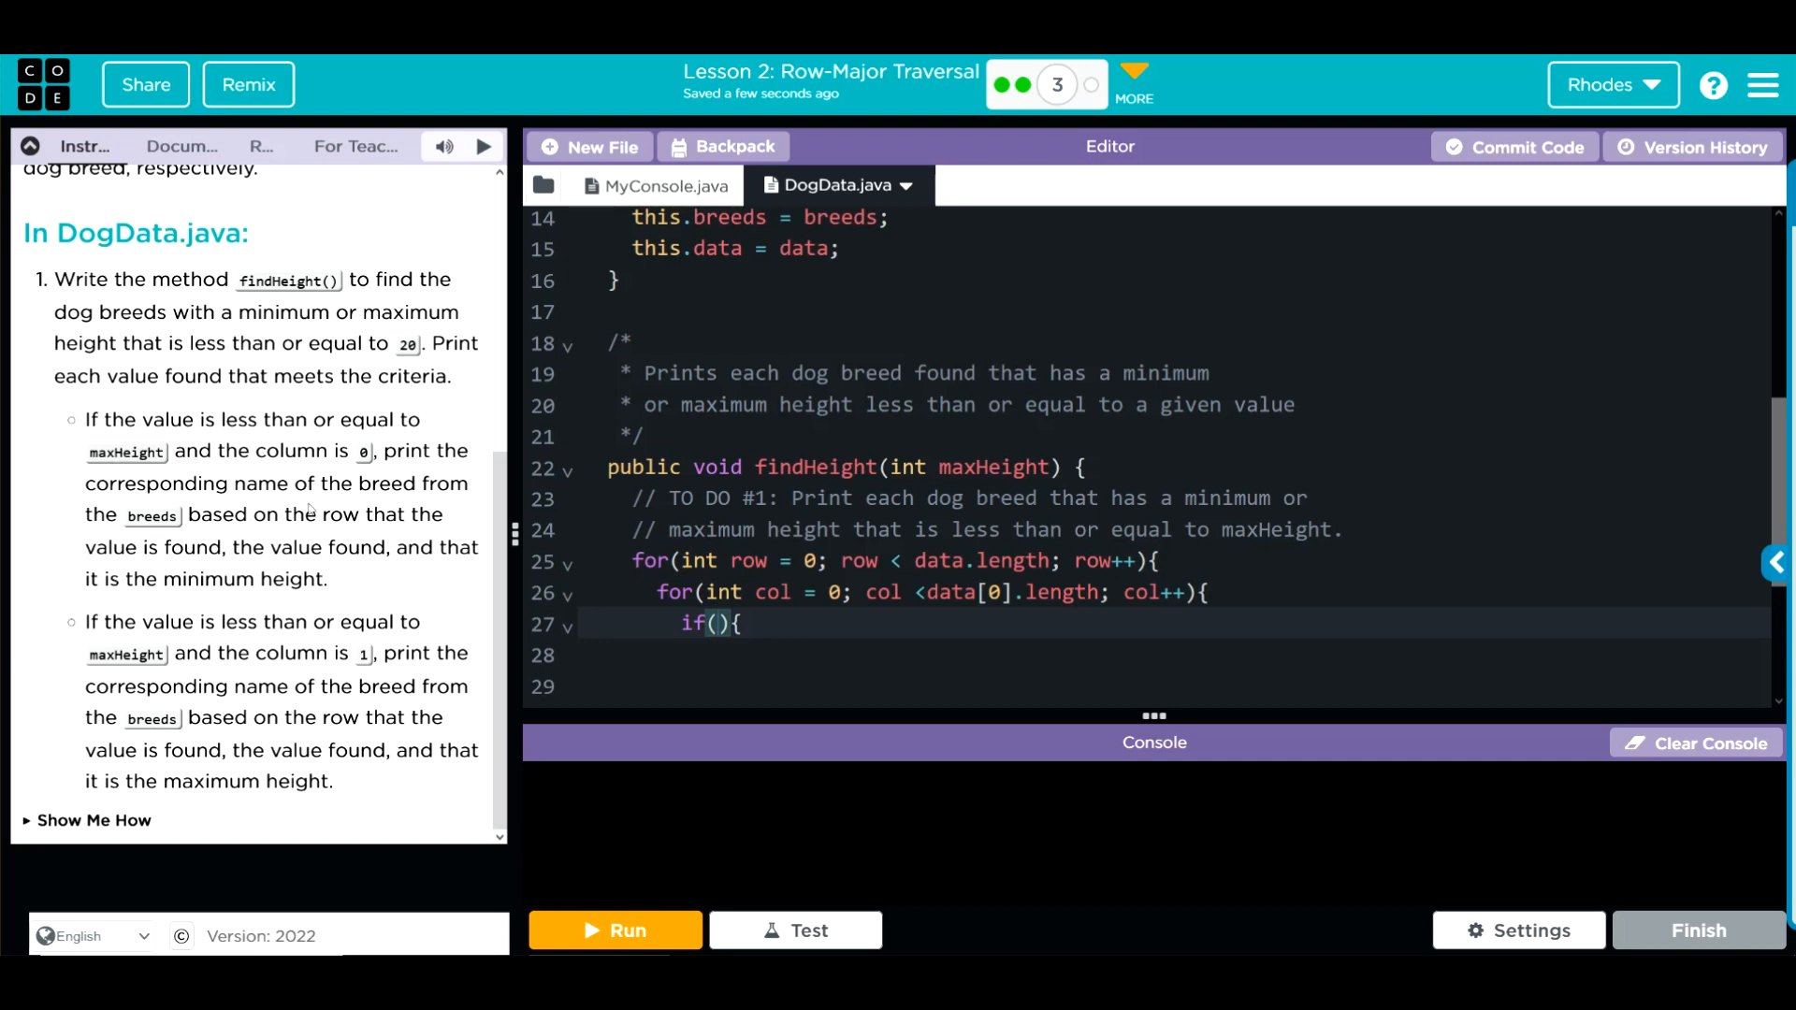
type("data")
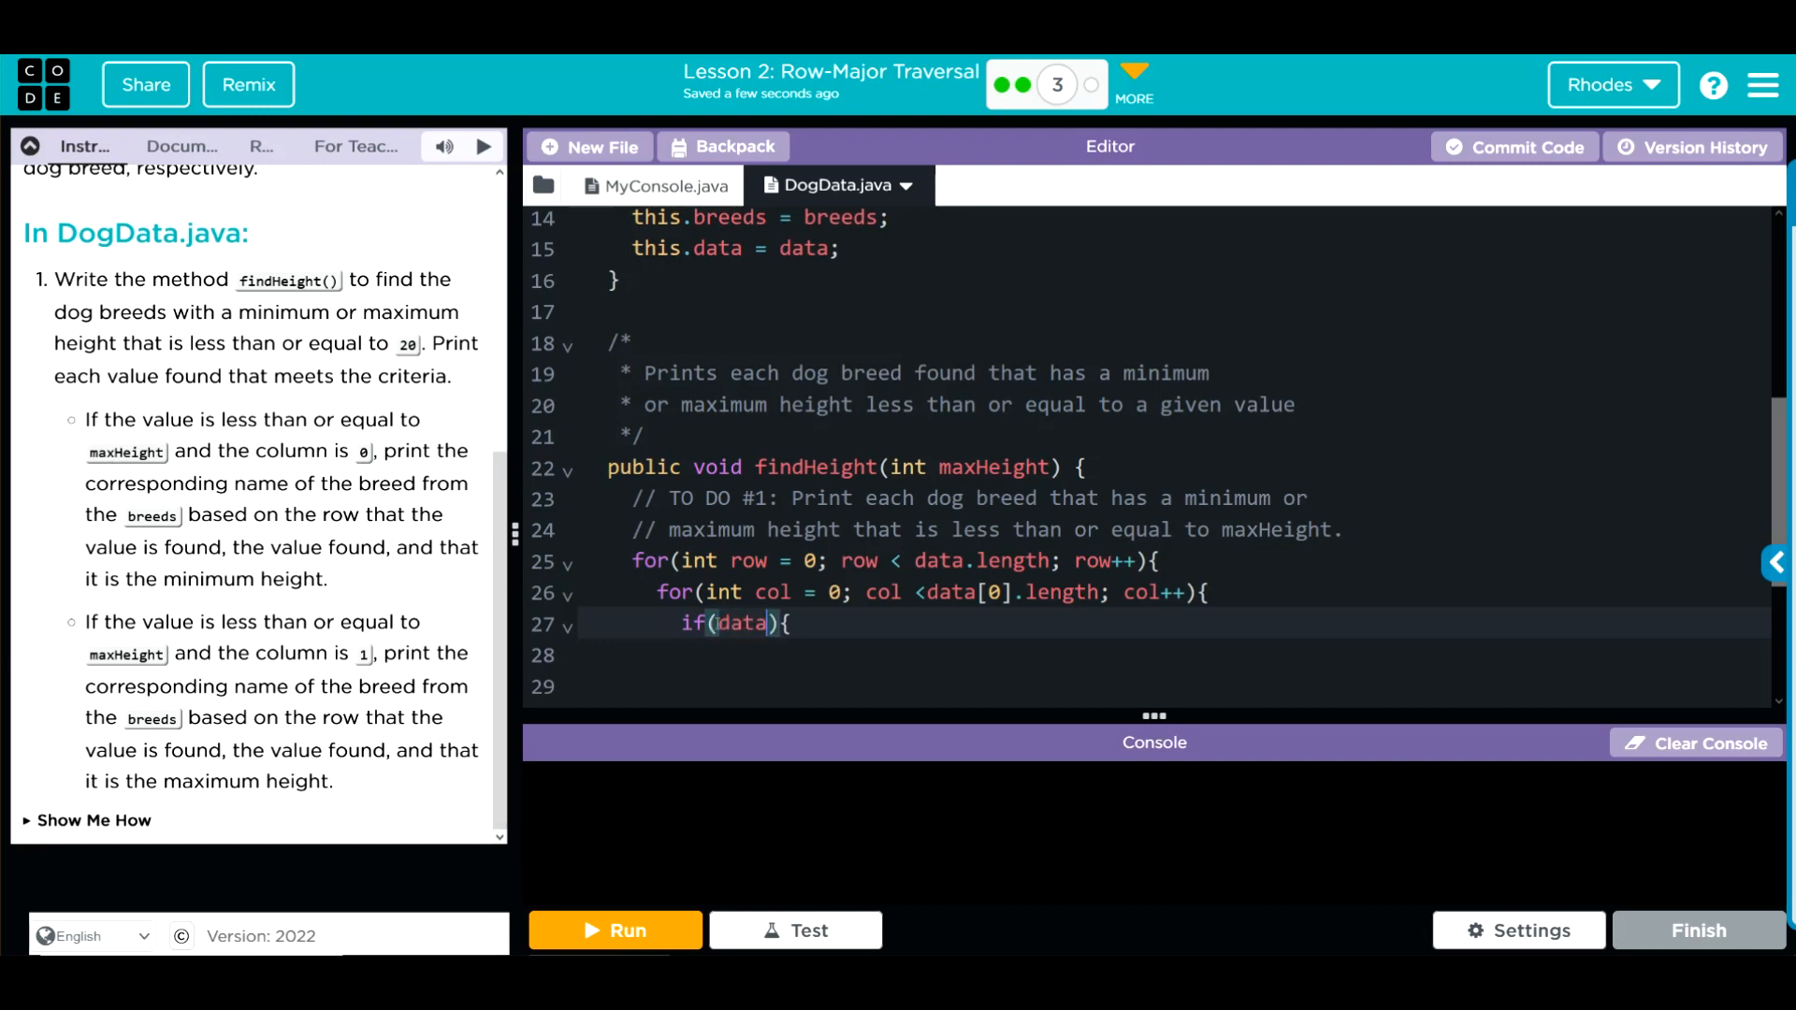
type("[][]")
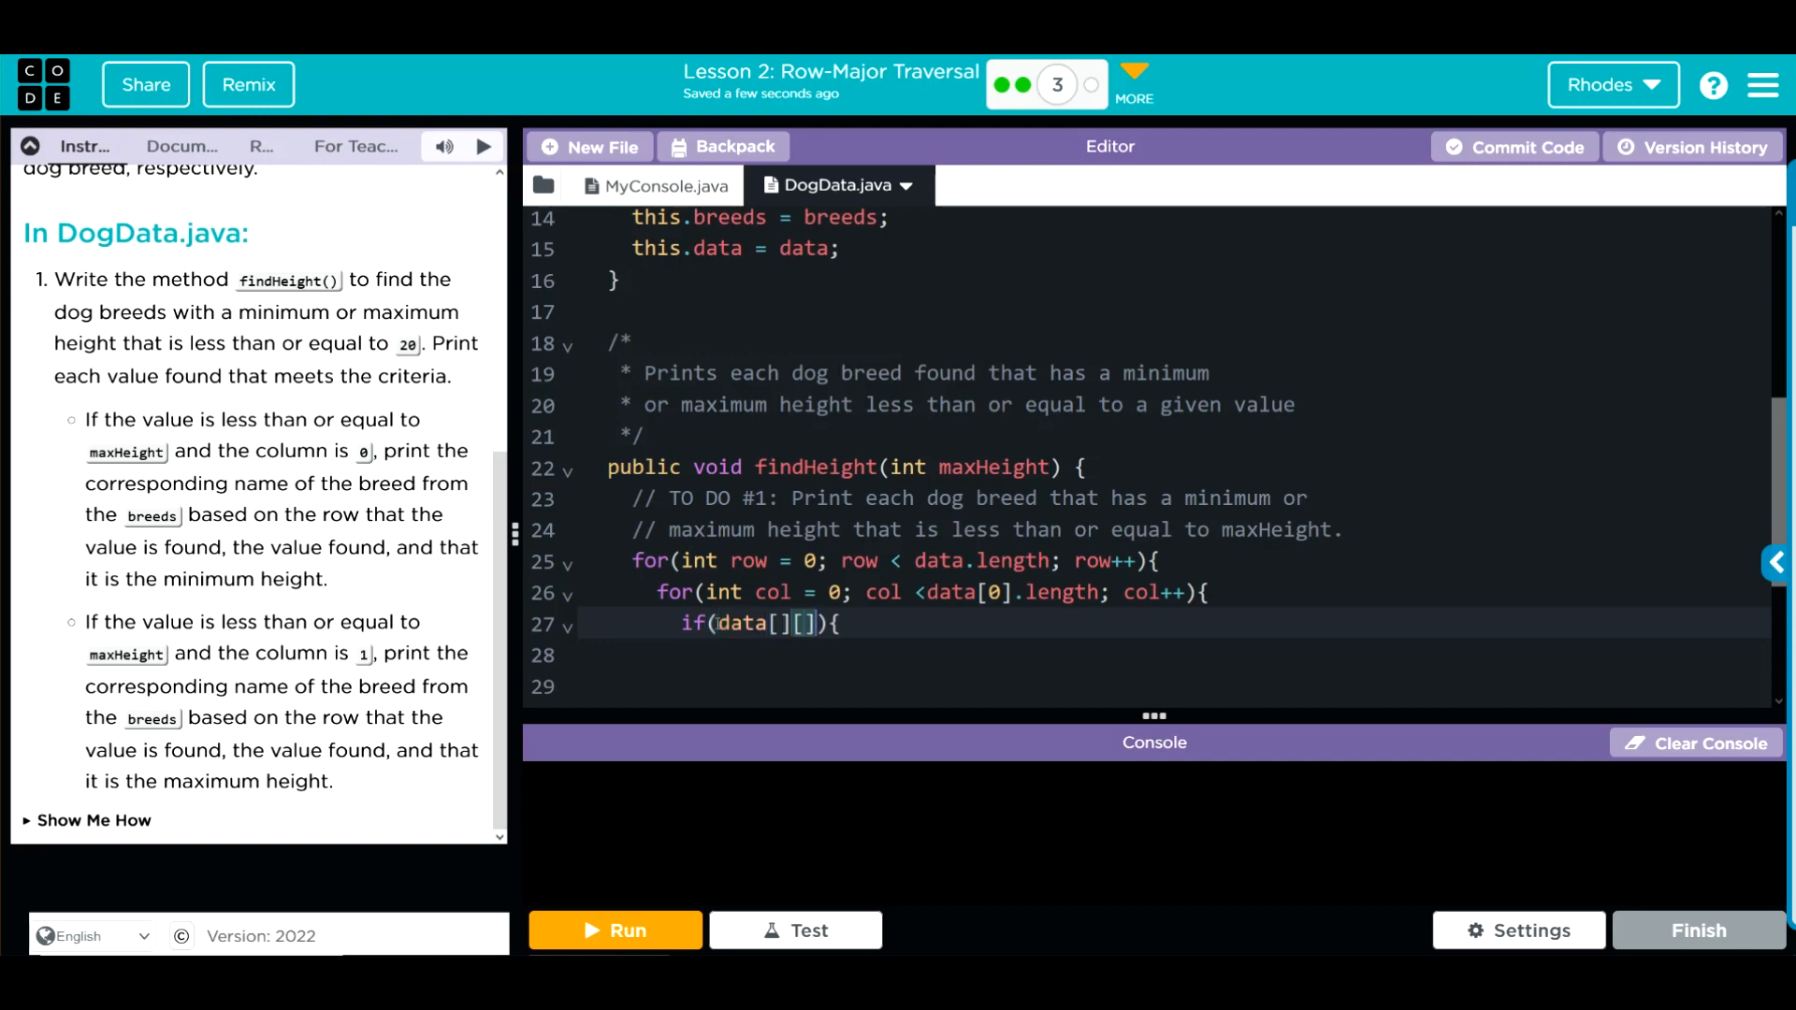
type("row")
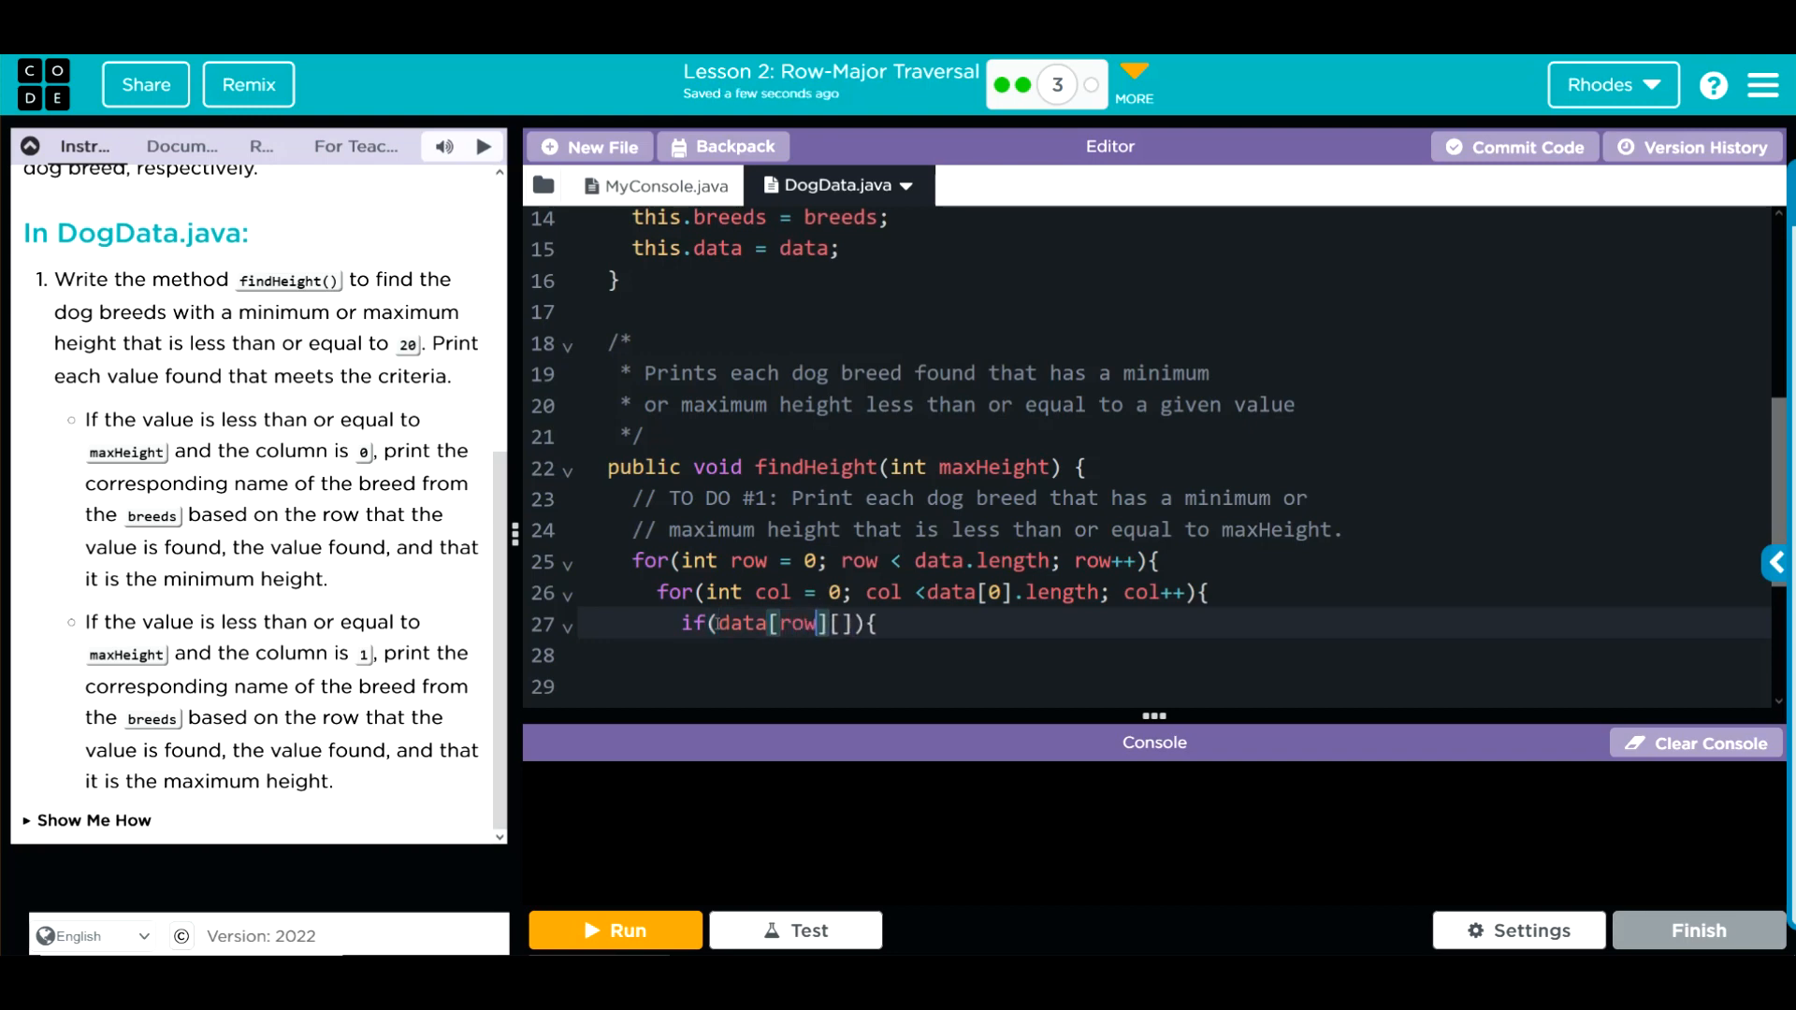
type("col")
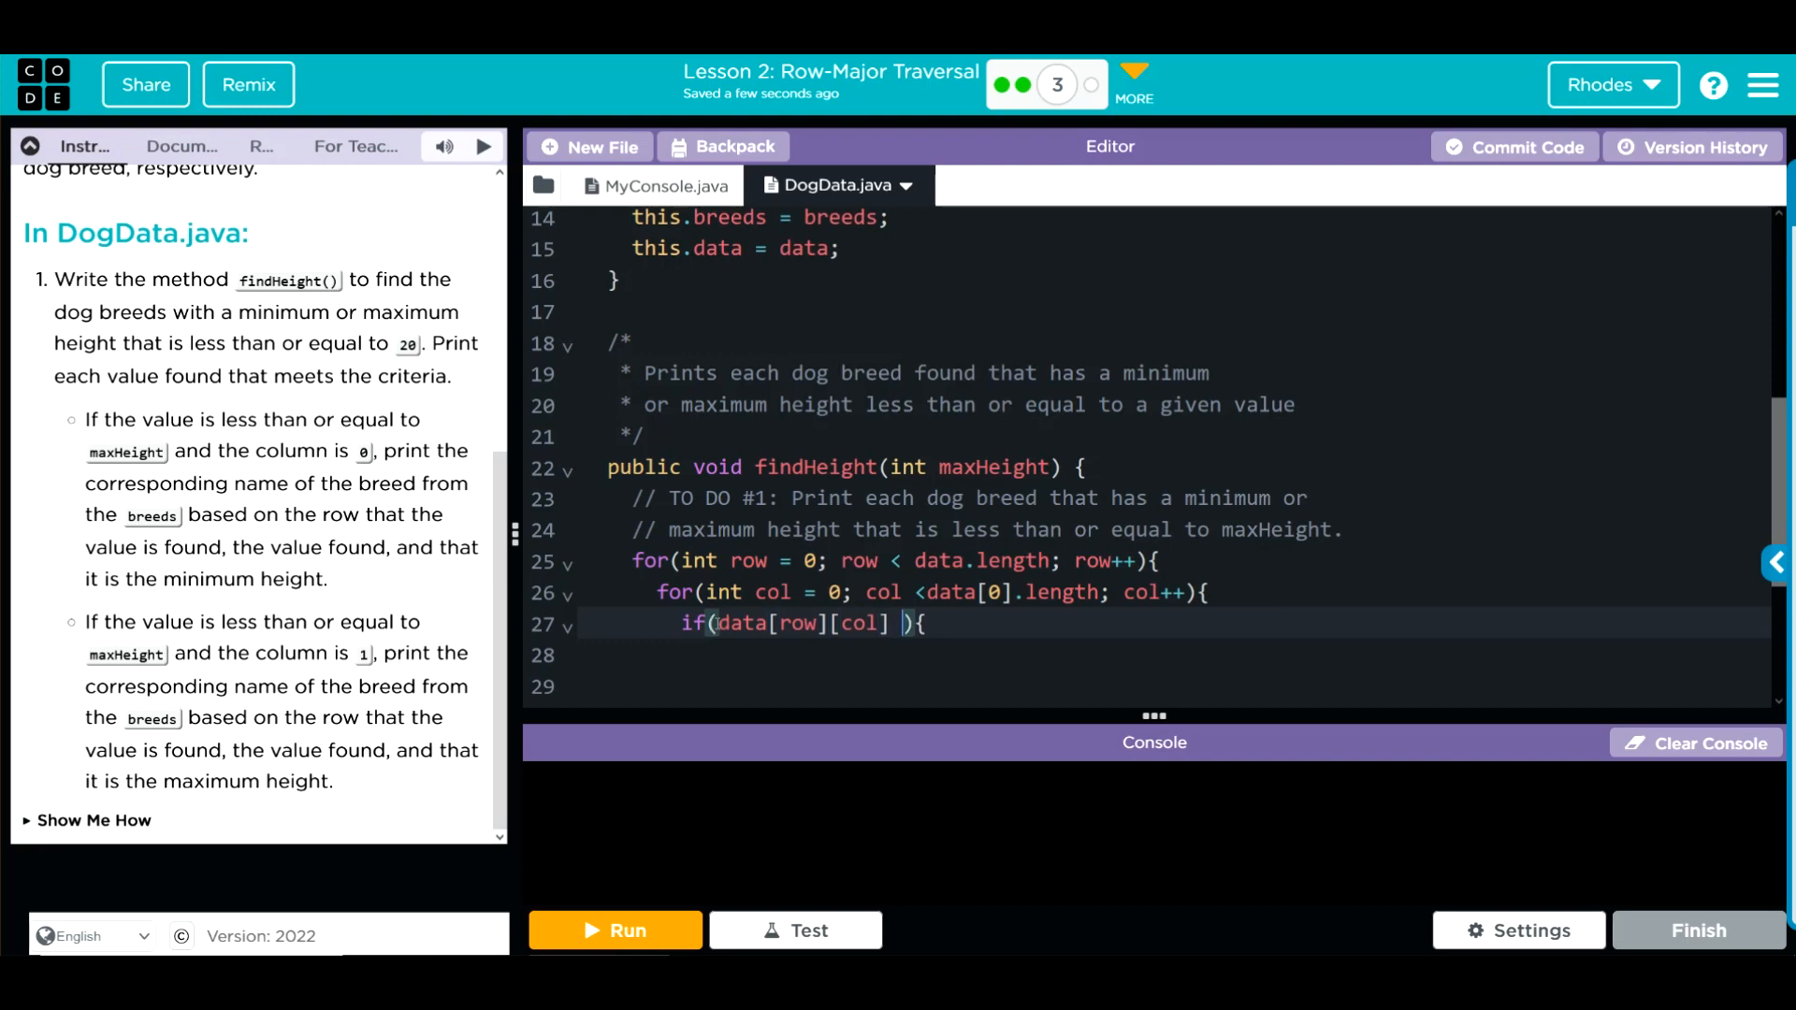
type("<= maxHeight")
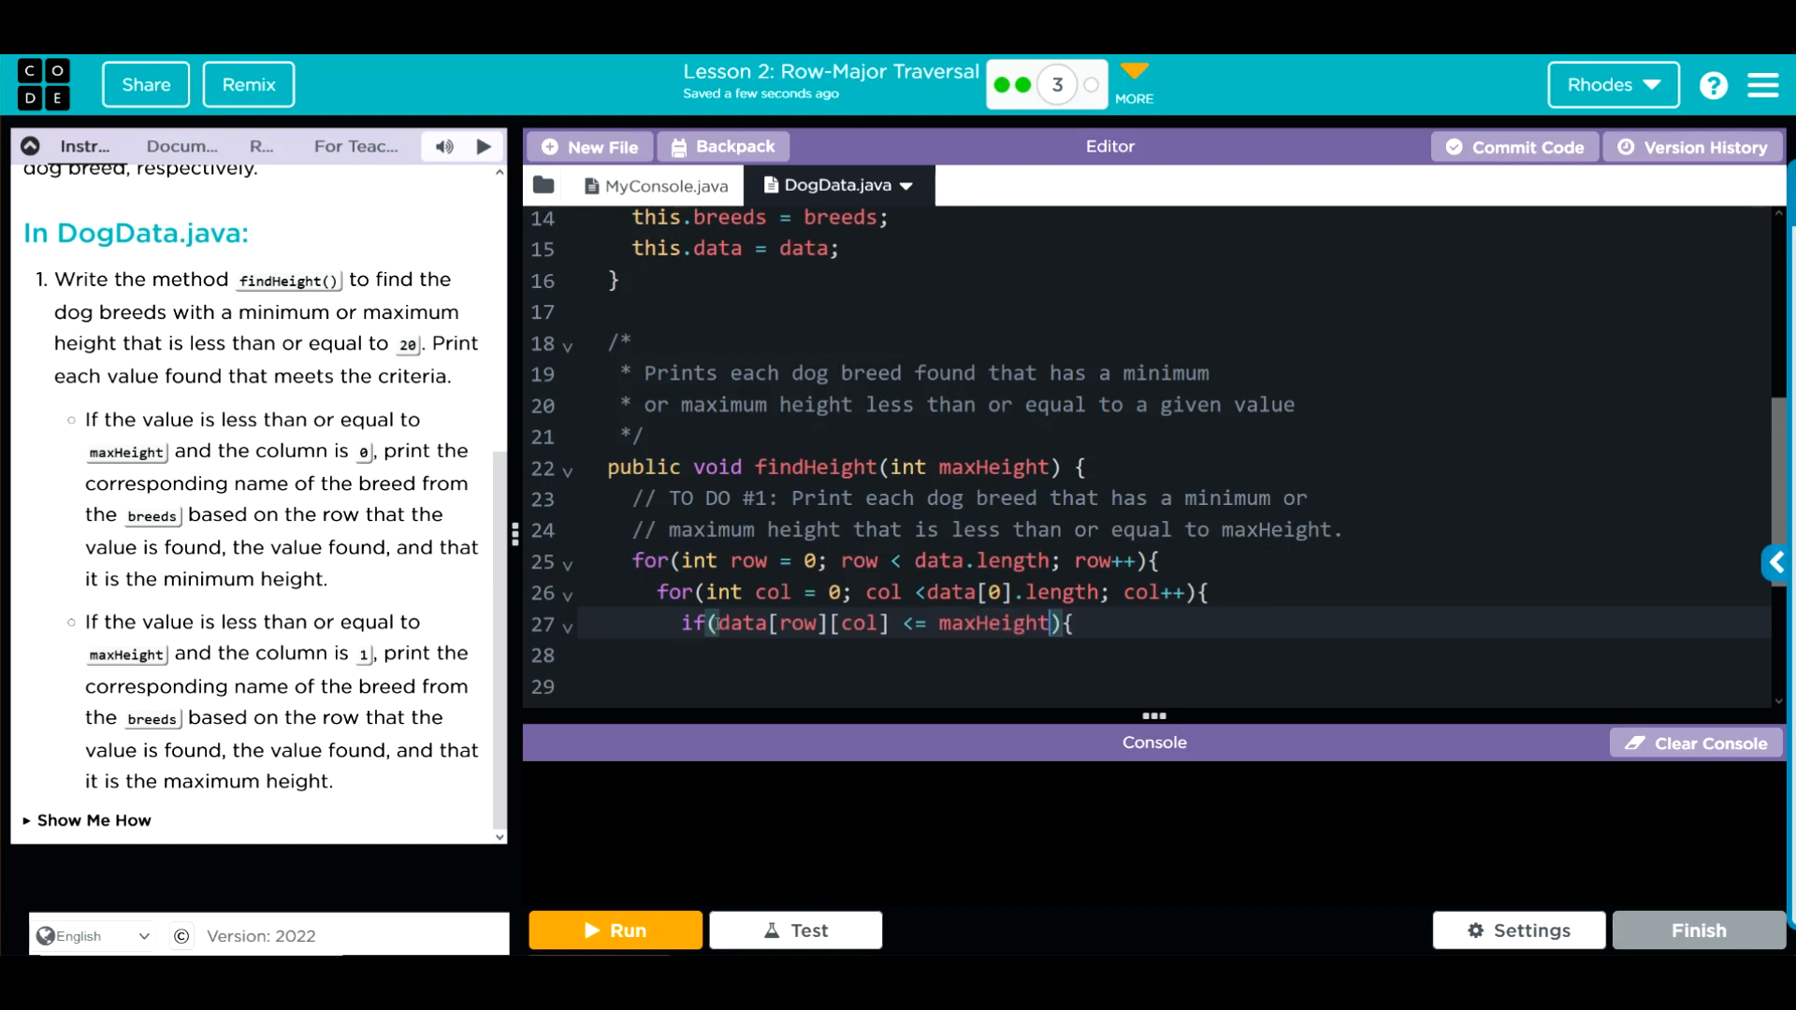
mouse_move(361, 472)
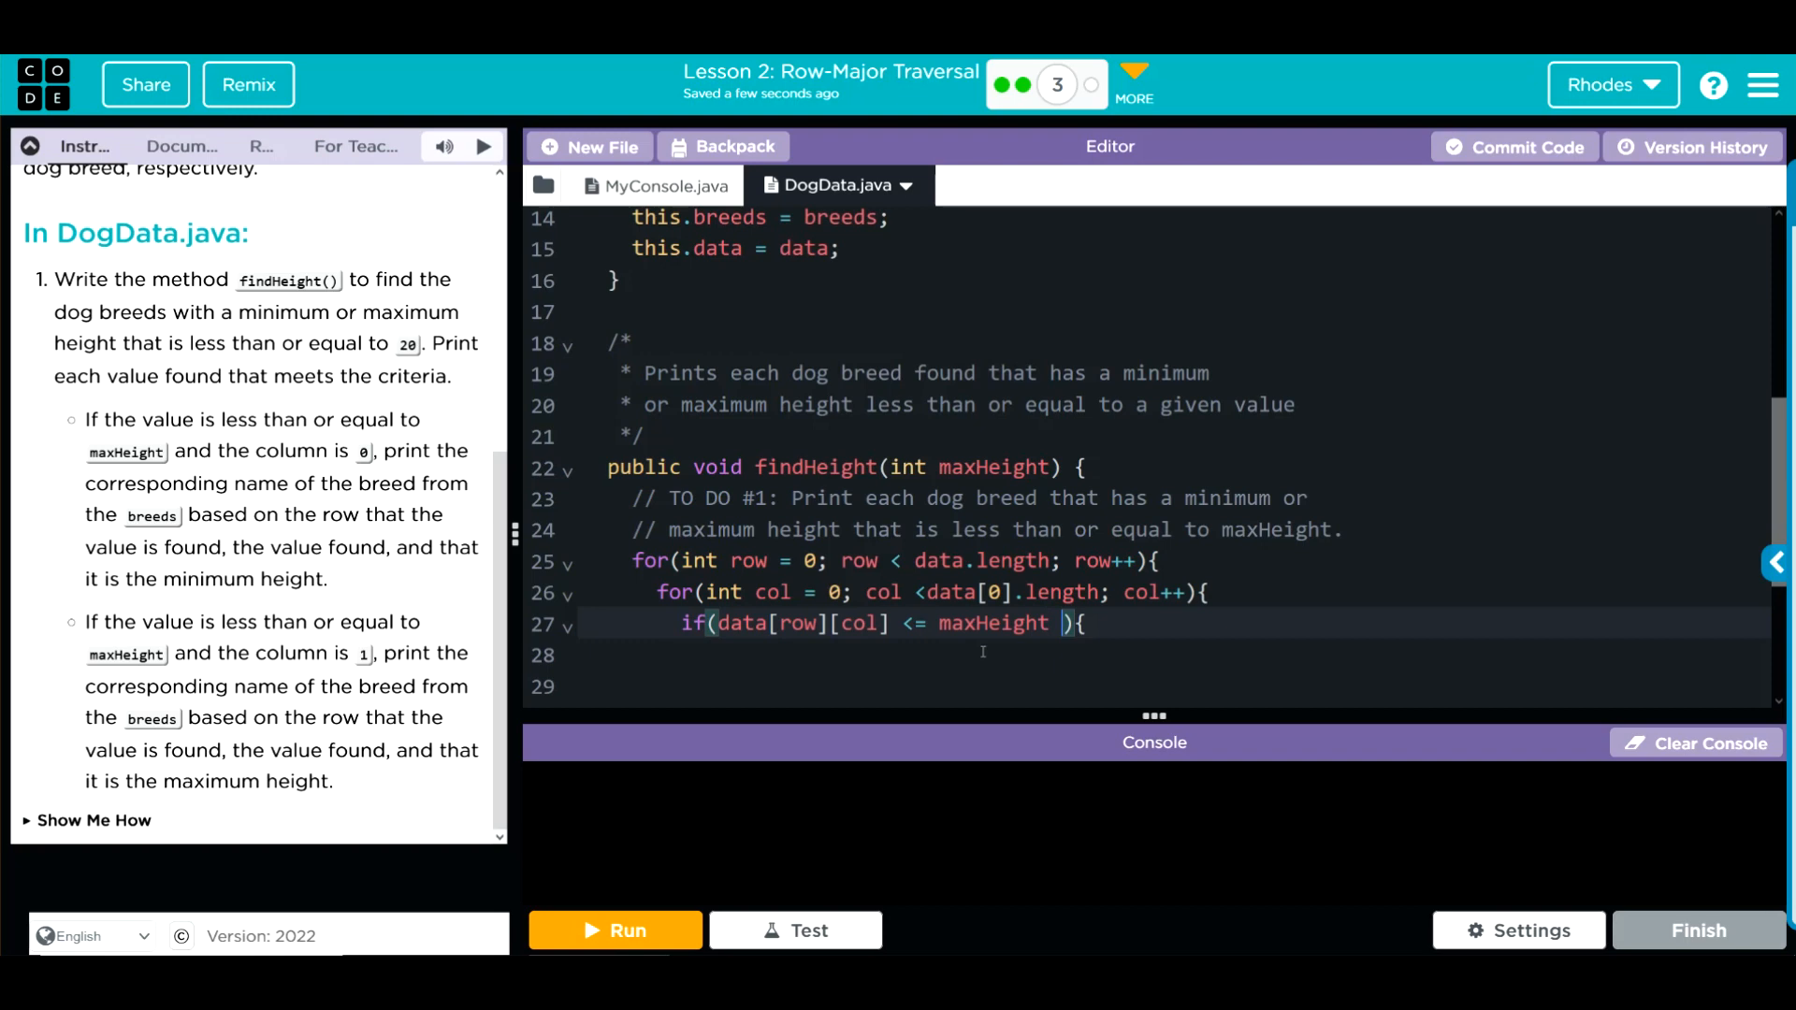
type("&& col ==")
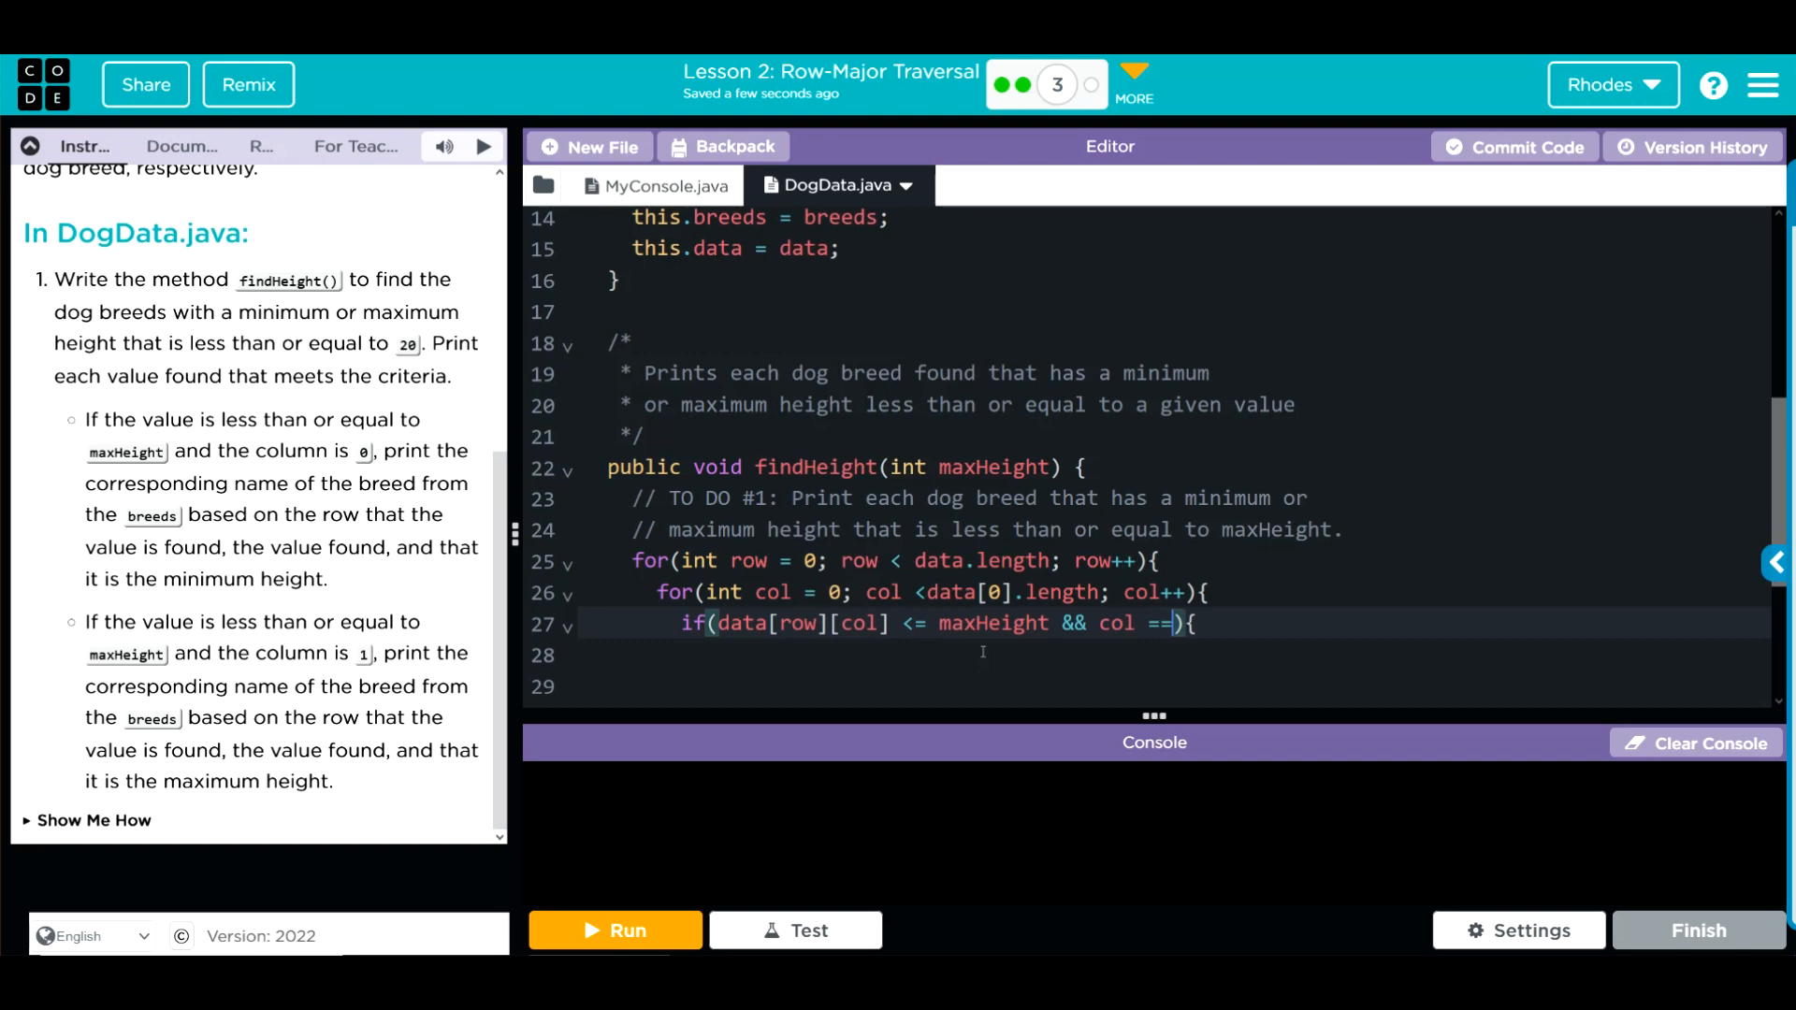
type("0")
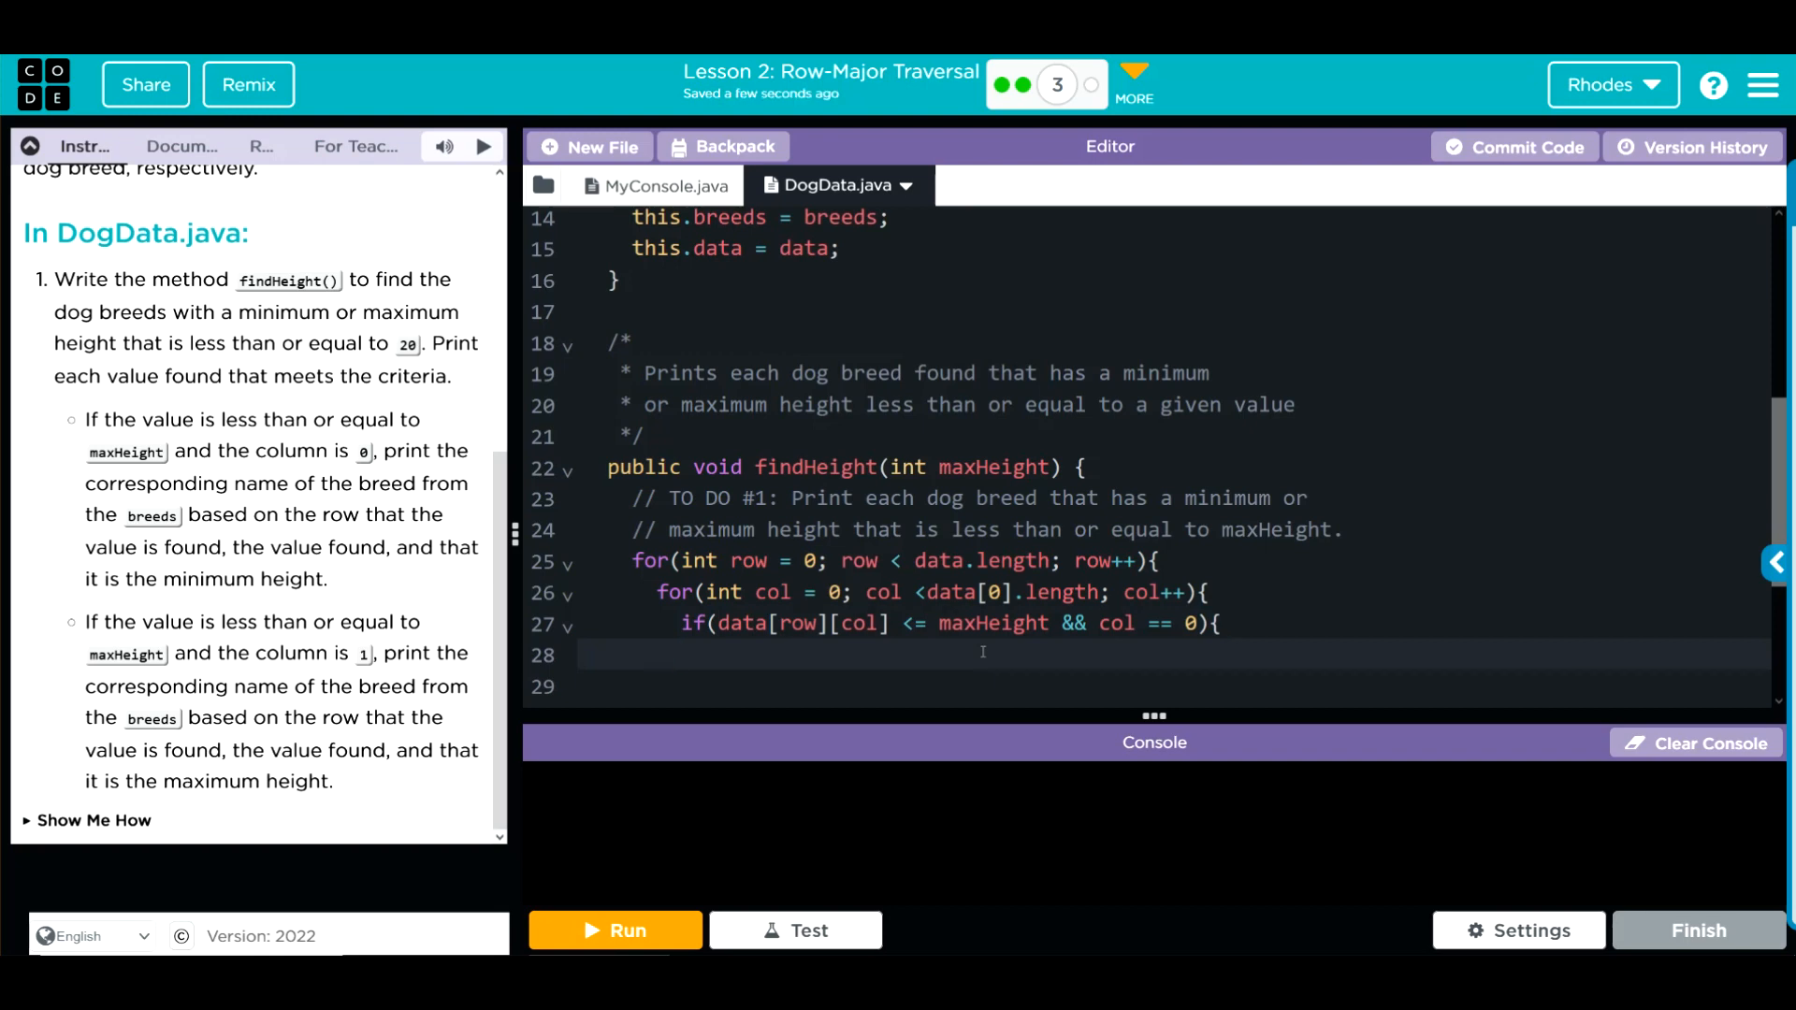
Begin a System.out.println printing breeds[row] followed by a ": " string
type("Syste")
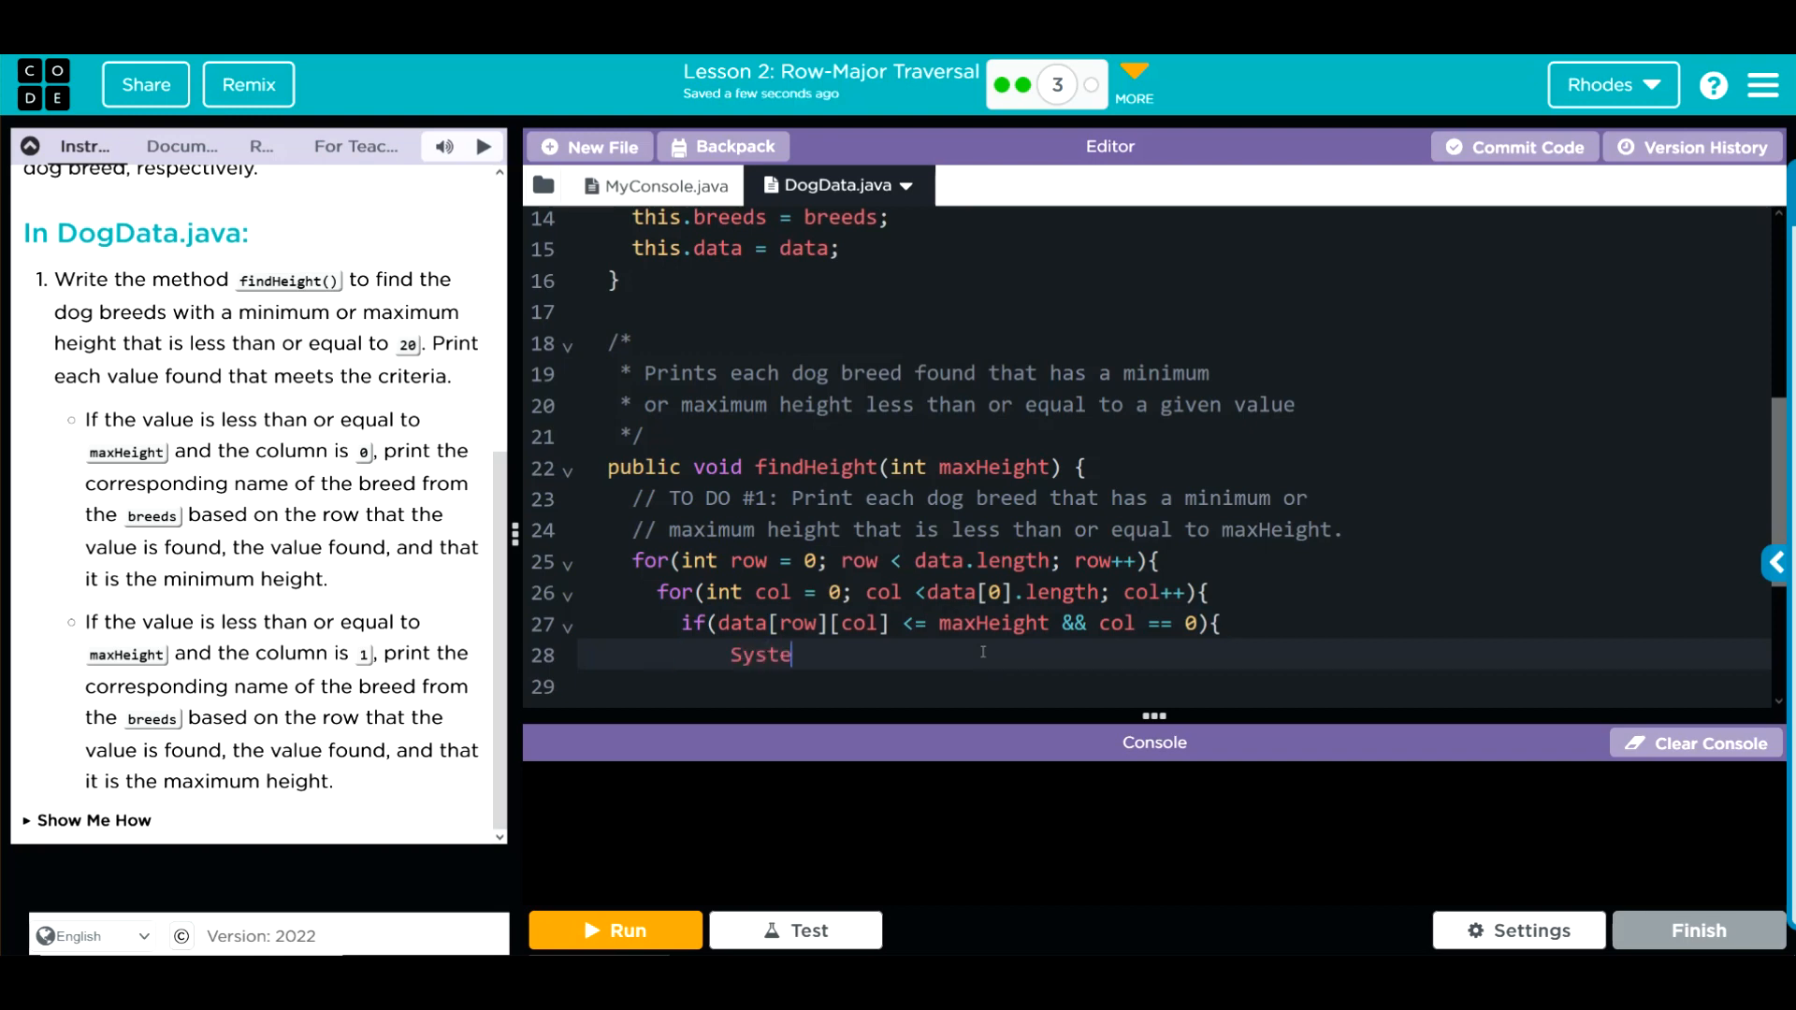
type("m.out.p")
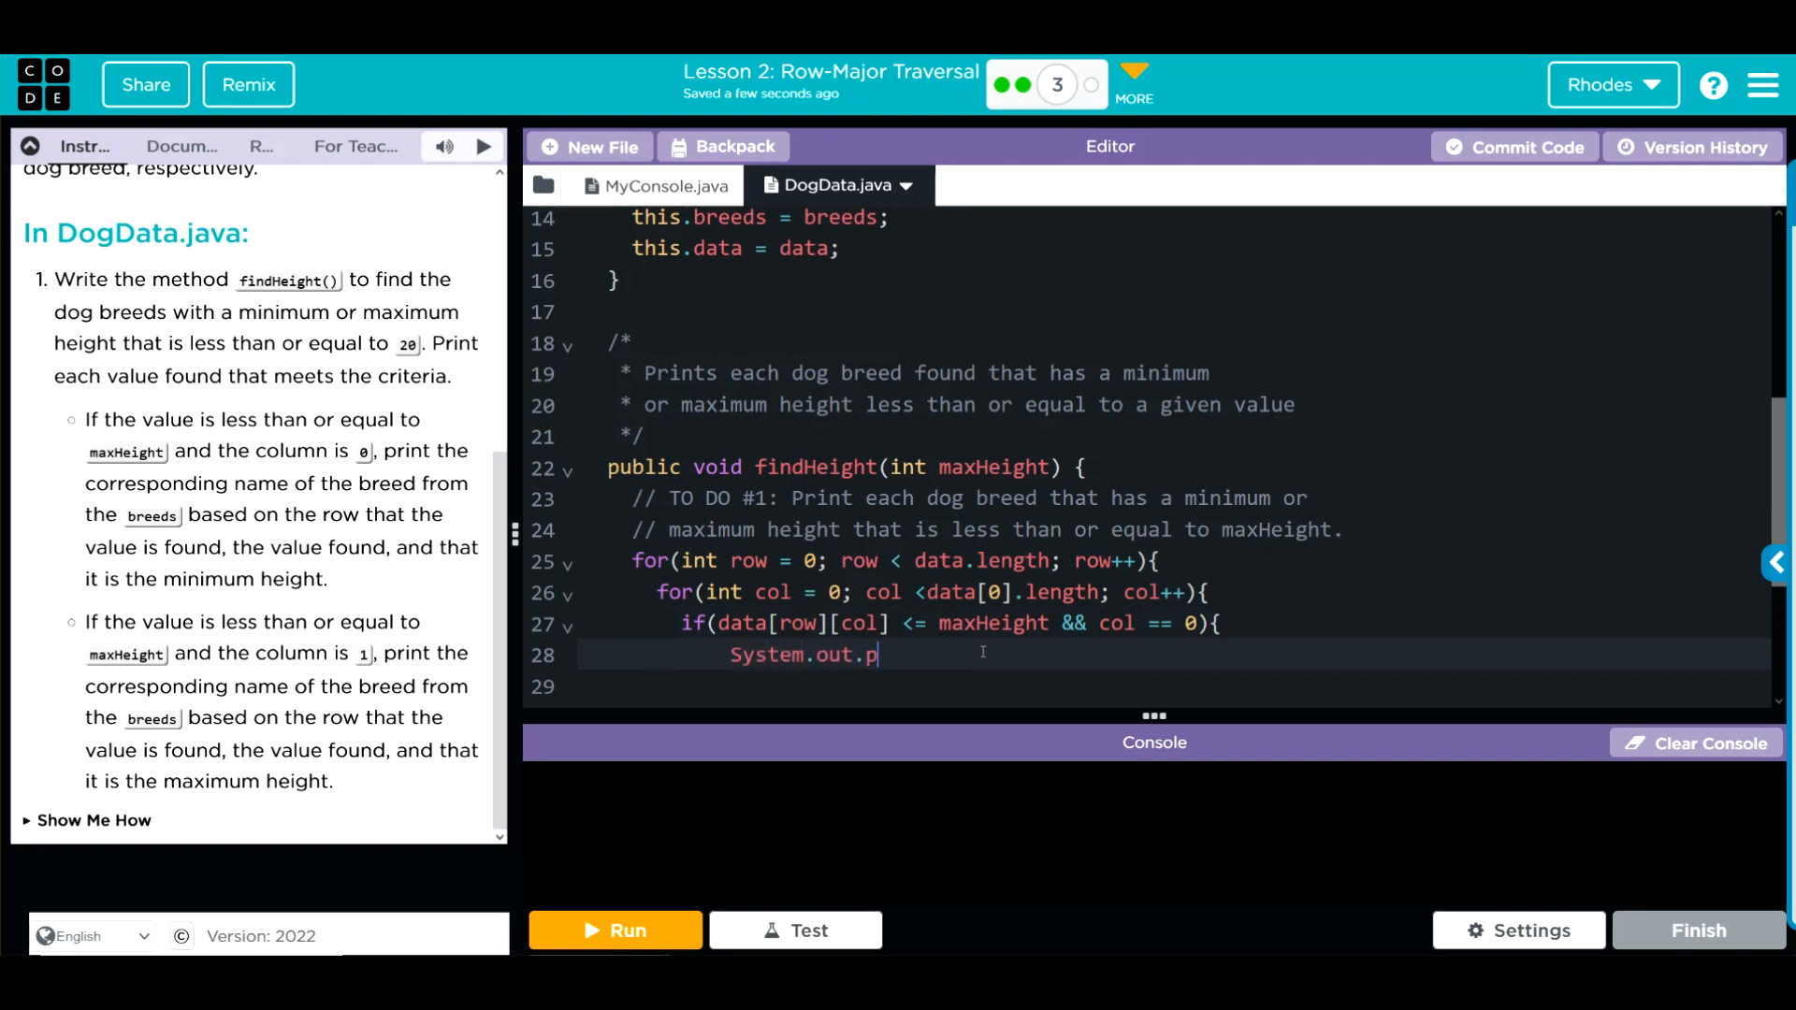
type("rintln();")
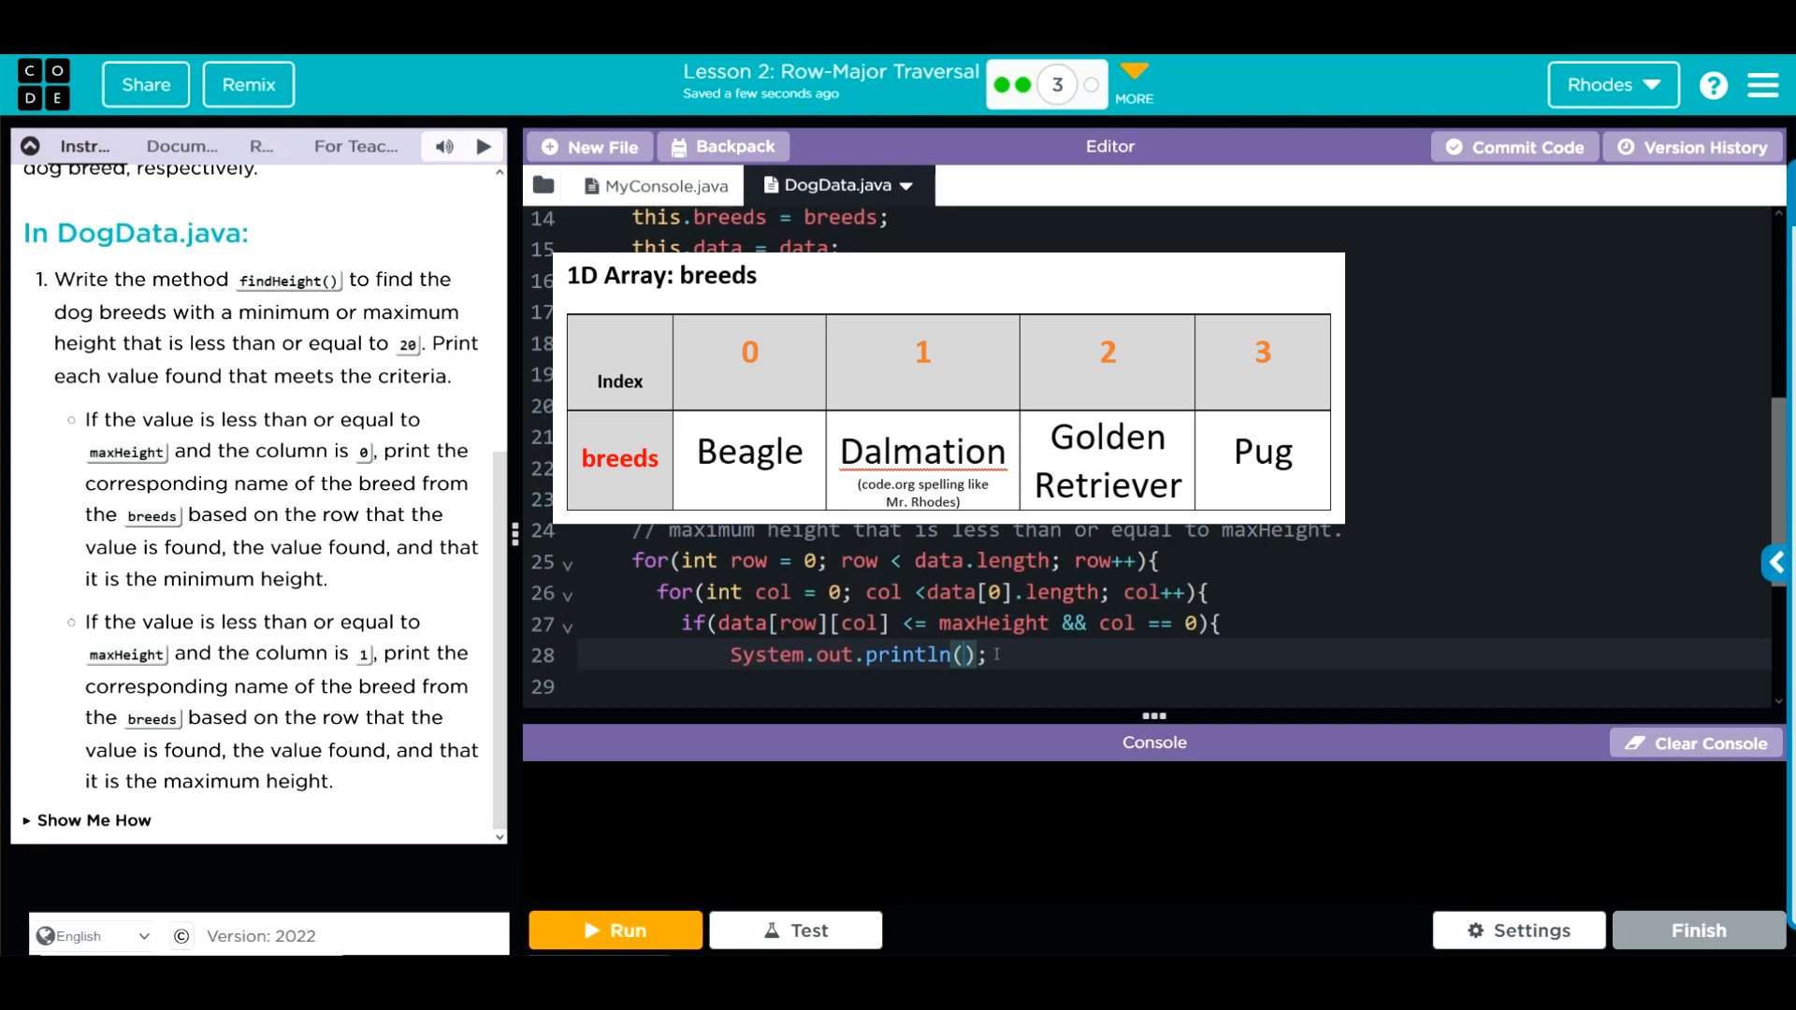
type("brea")
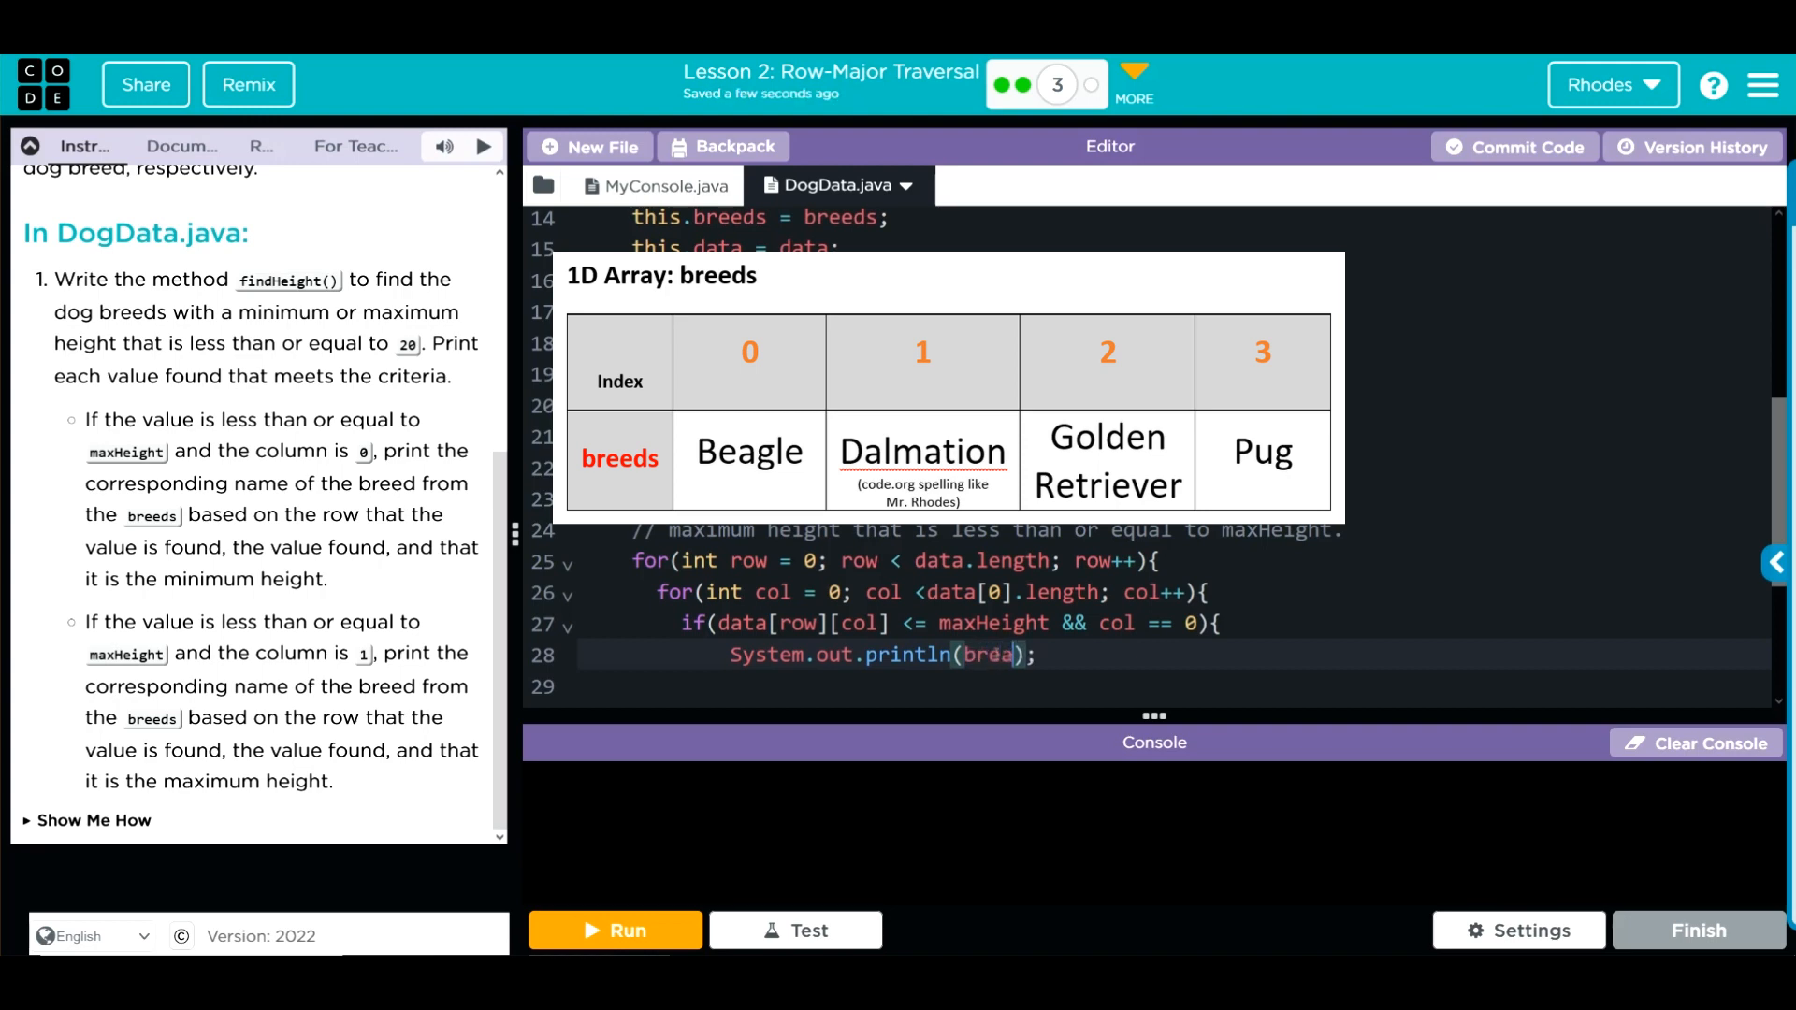
type("eds")
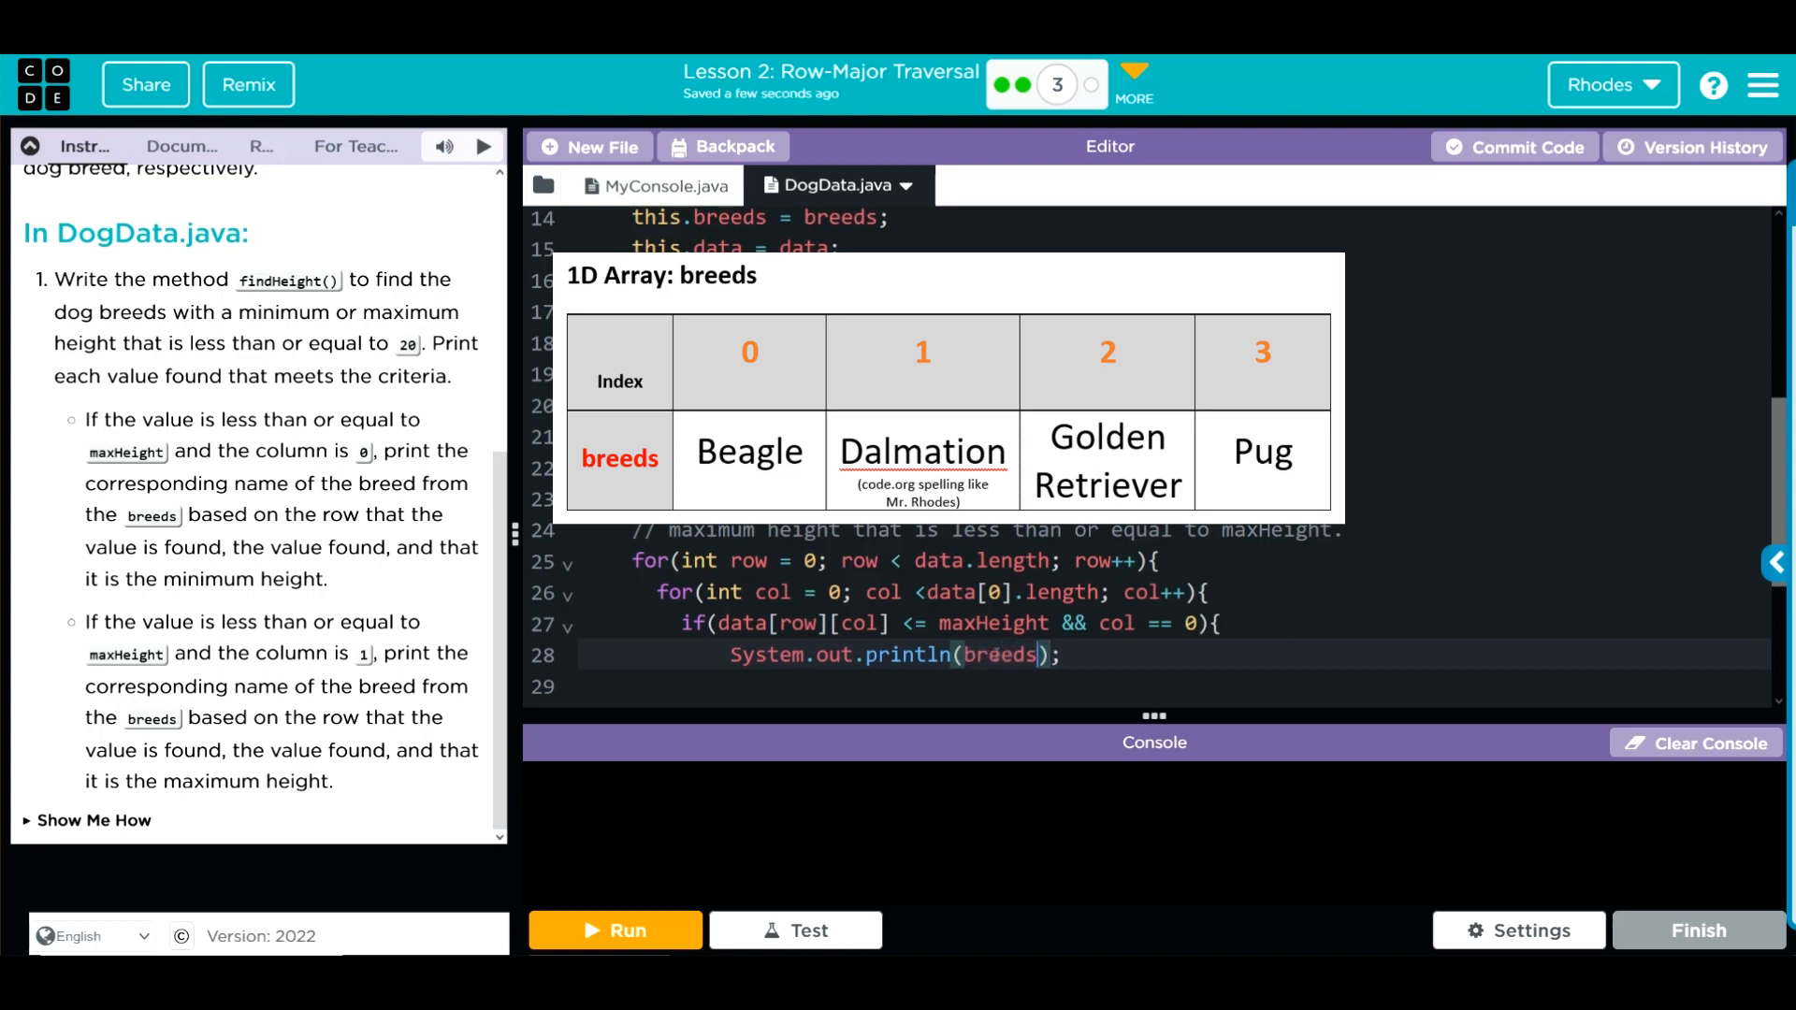
type("[]")
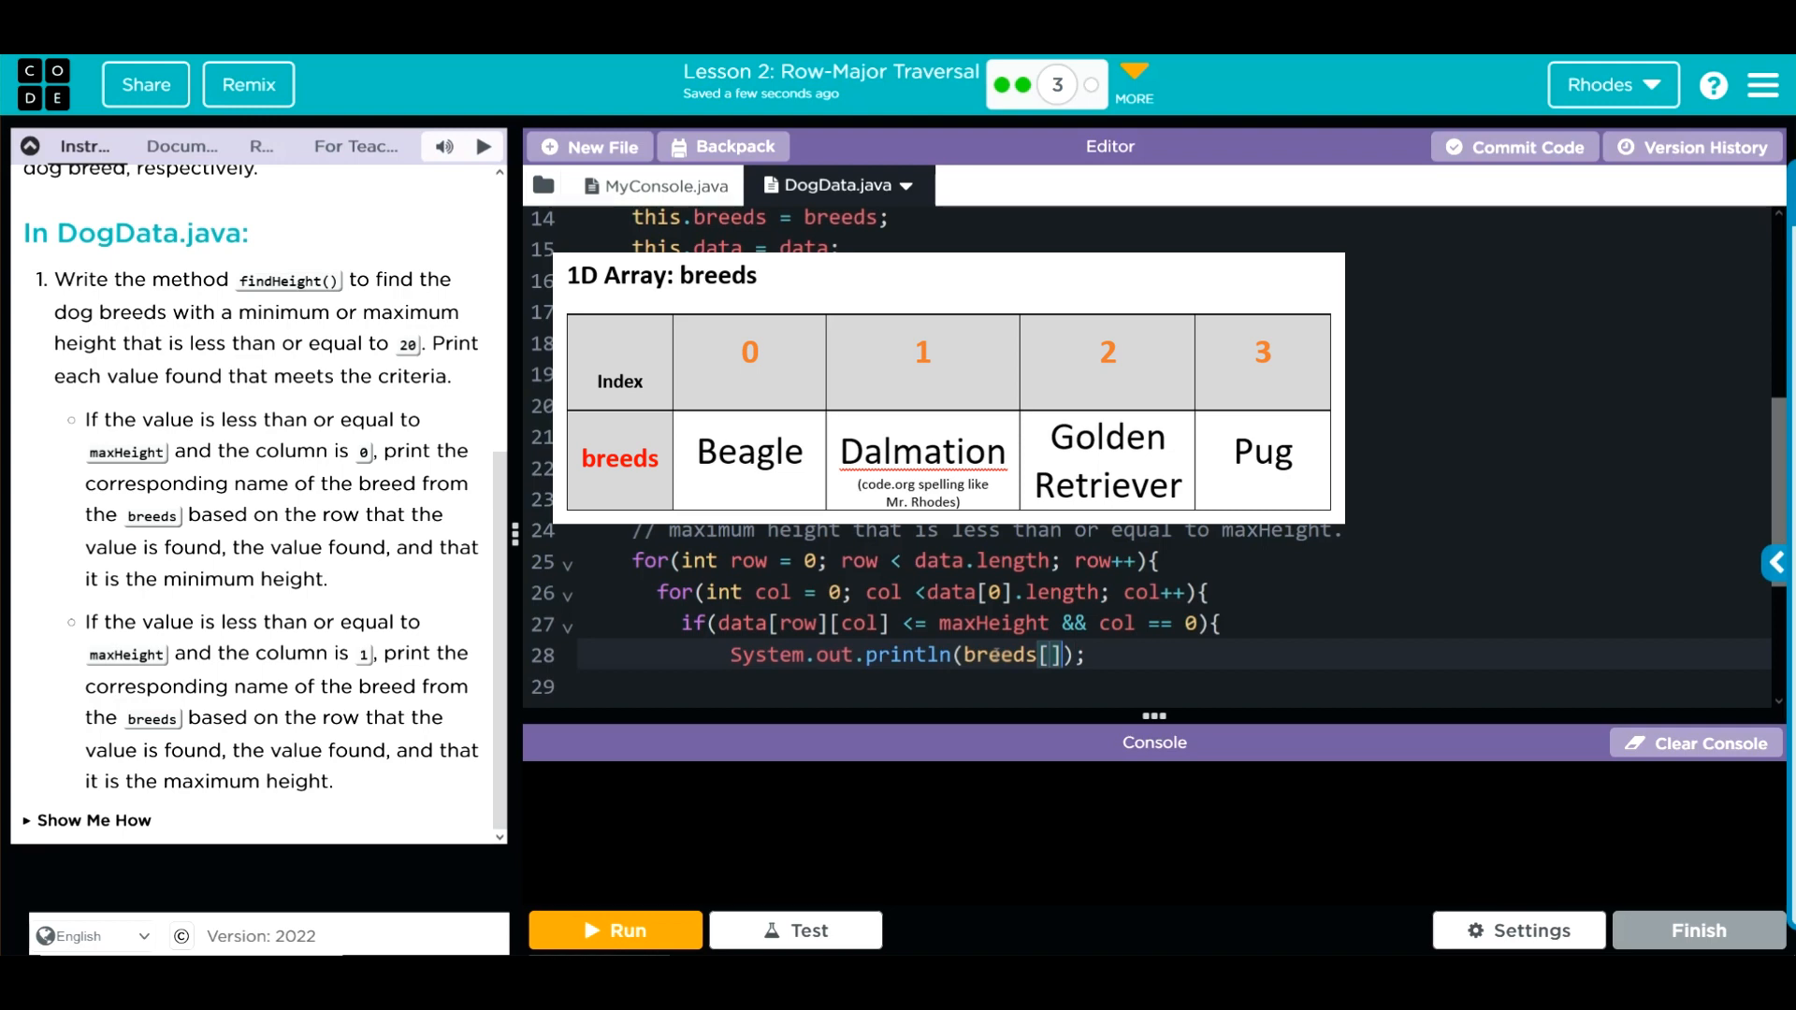
type("row")
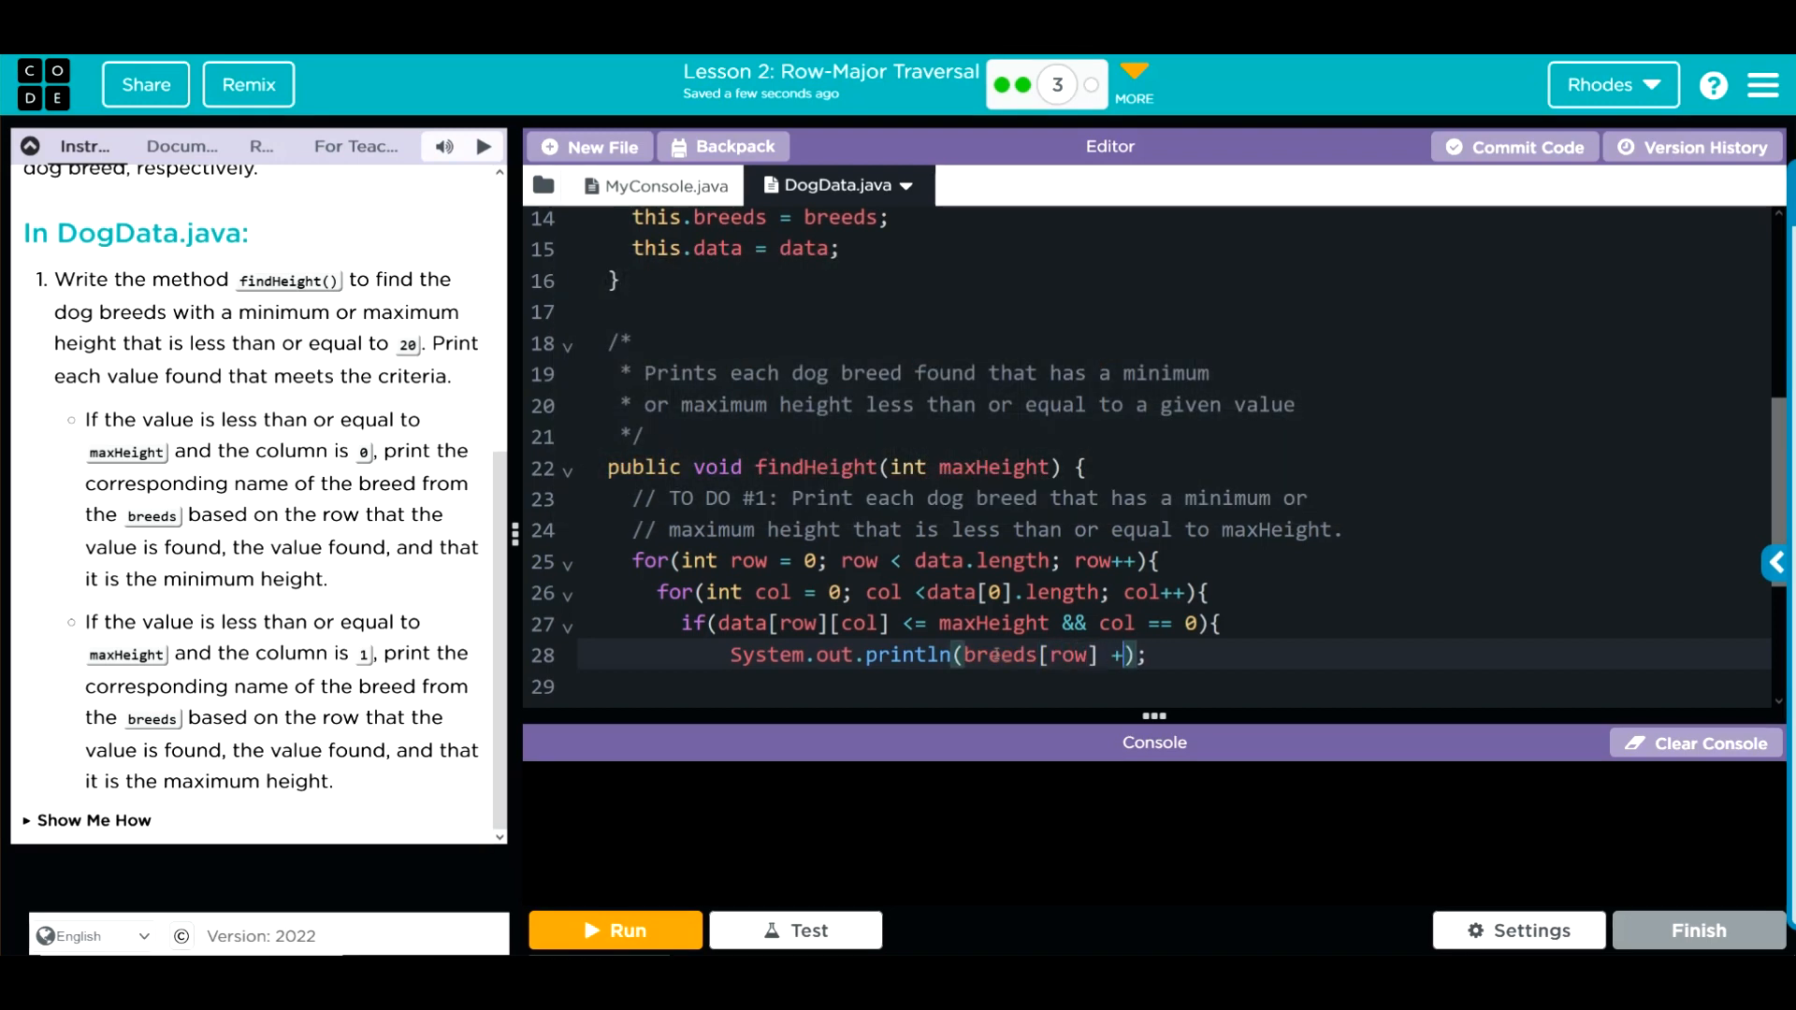
type("\"")
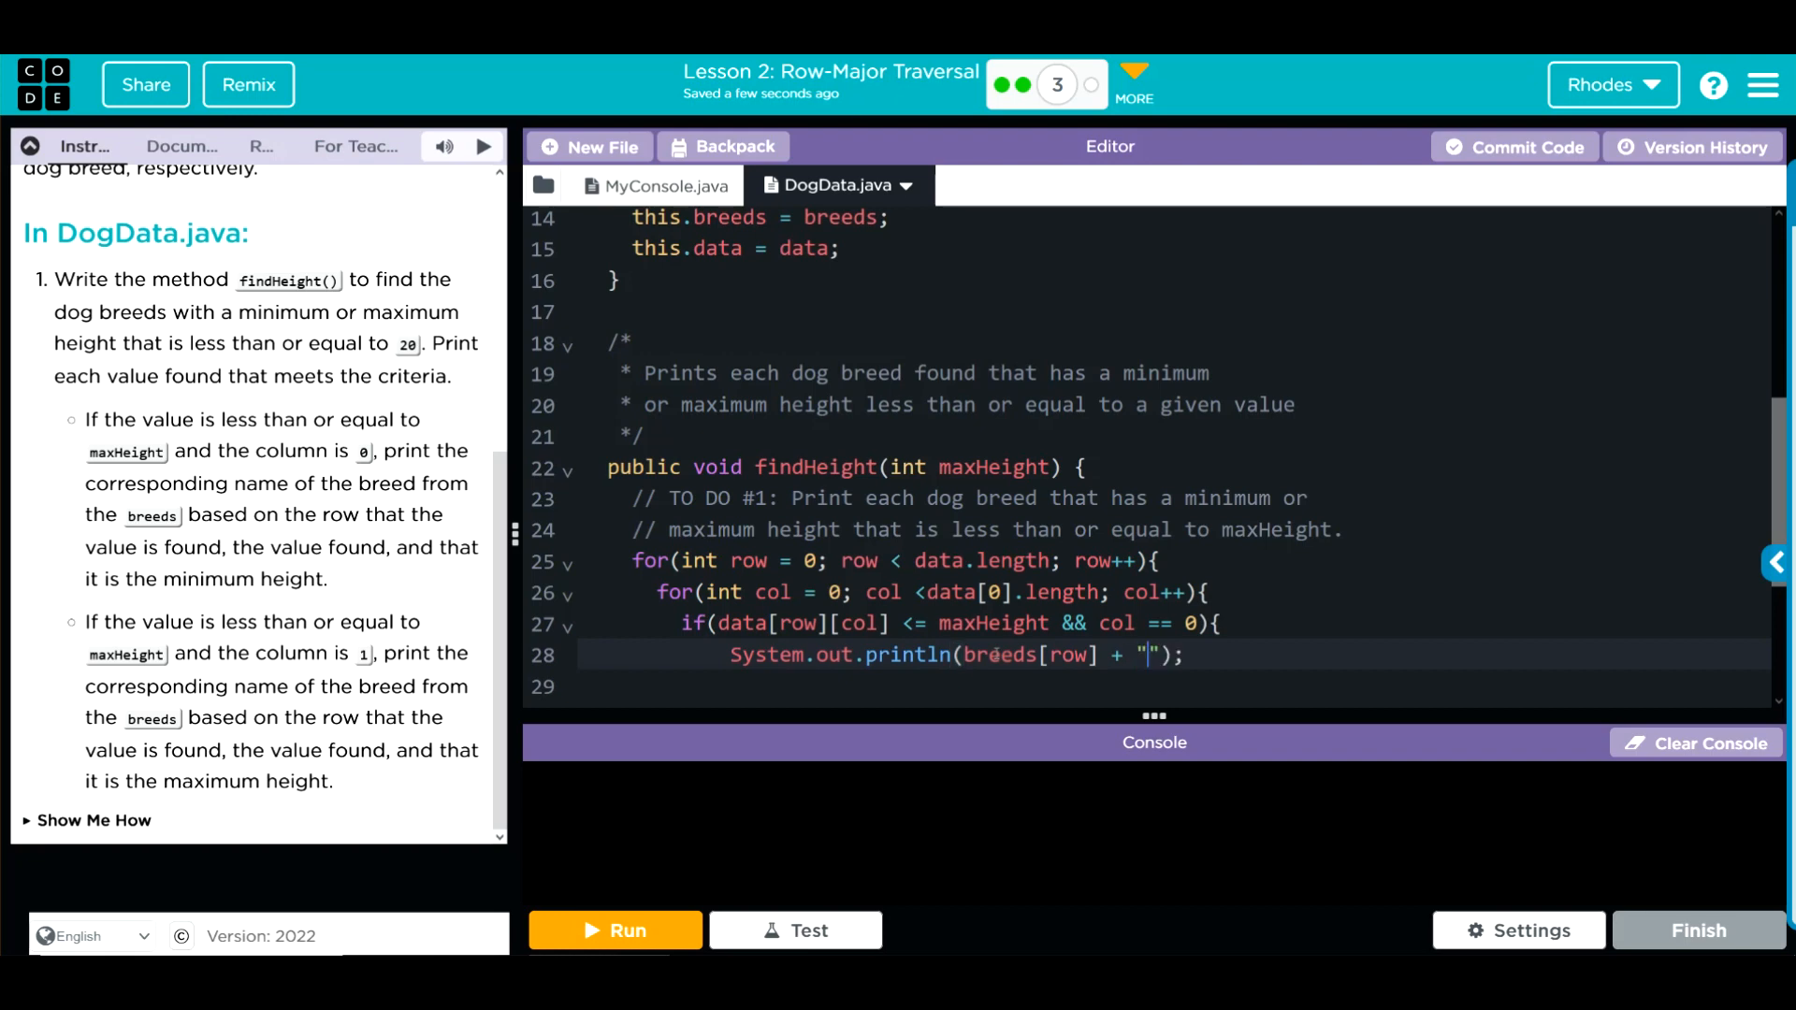
type(":")
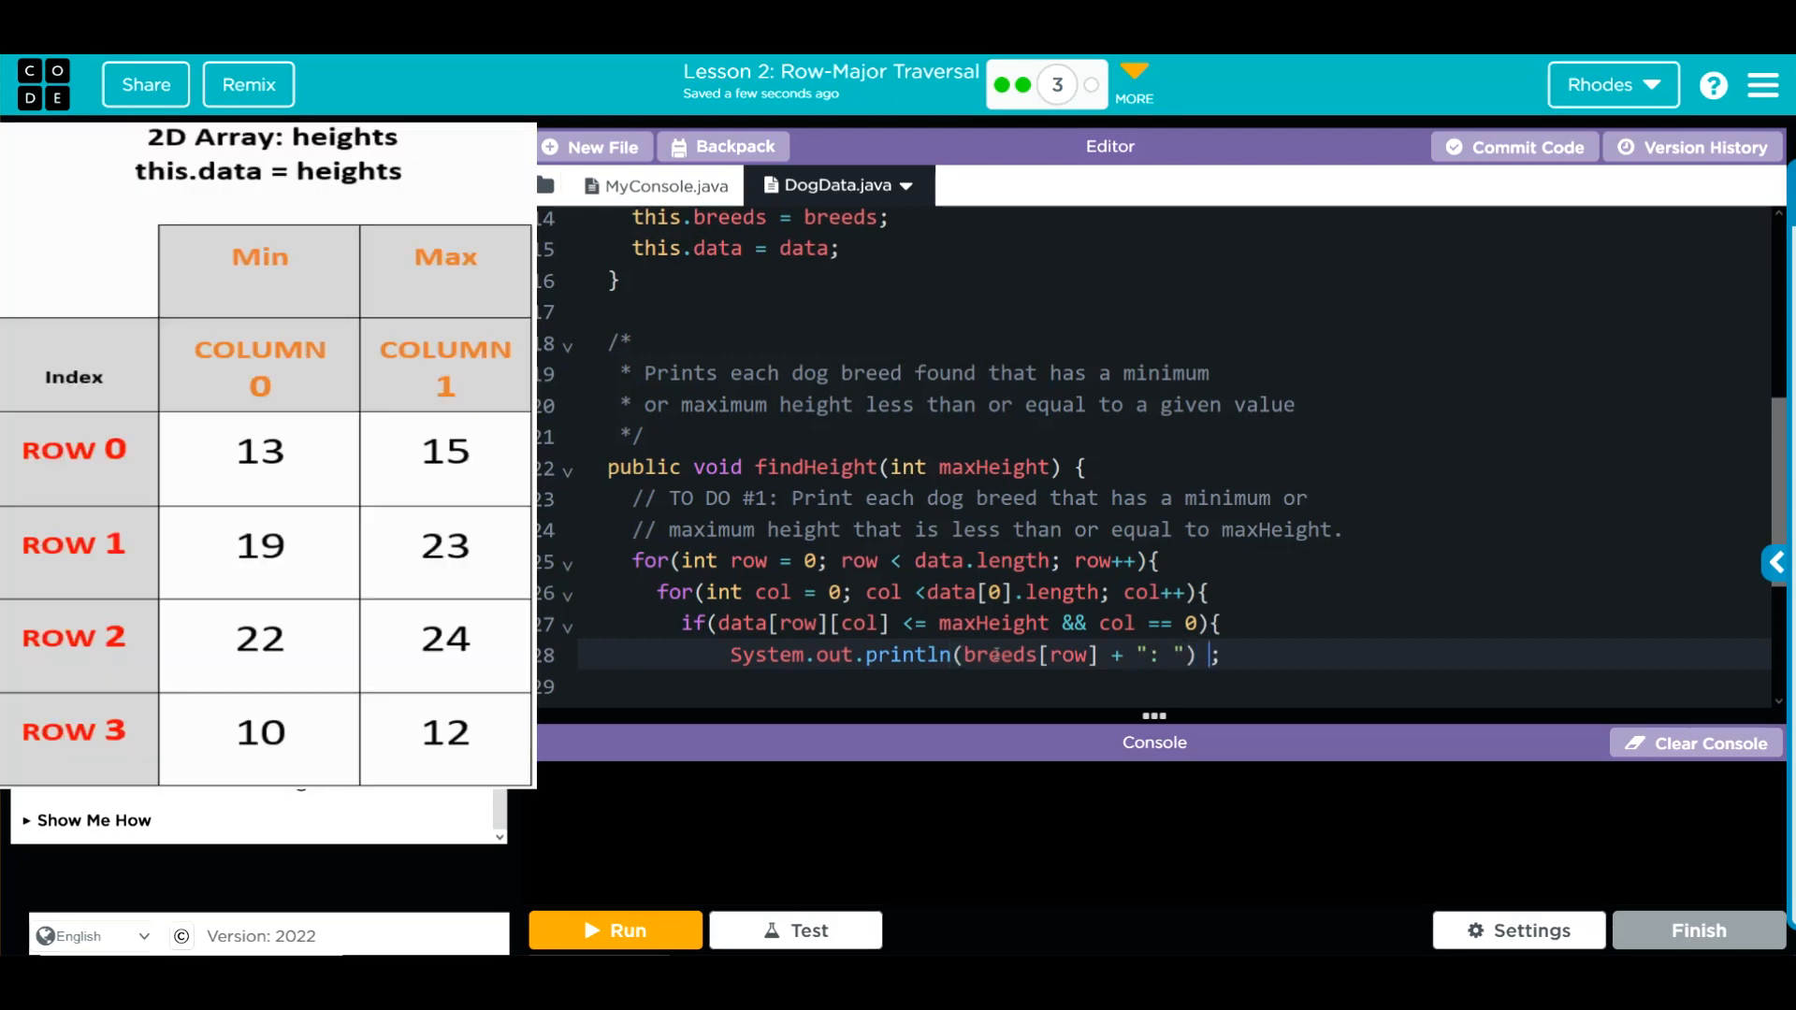
Append + data[row][col] + "(minimum height)" to the println and add a line below
type("+ data")
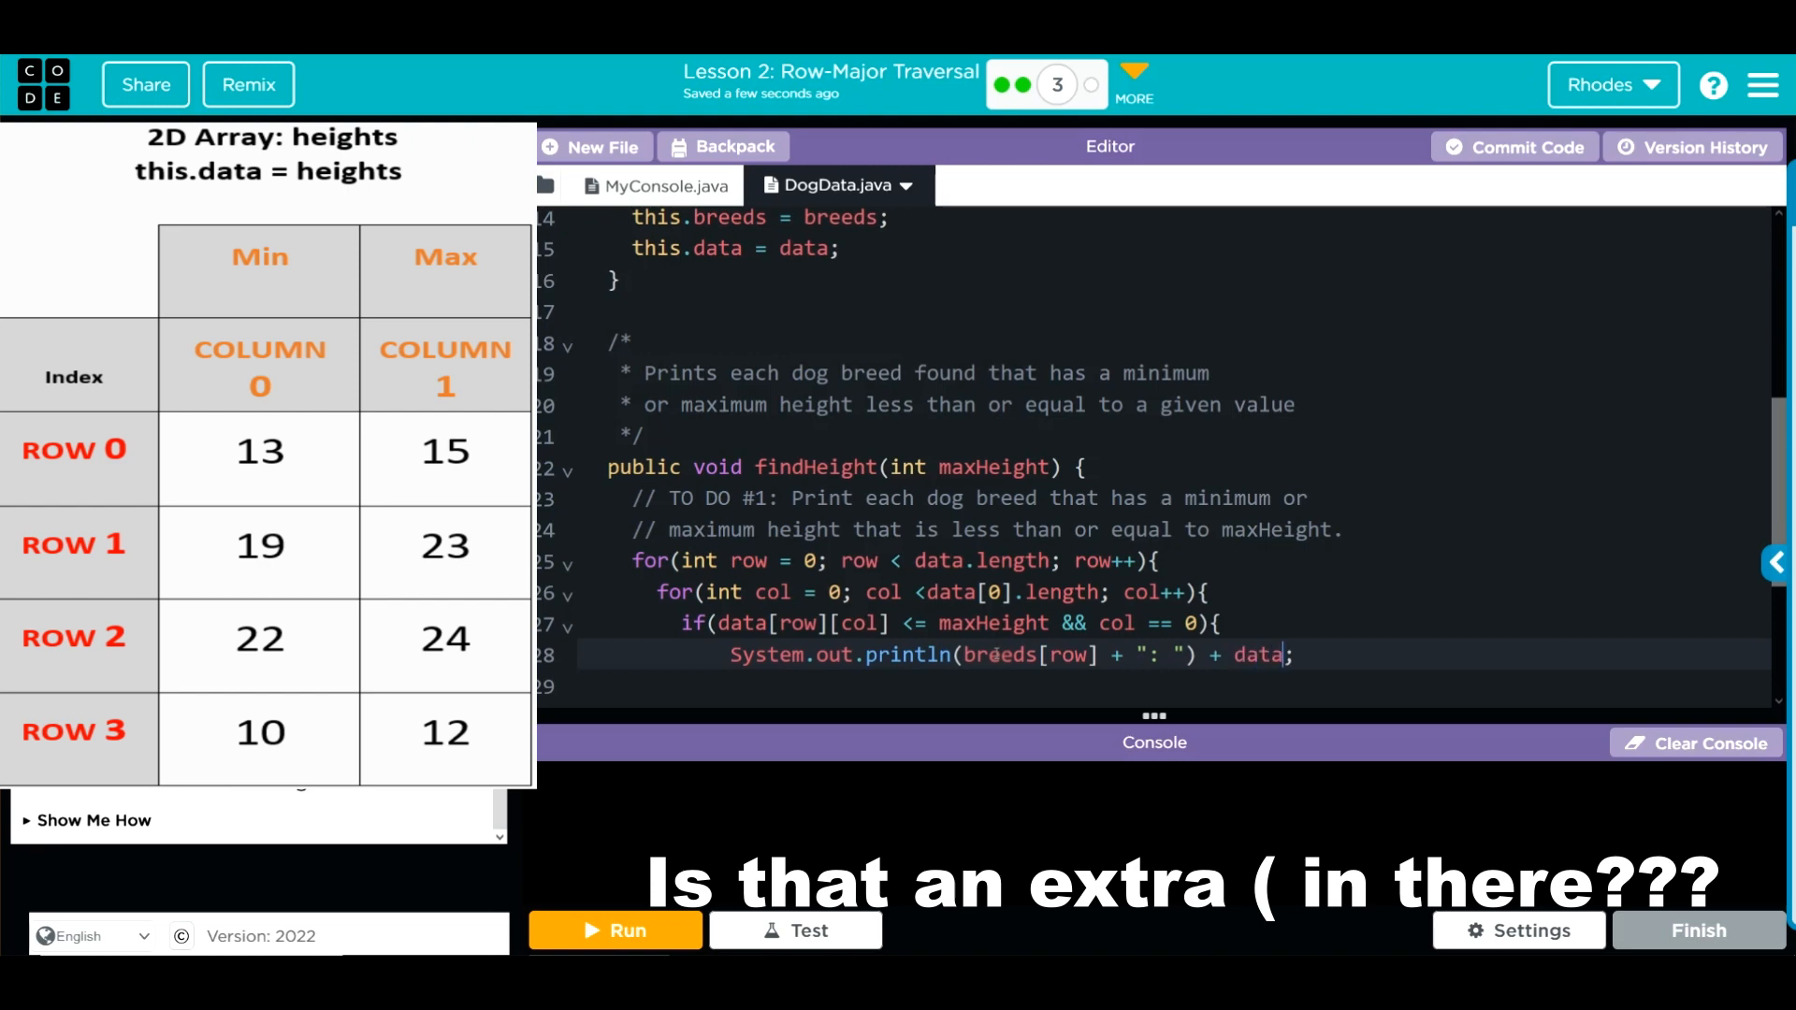
type("[][")
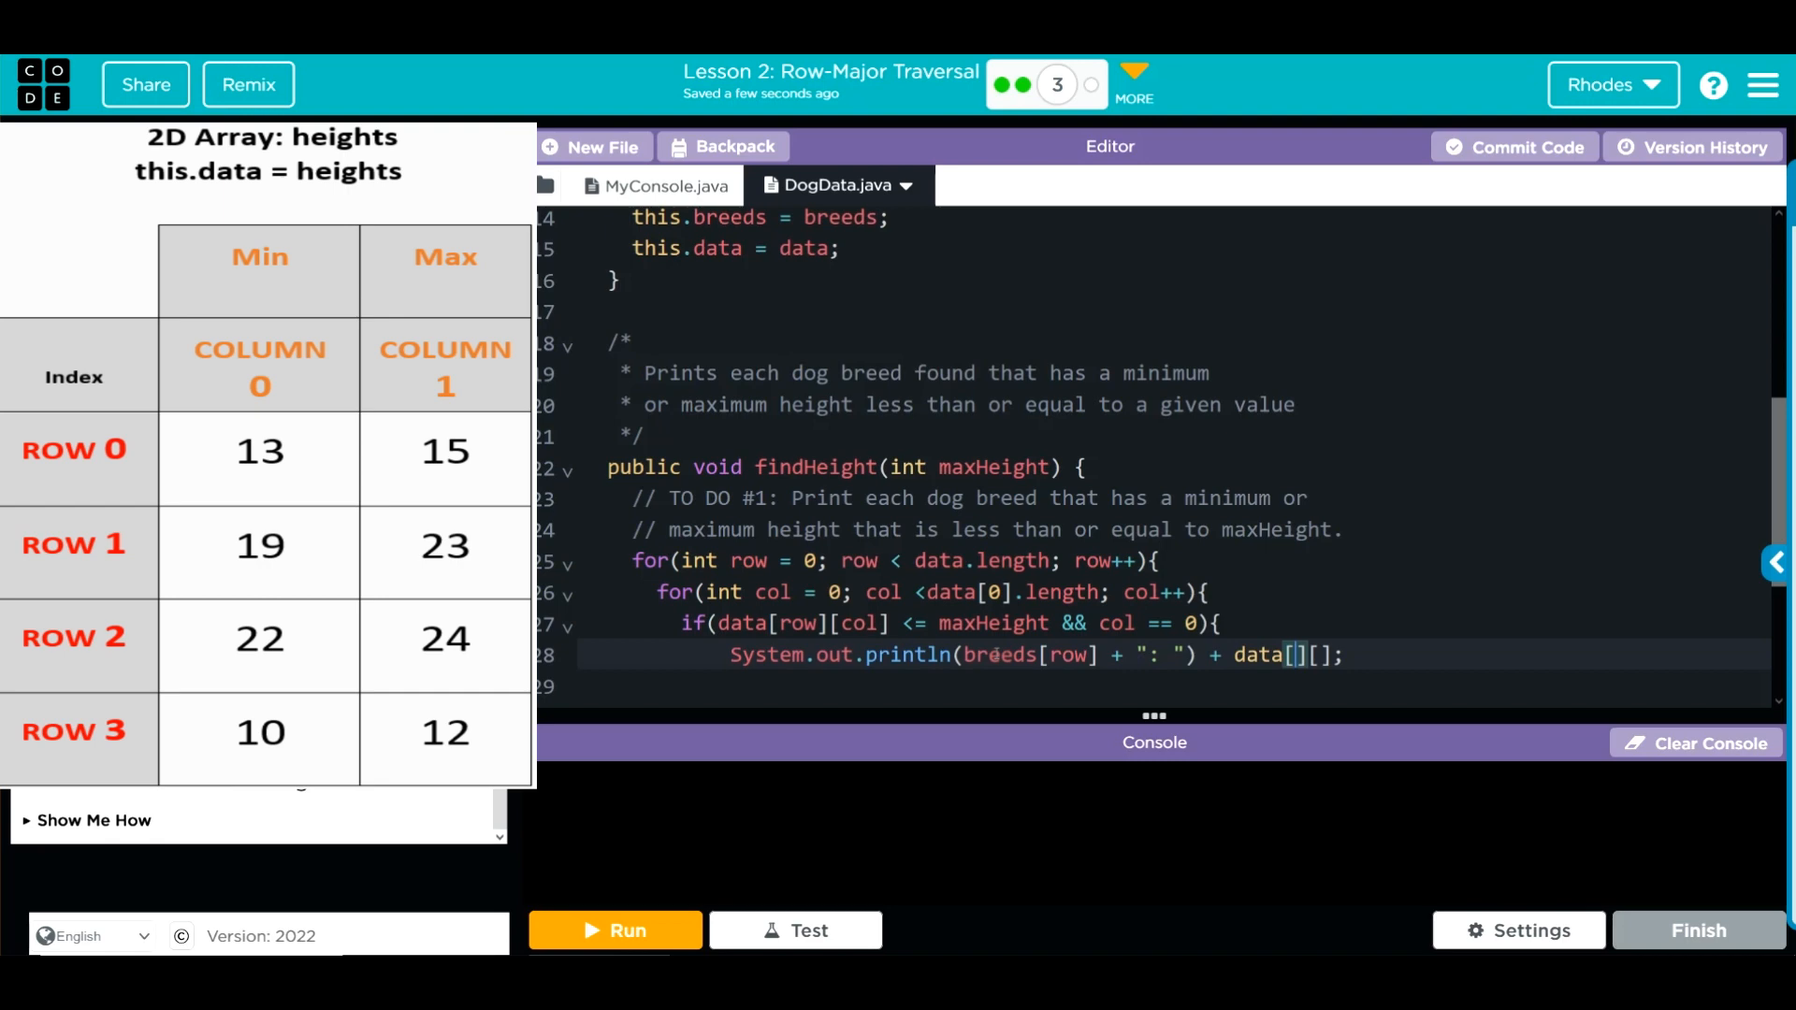
type("row")
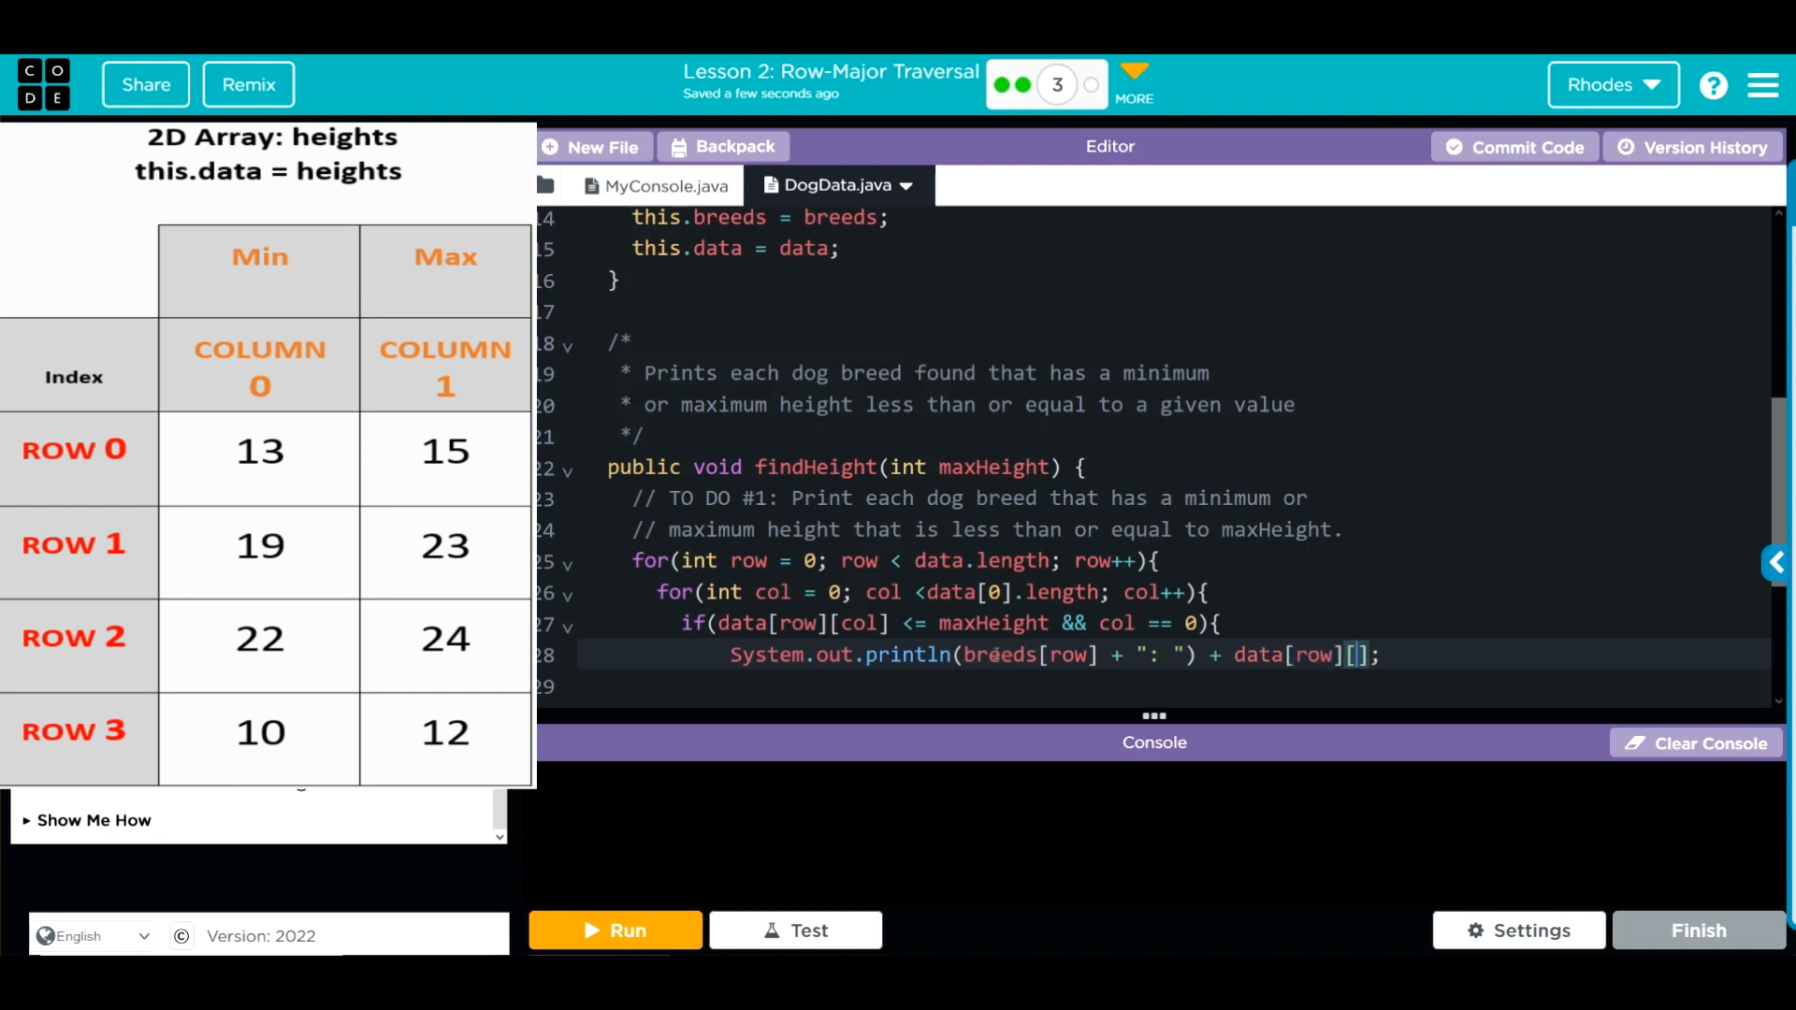
type("col")
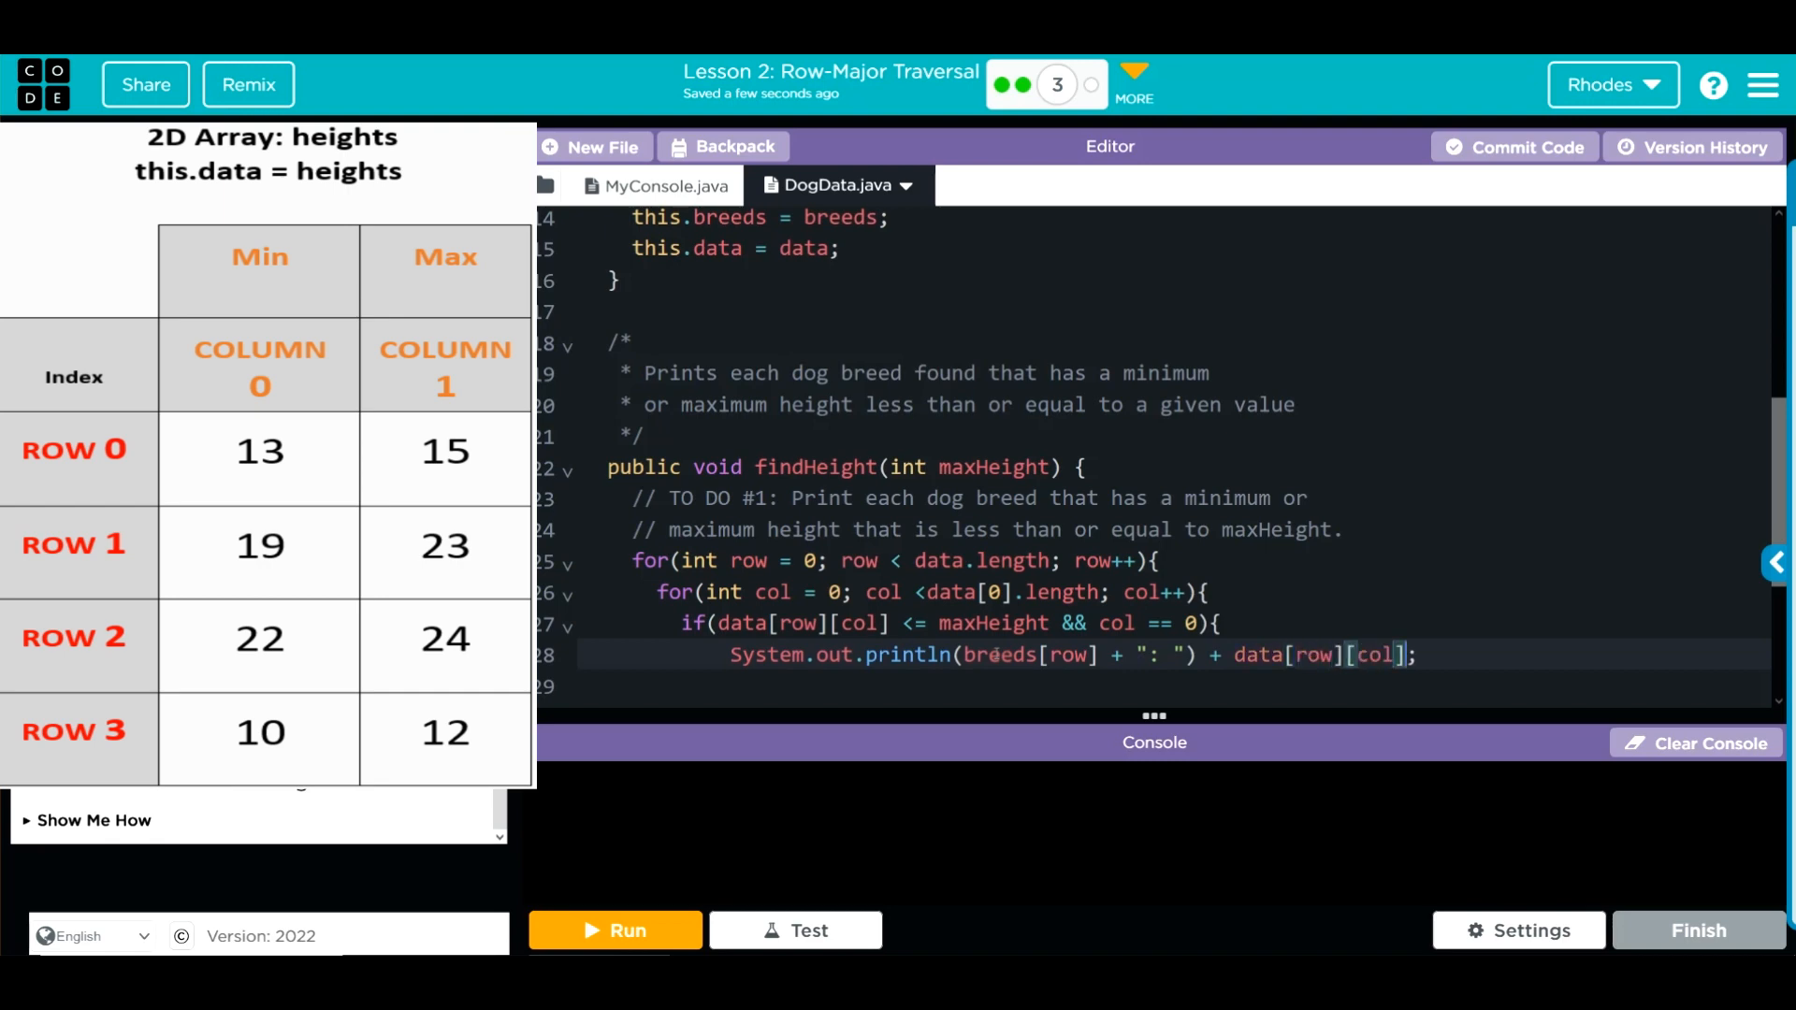
type("+")
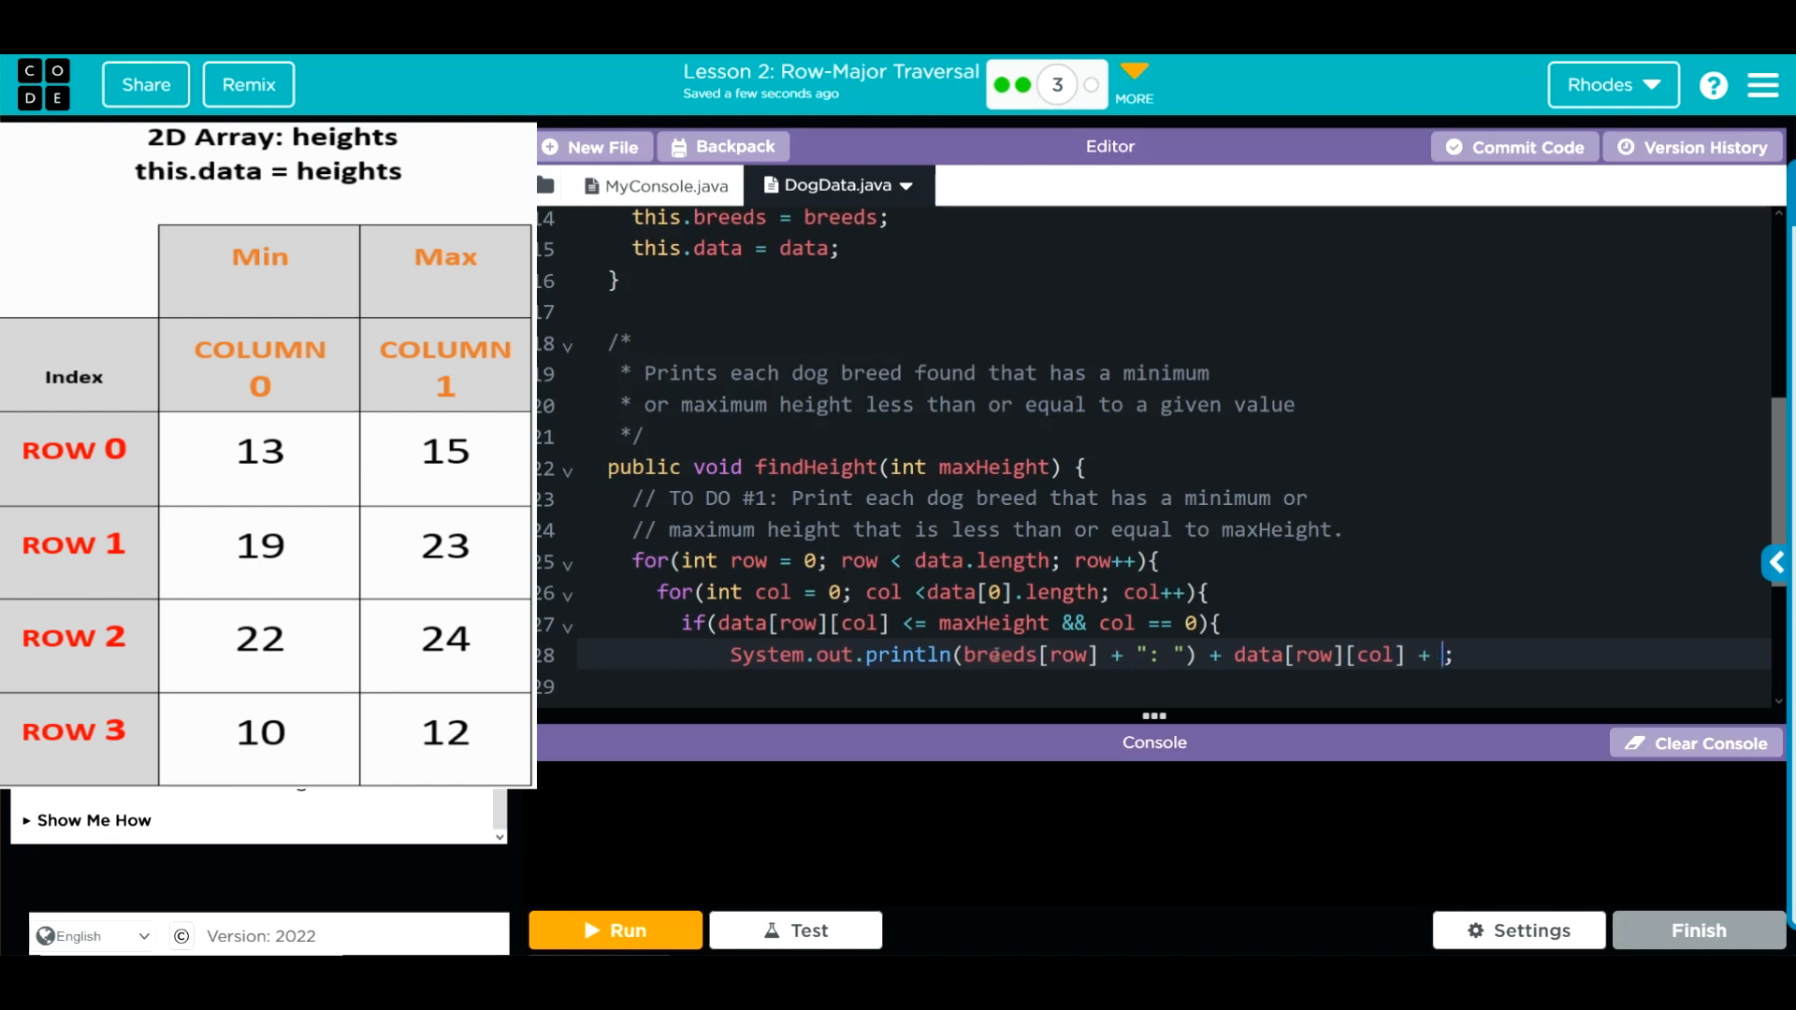
type("\"()\"")
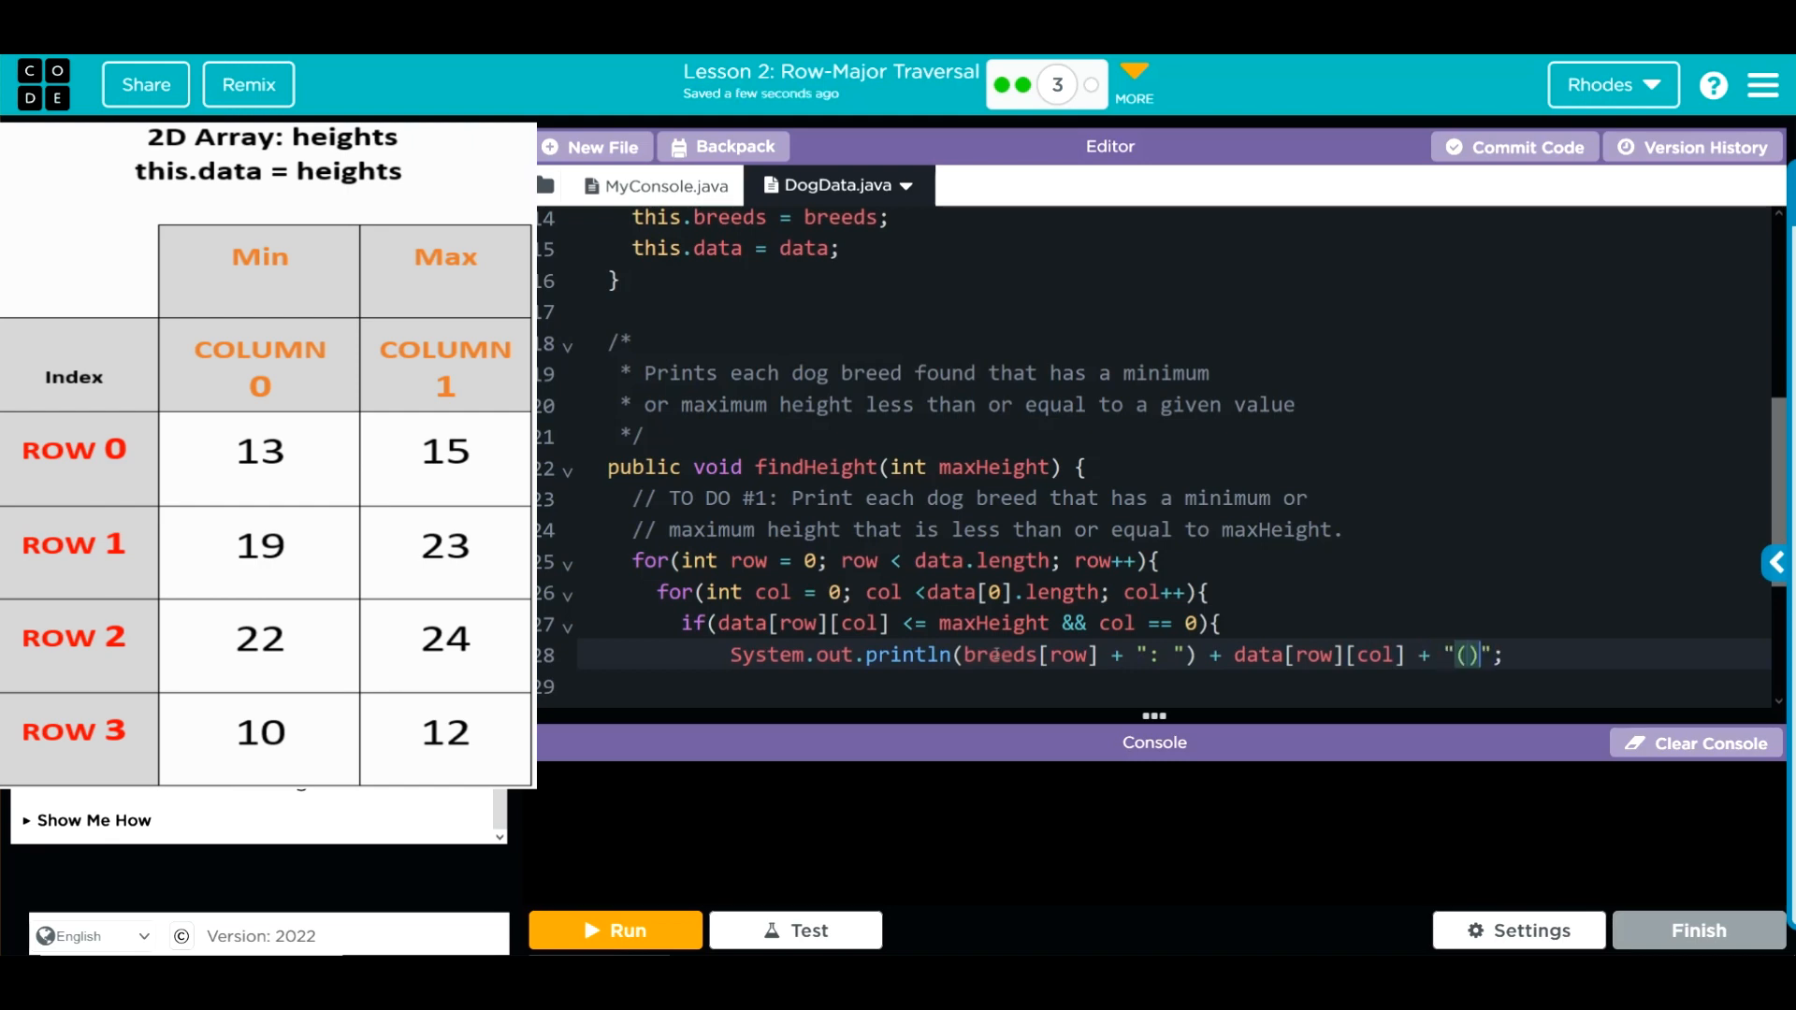
type("min")
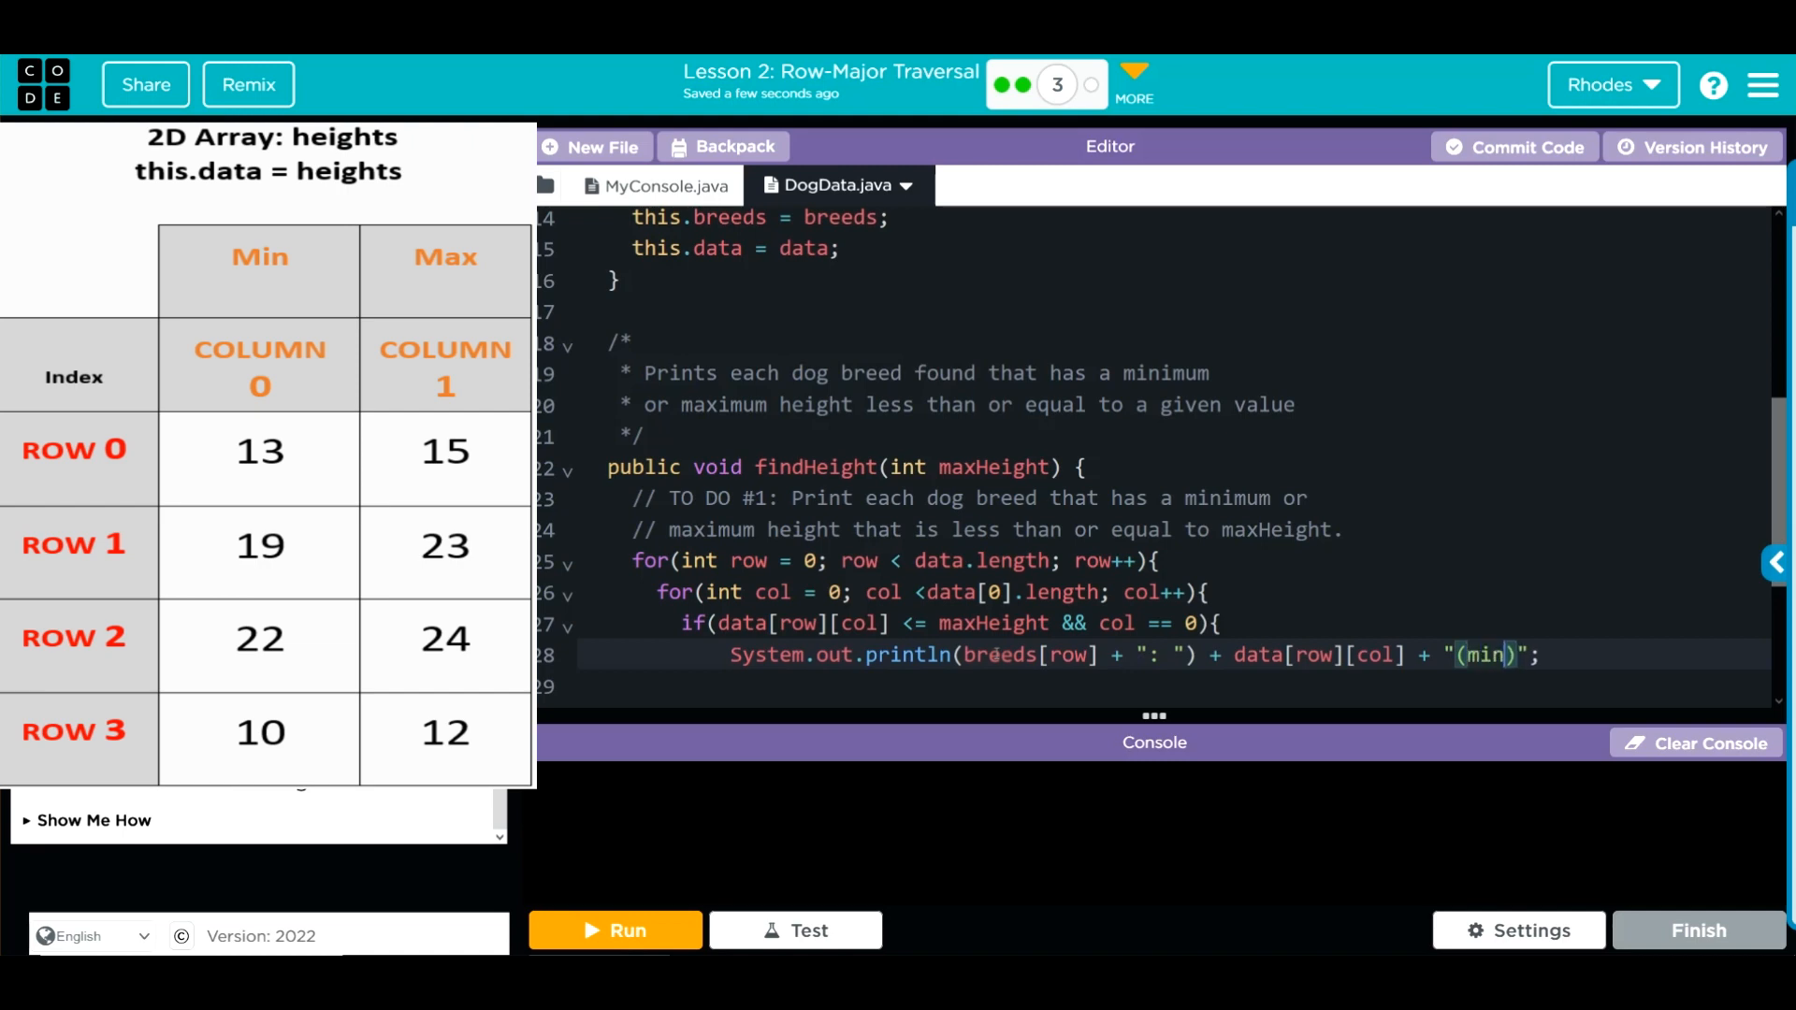
type("imum height")
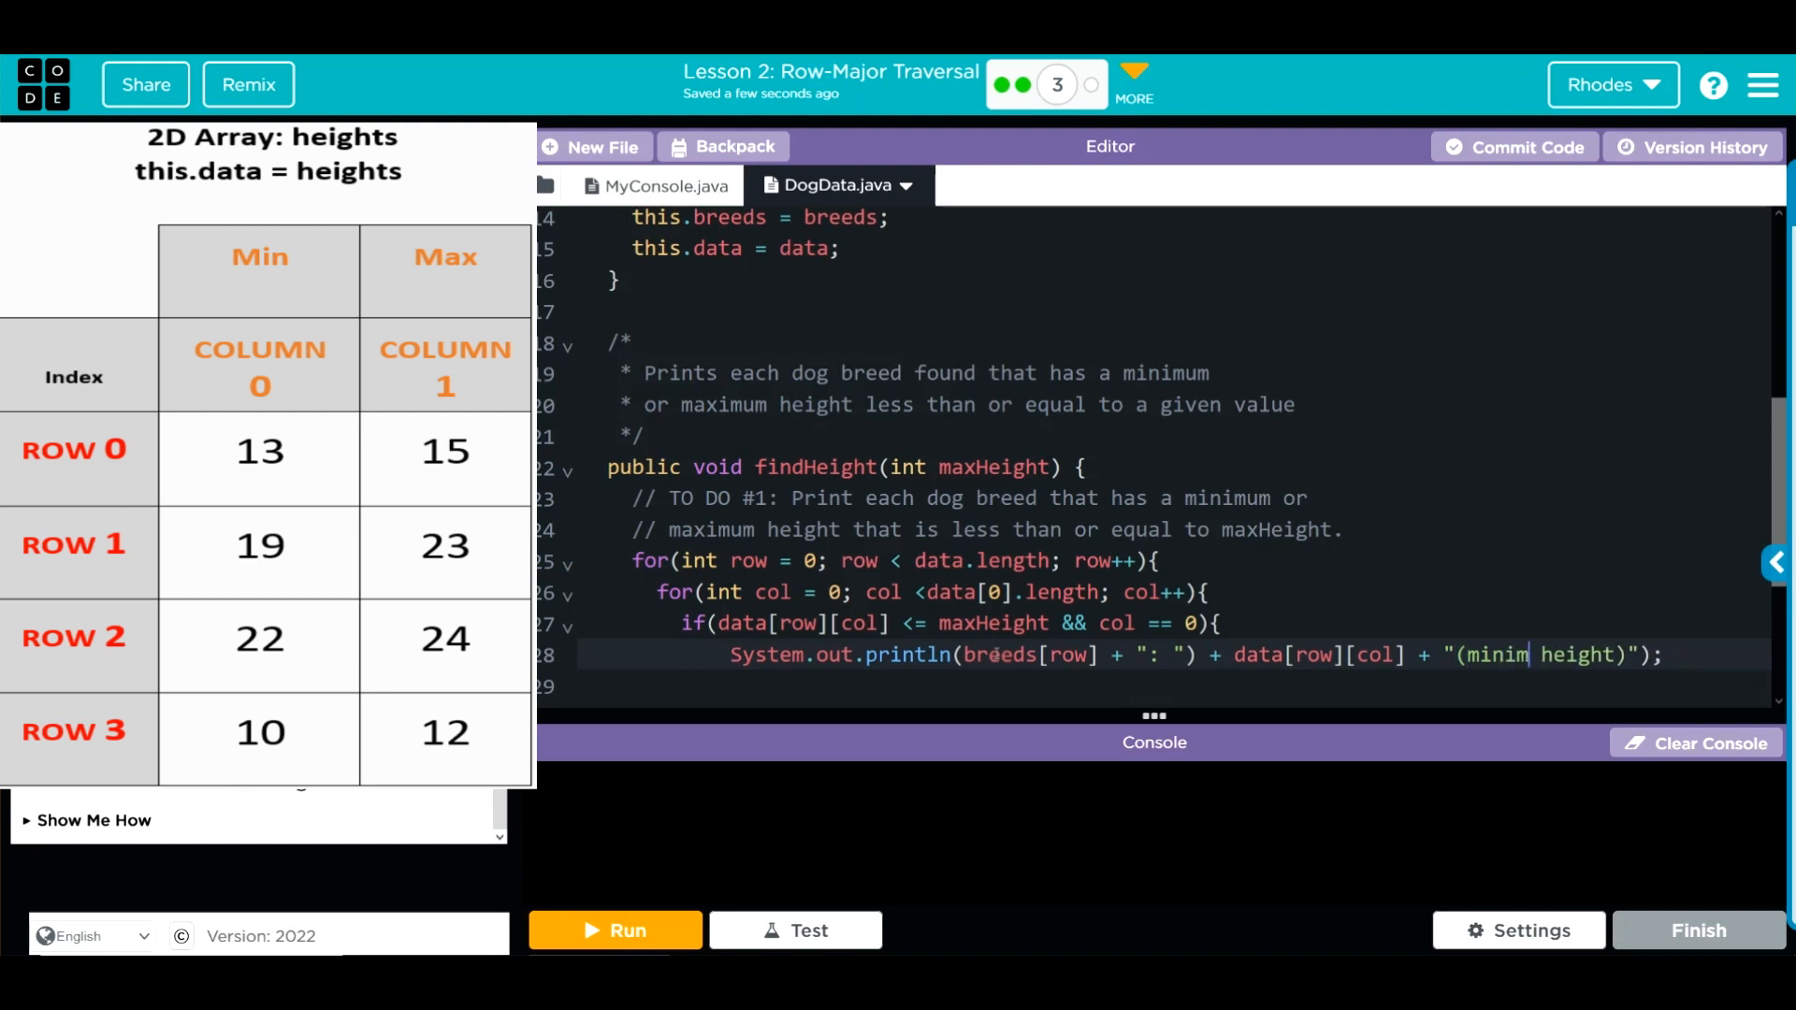
type("um")
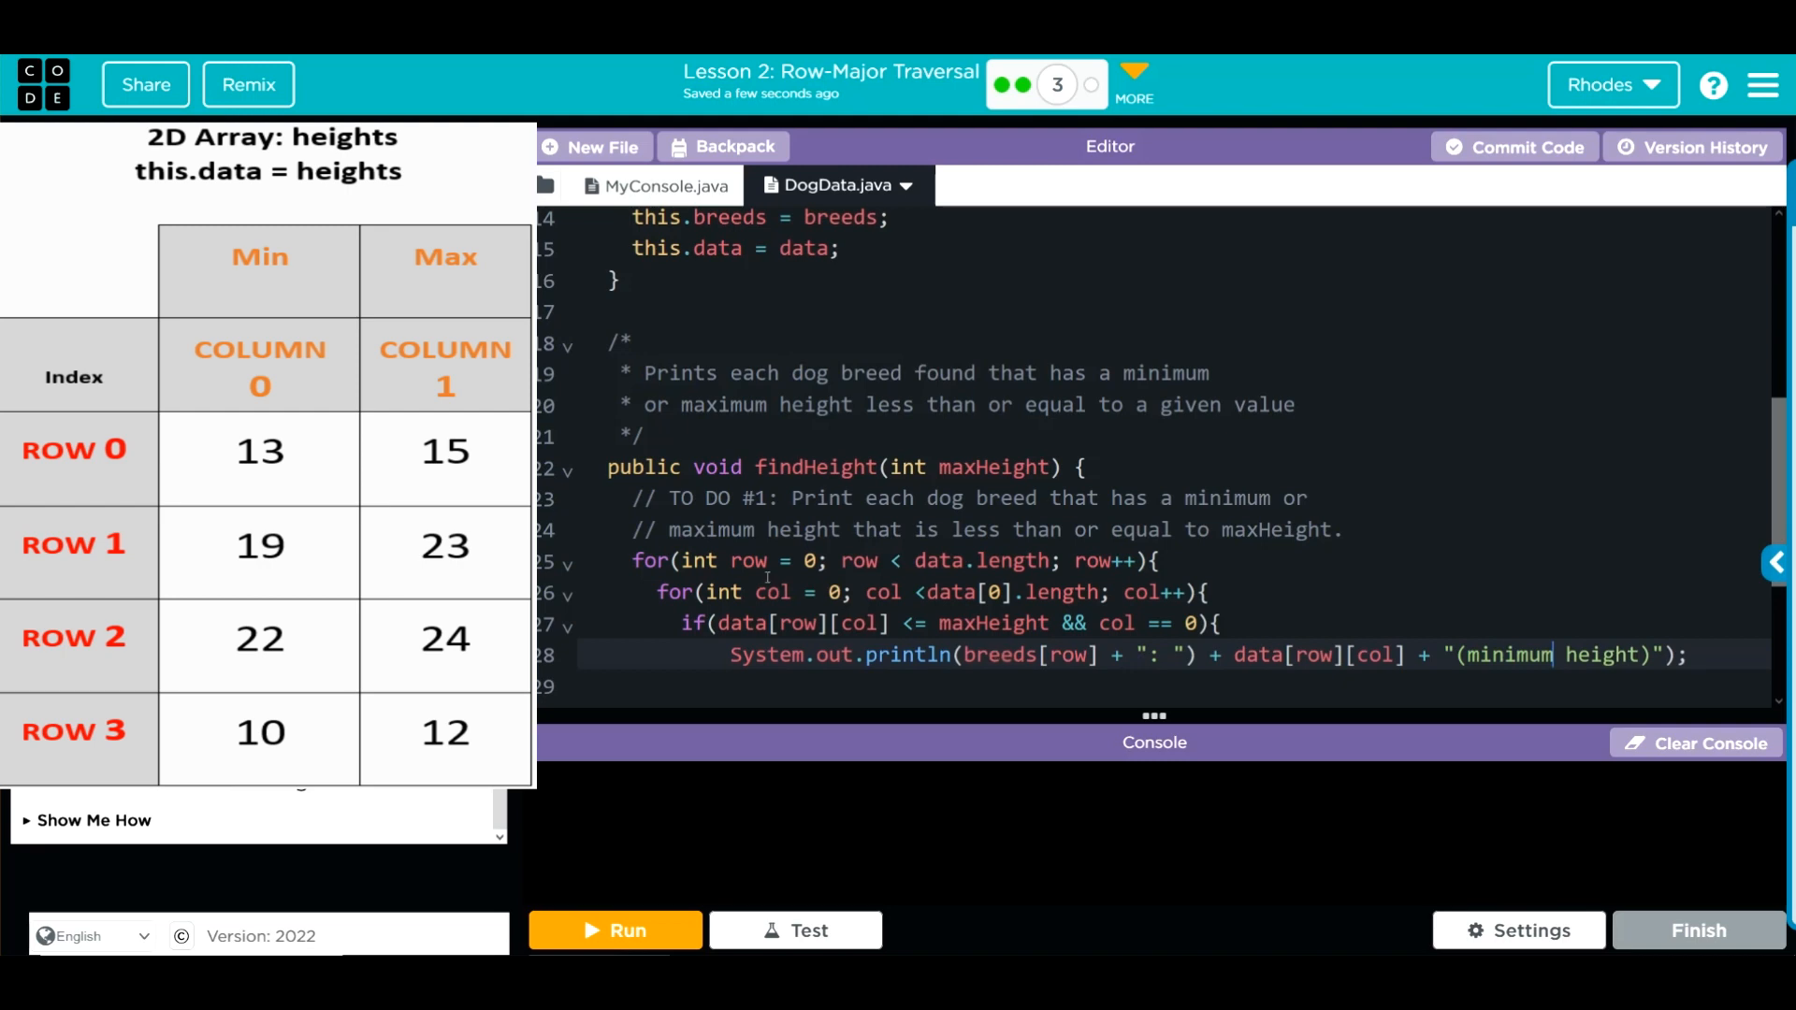
scroll("down", 3)
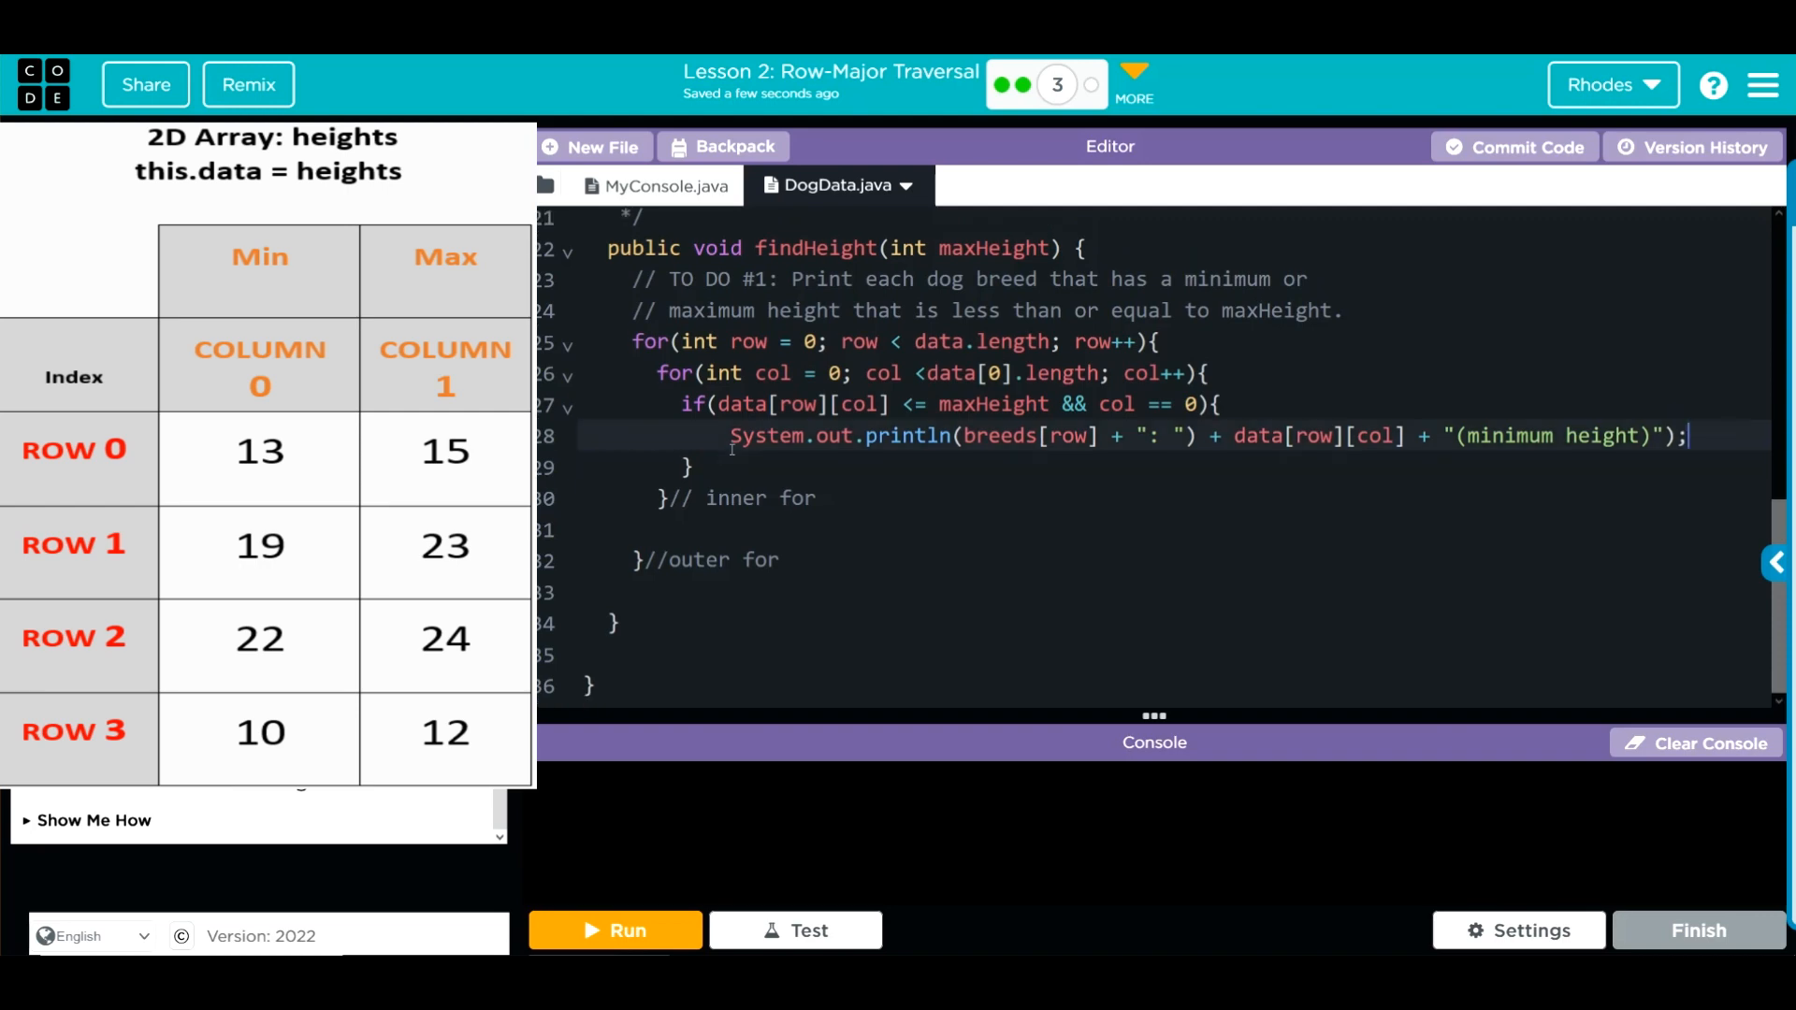
key("enter")
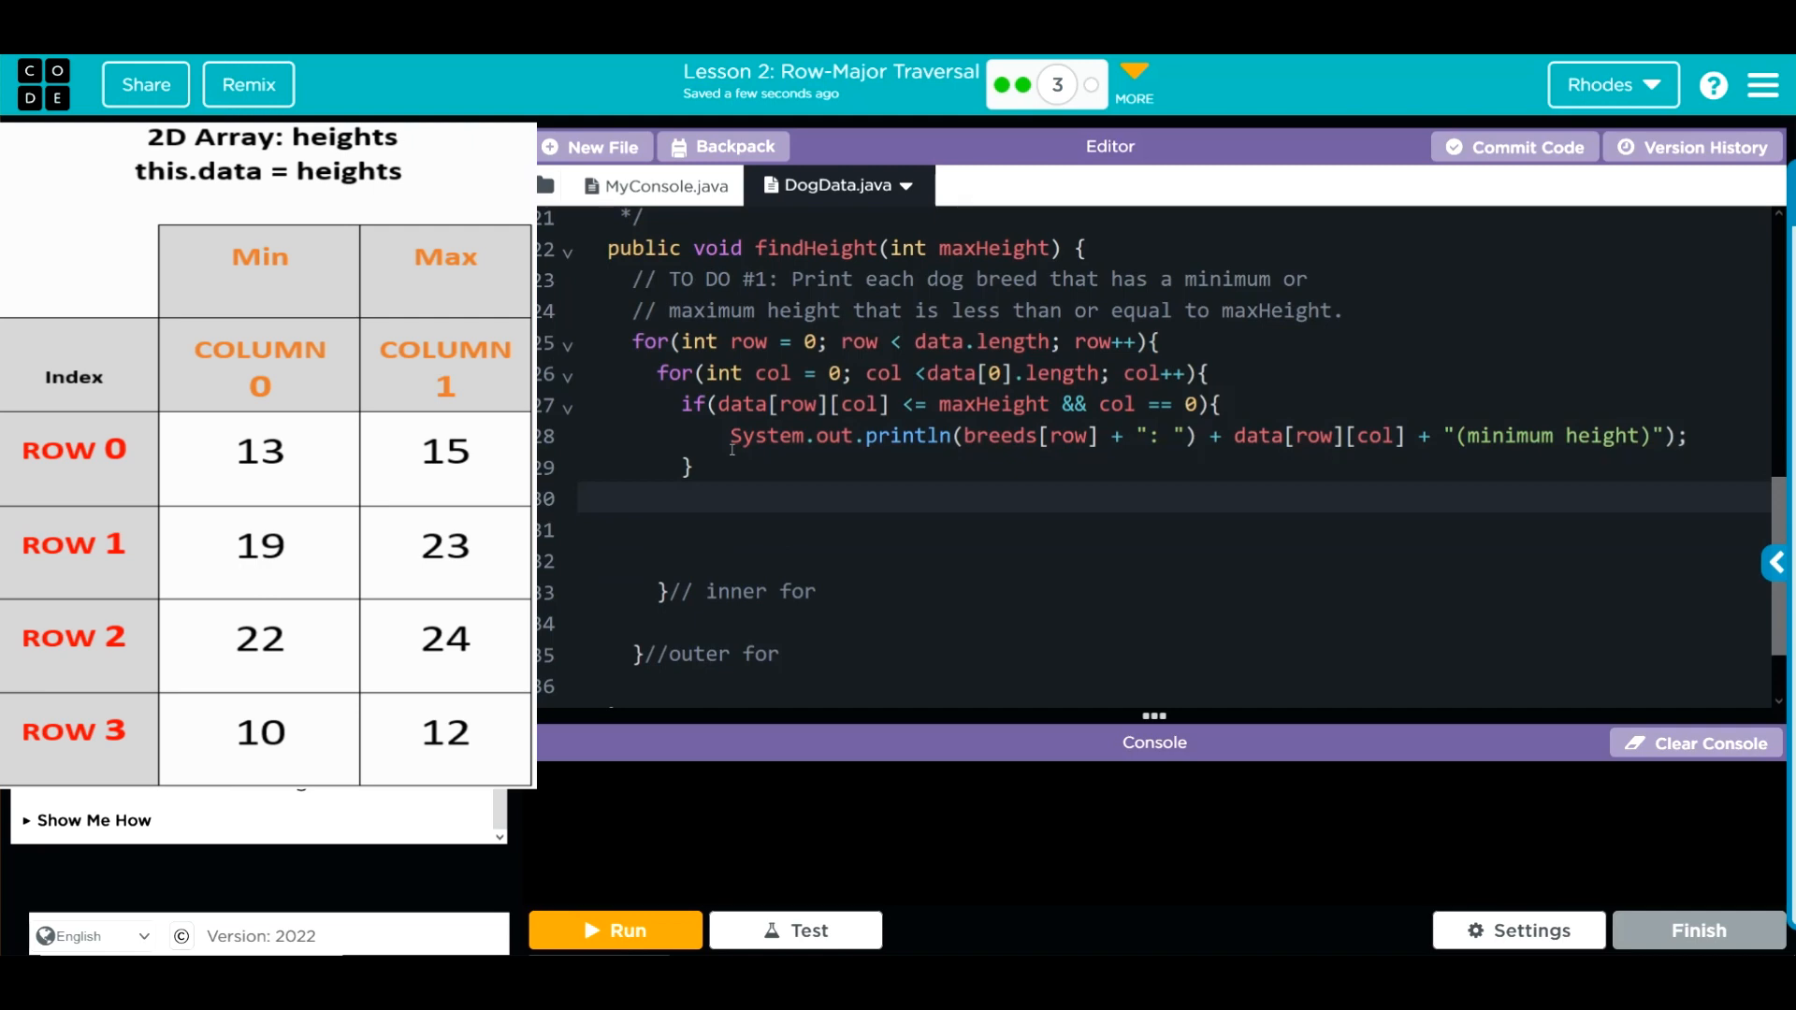
Insert an empty if block skeleton below the first if
type("if")
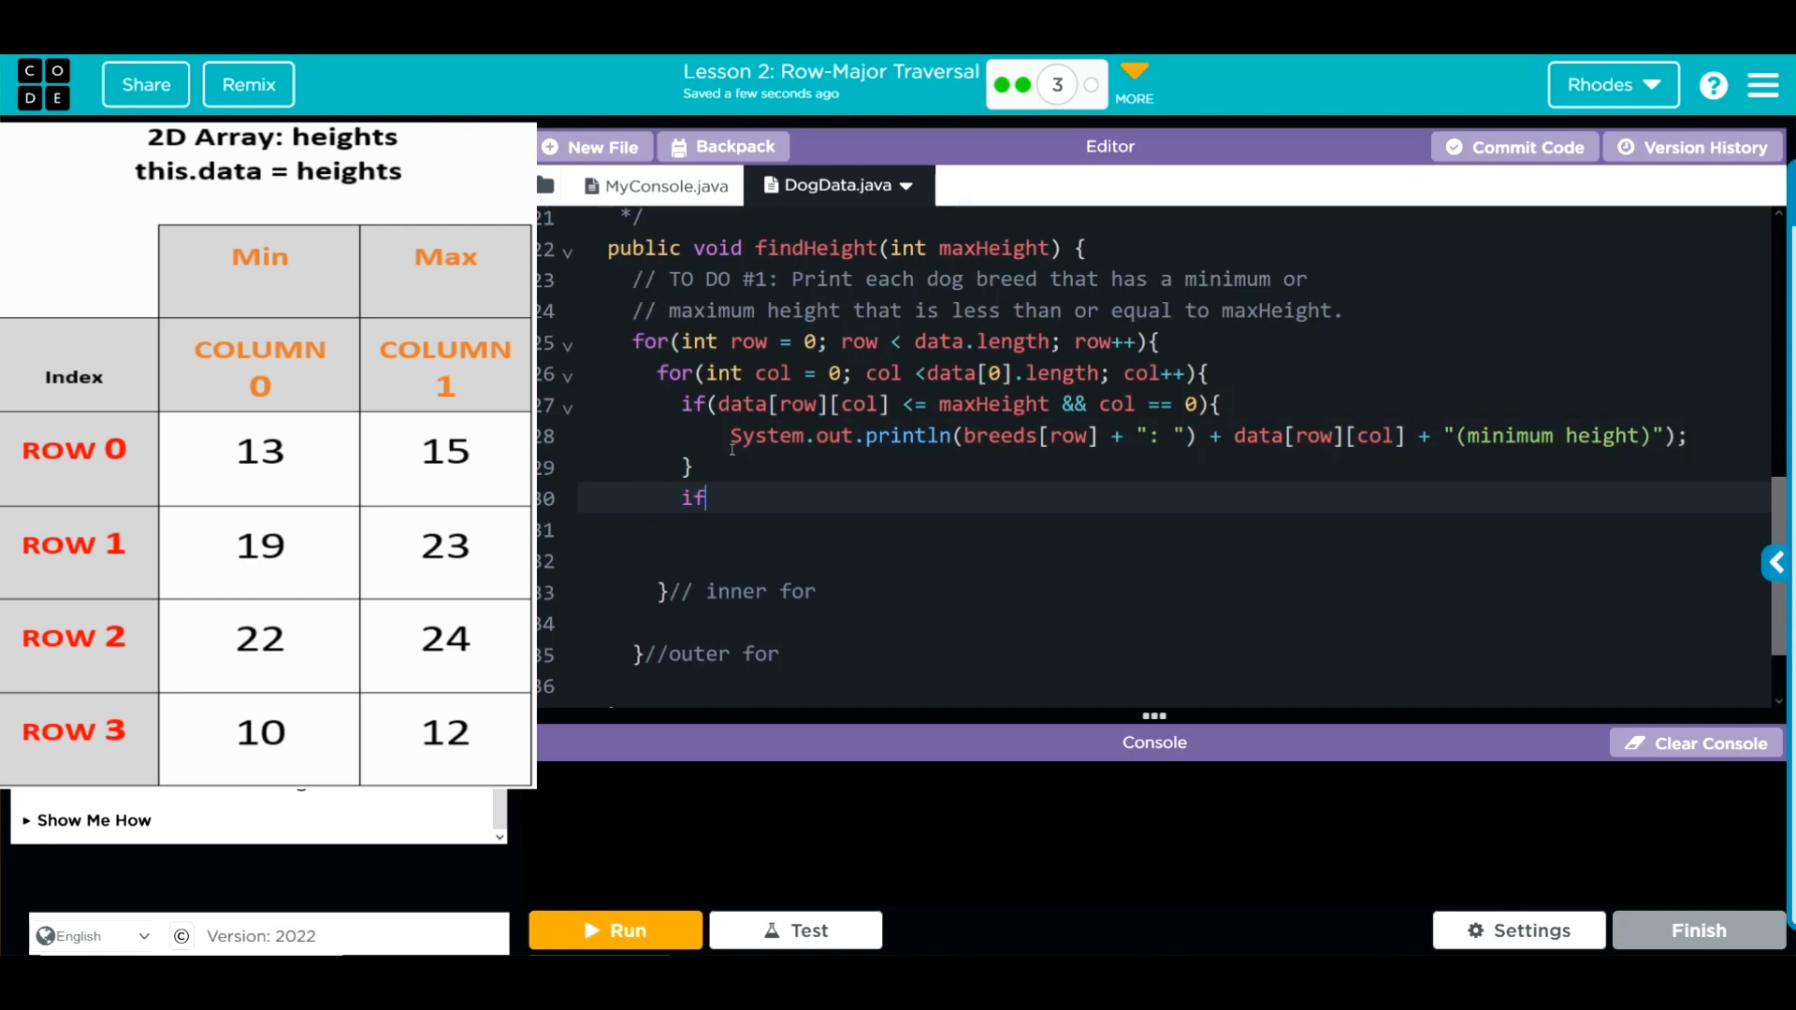
type("(){}")
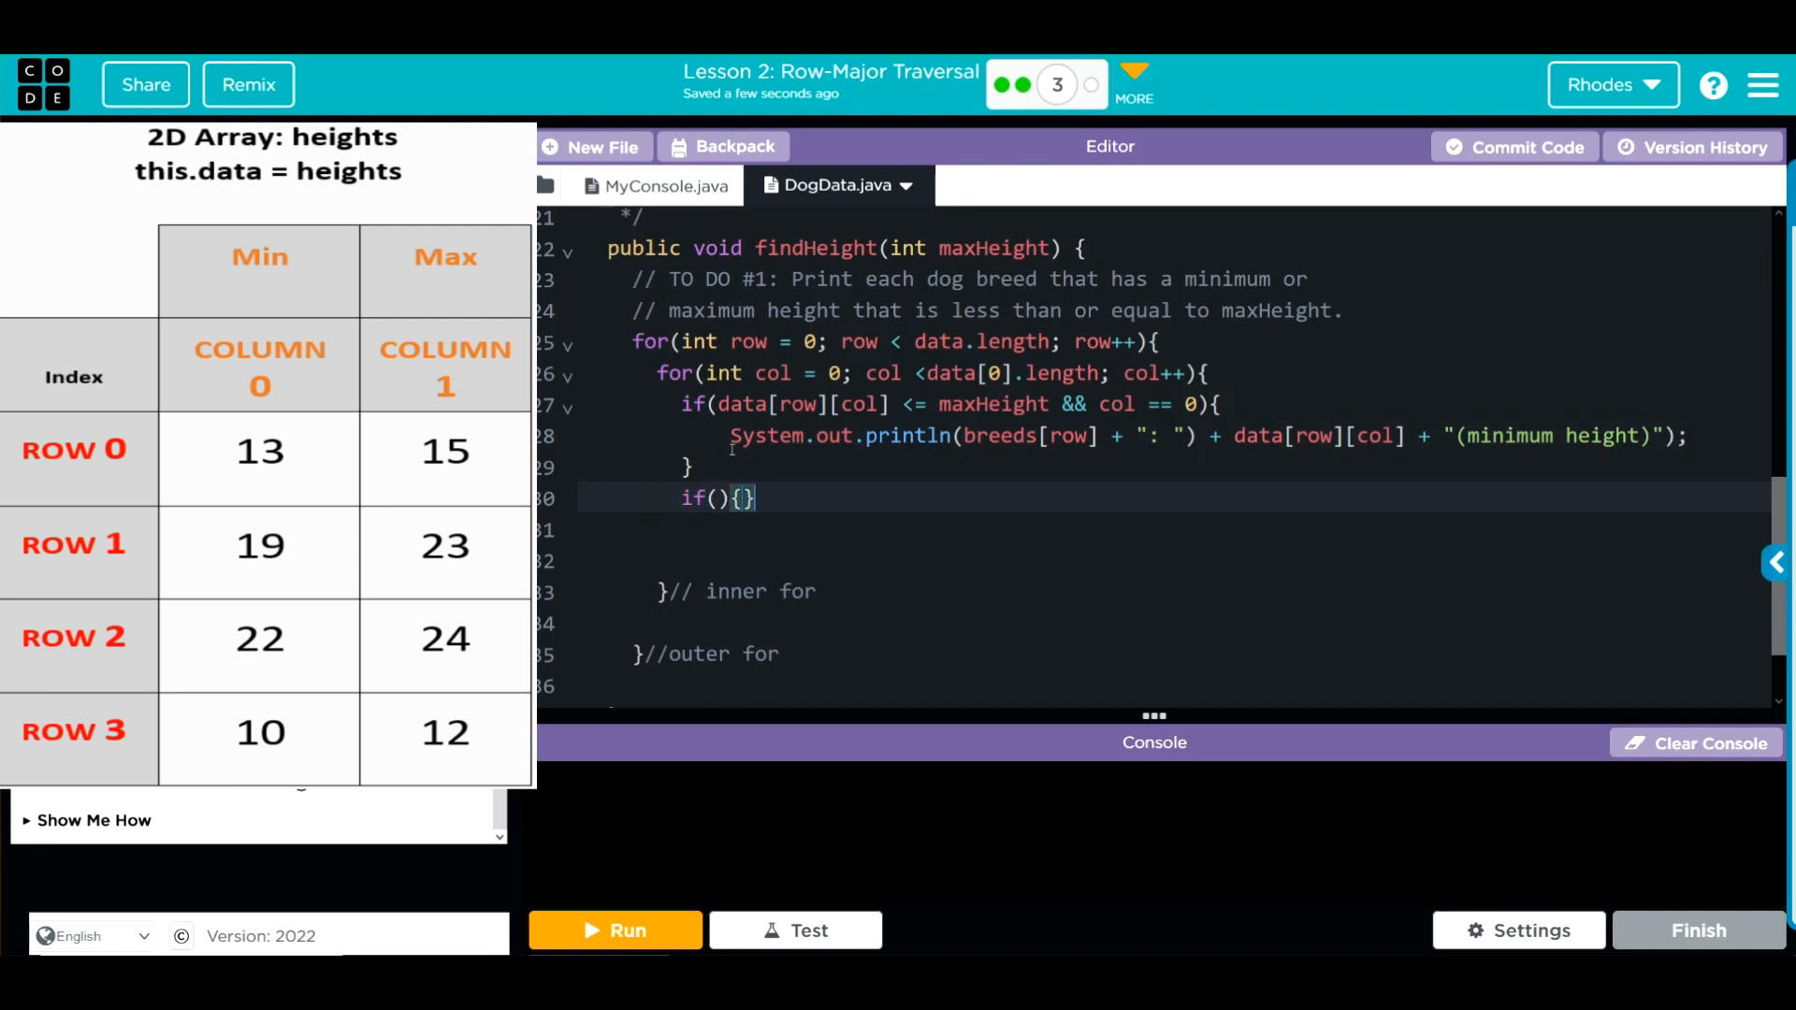
key("enter")
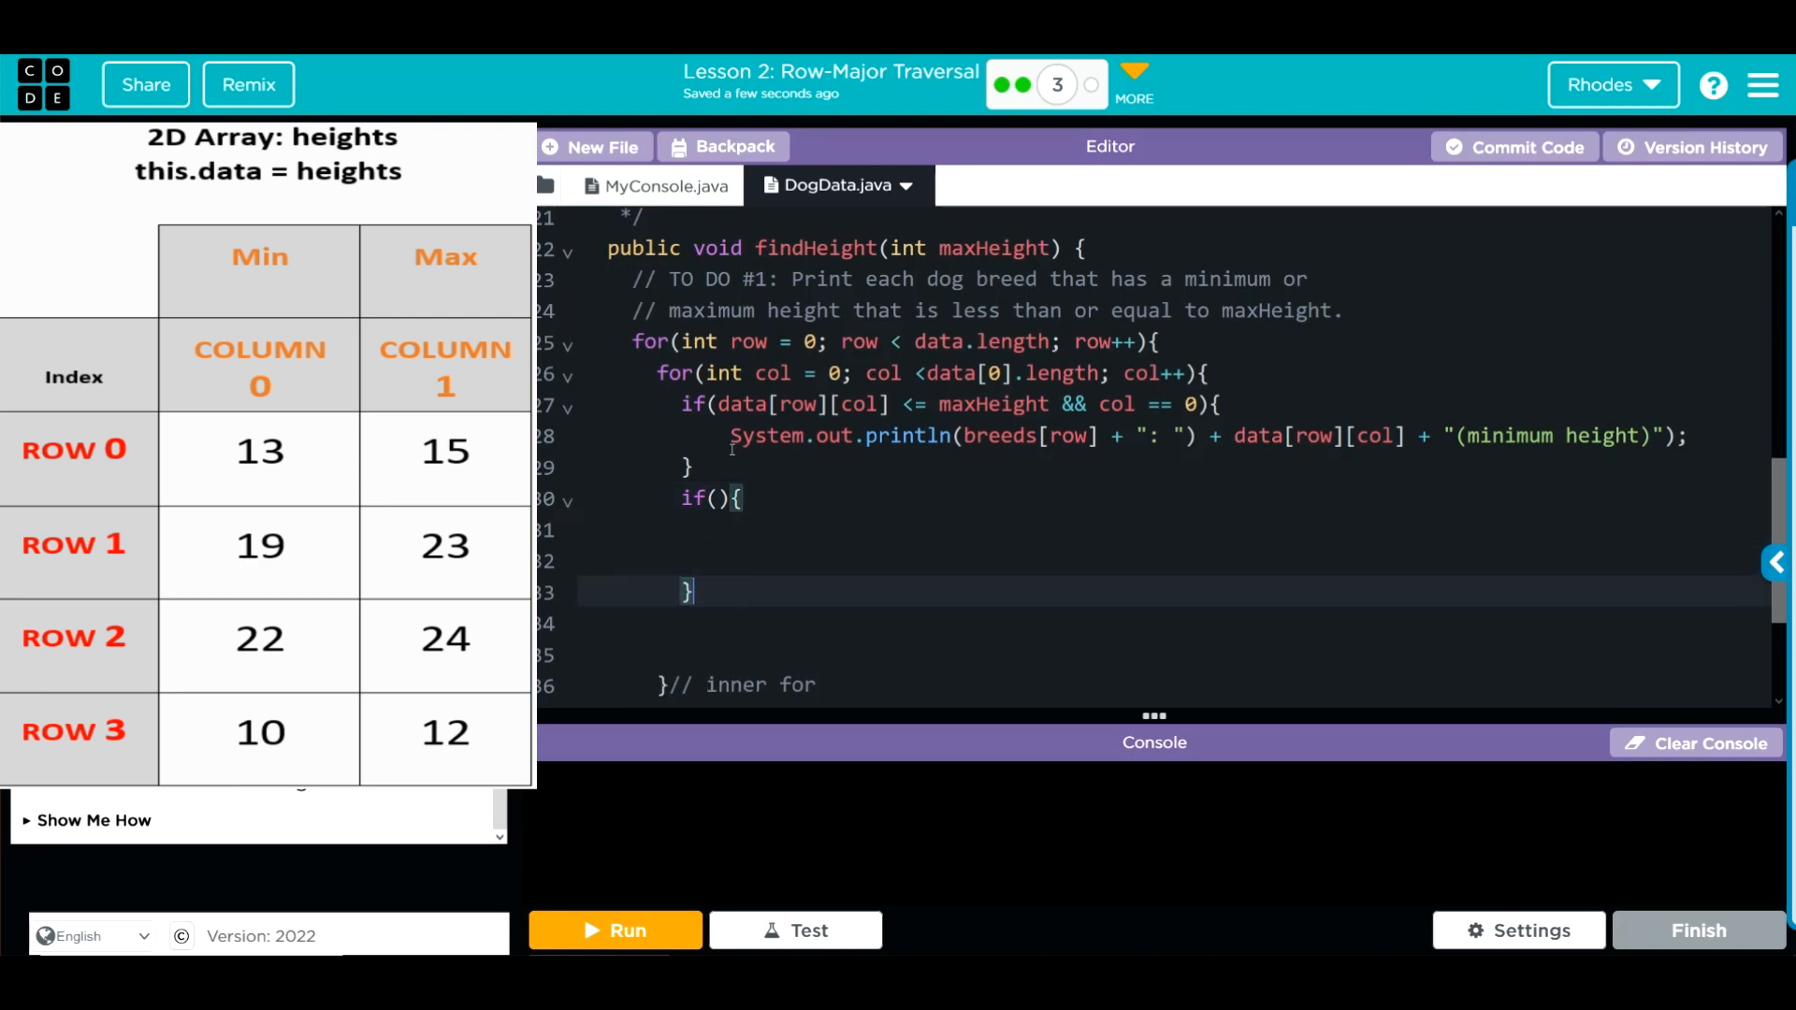
left_click(715, 497)
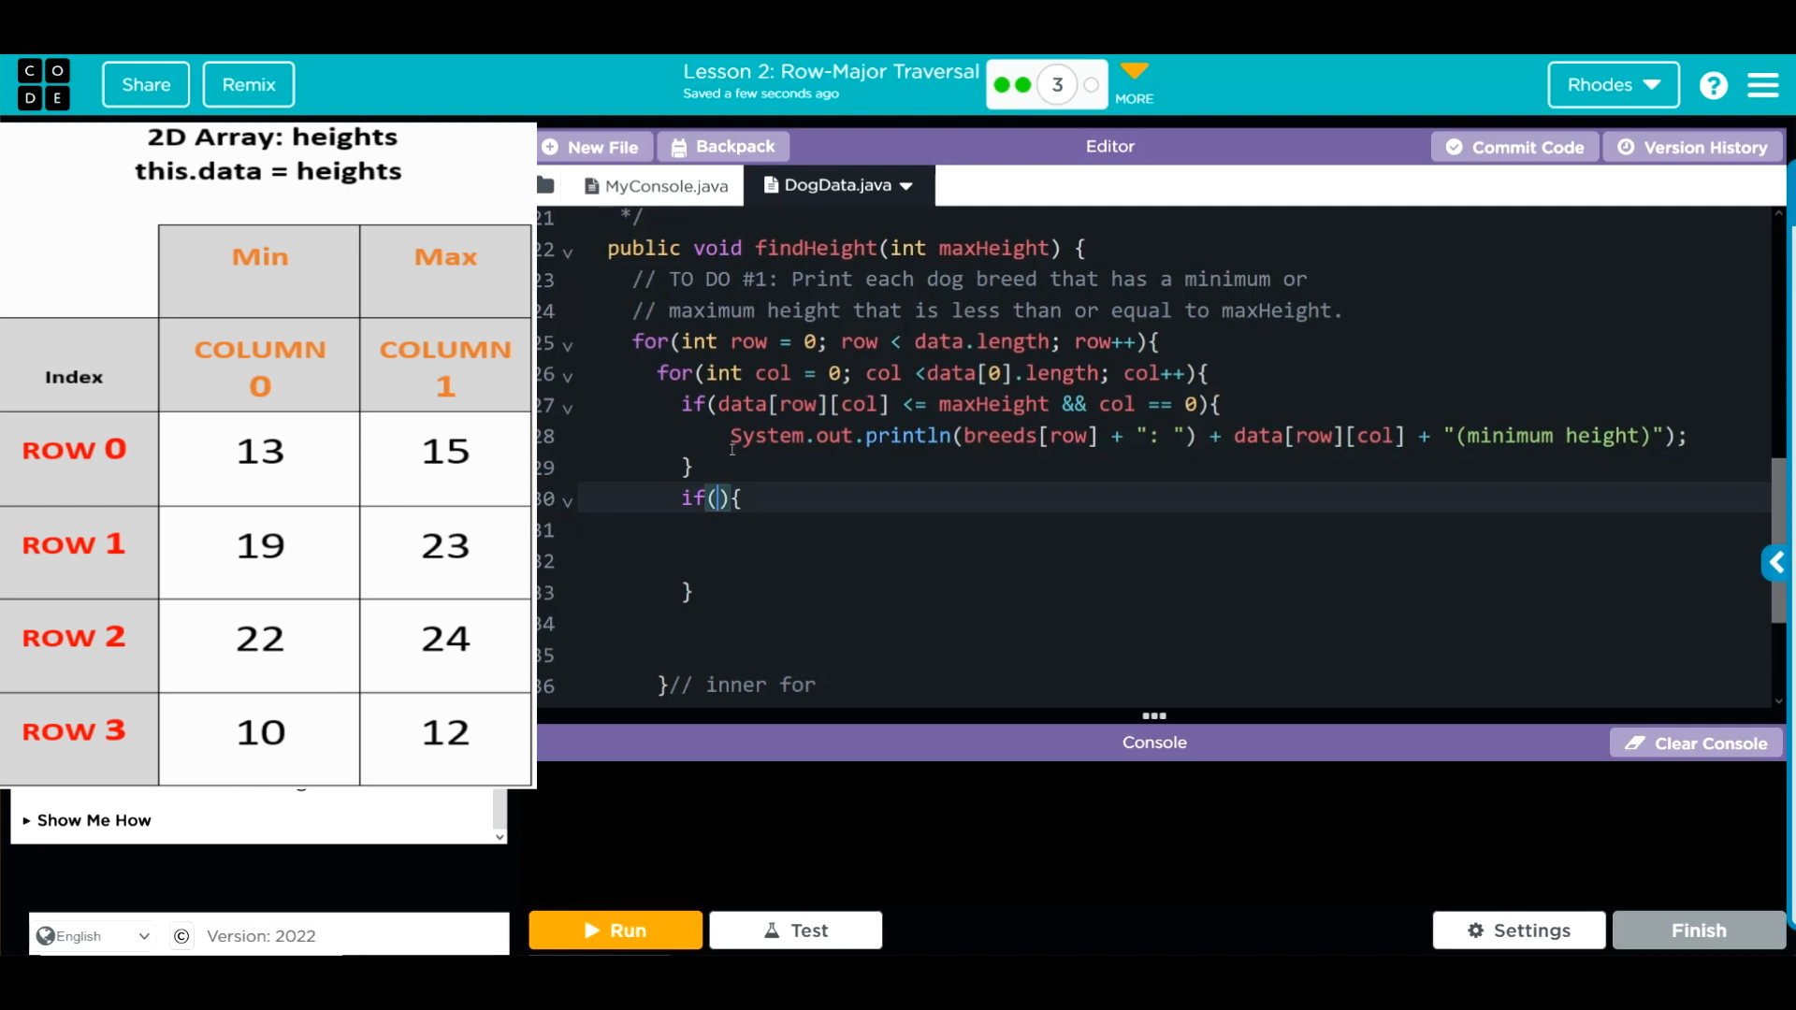
Fill its condition with data[row][col] <= maxHeight && col == 1
type("data")
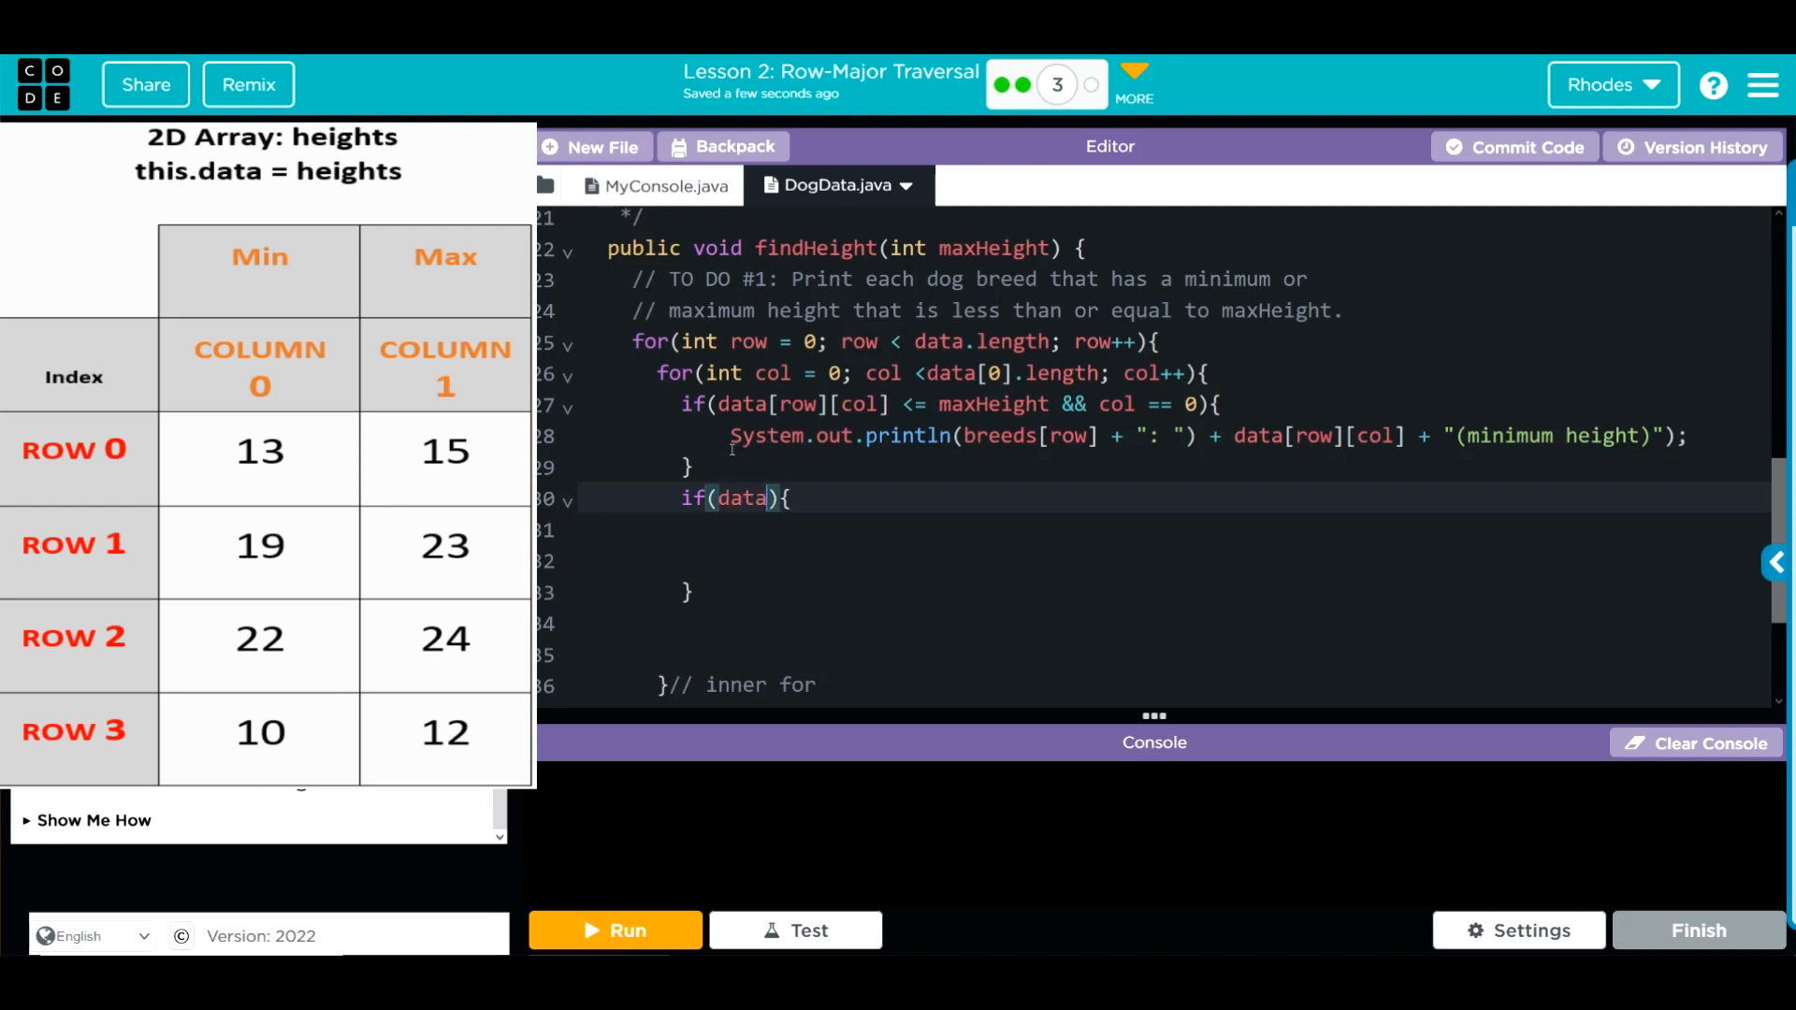
type("[][]")
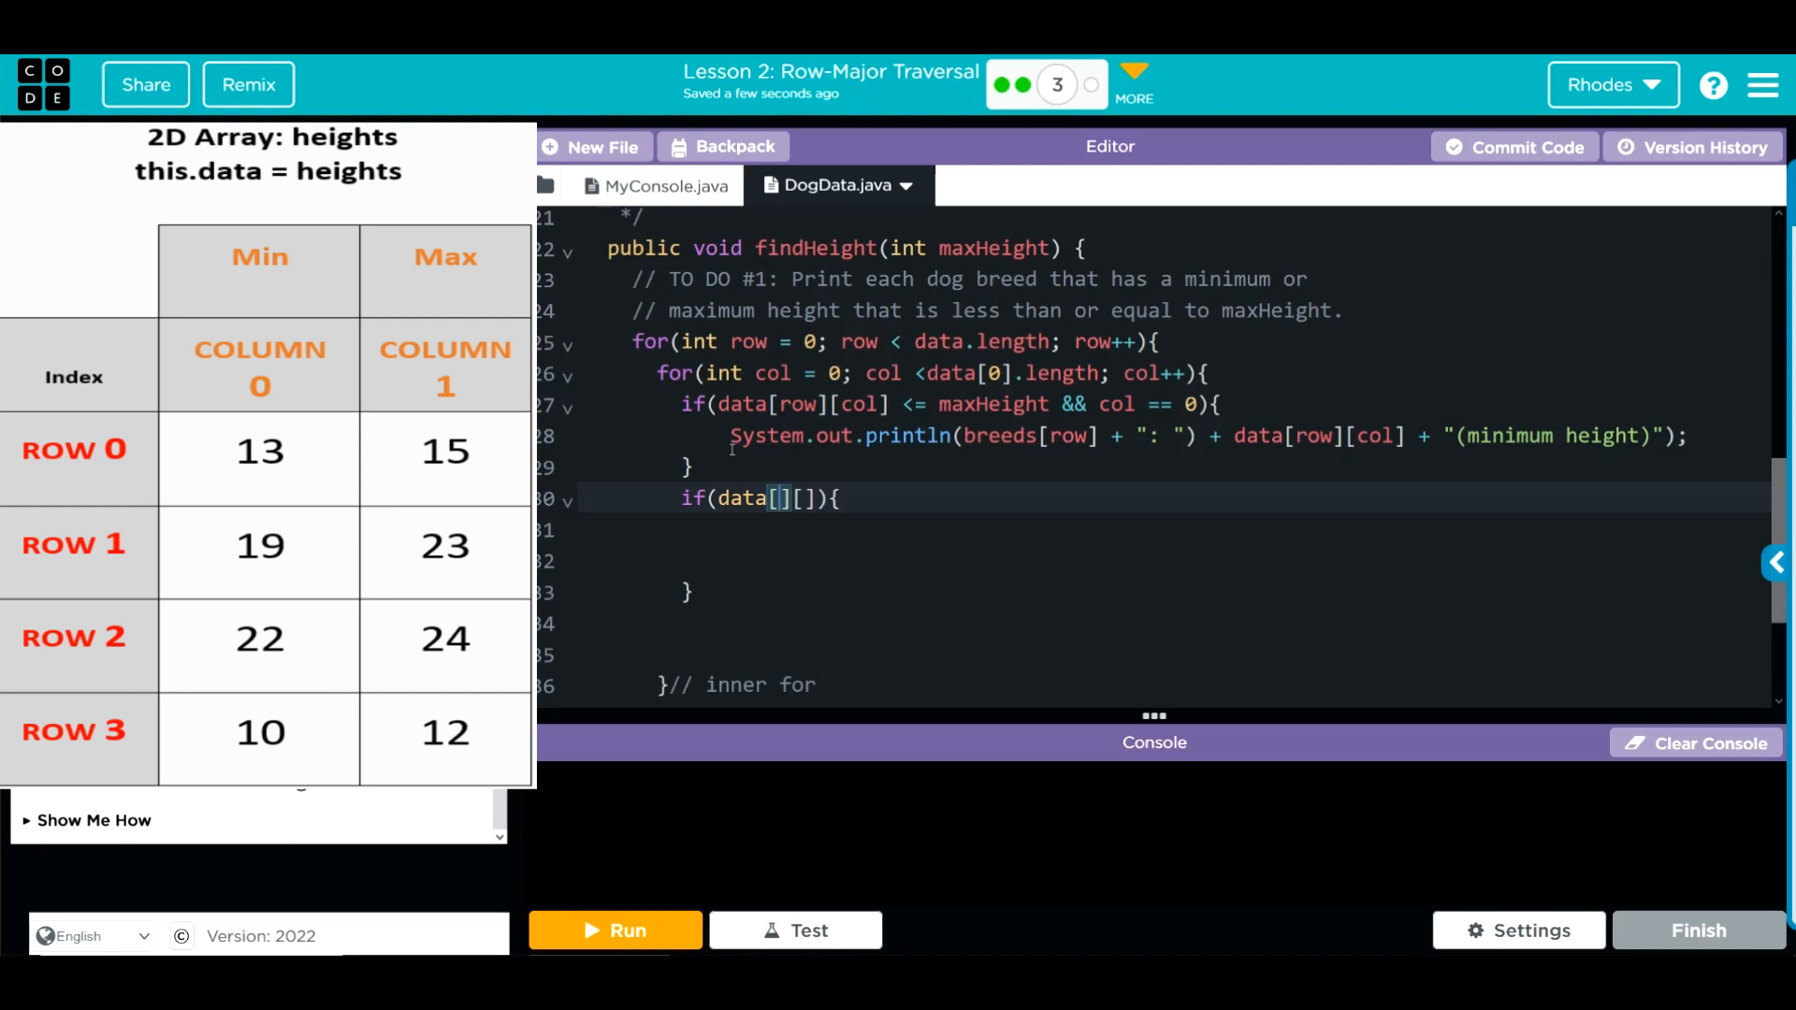
type("row][co")
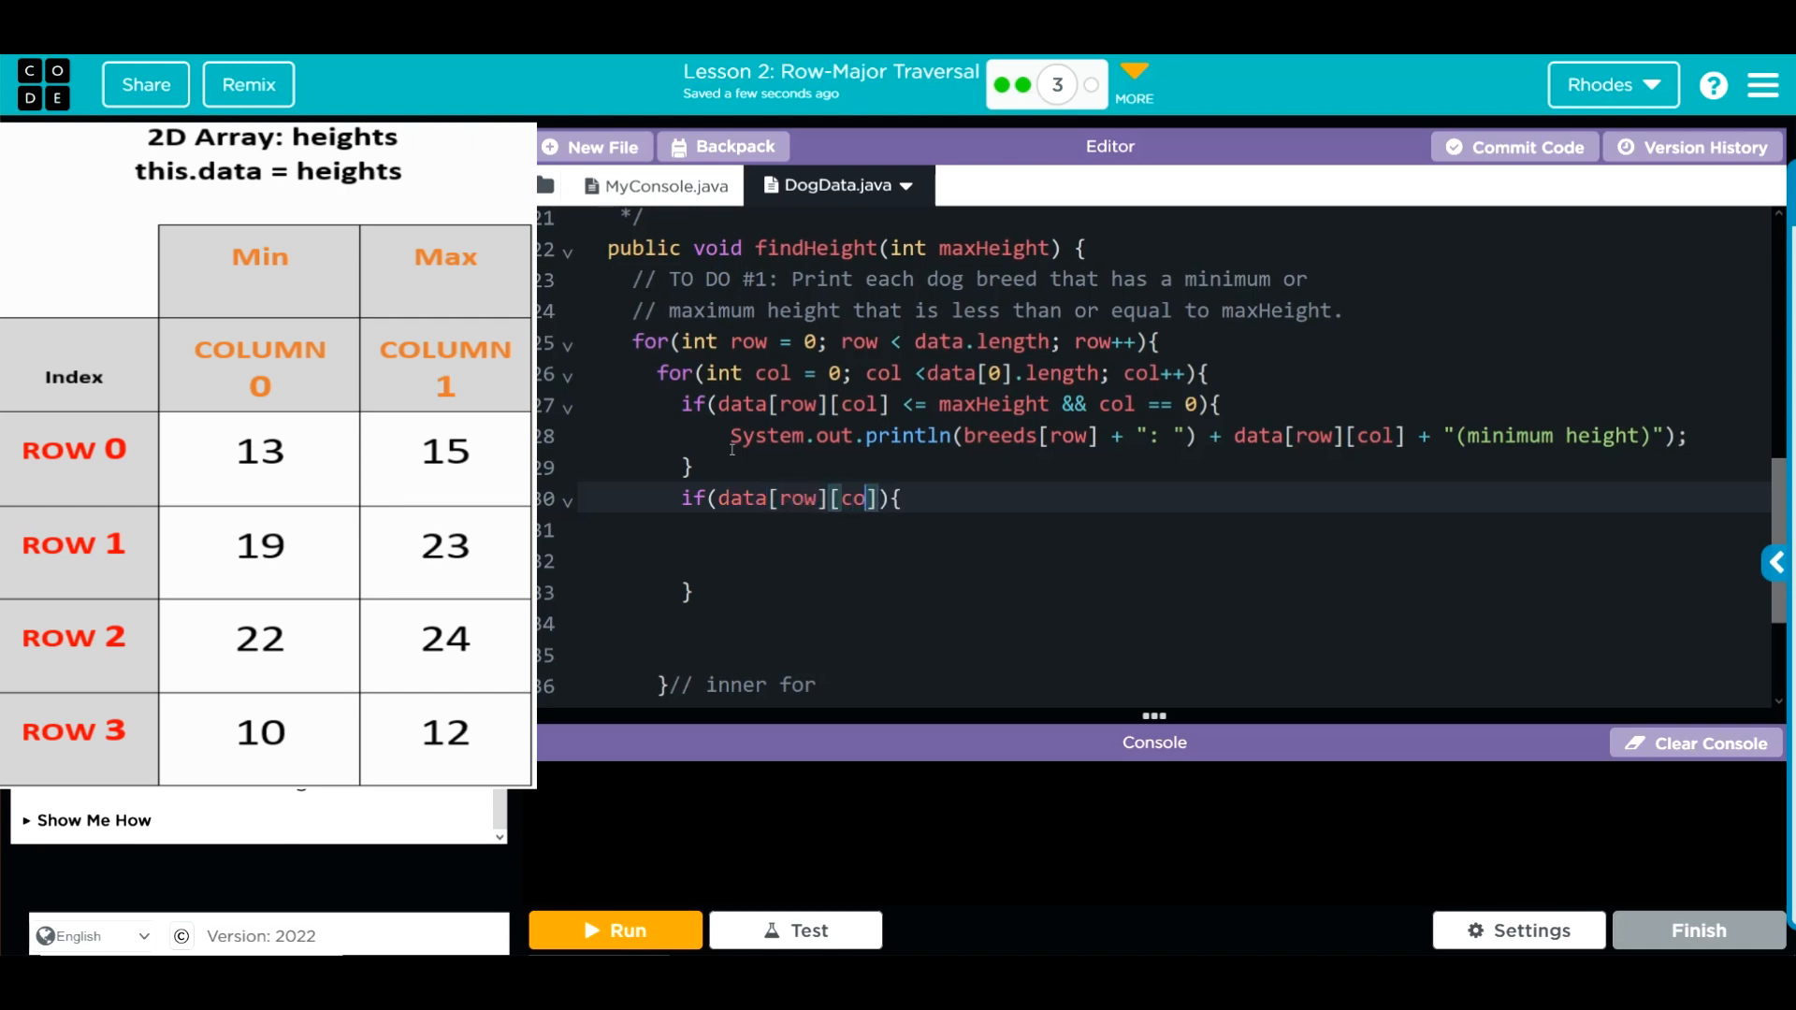
type("l")
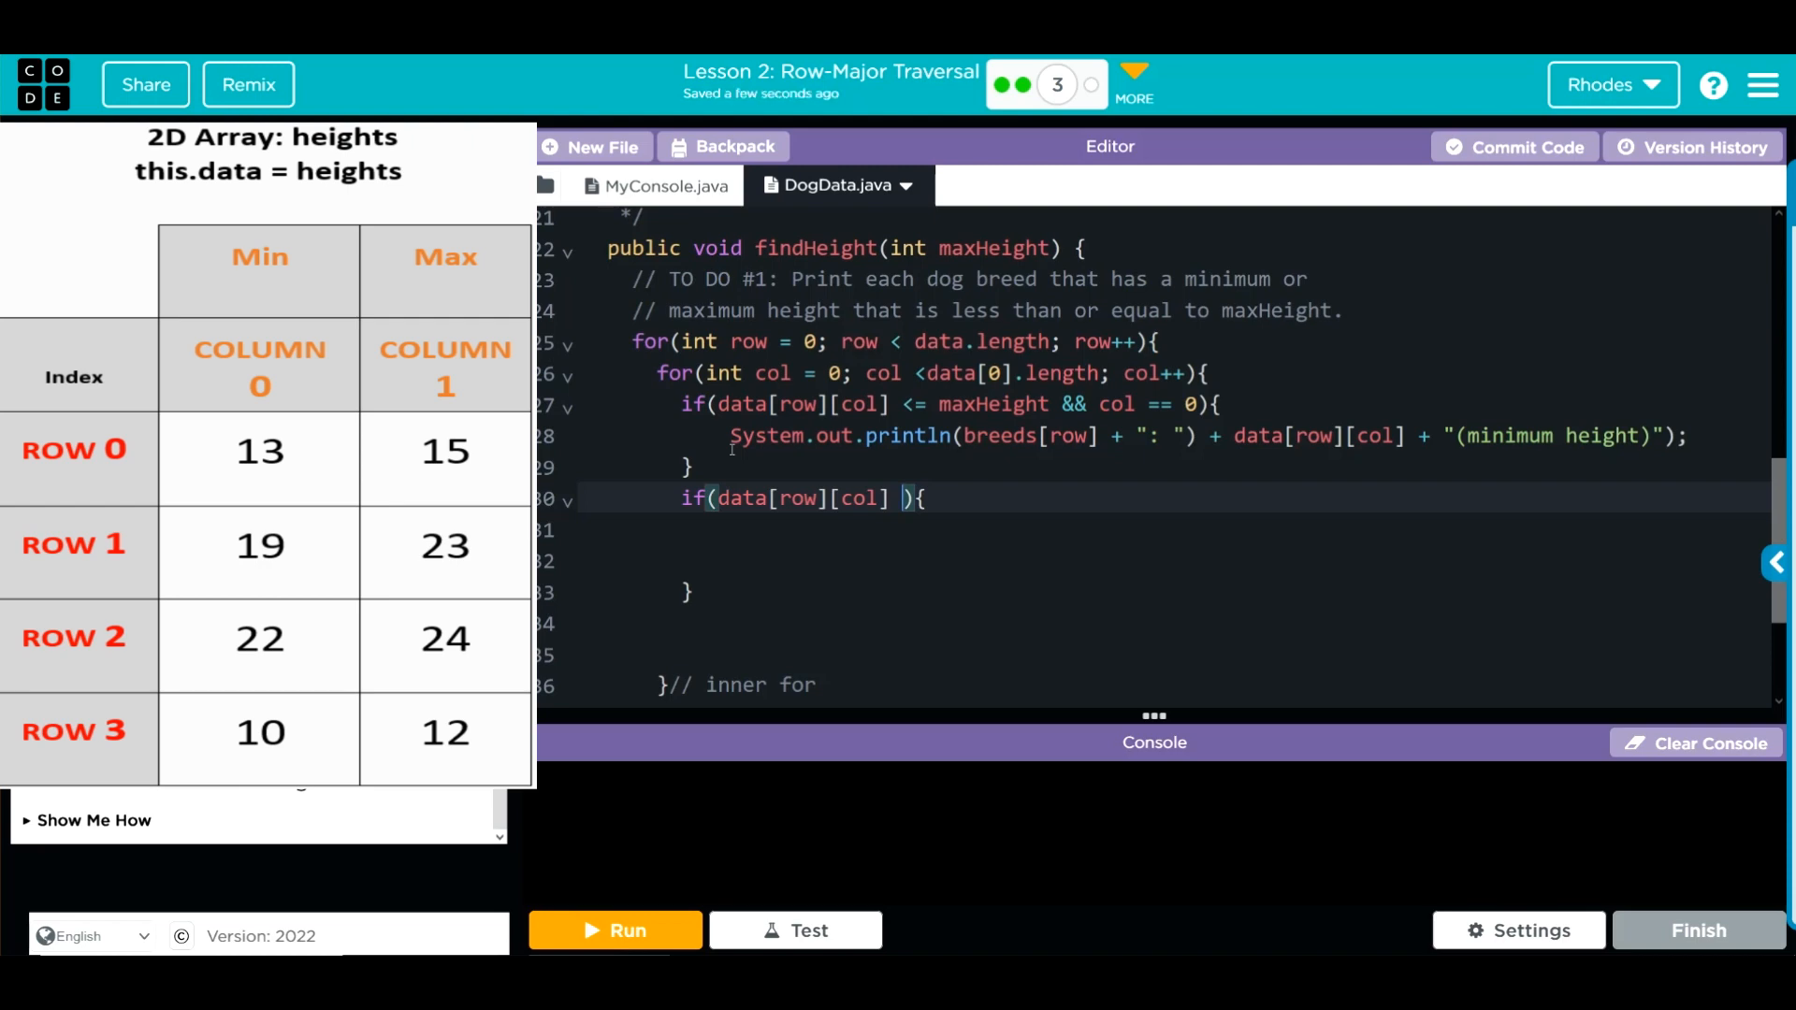
type("<=")
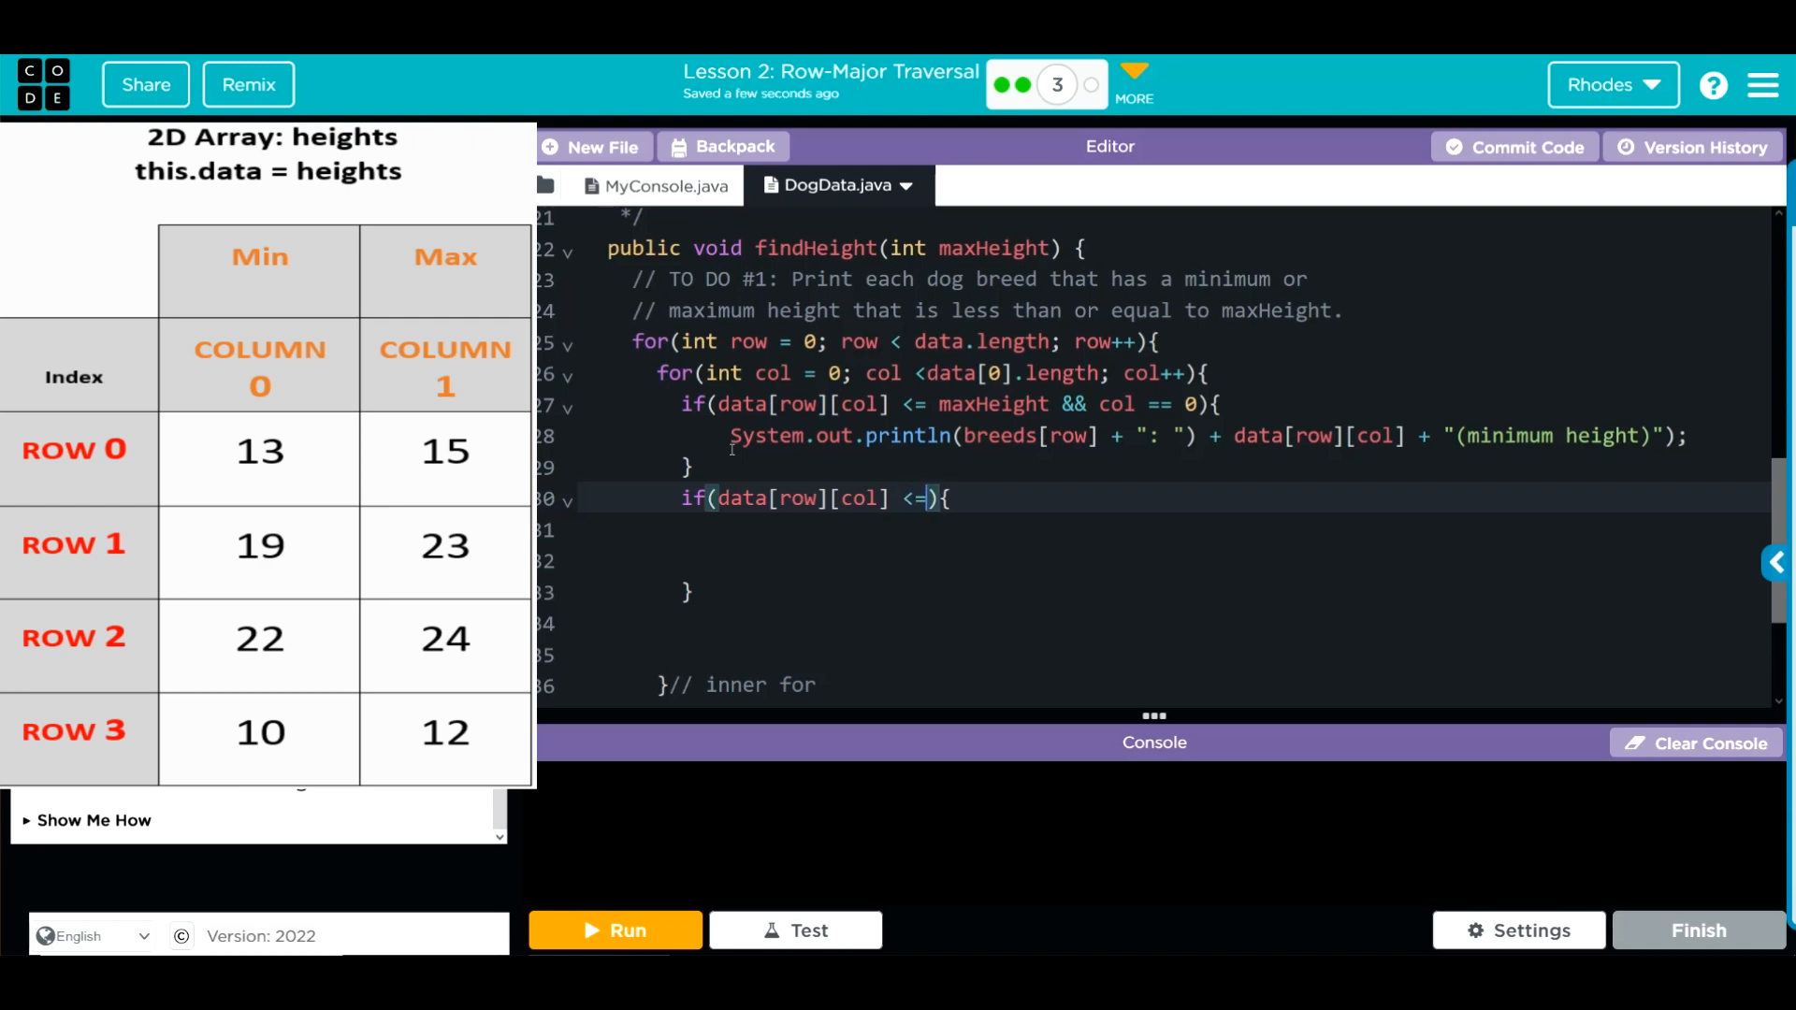
type("maxHeight")
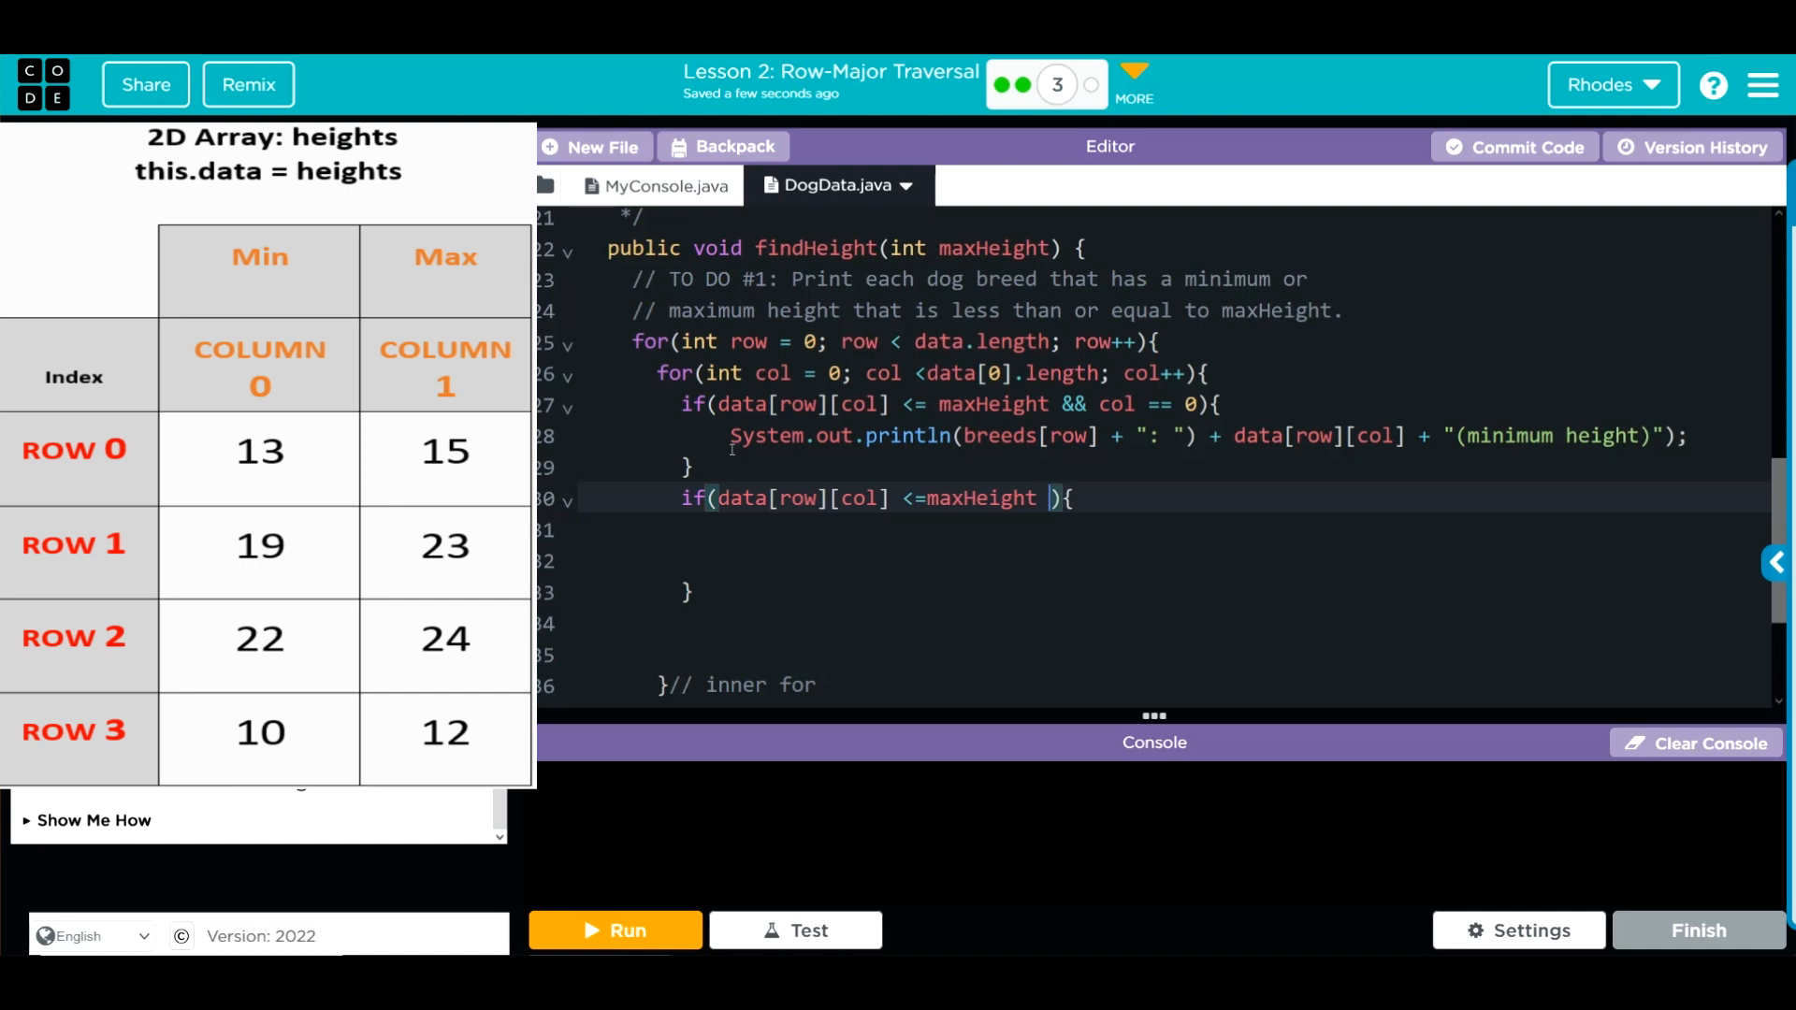
type("&&")
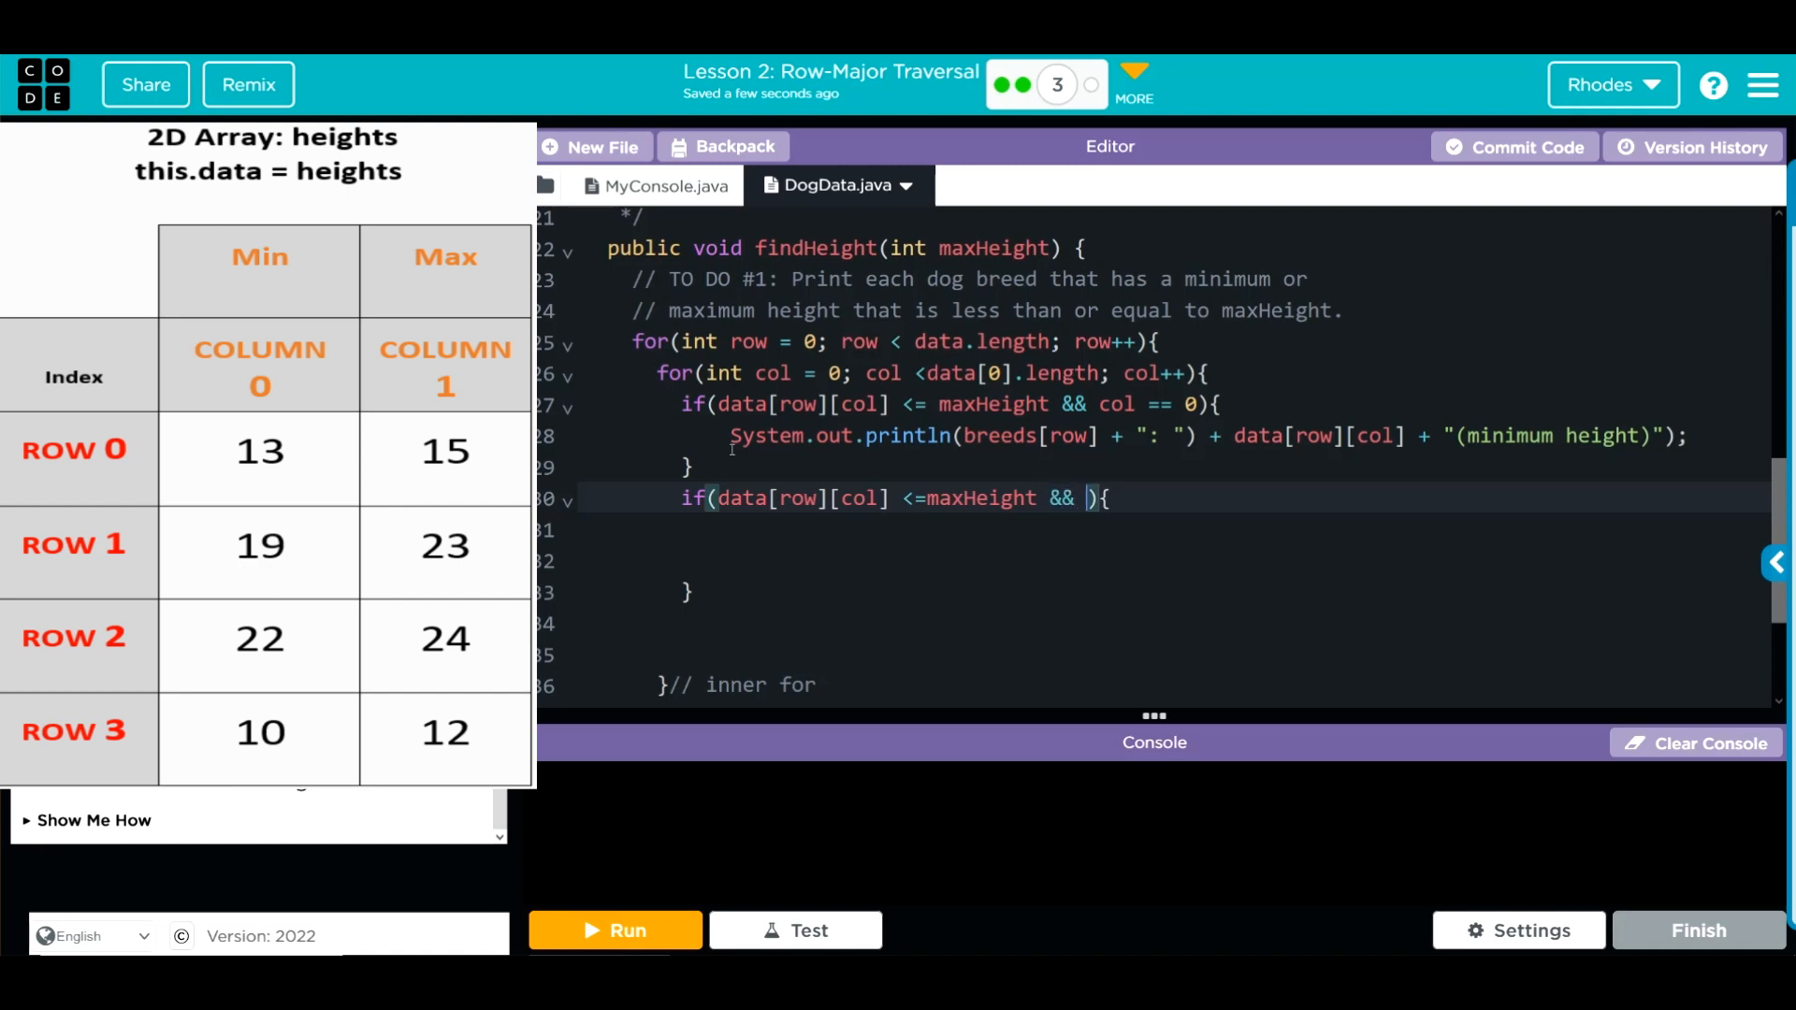
type("col =")
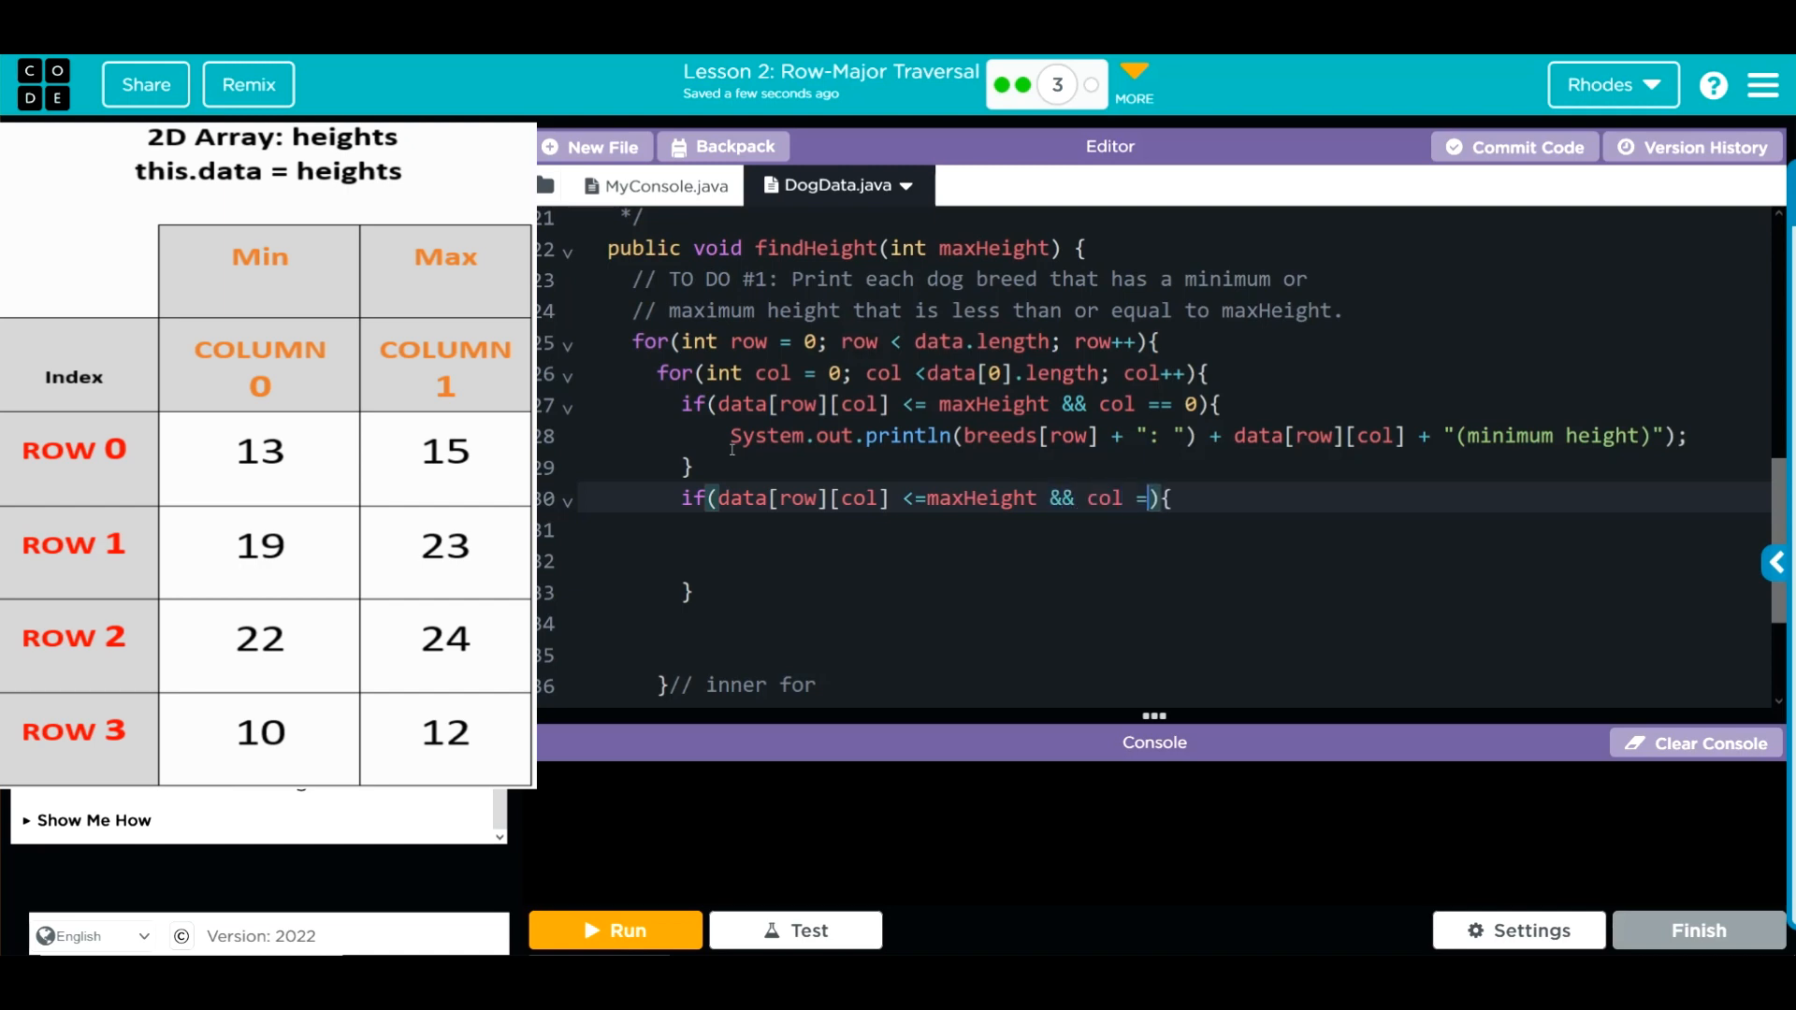
type("=1")
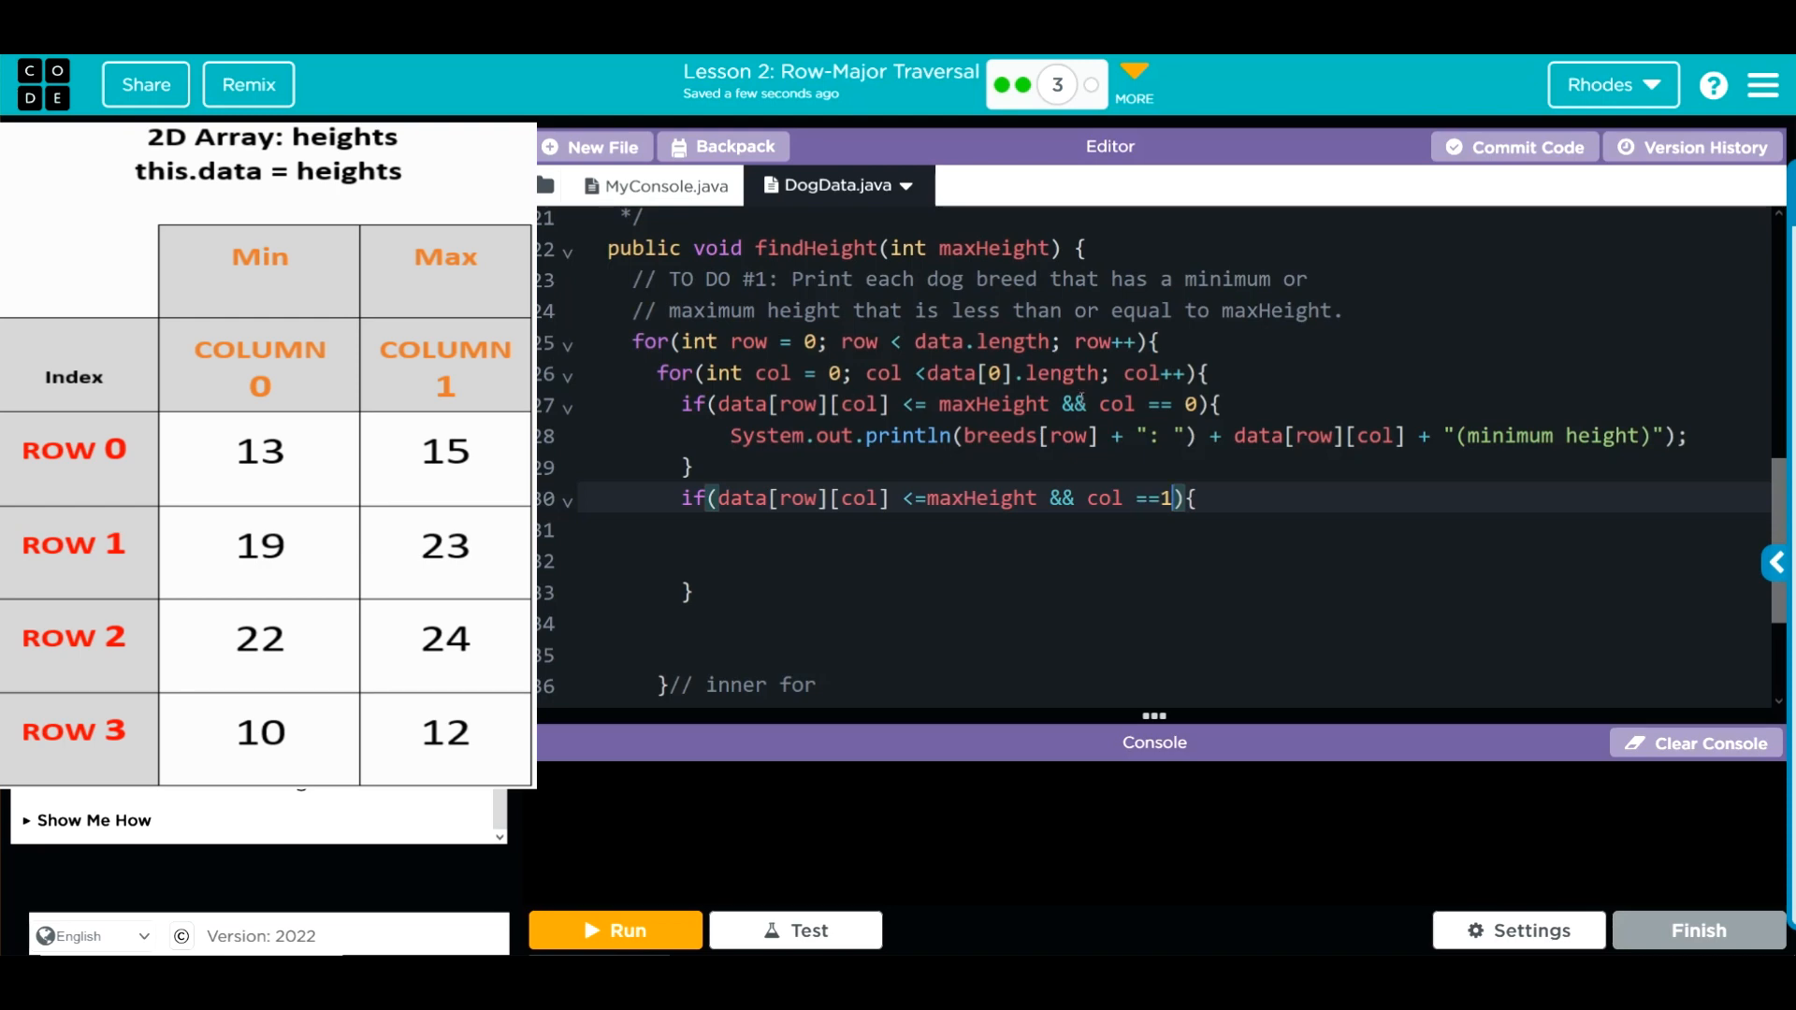
left_click(840, 529)
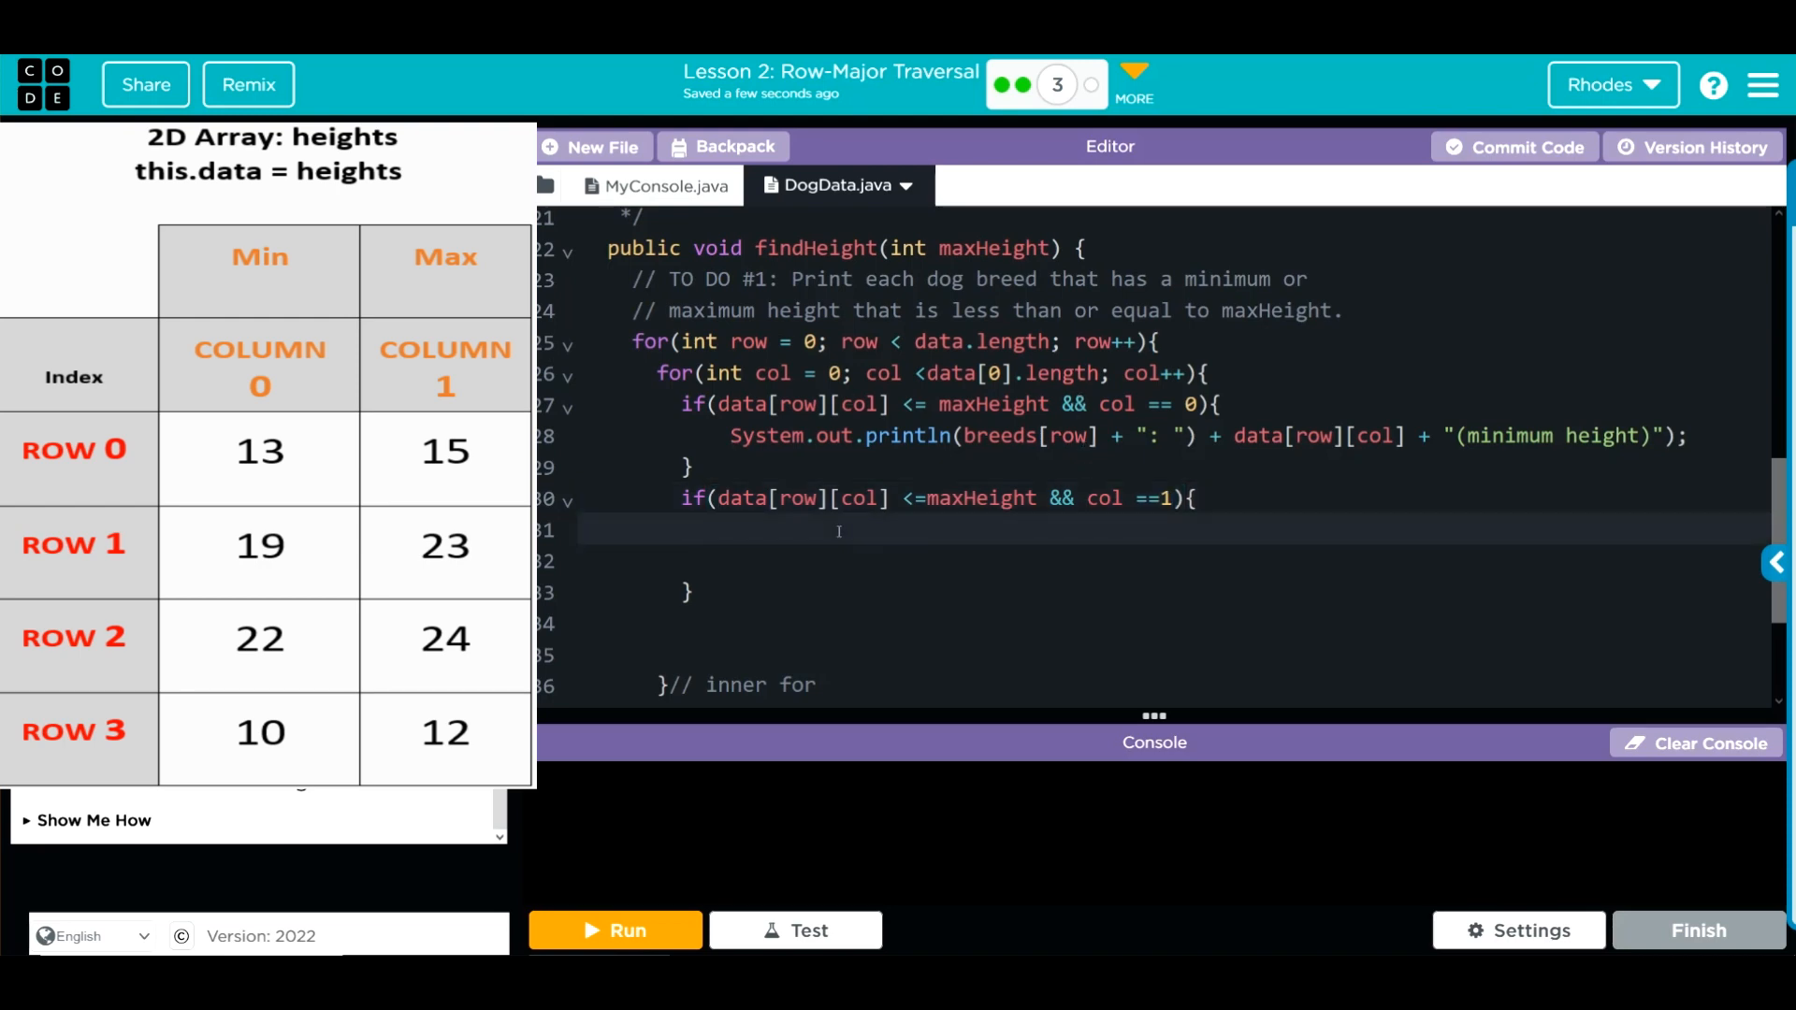
Start a println of breeds[row] + ": " inside the col == 1 block
left_click(756, 528)
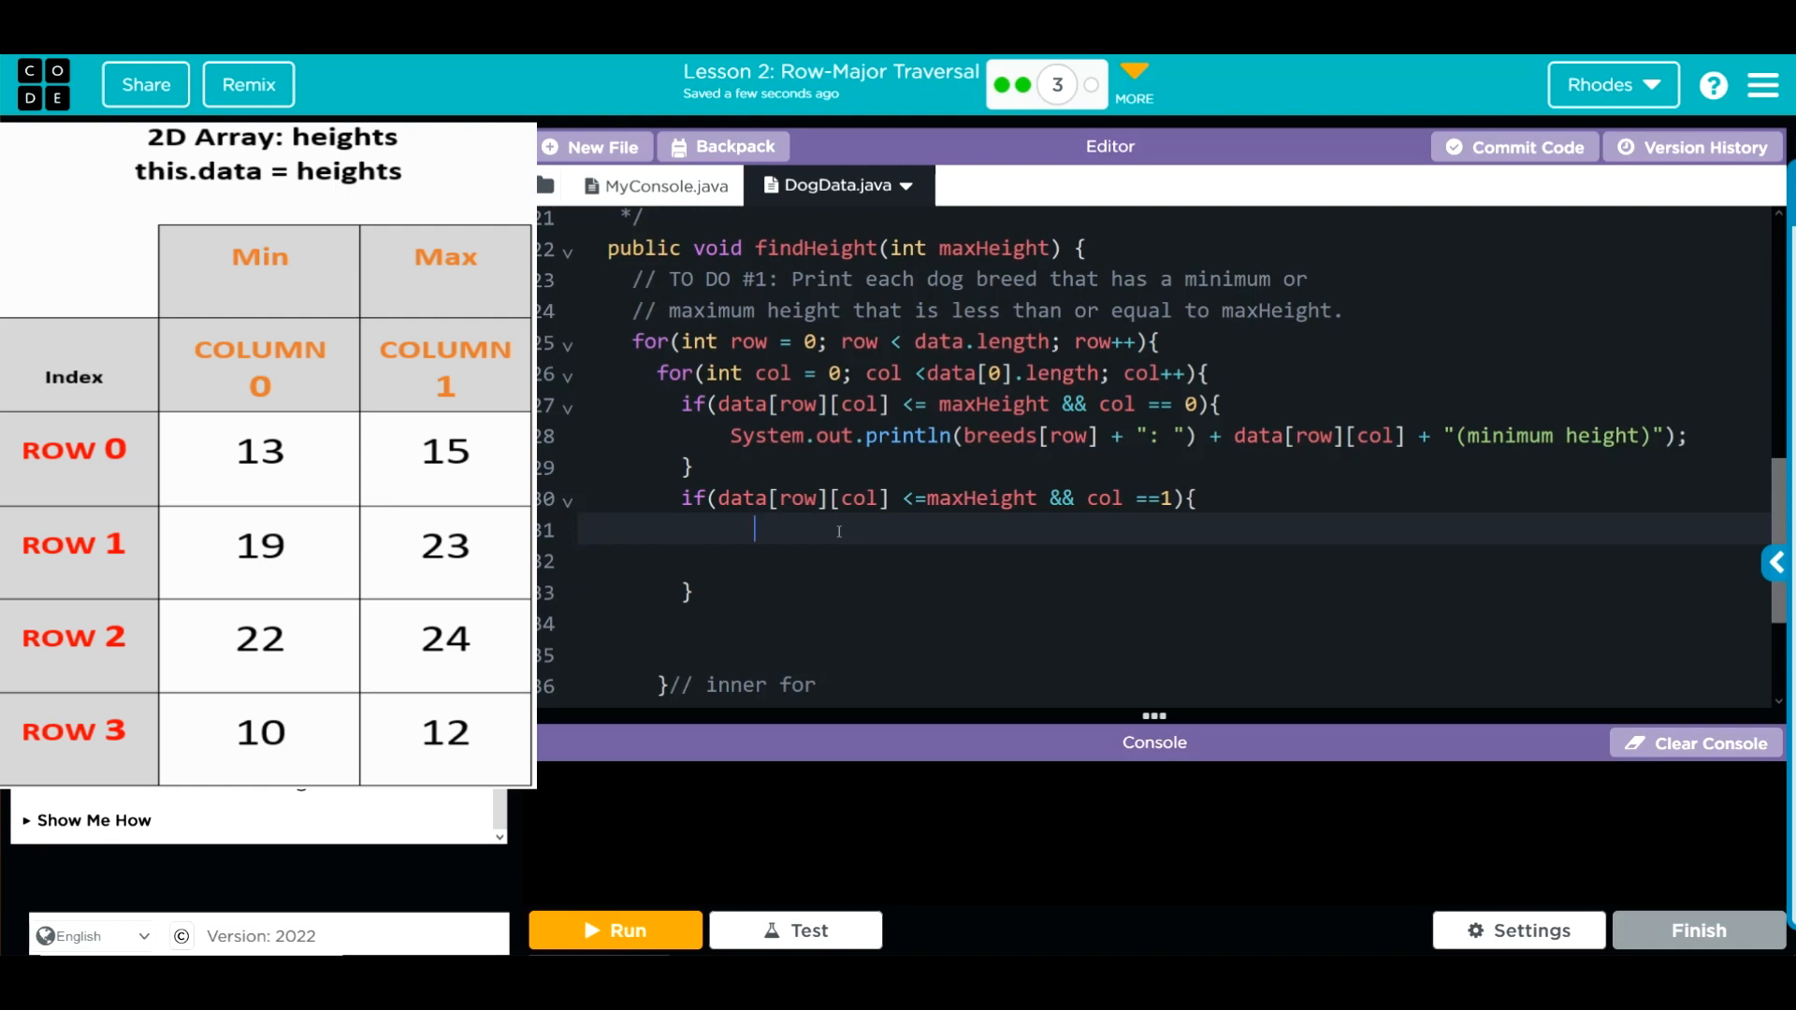
type("System.out")
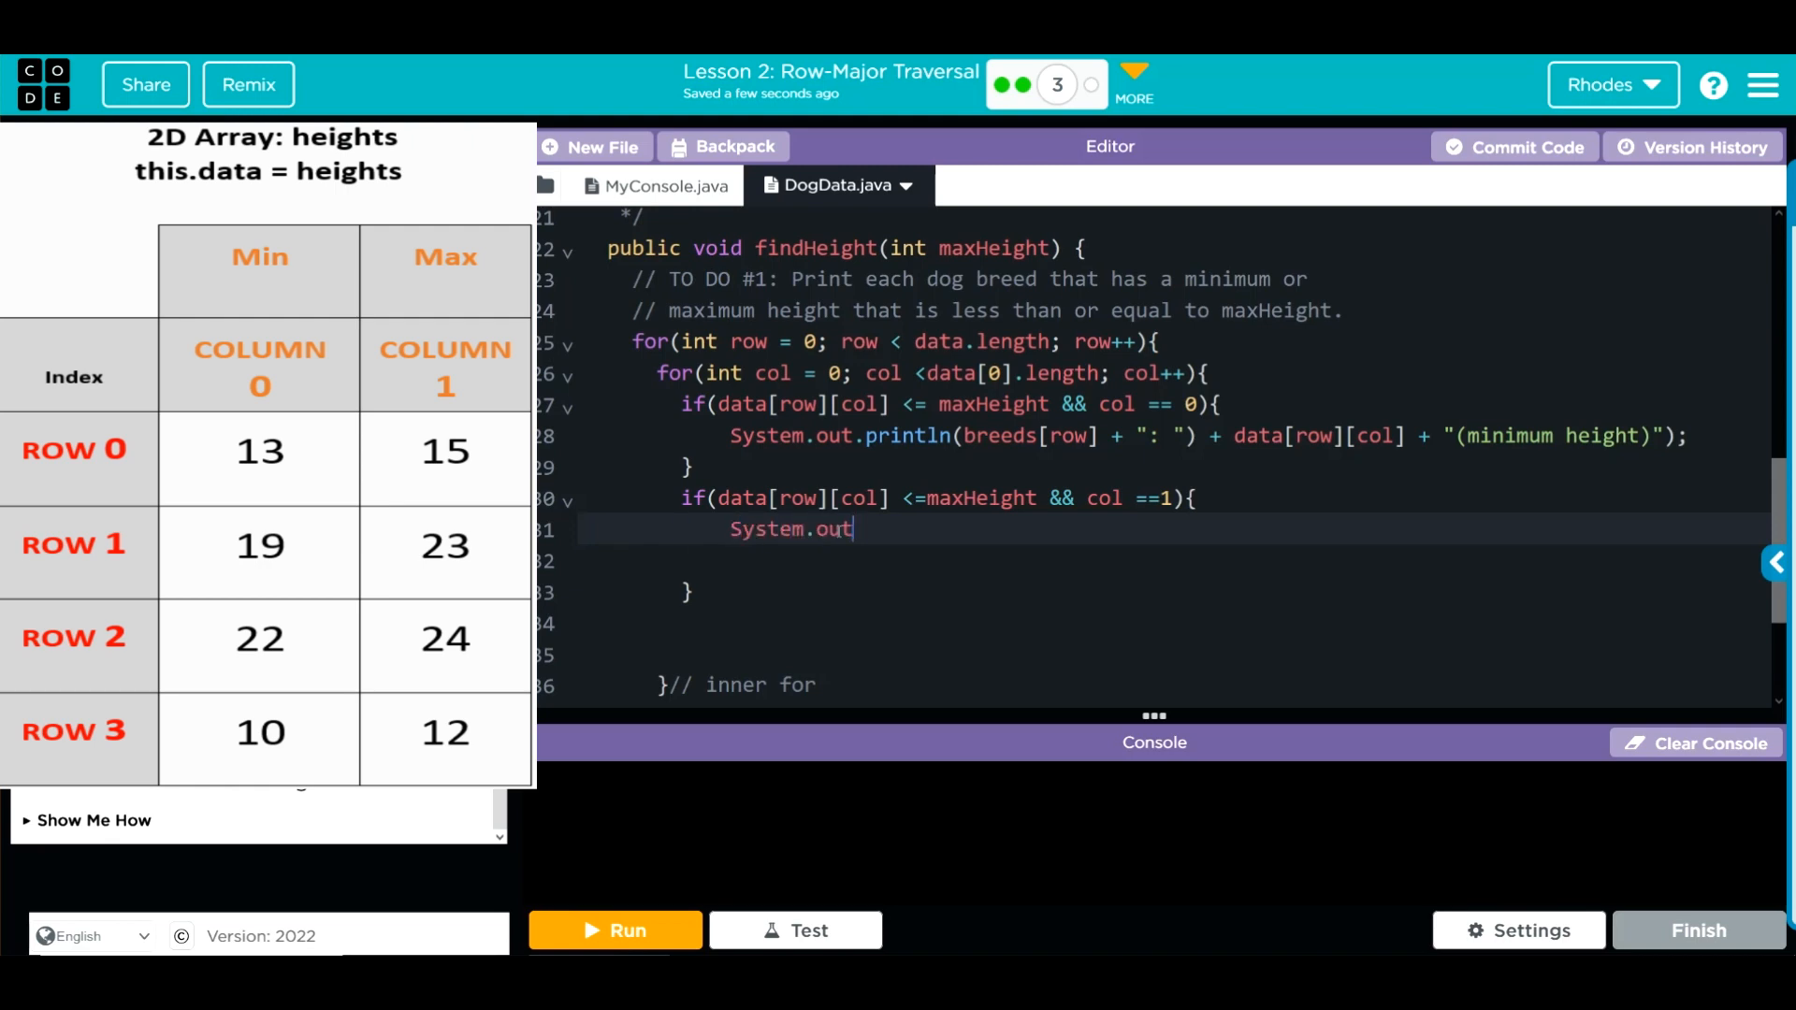
type(".println()")
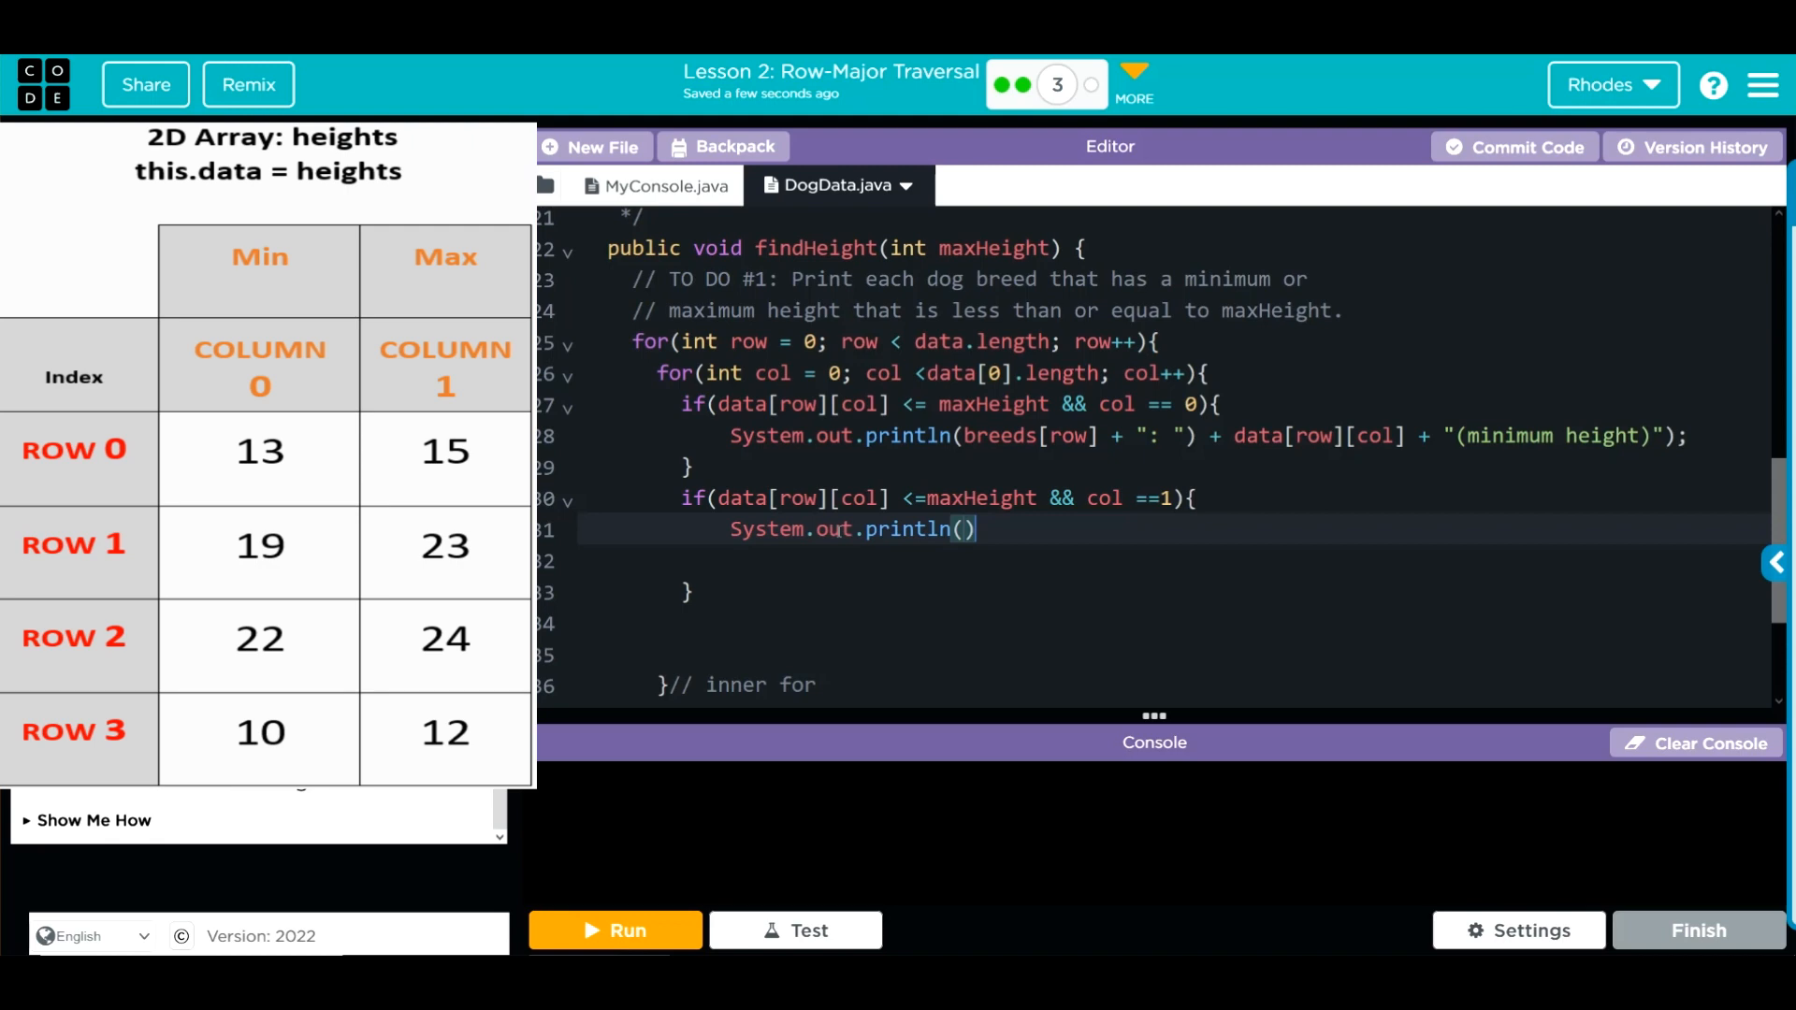
type(";")
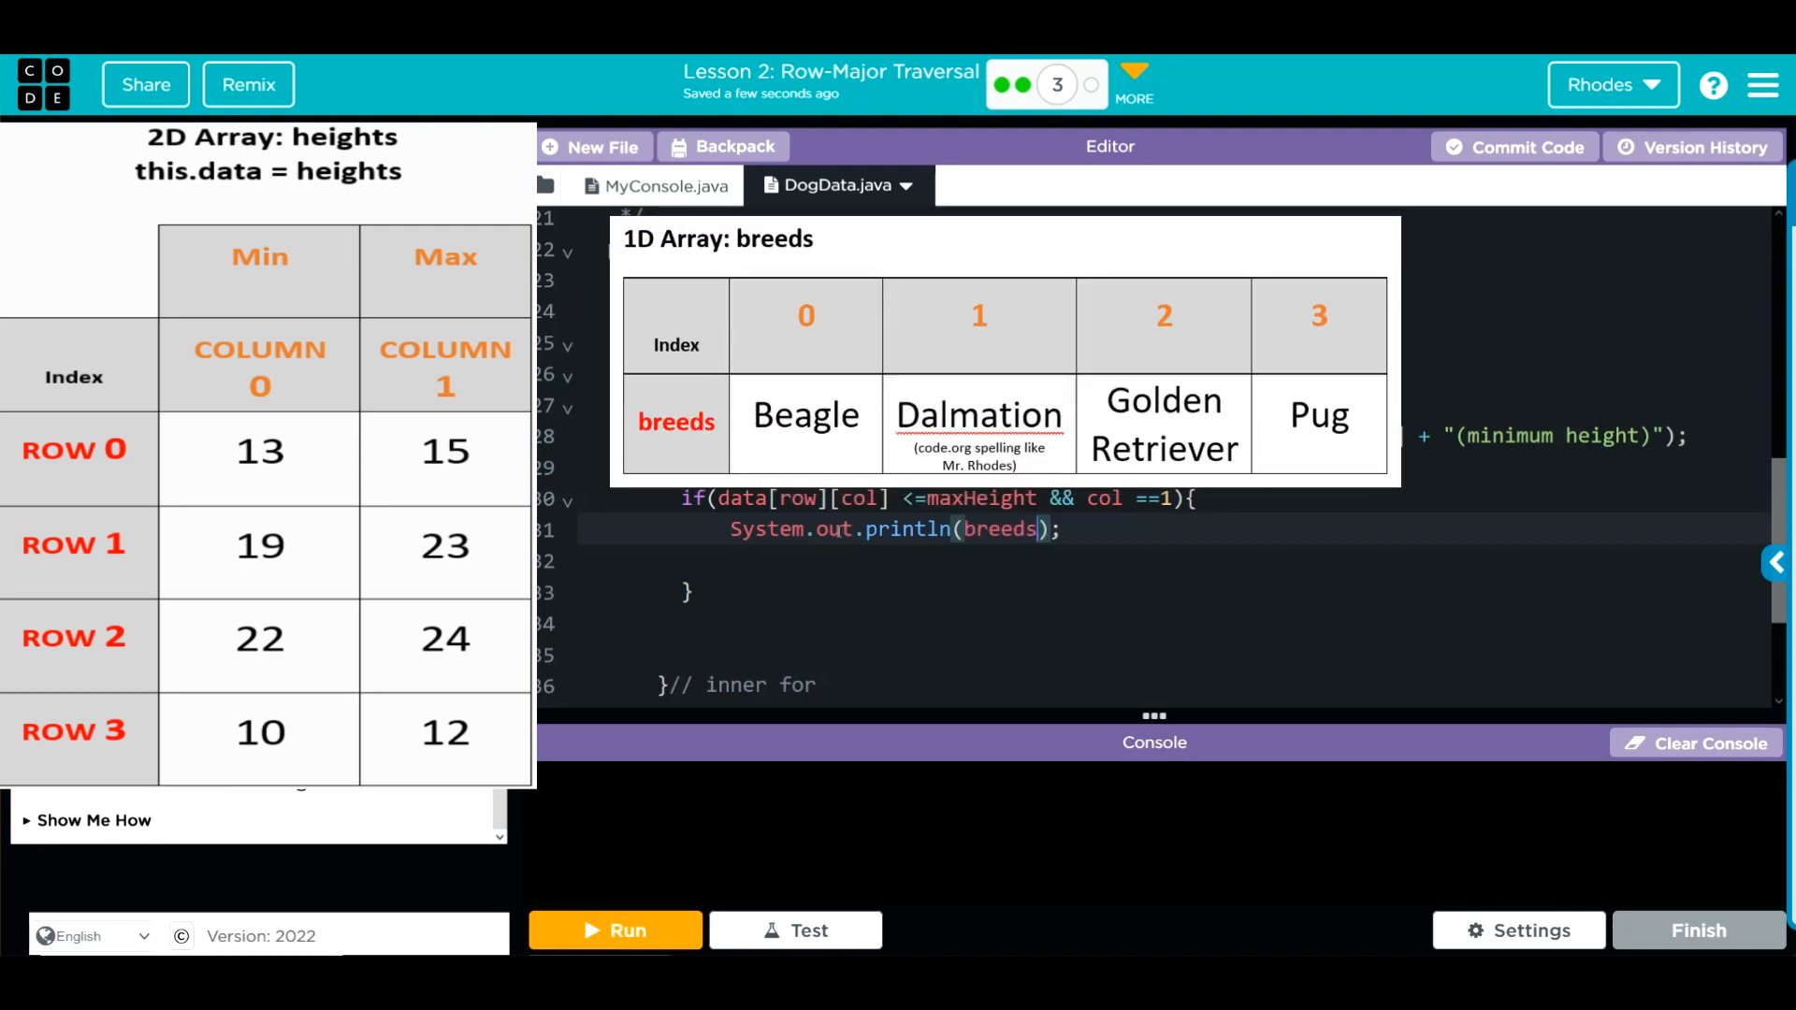
type("[row] +")
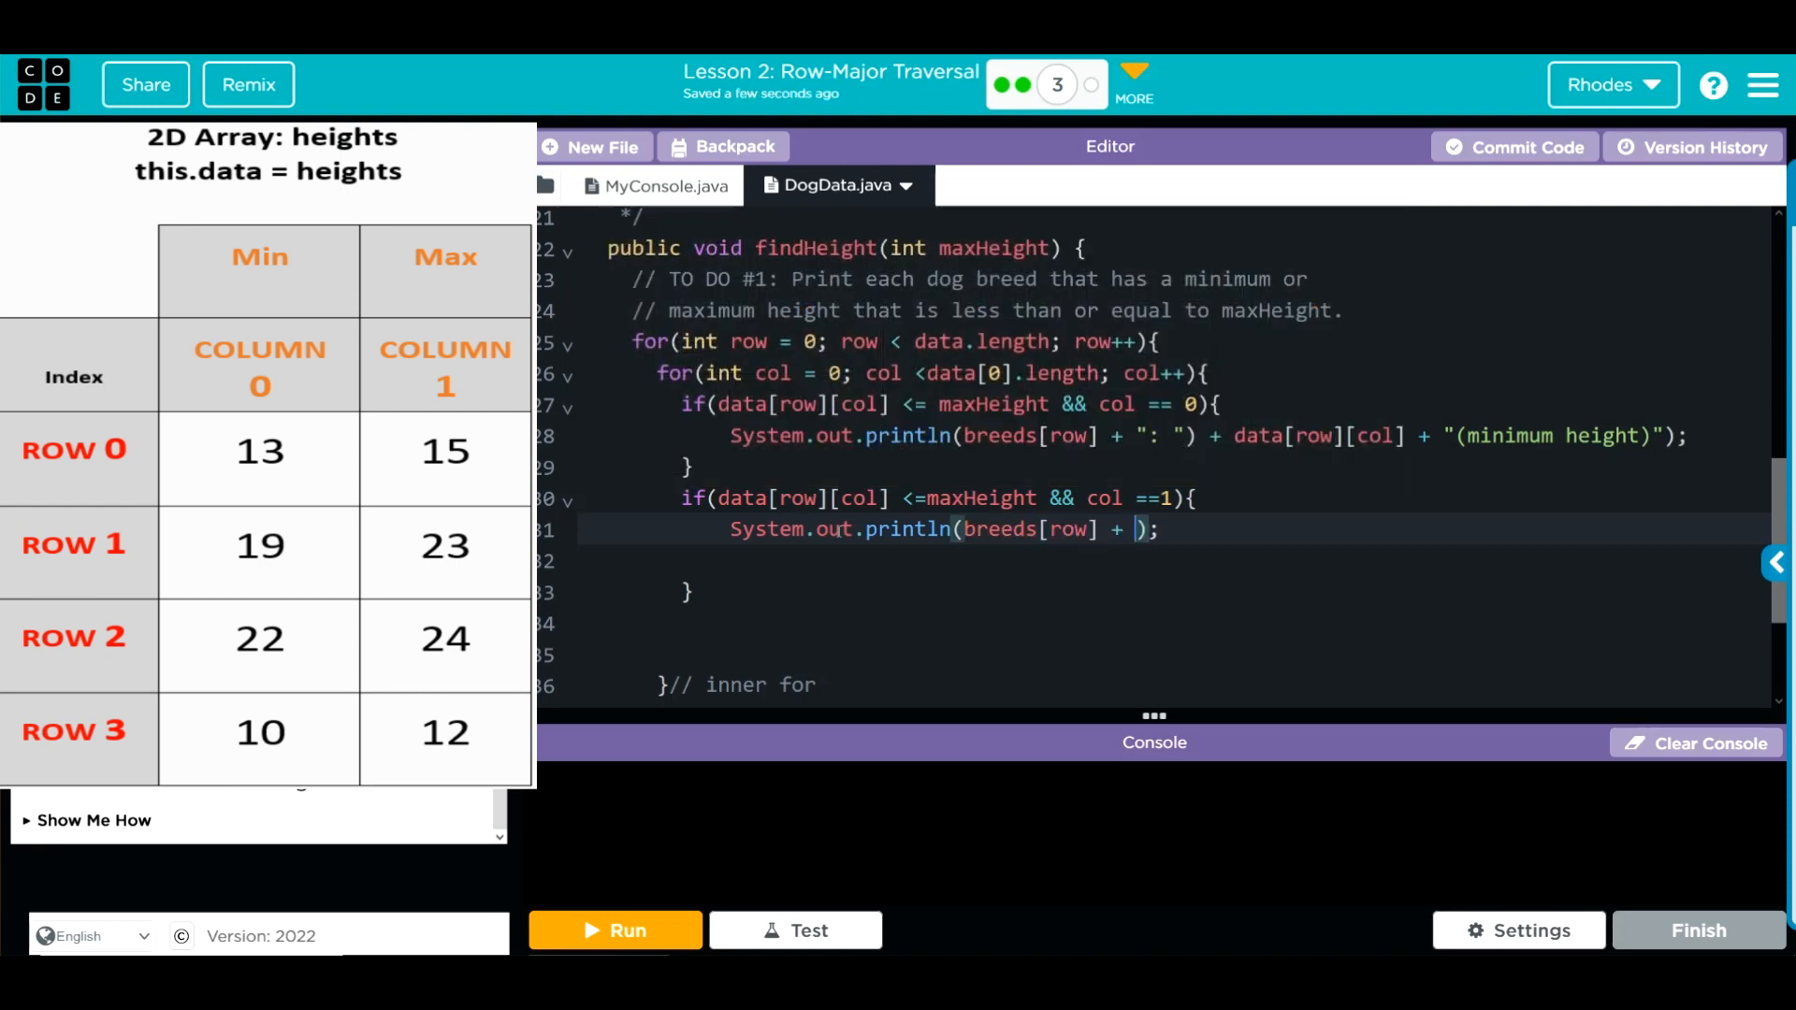
type("\": \"")
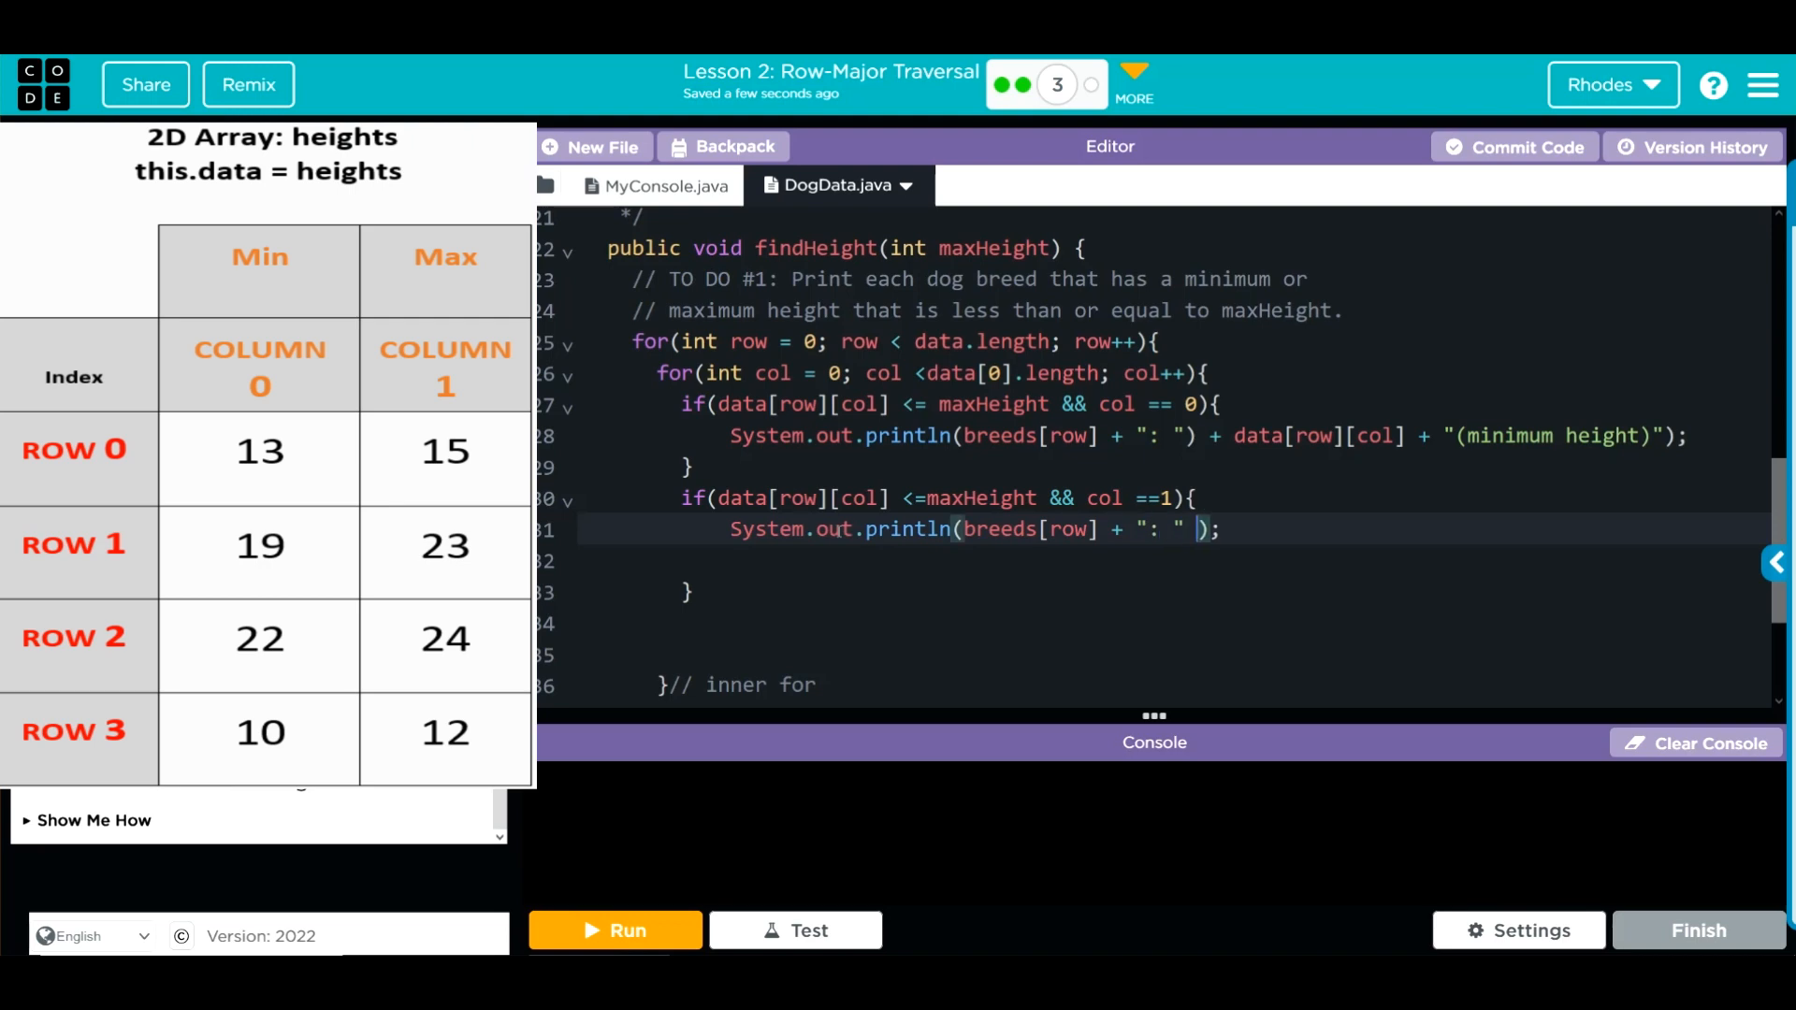
Append data[row][col] and the maximum height label to that println
type("+ data")
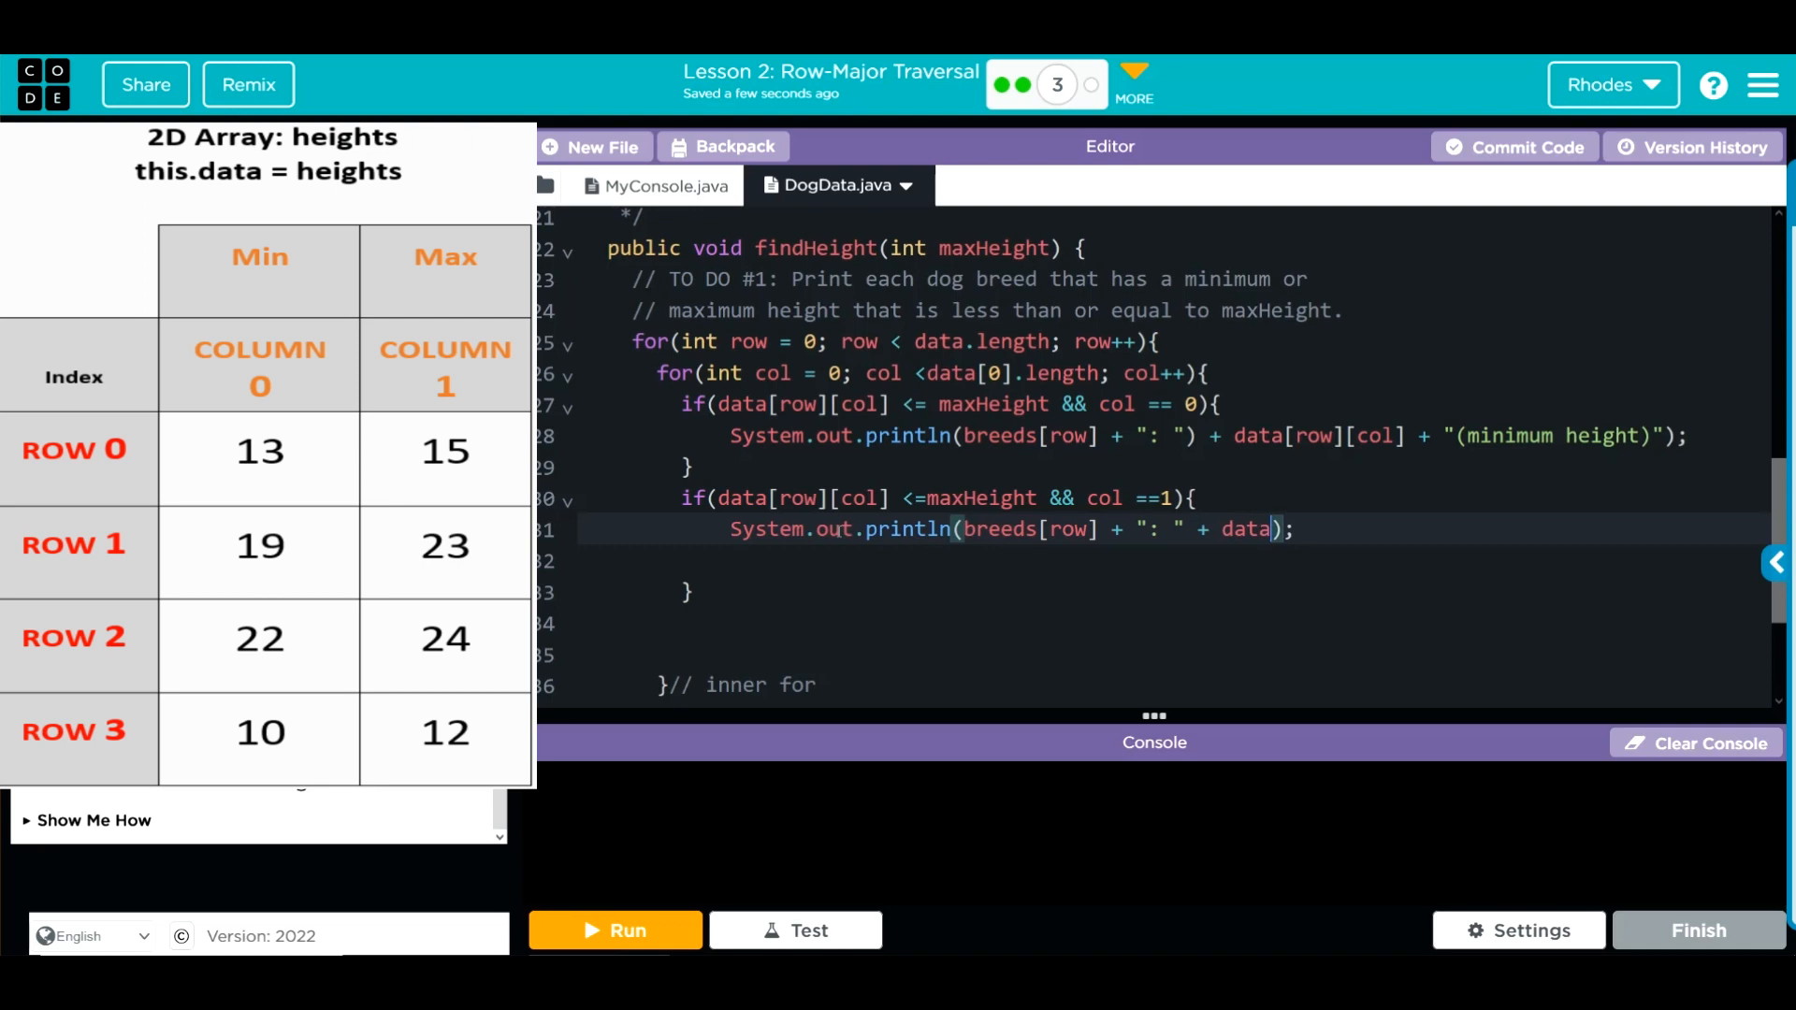
type("[][]")
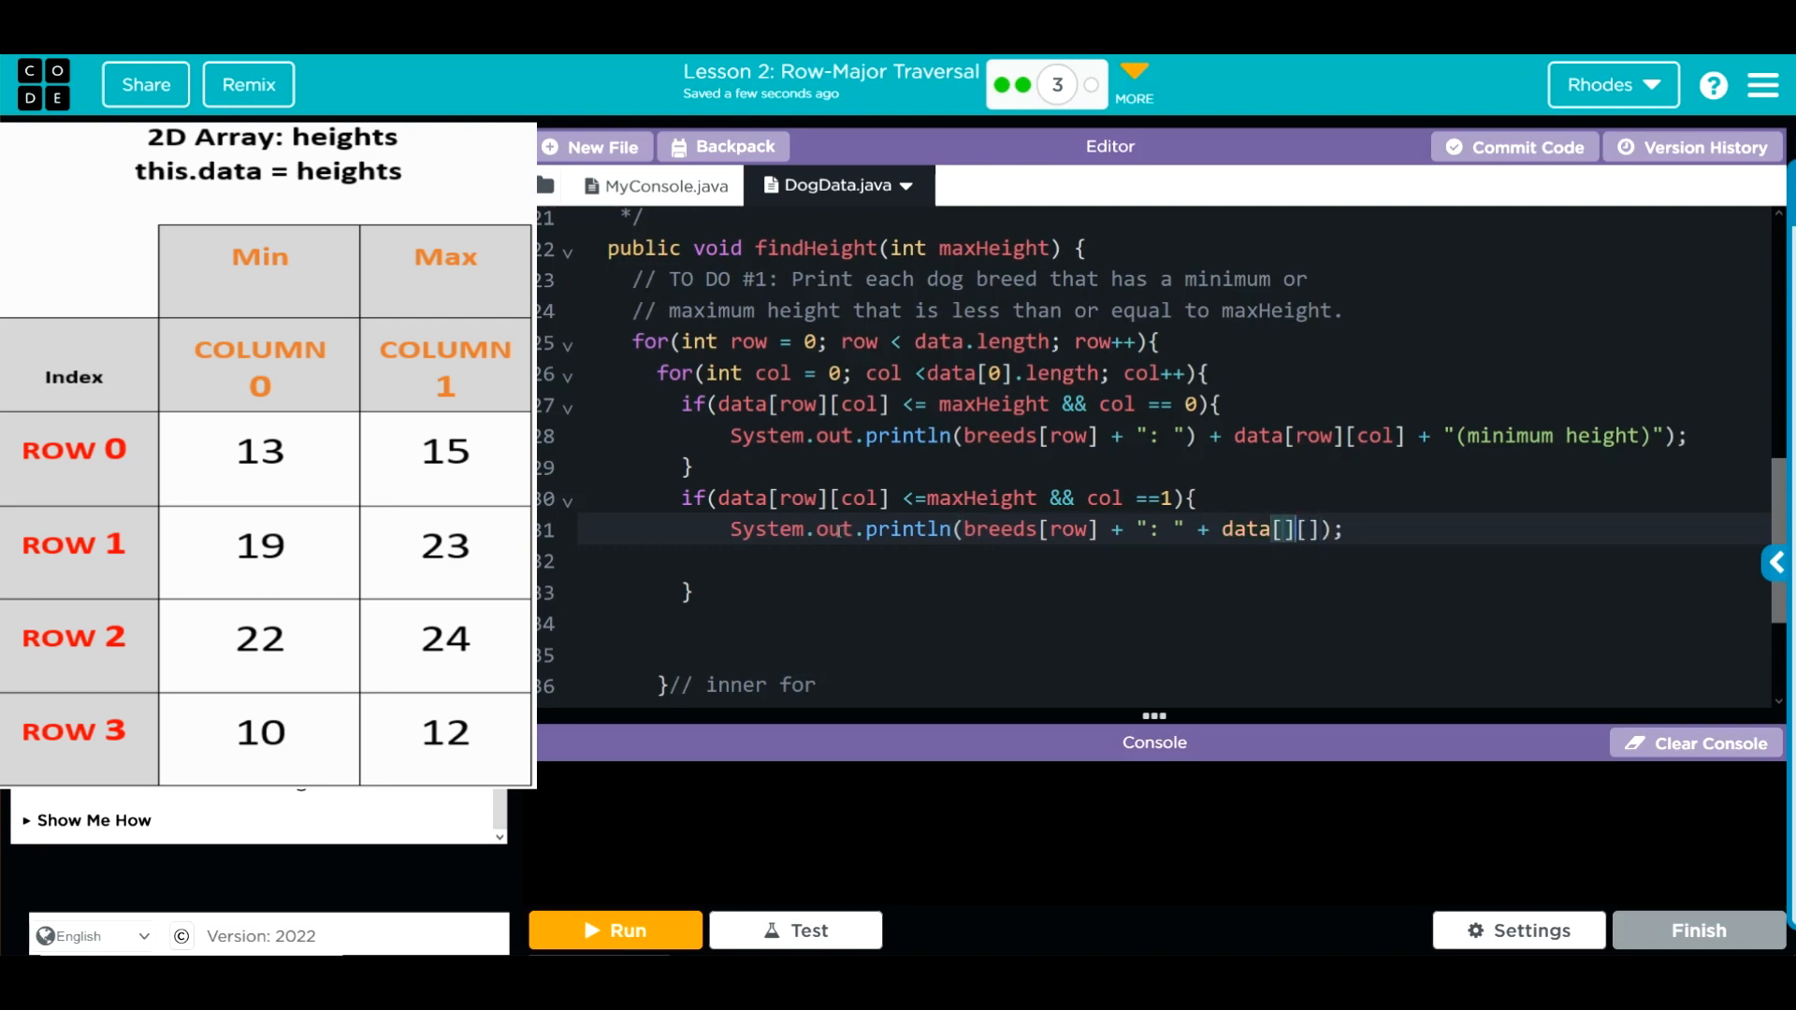
type("row")
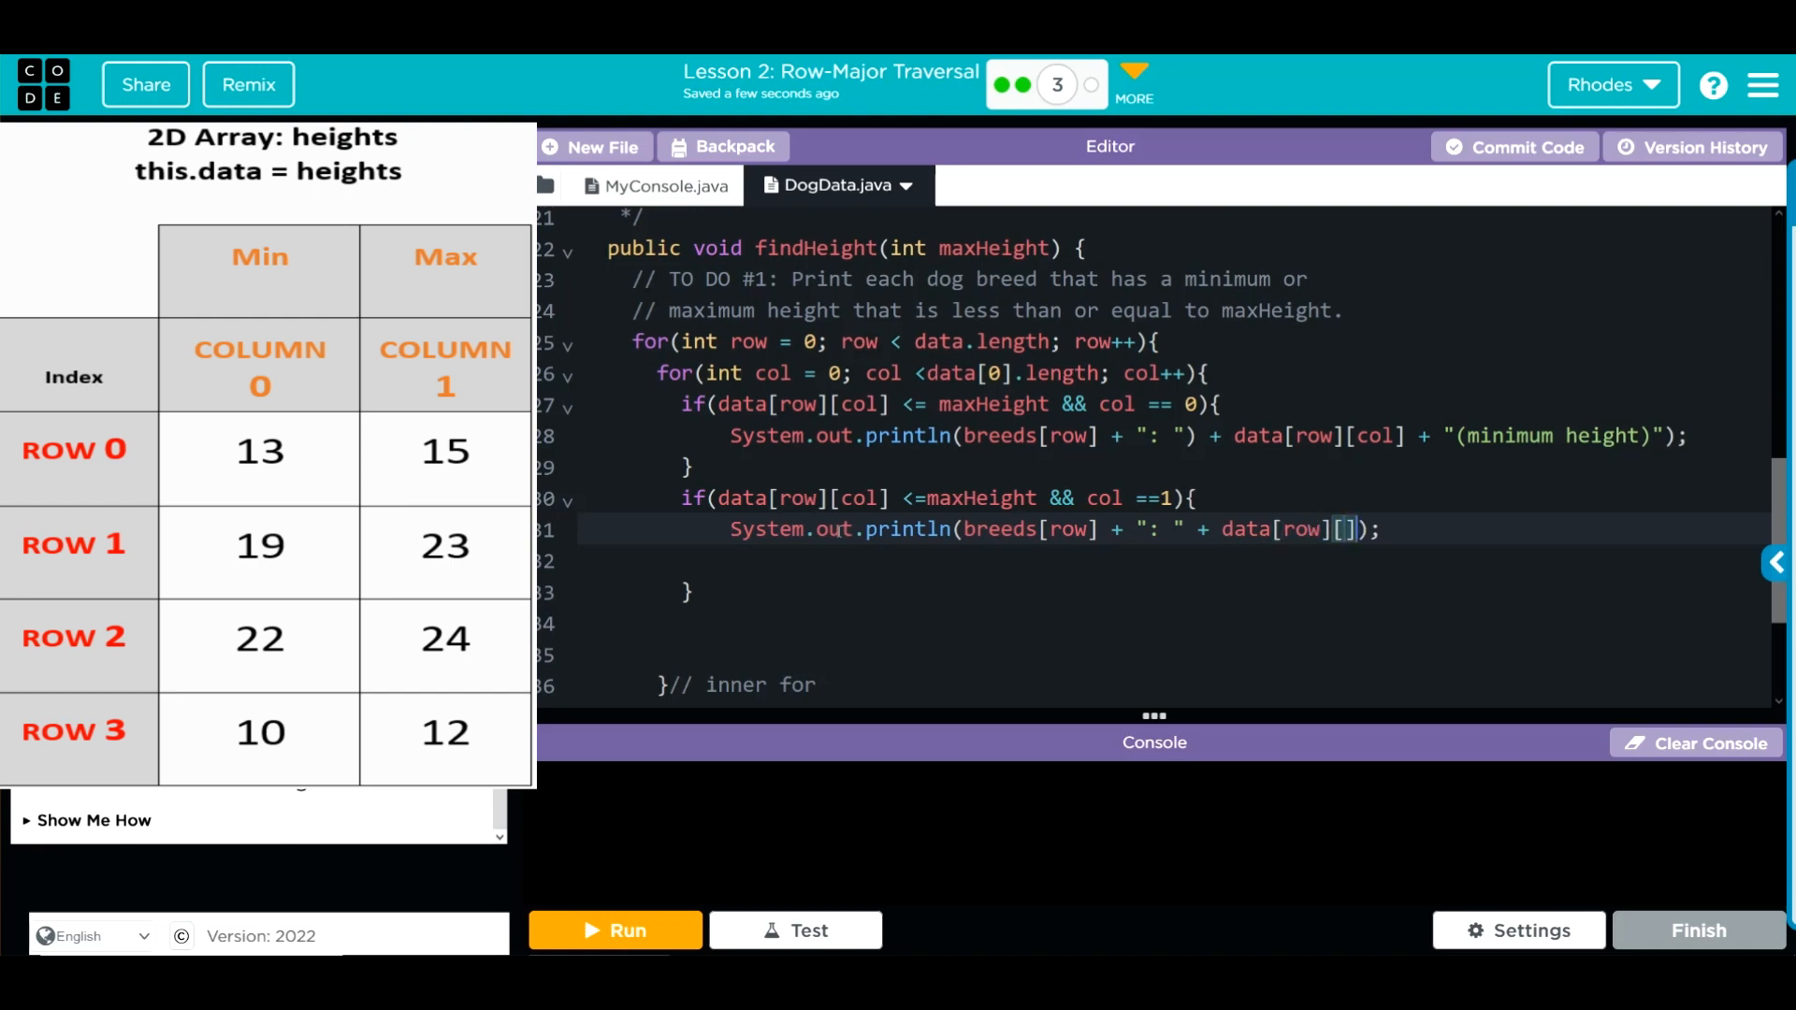
type("col")
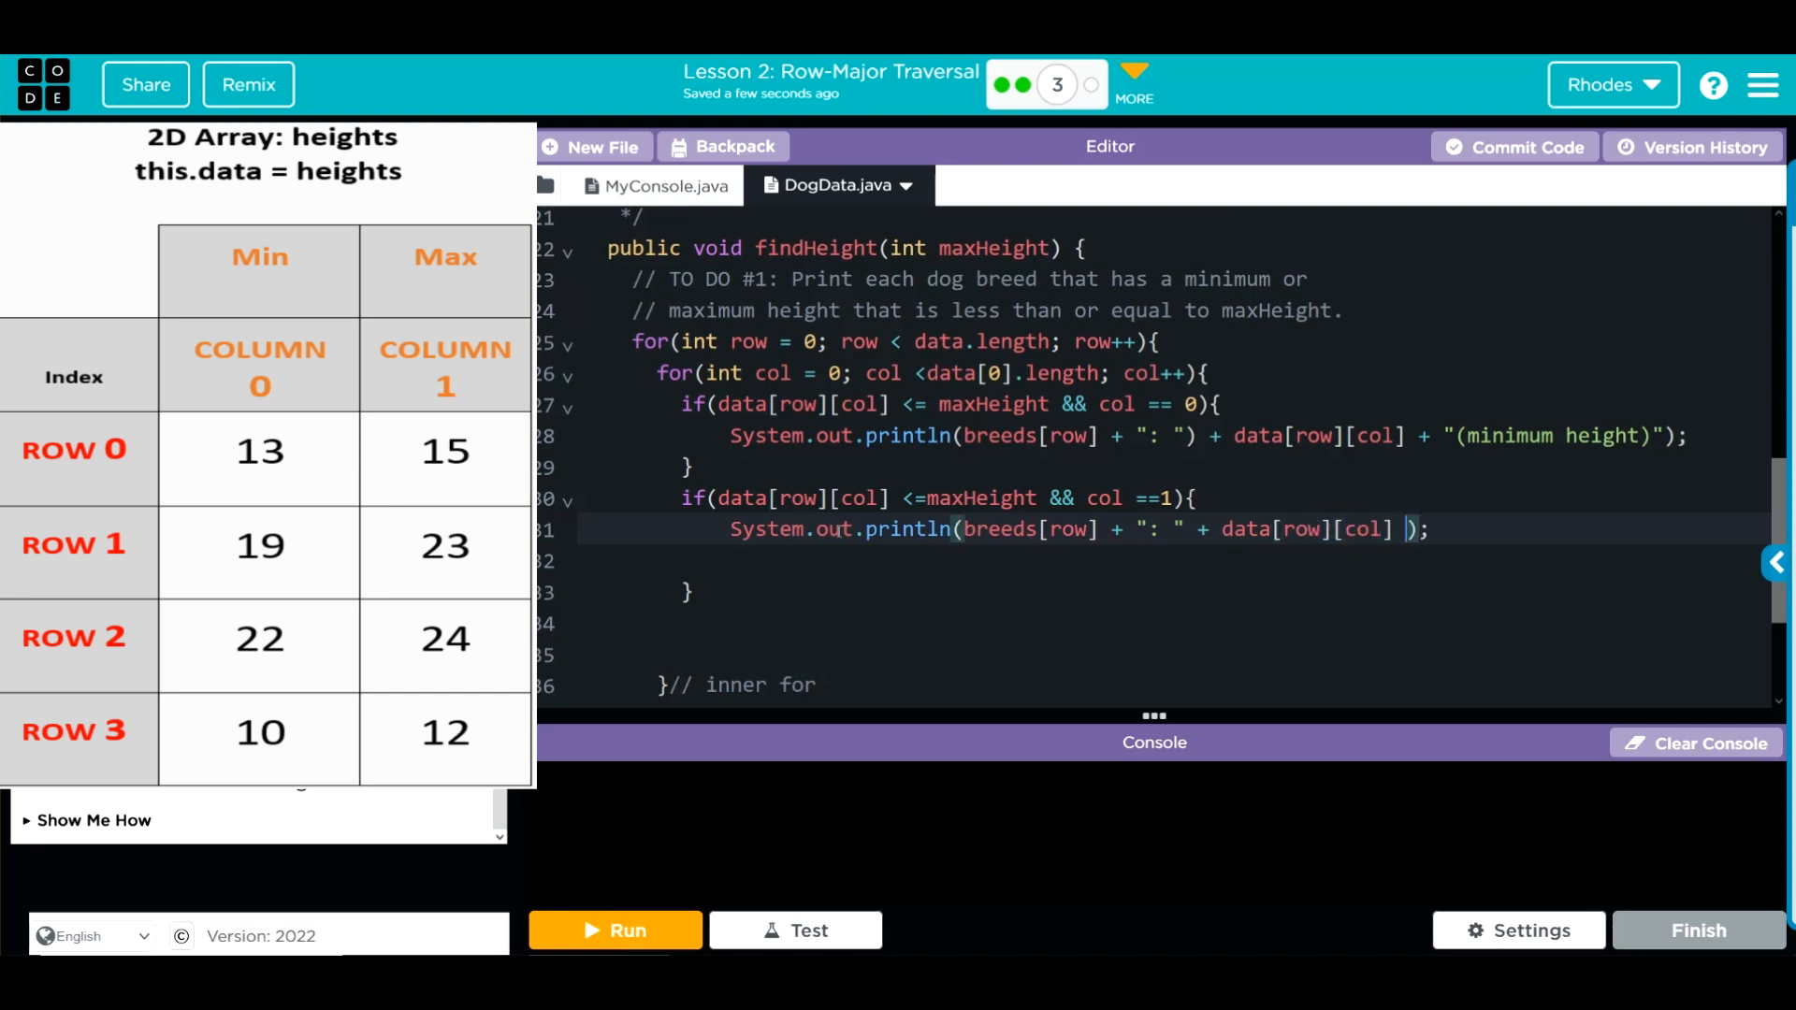
type("+")
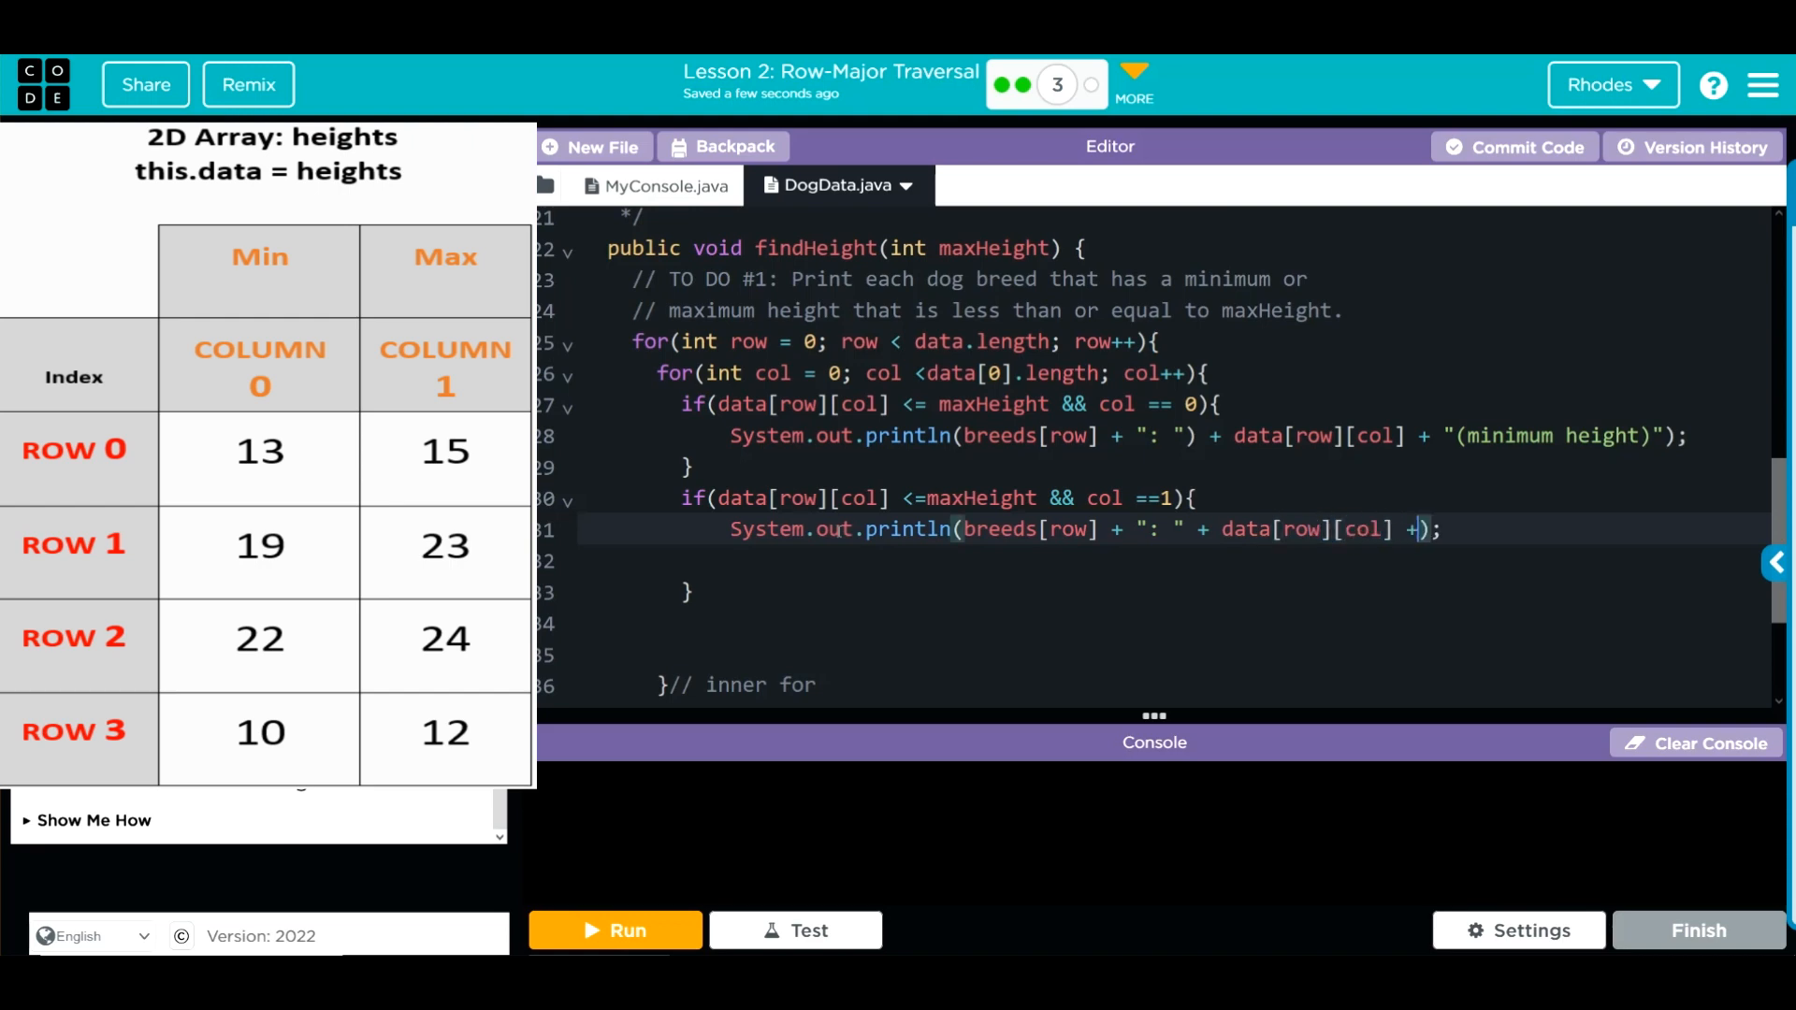
type("\"")
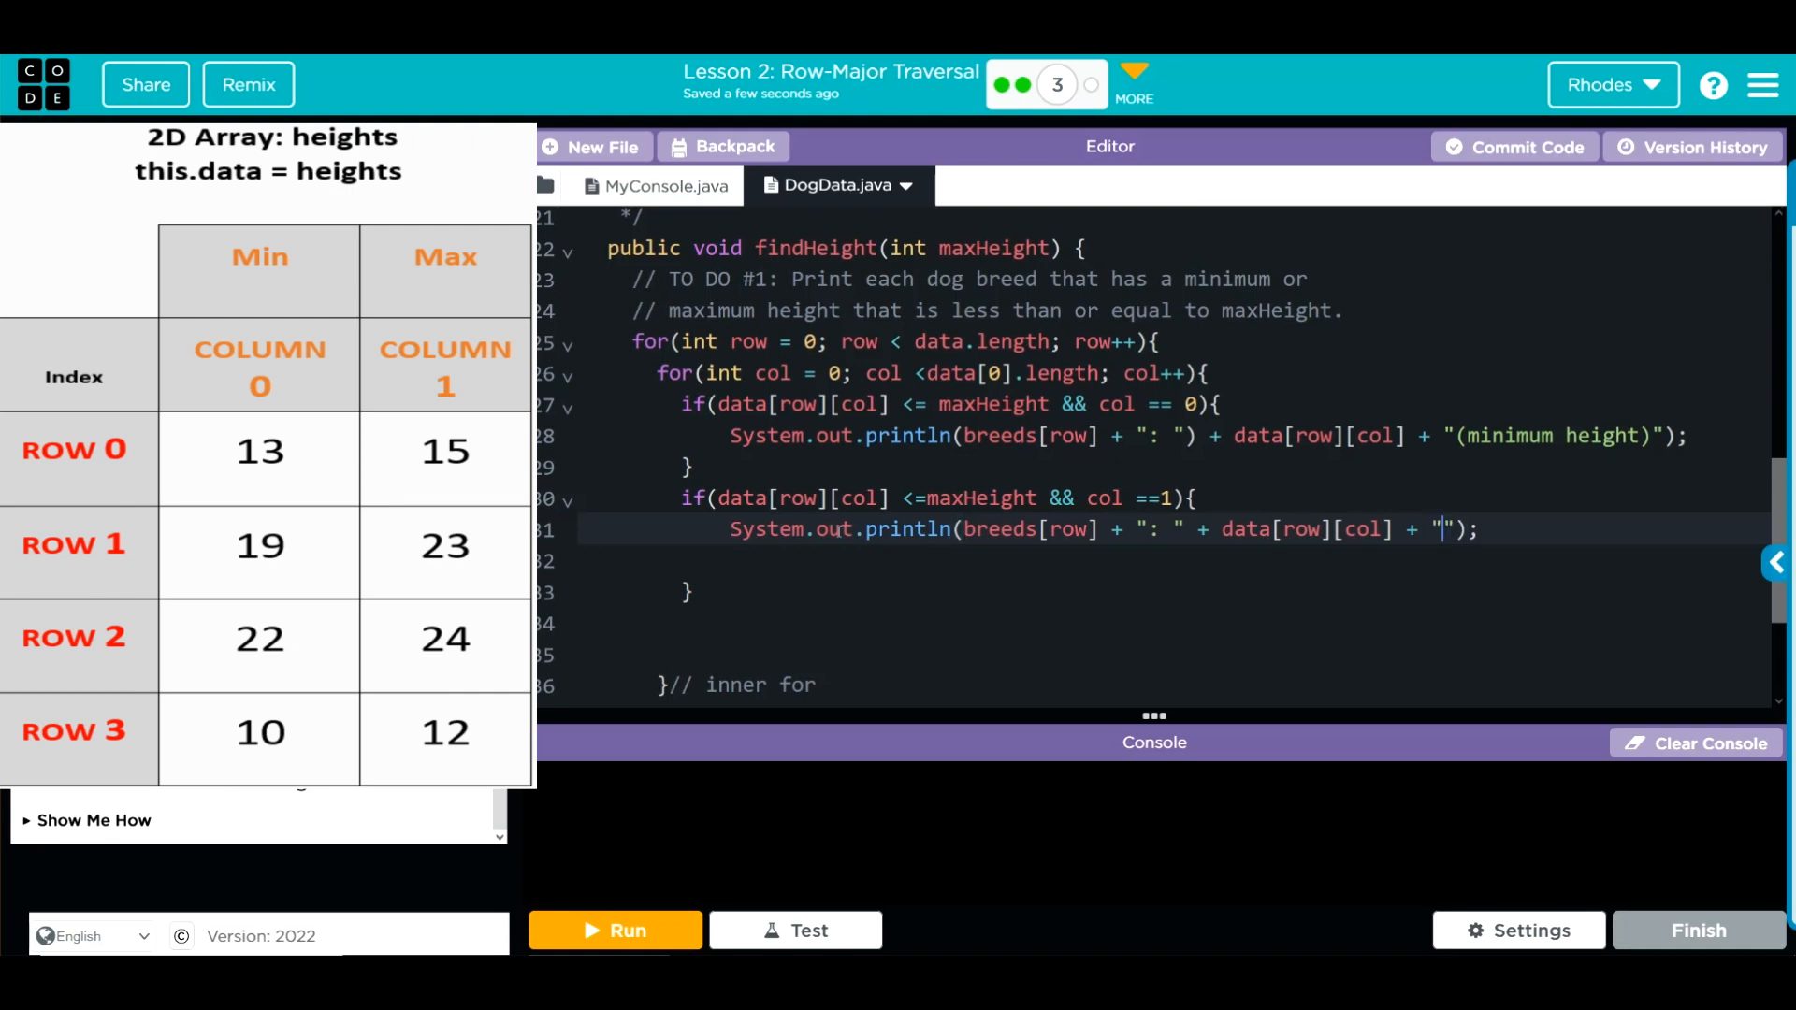
type("()")
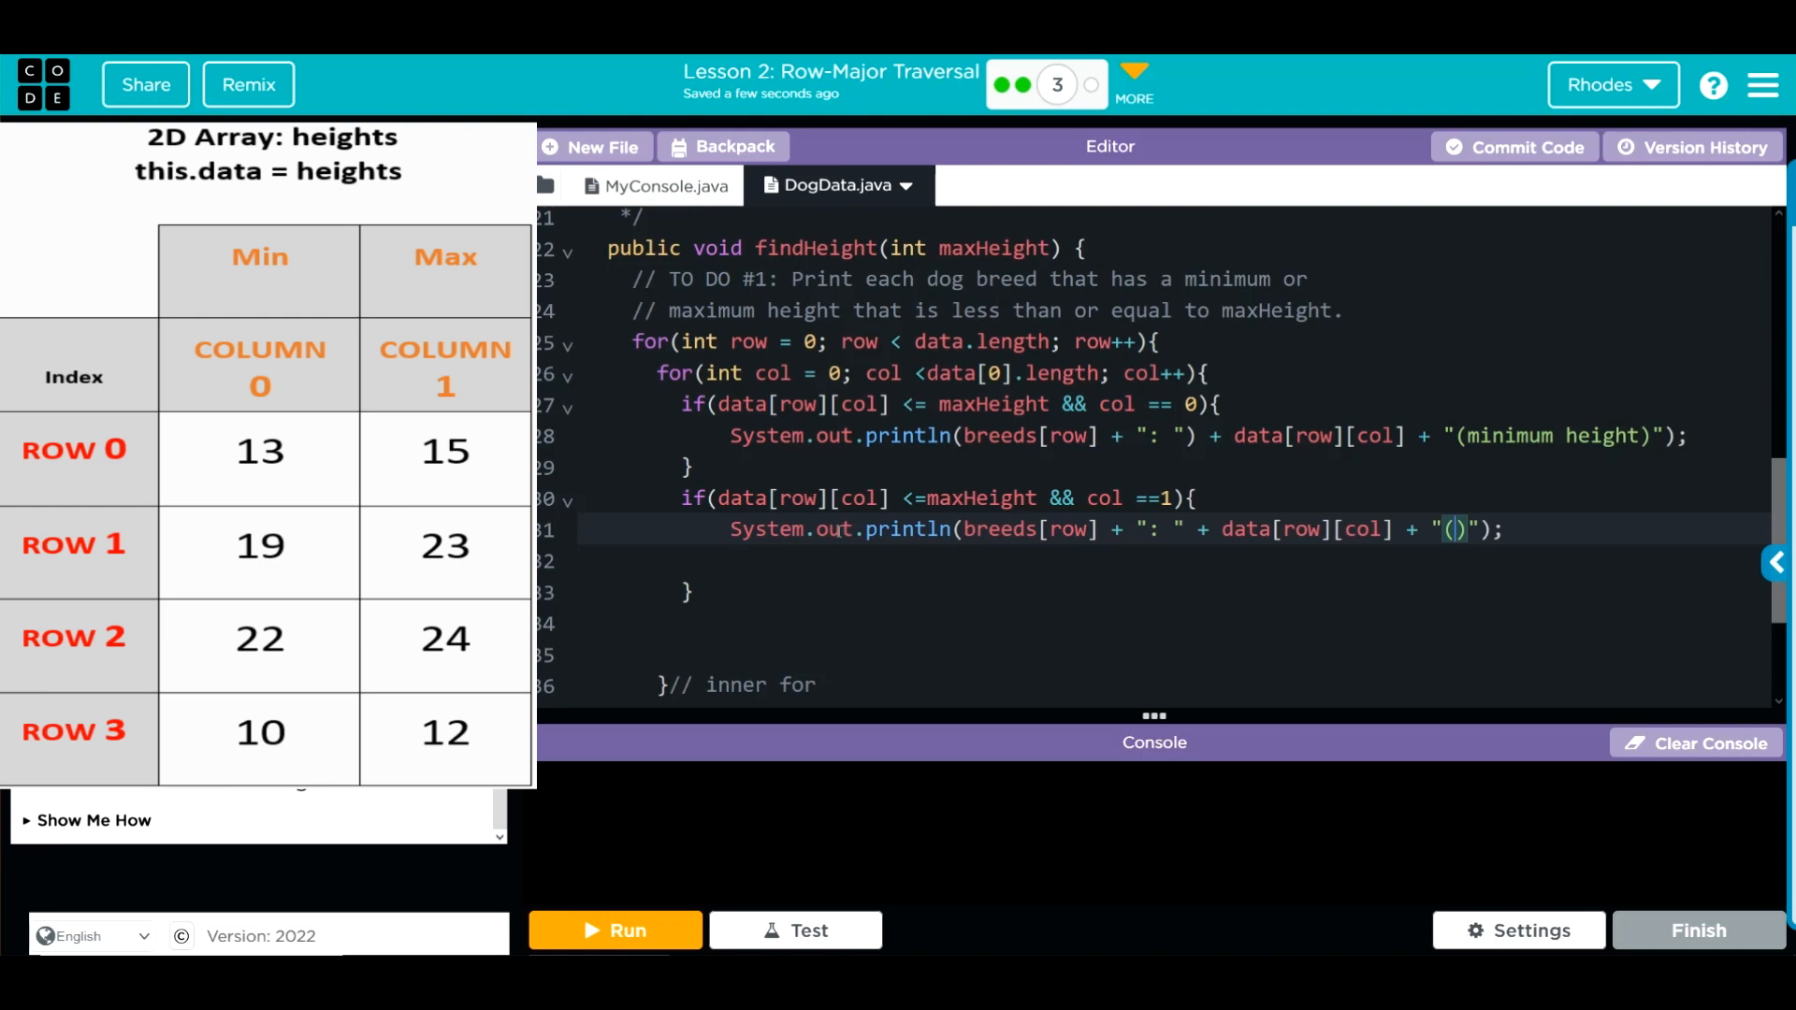
type("maxium height")
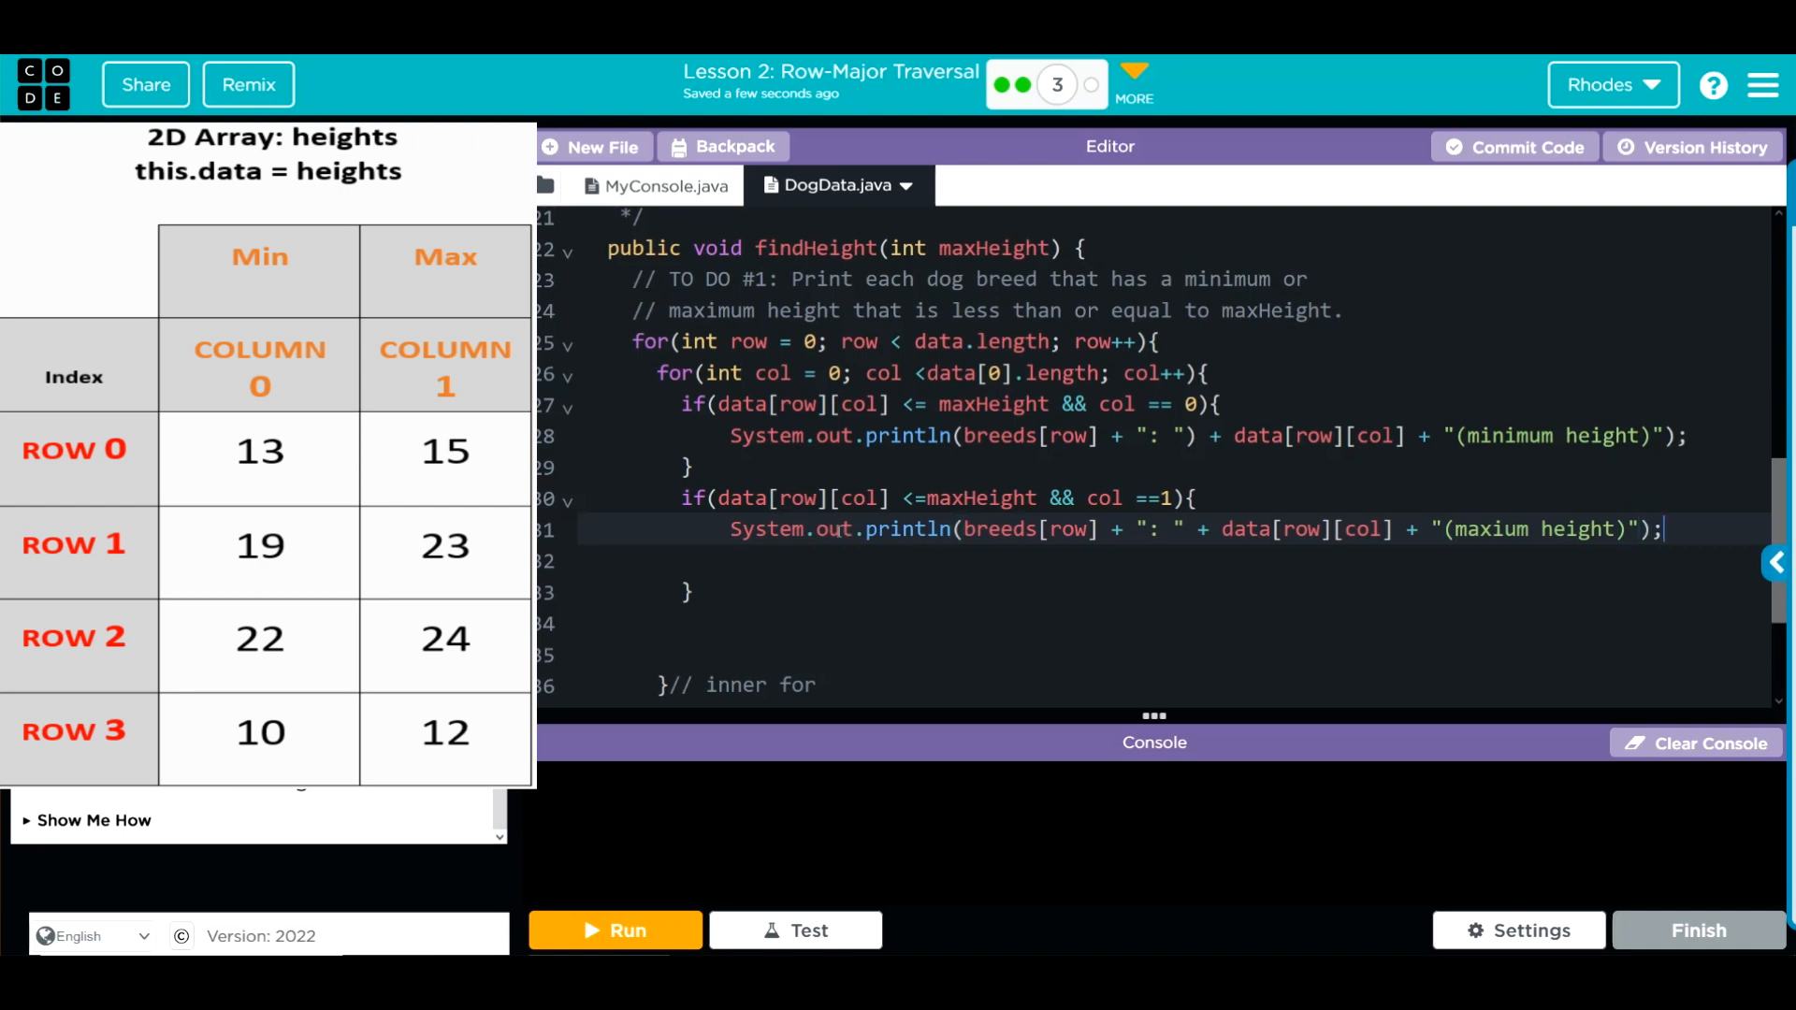
left_click(632, 560)
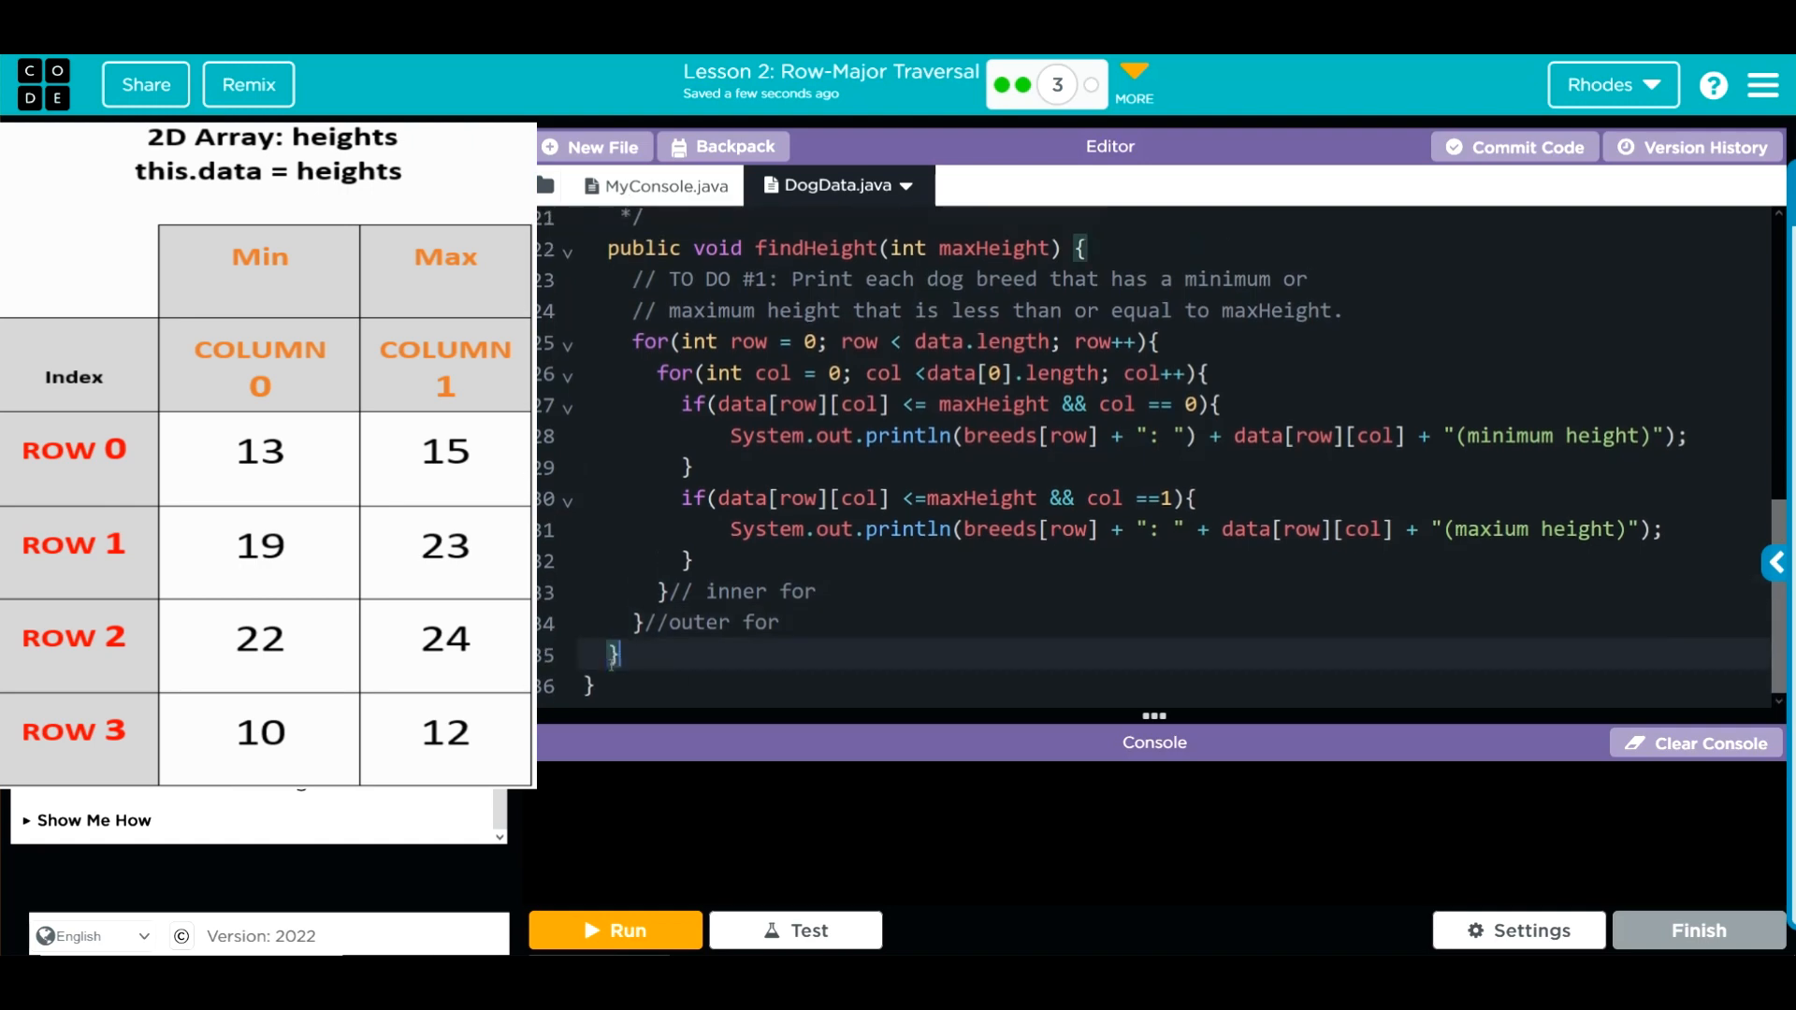
Comment the closing braces with //end of method and //end of class
type("//")
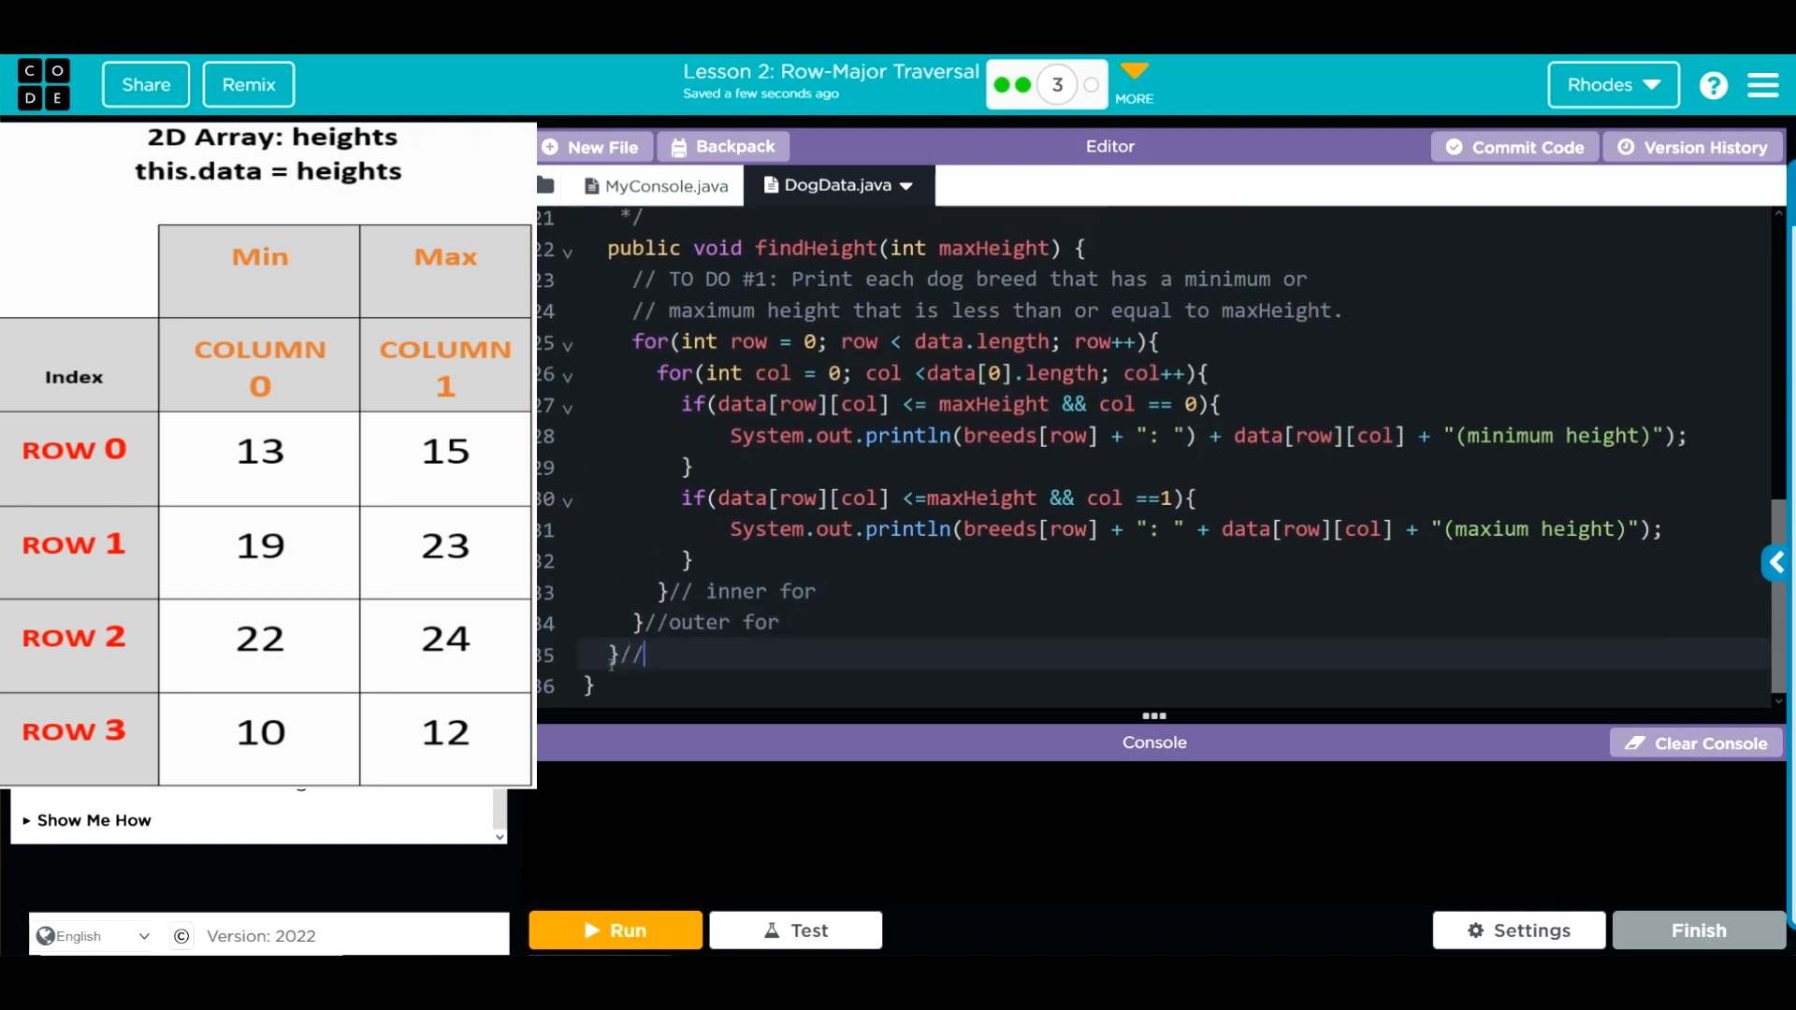
type("end of metho")
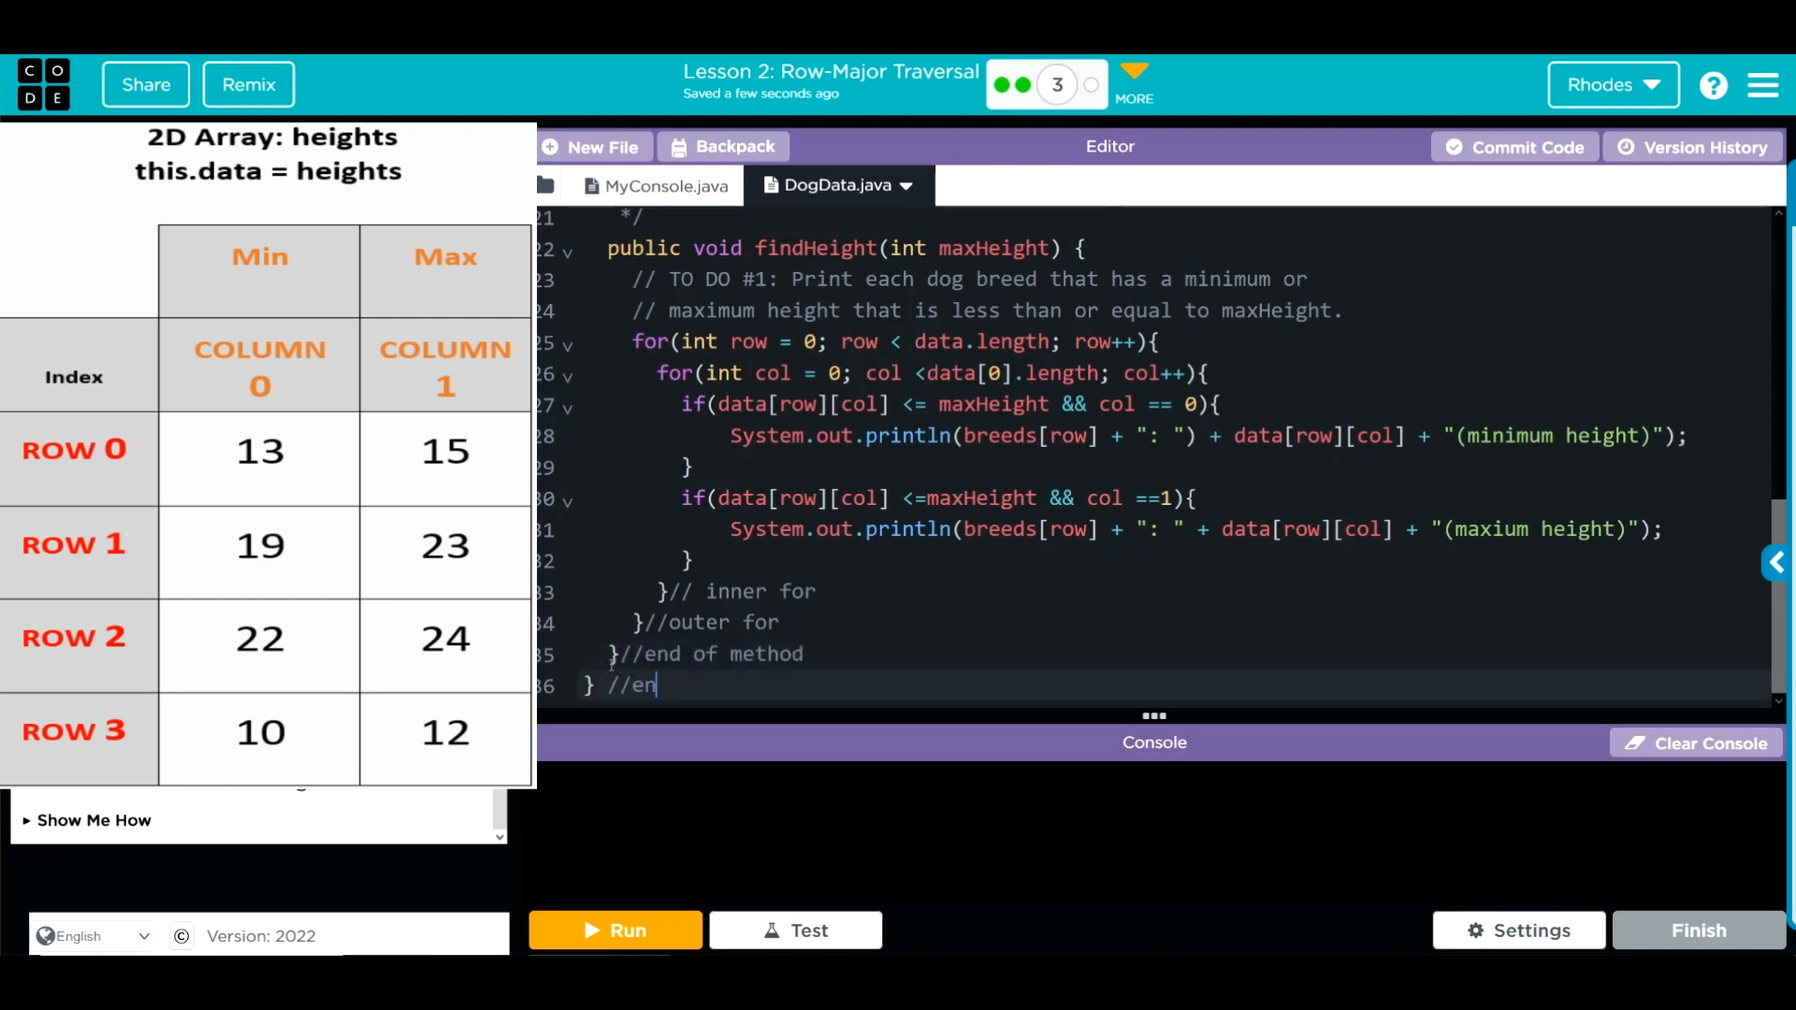
type("d of class")
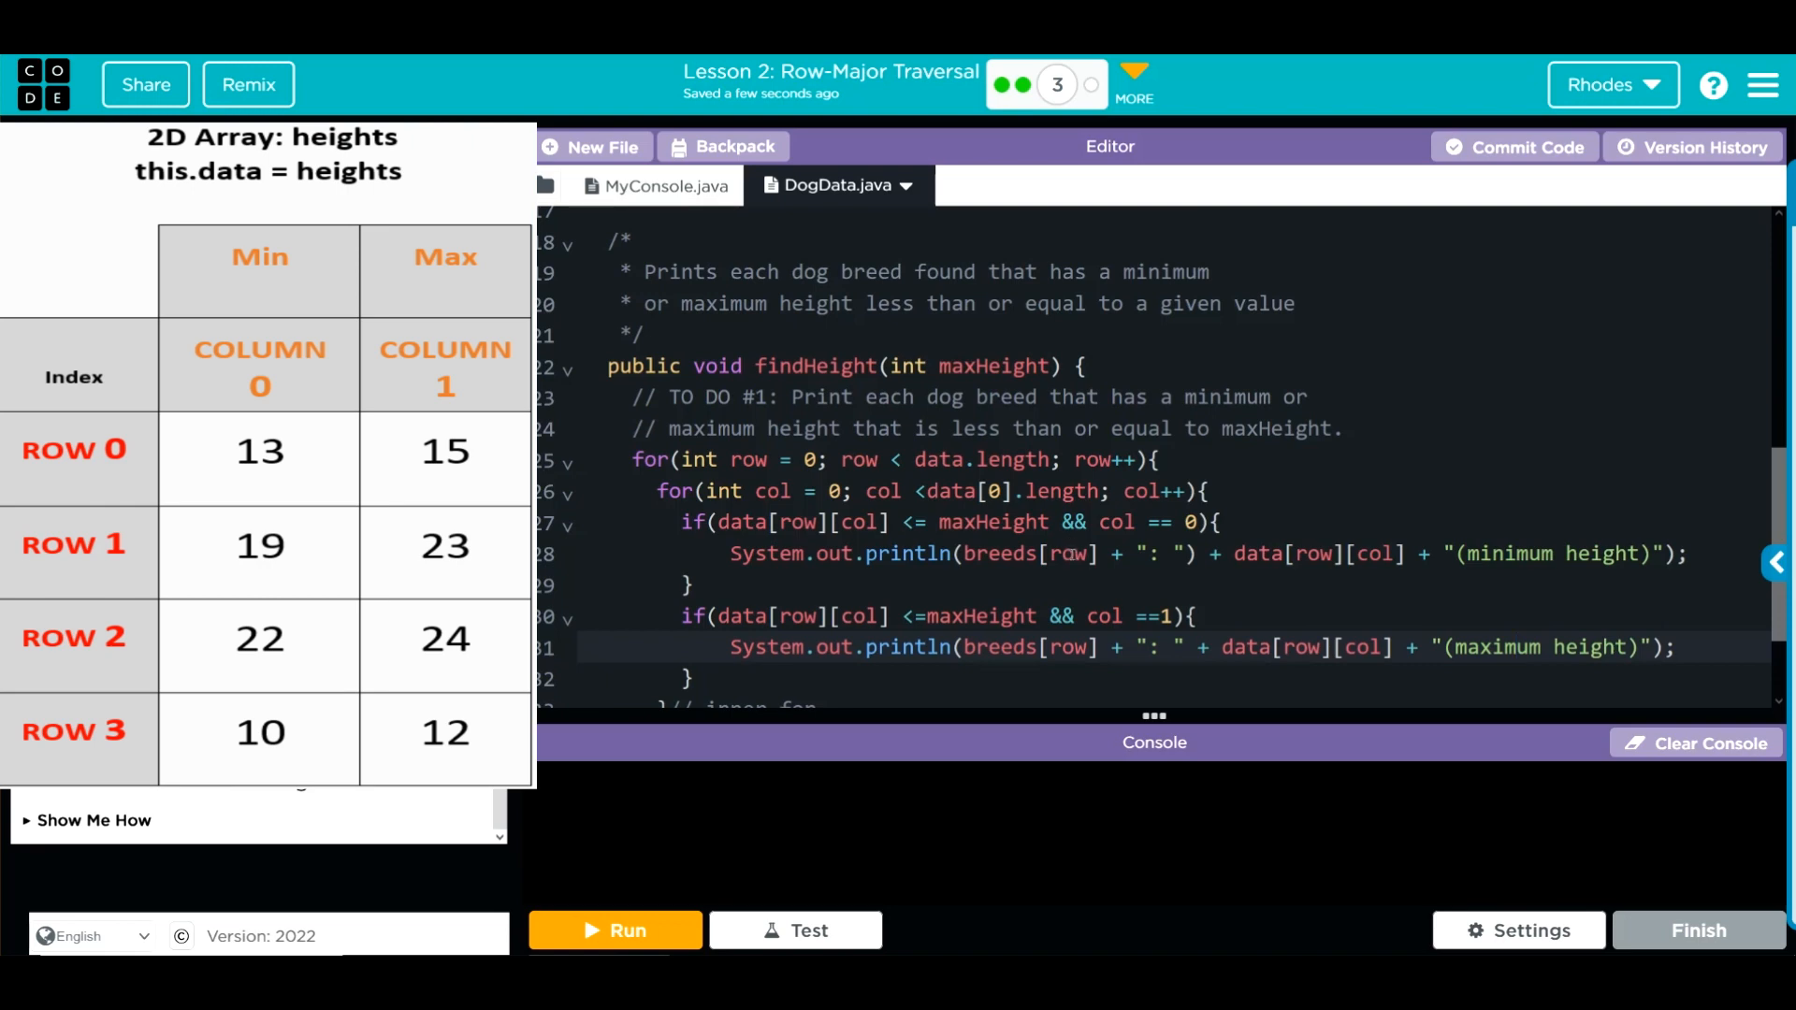
Run the program and delete the extra ')' after ": " on line 28
left_click(613, 930)
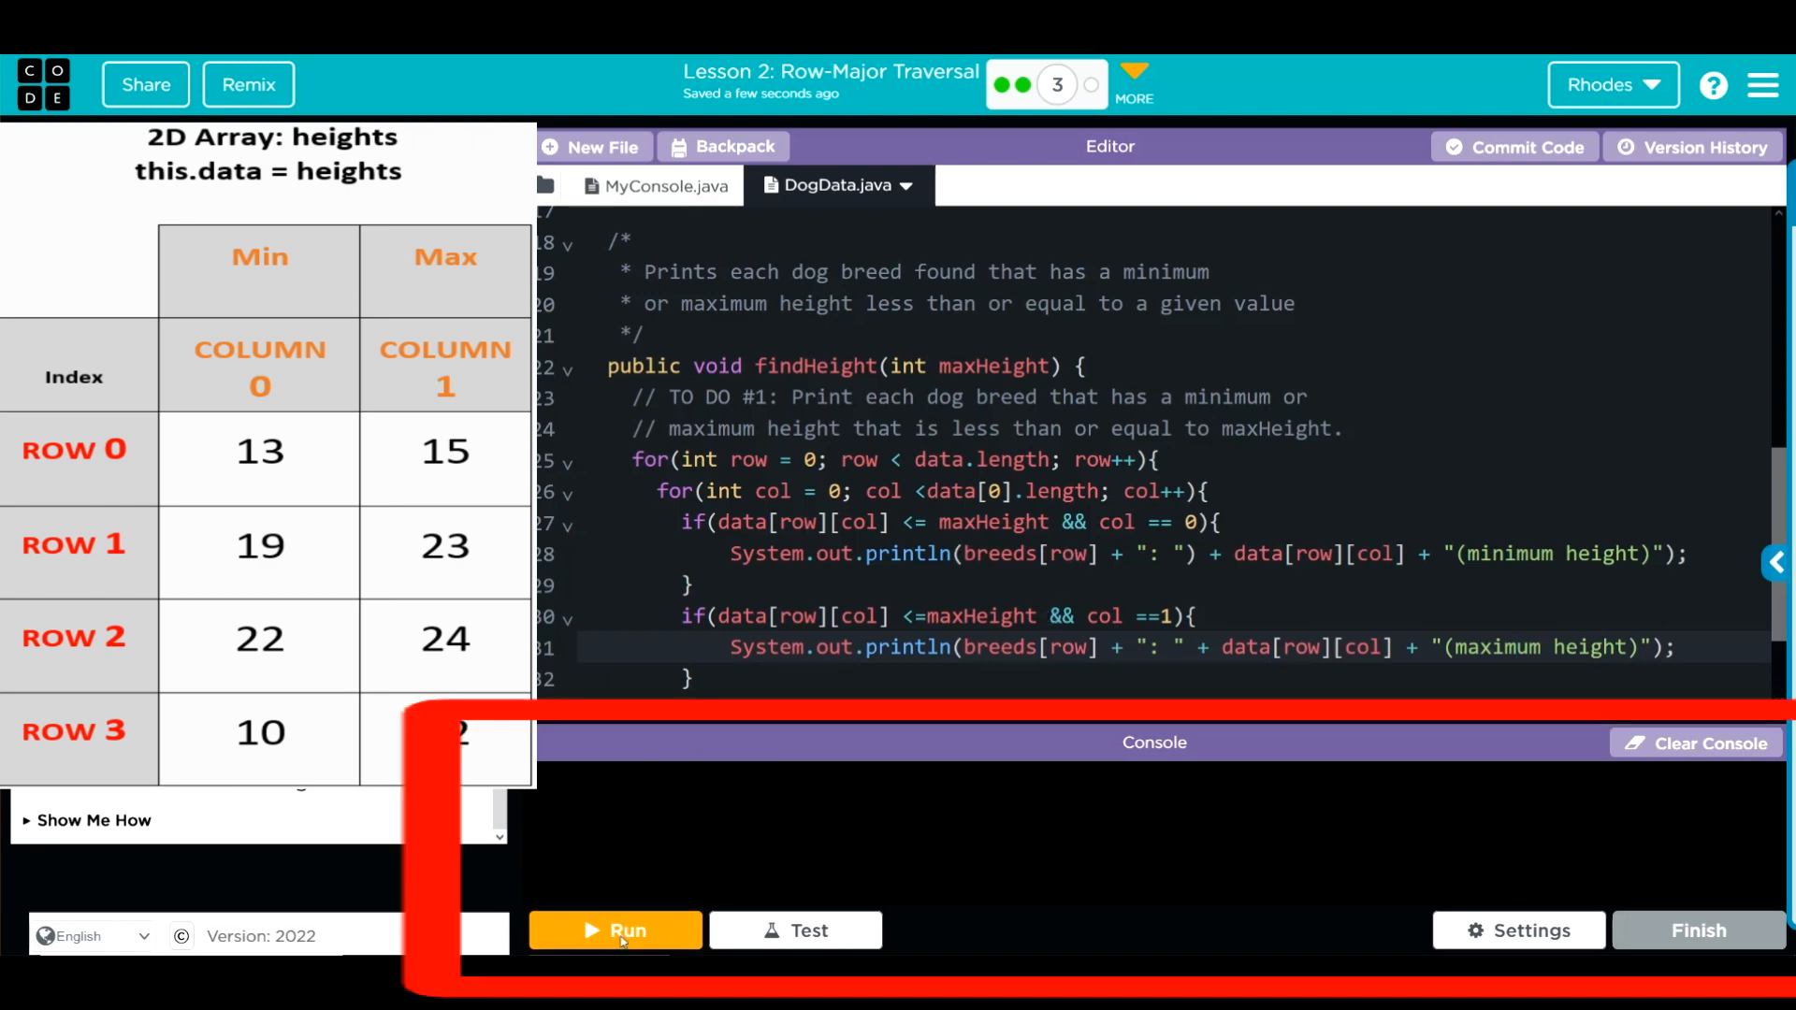
left_click(615, 929)
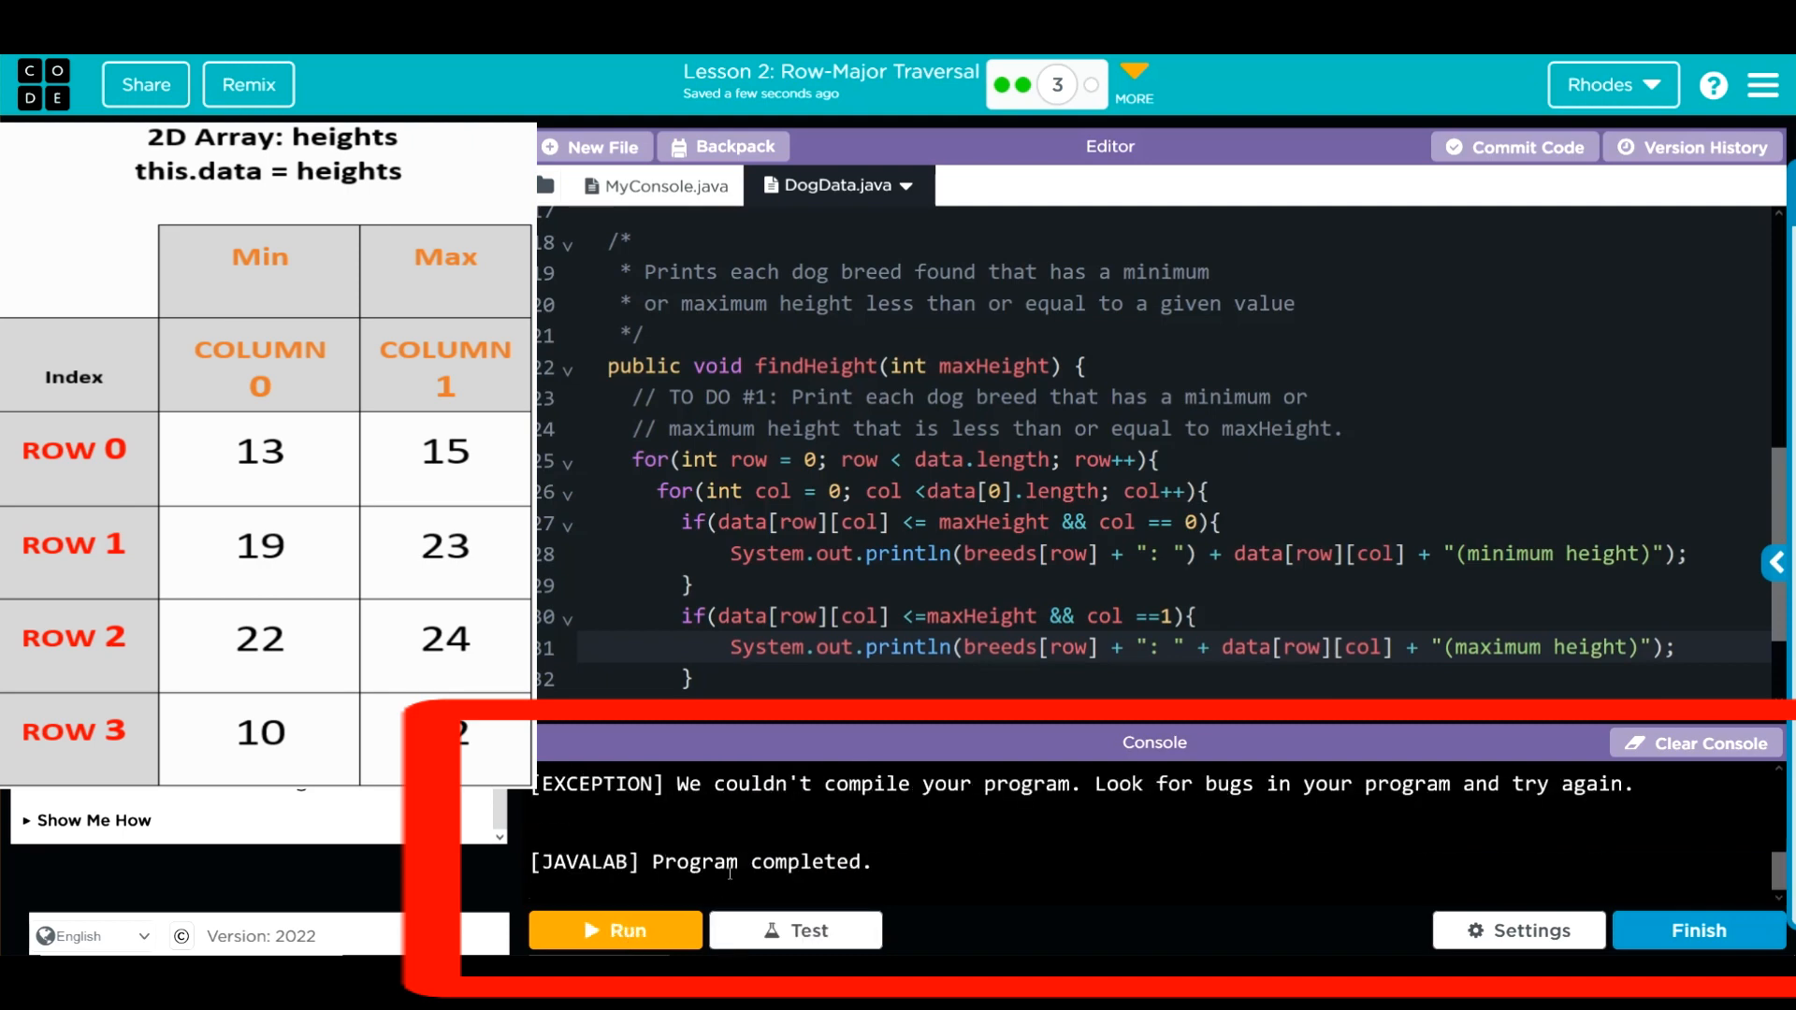
left_click(614, 930)
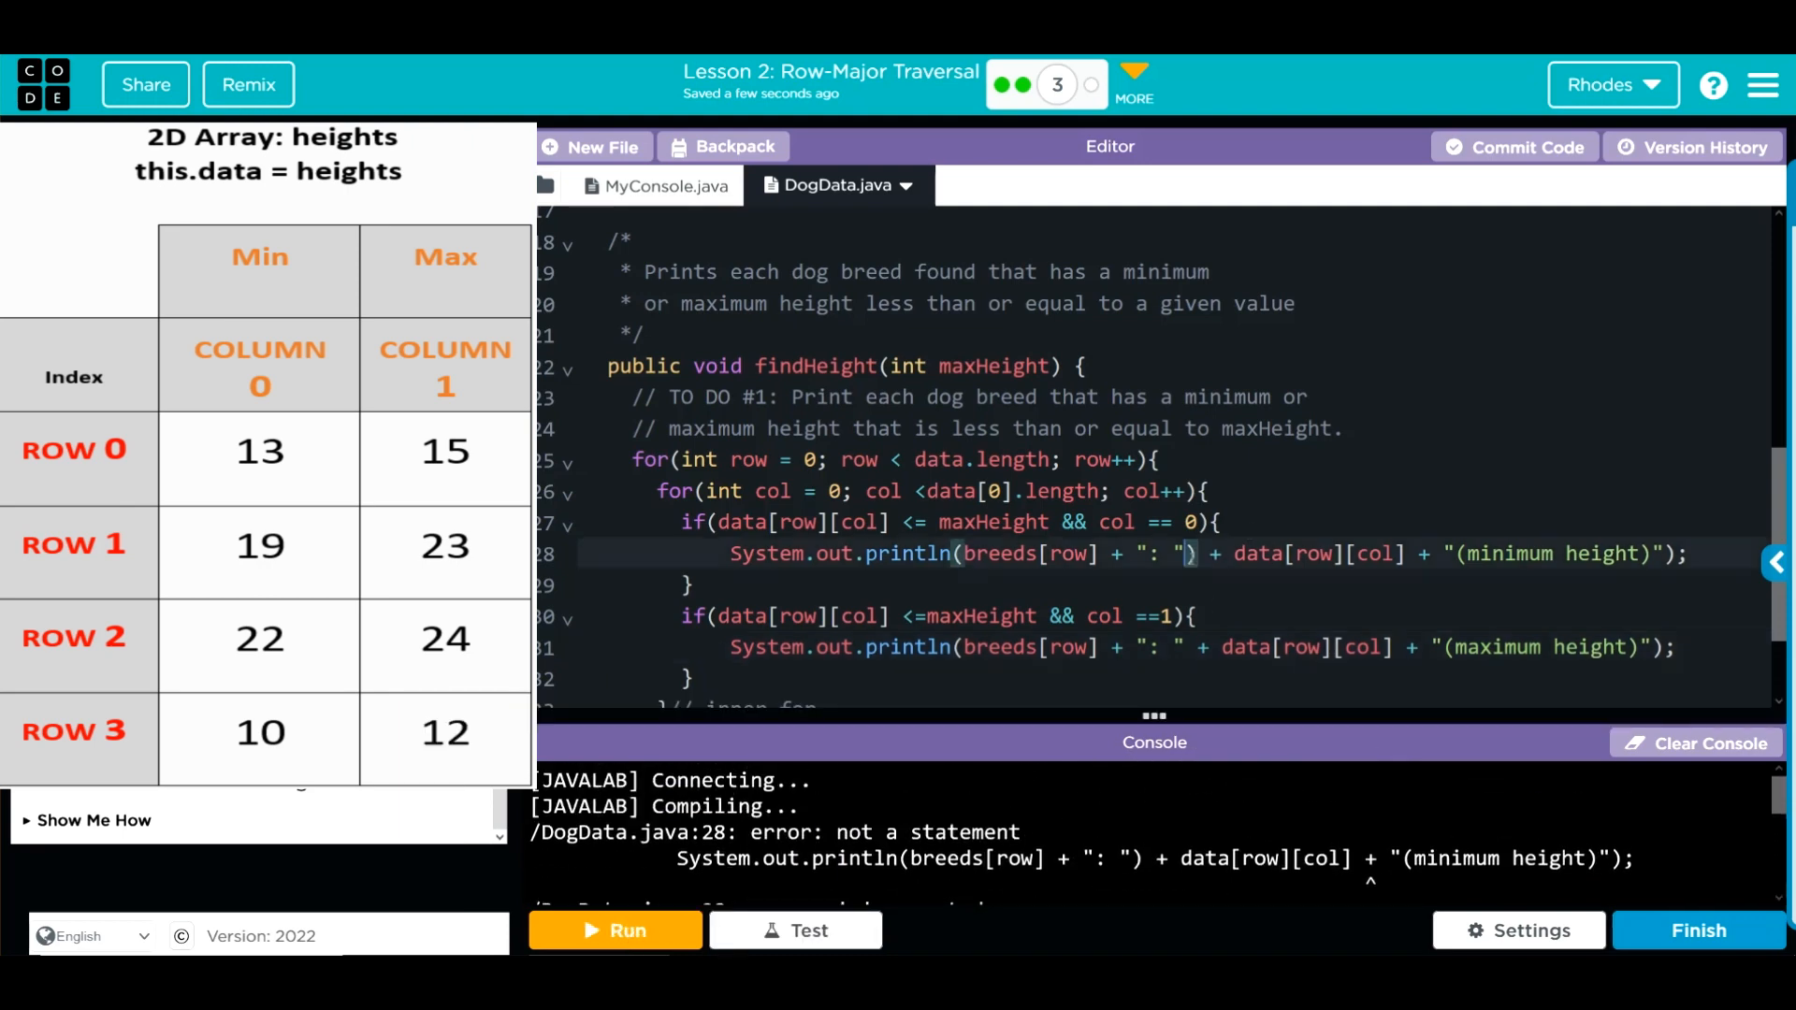
key("Backspace")
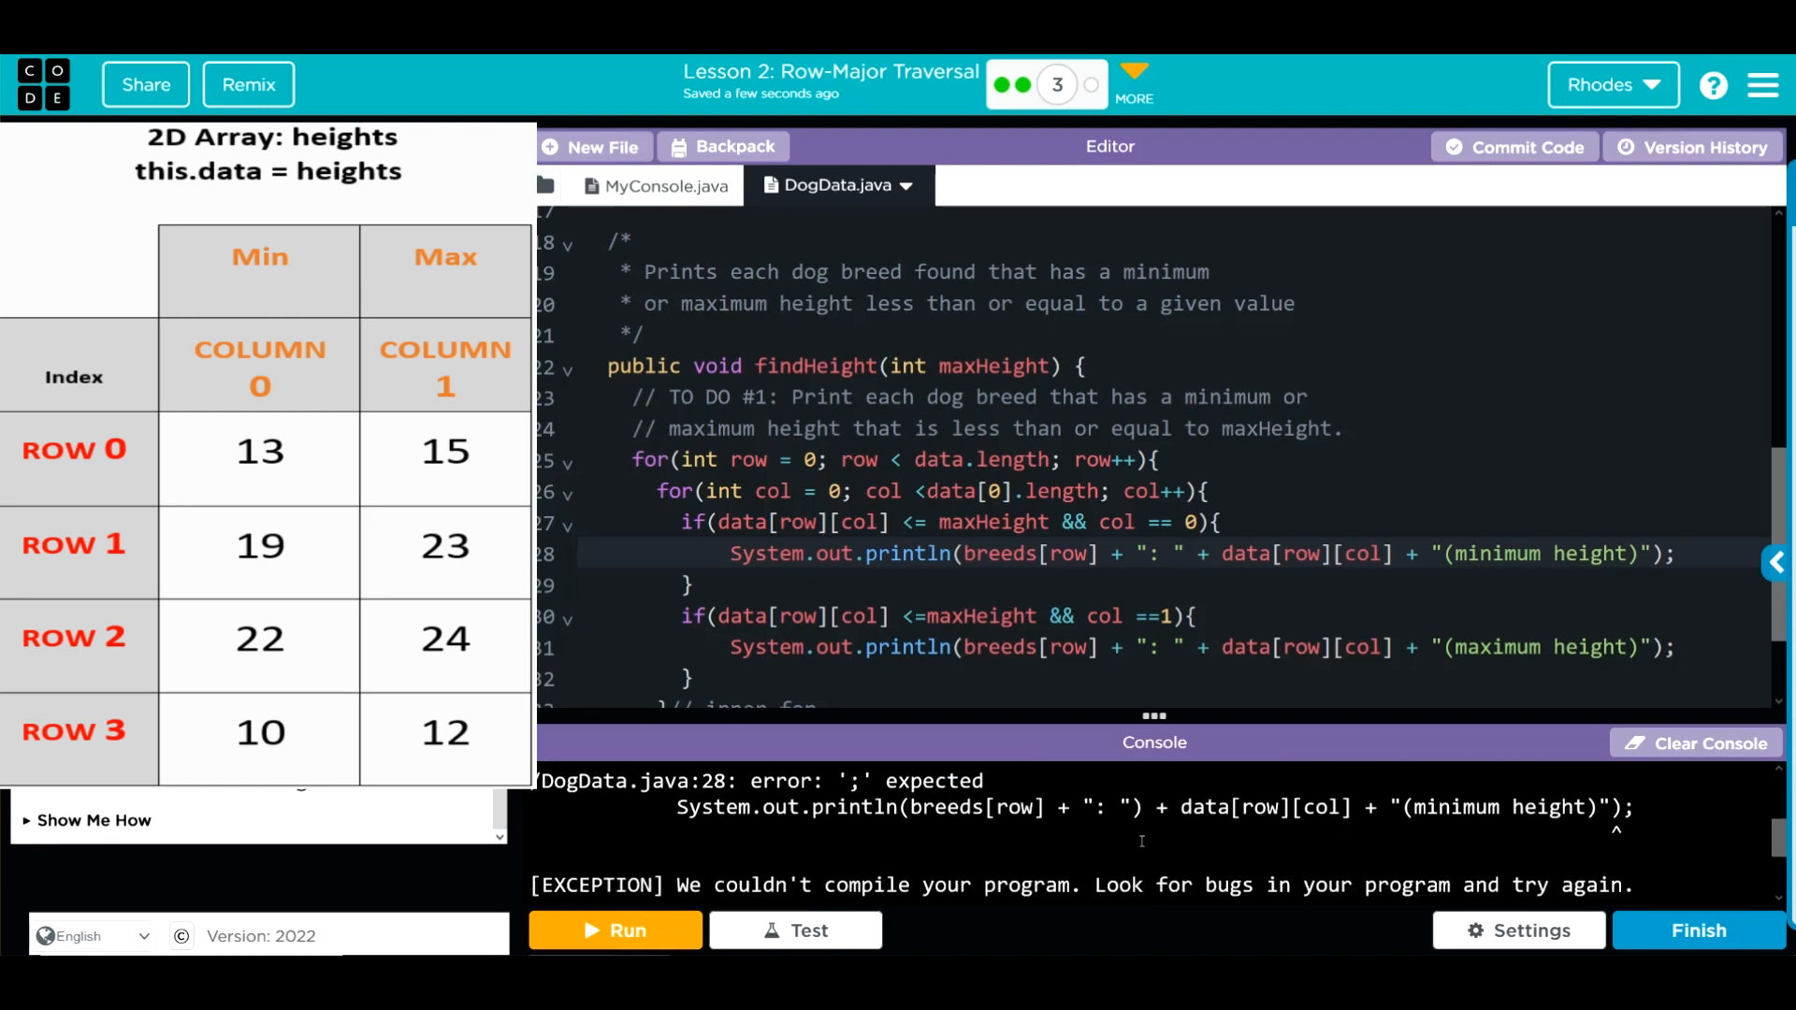
Rerun the program and confirm Beagle, Dalmation and Pug heights appear in the console
left_click(1697, 744)
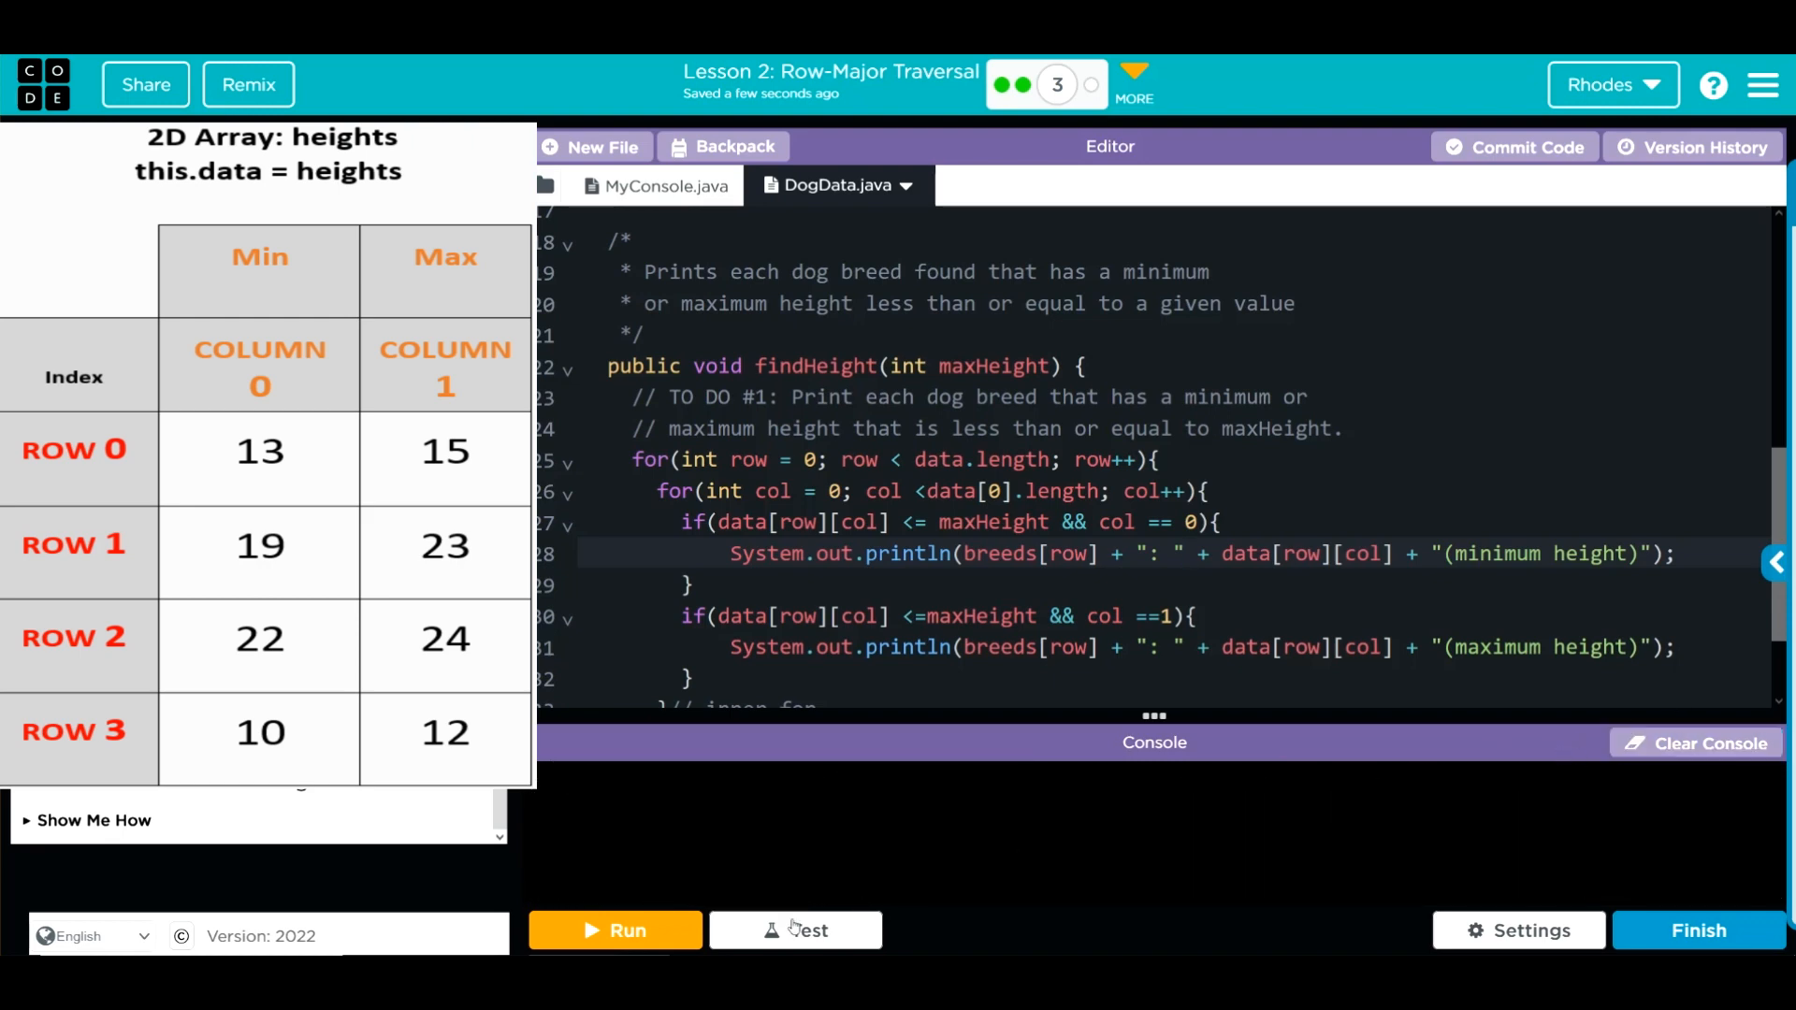
left_click(614, 929)
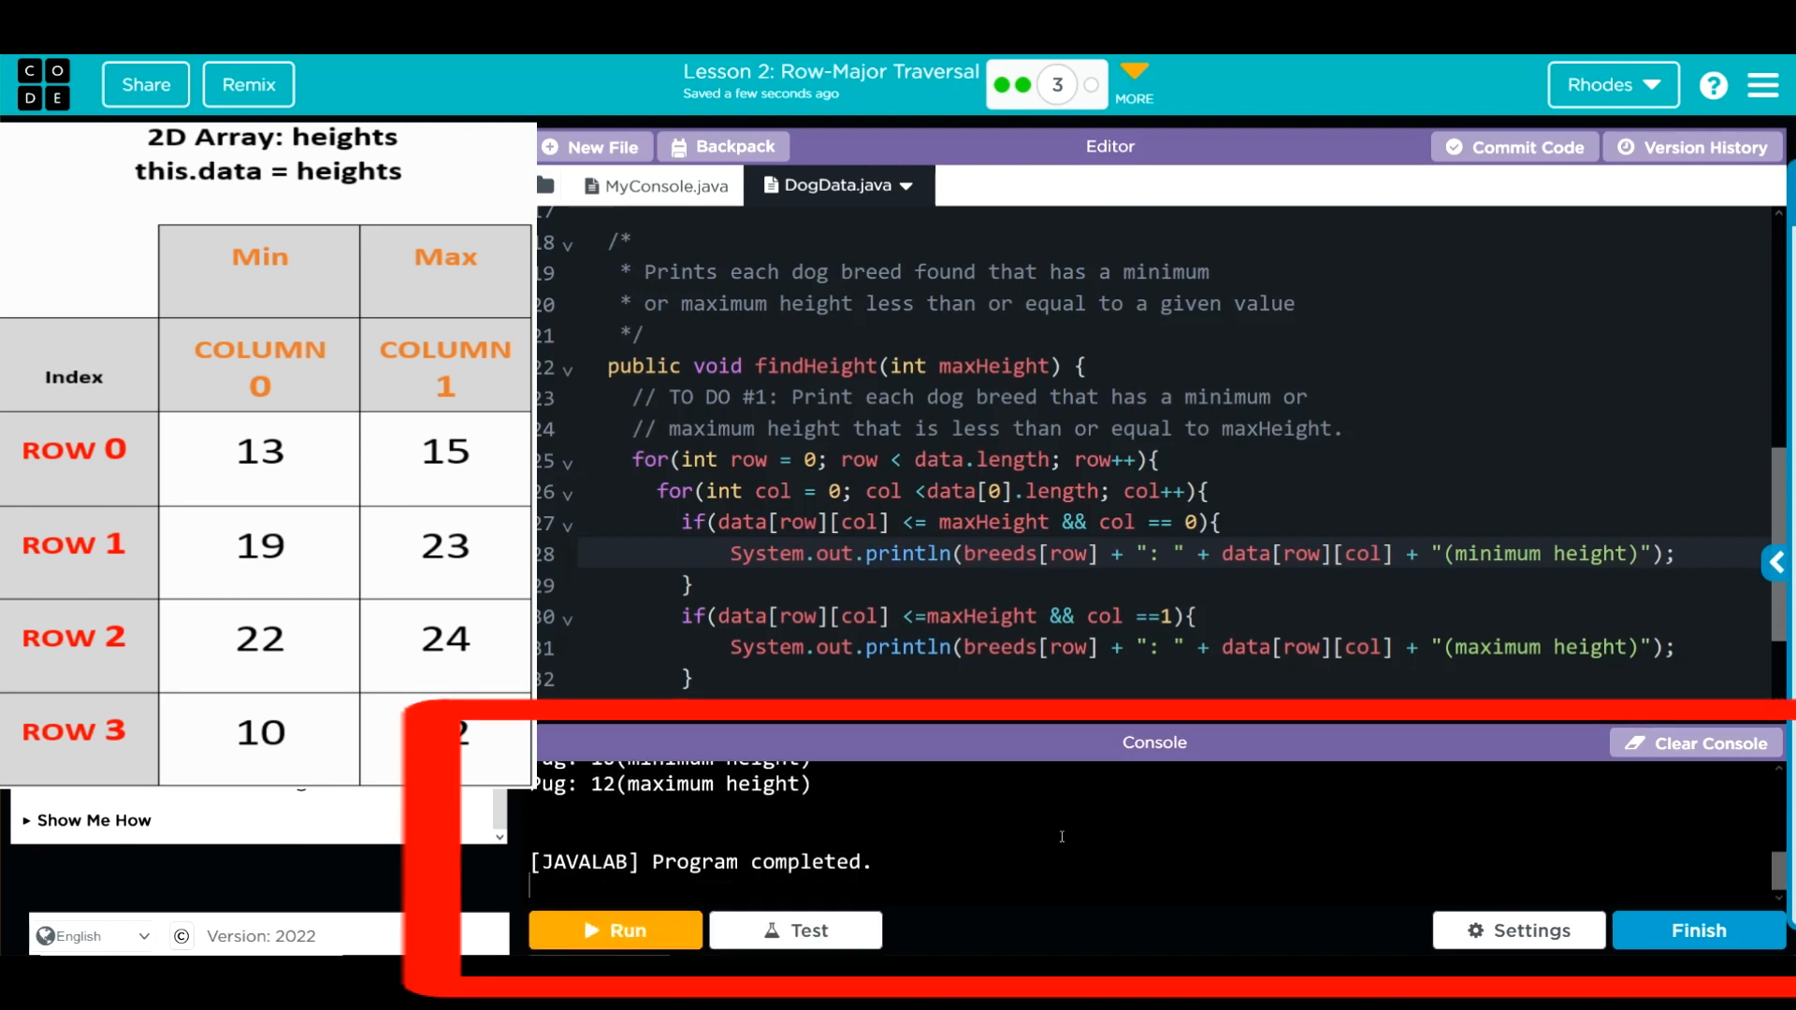
left_click(614, 929)
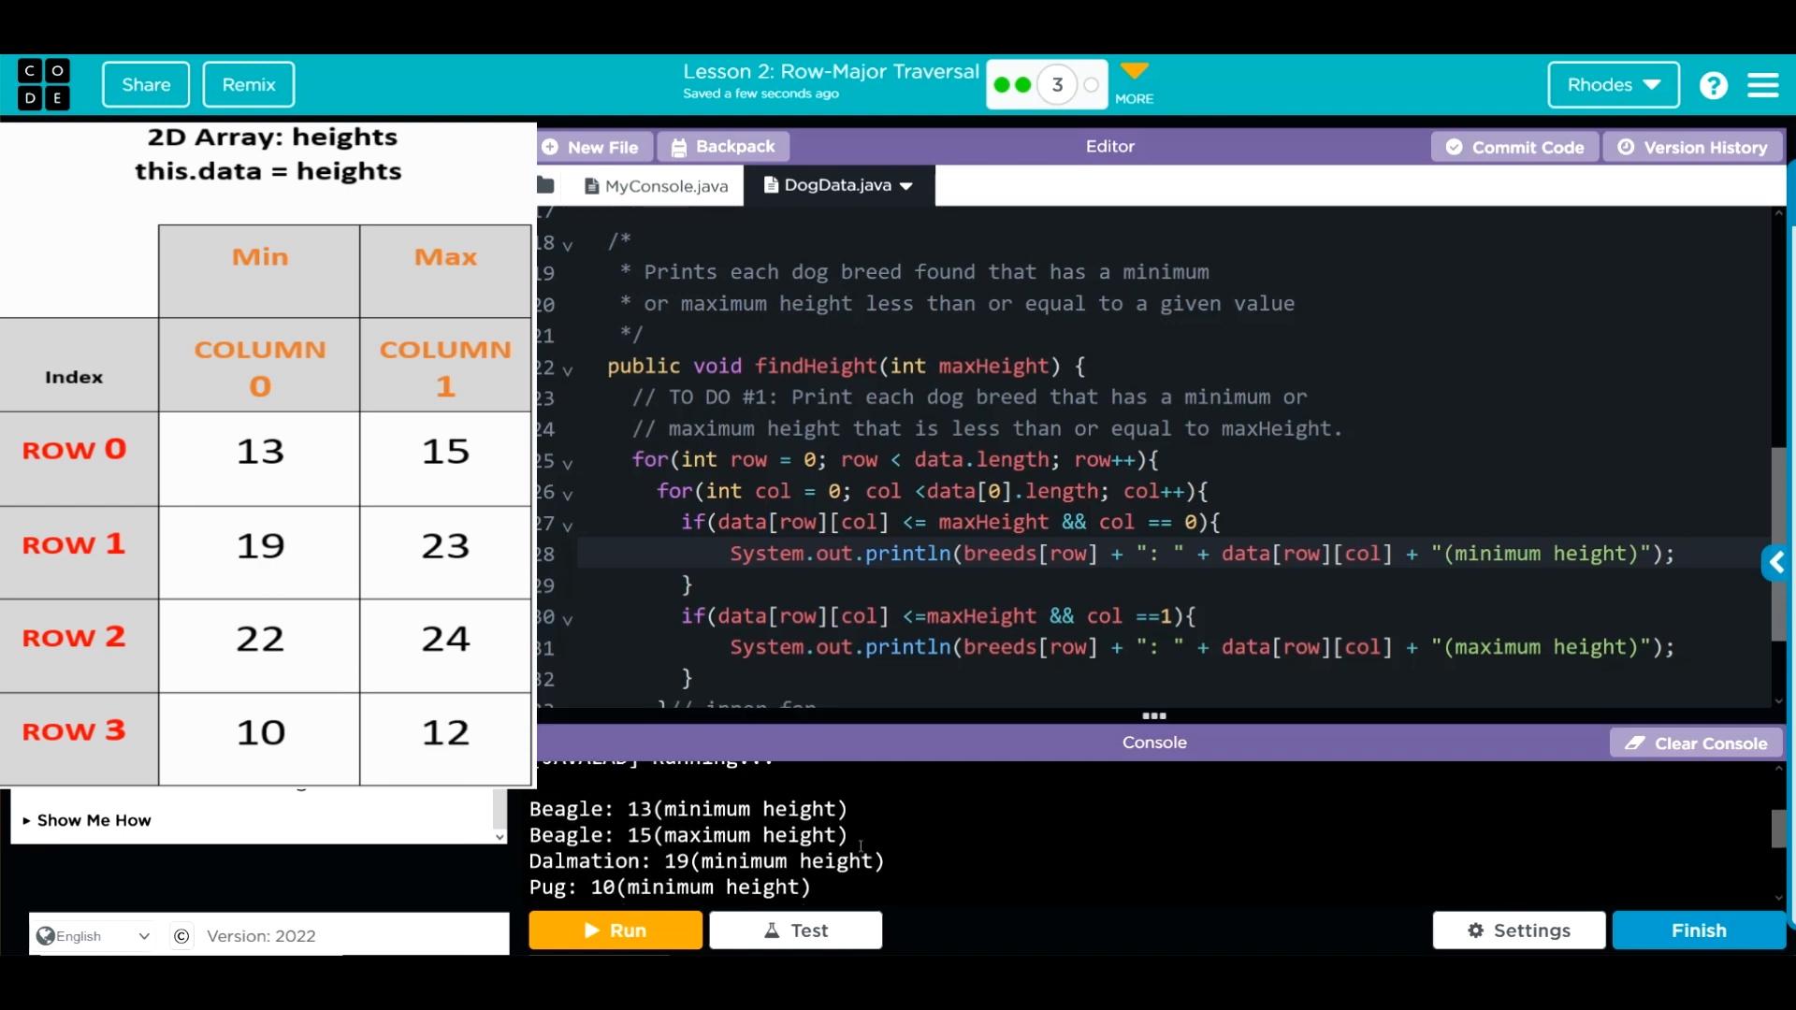
mouse_move(1012, 779)
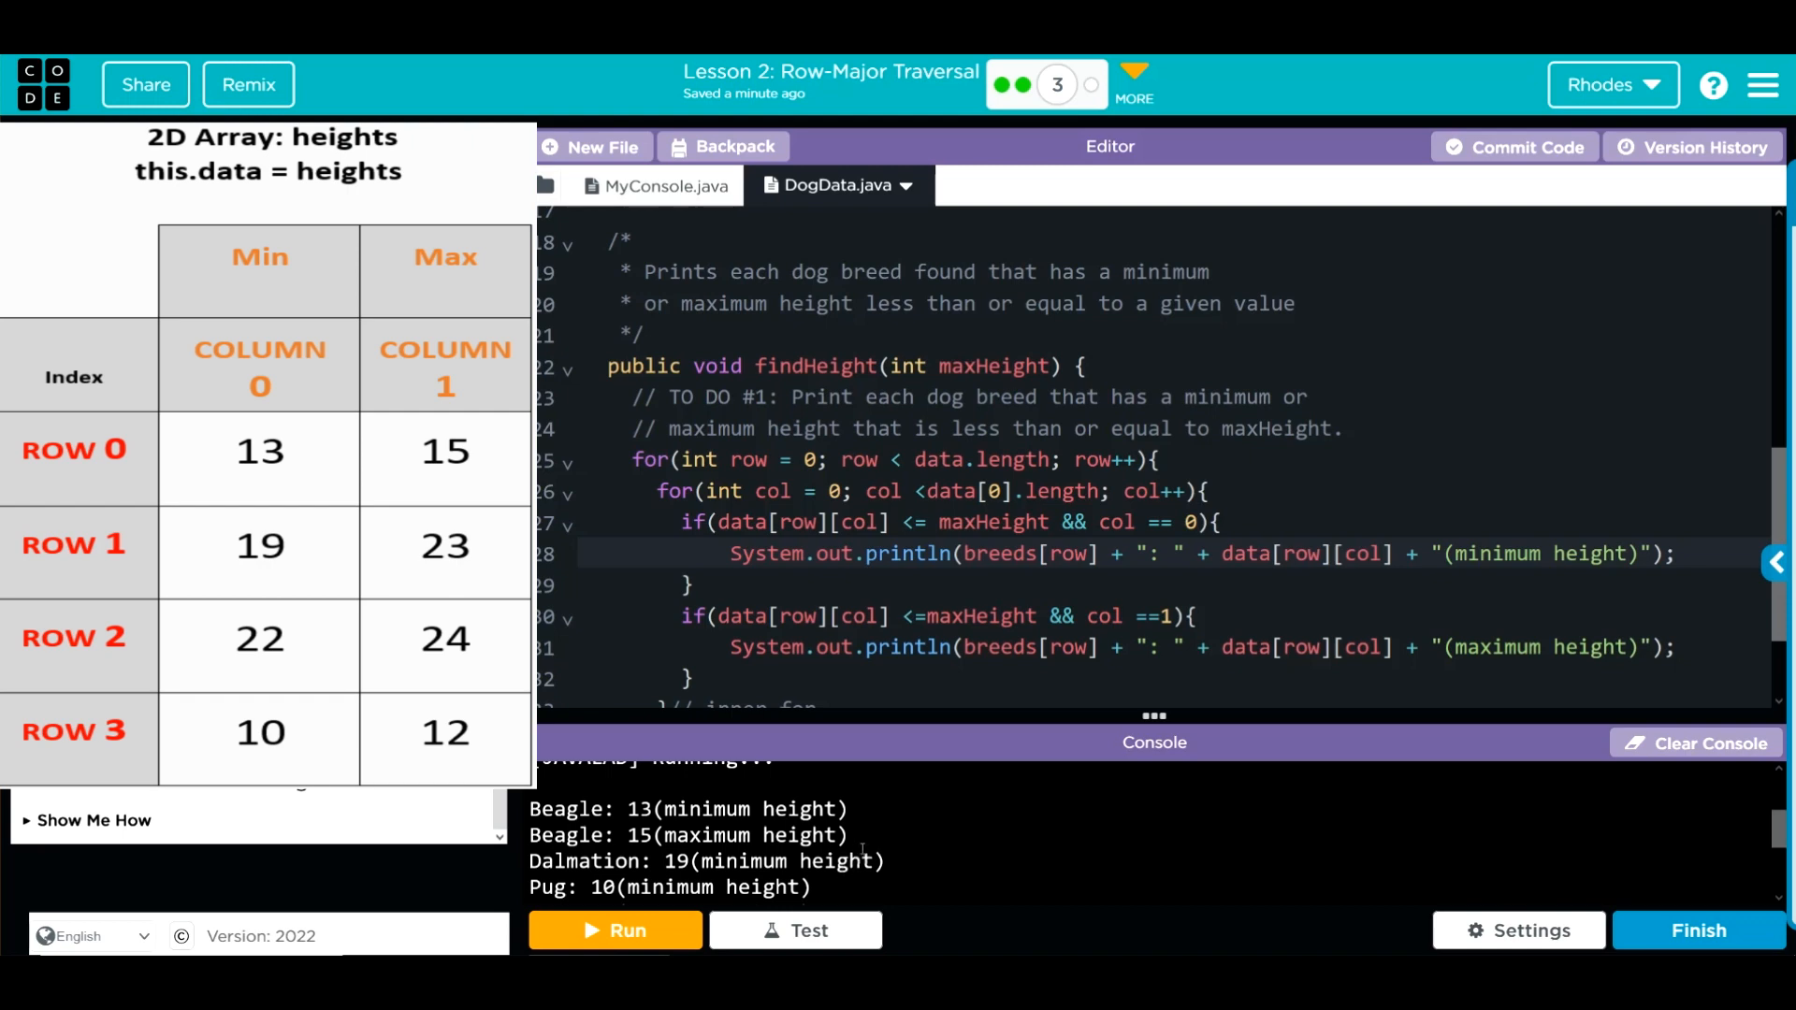
mouse_move(1782, 833)
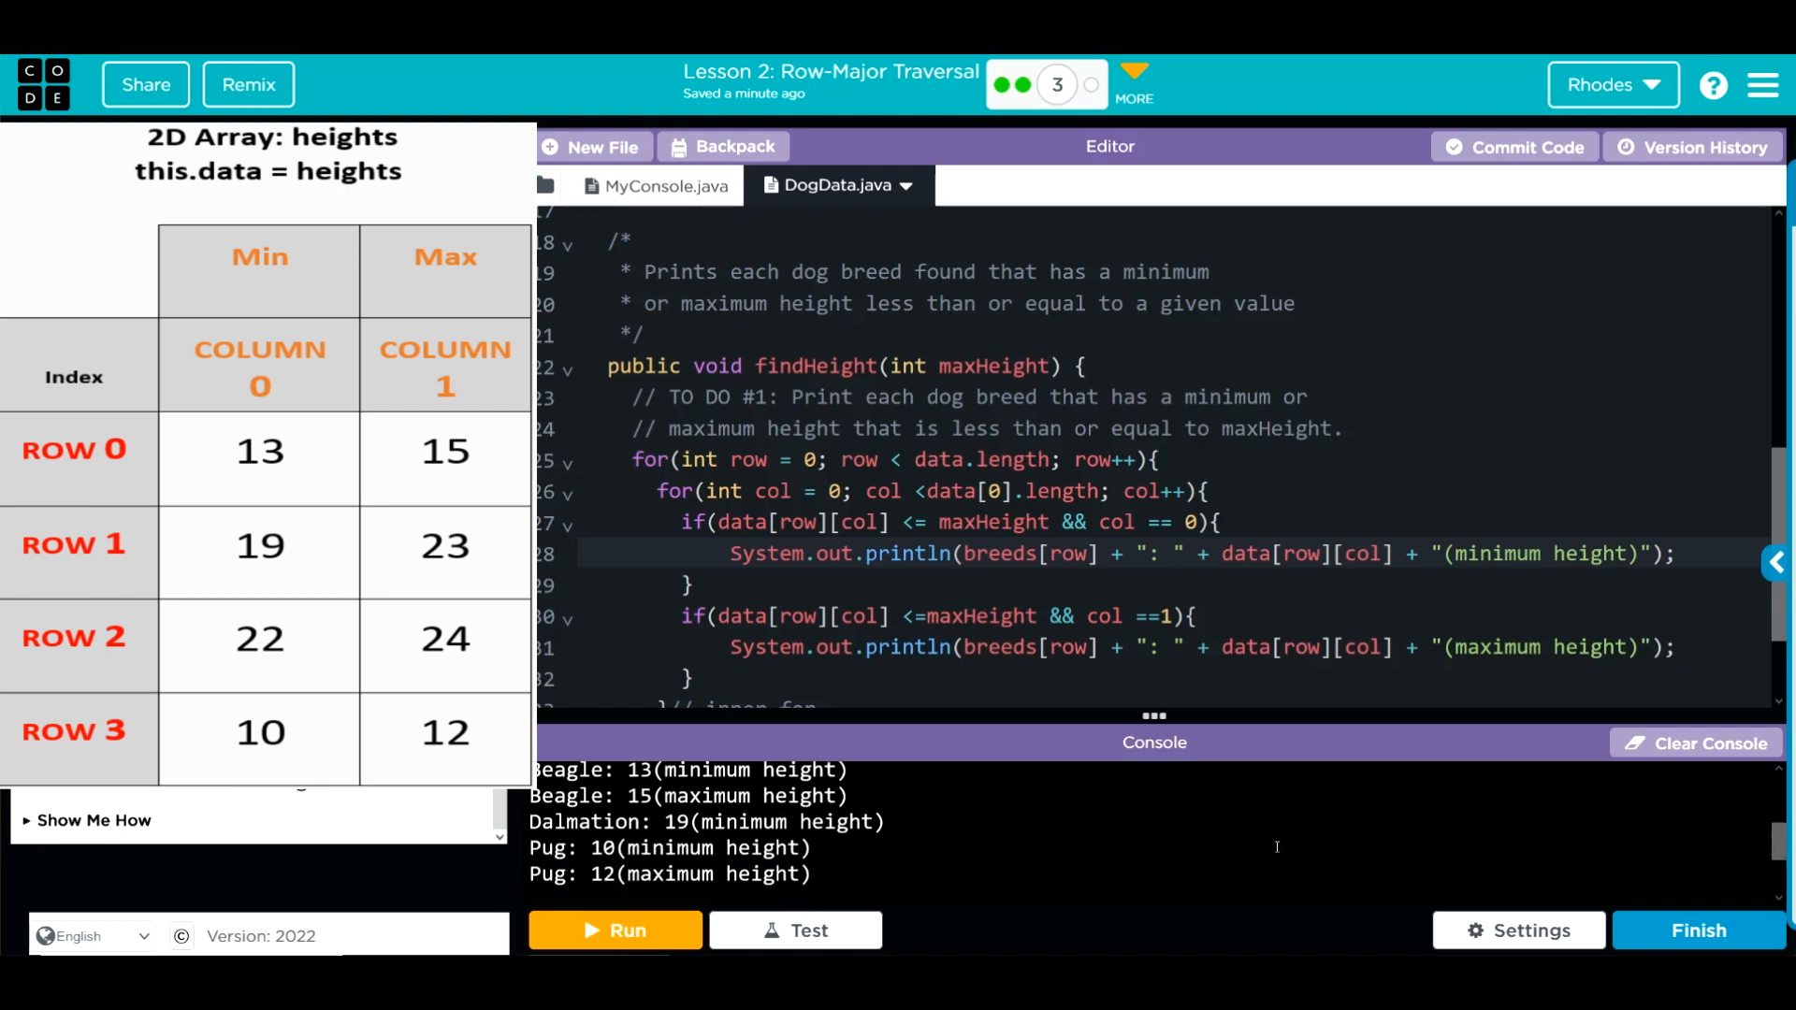
mouse_move(1225, 849)
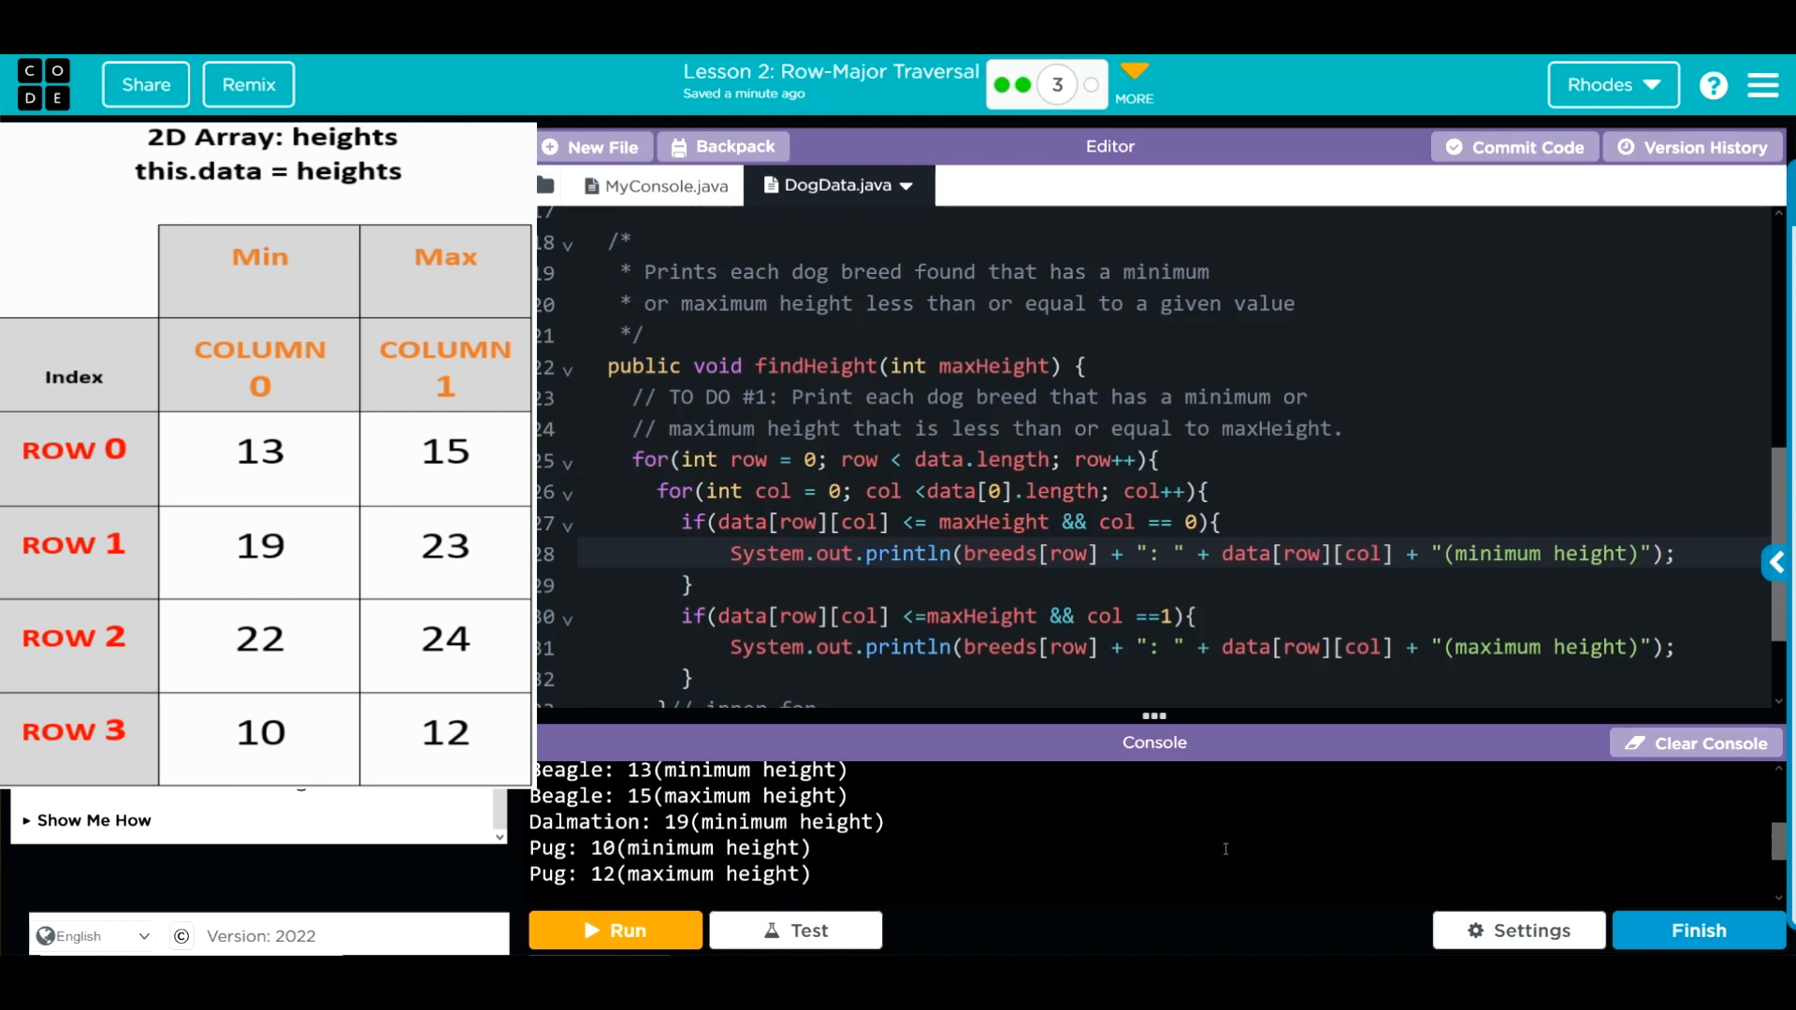
left_click(86, 146)
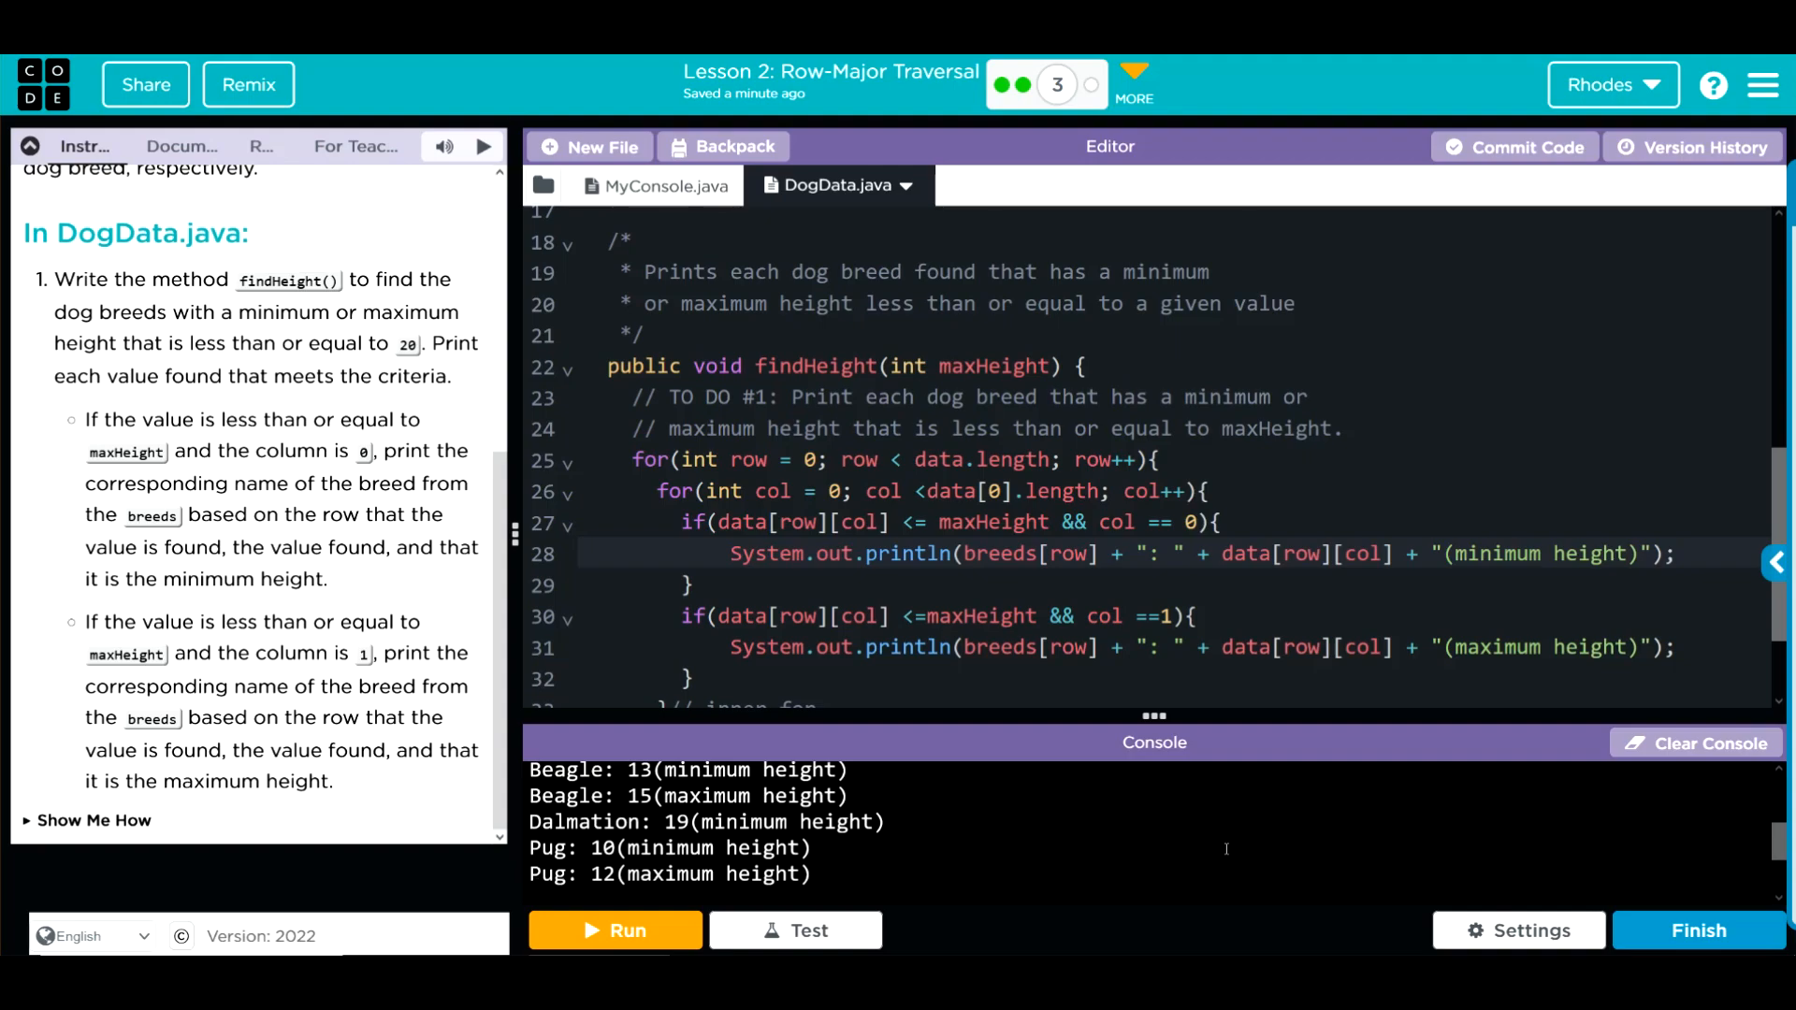